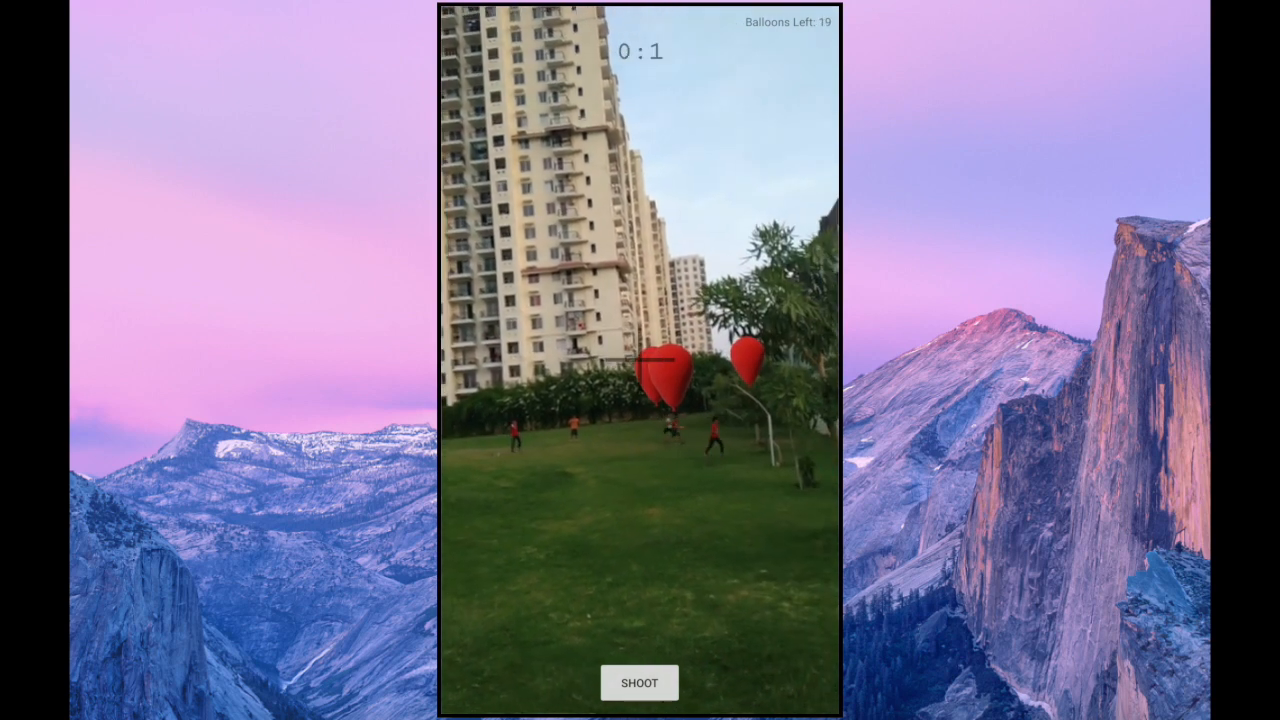
# Shoot the balloon under the crosshair six times, leaving 9 balloons at 0:13
pyautogui.click(639, 682)
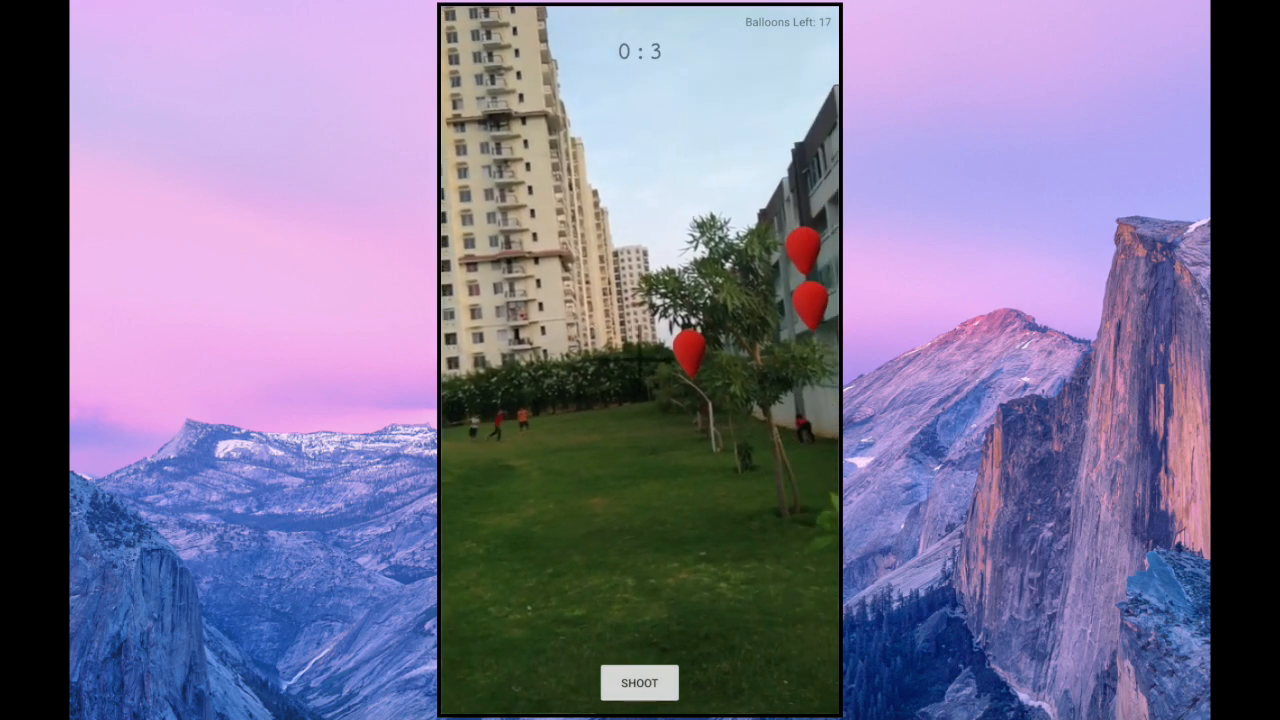
pyautogui.click(639, 682)
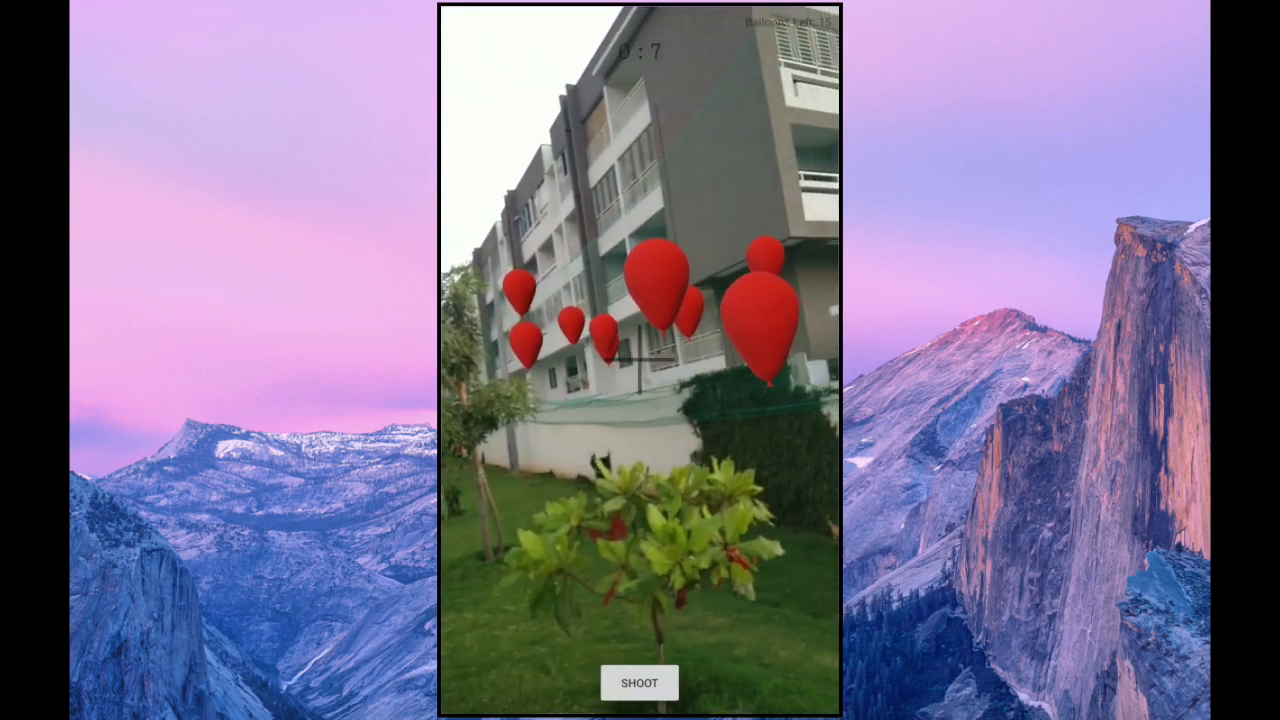
pyautogui.click(639, 682)
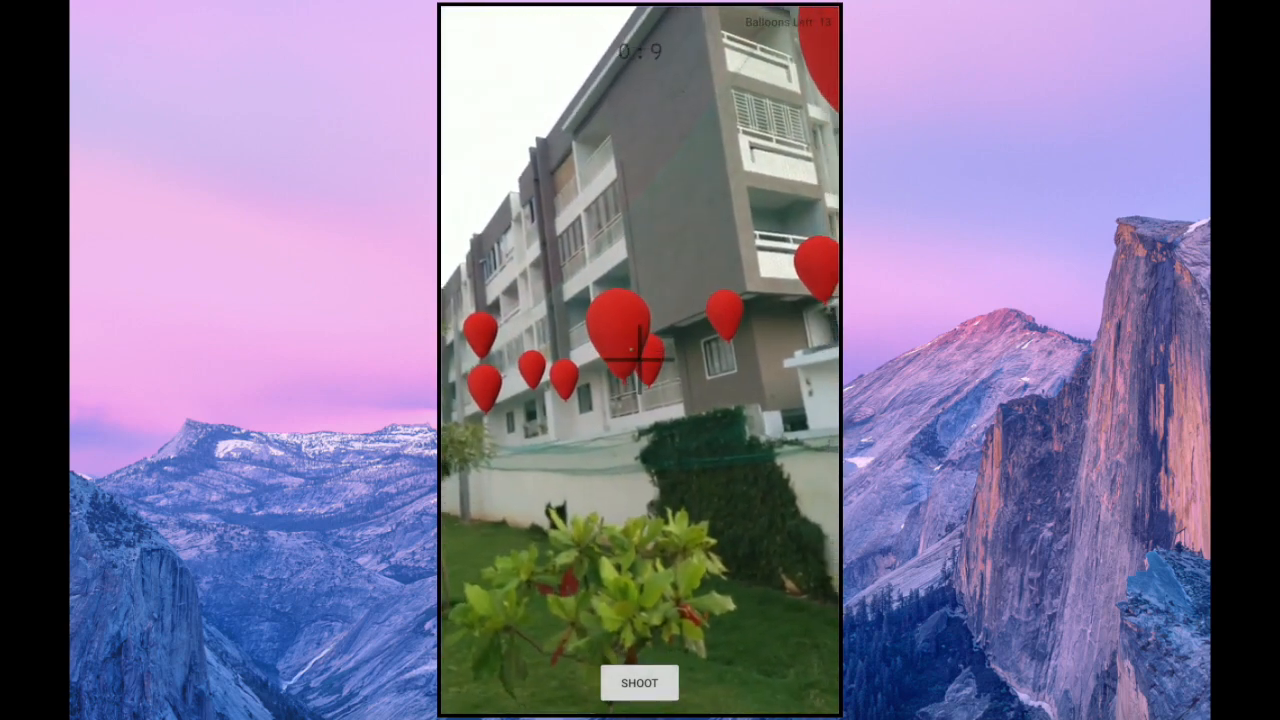
pyautogui.click(639, 682)
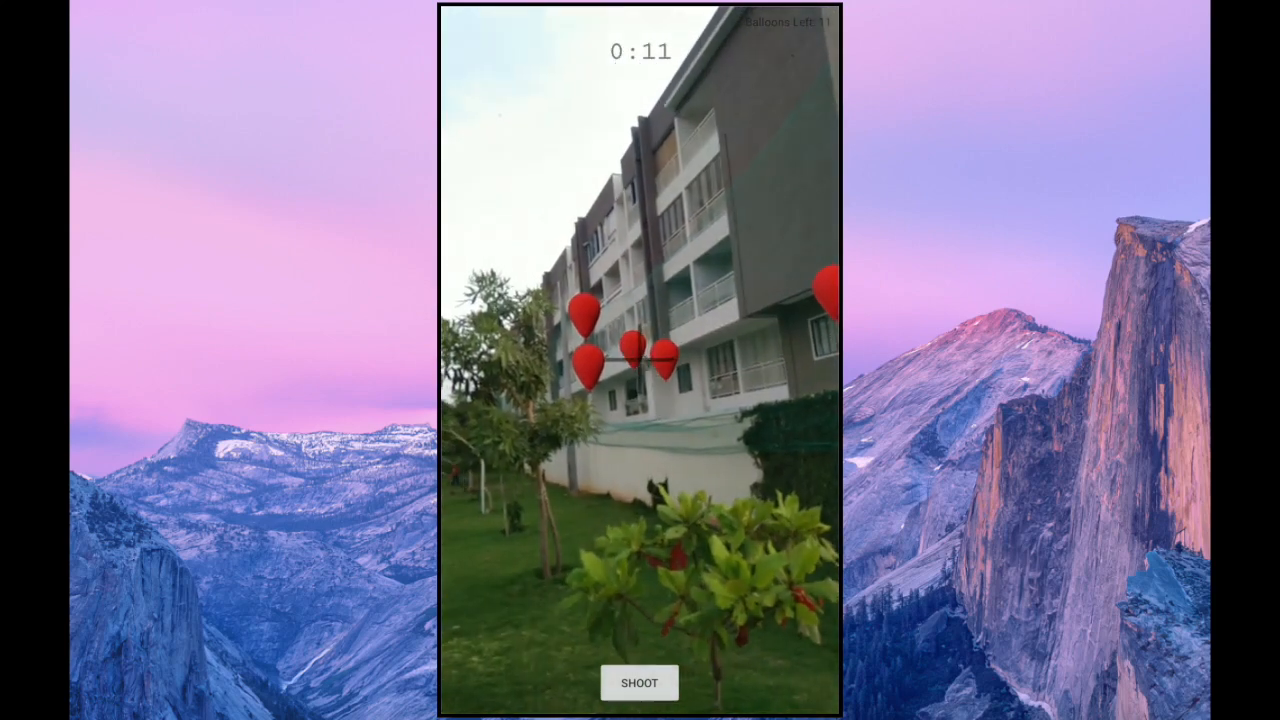
pyautogui.click(639, 682)
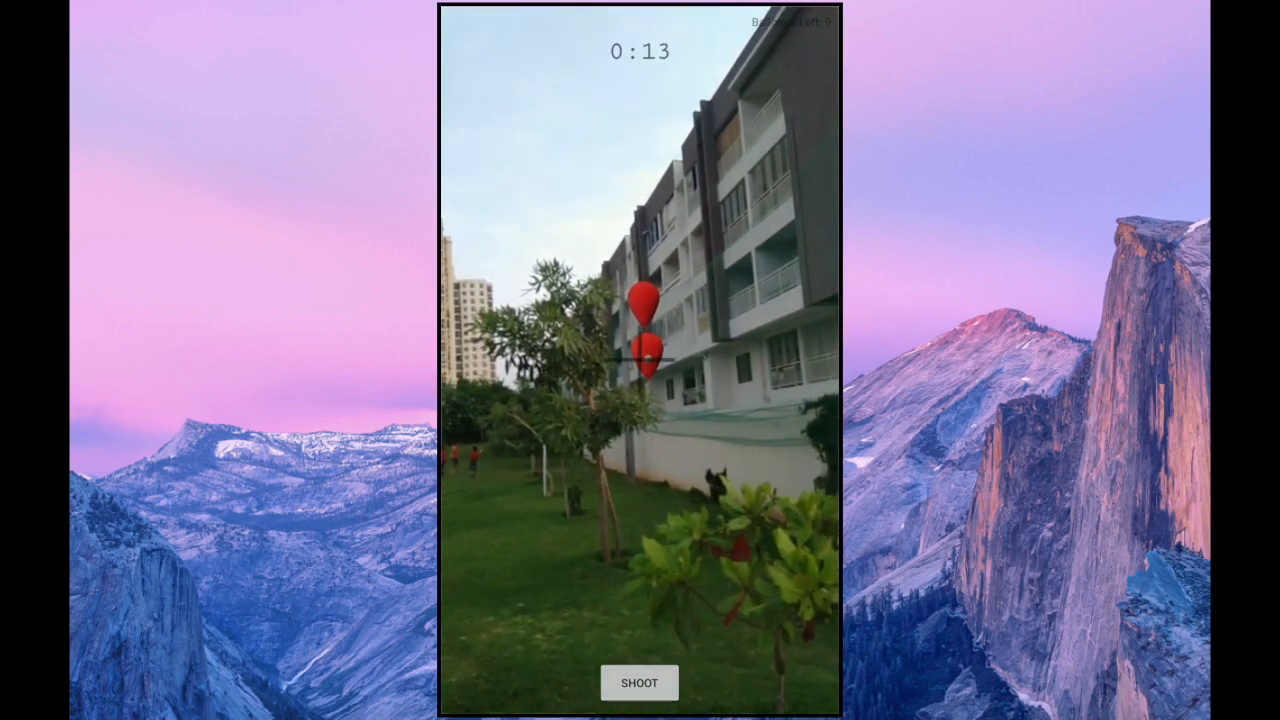
pyautogui.click(639, 682)
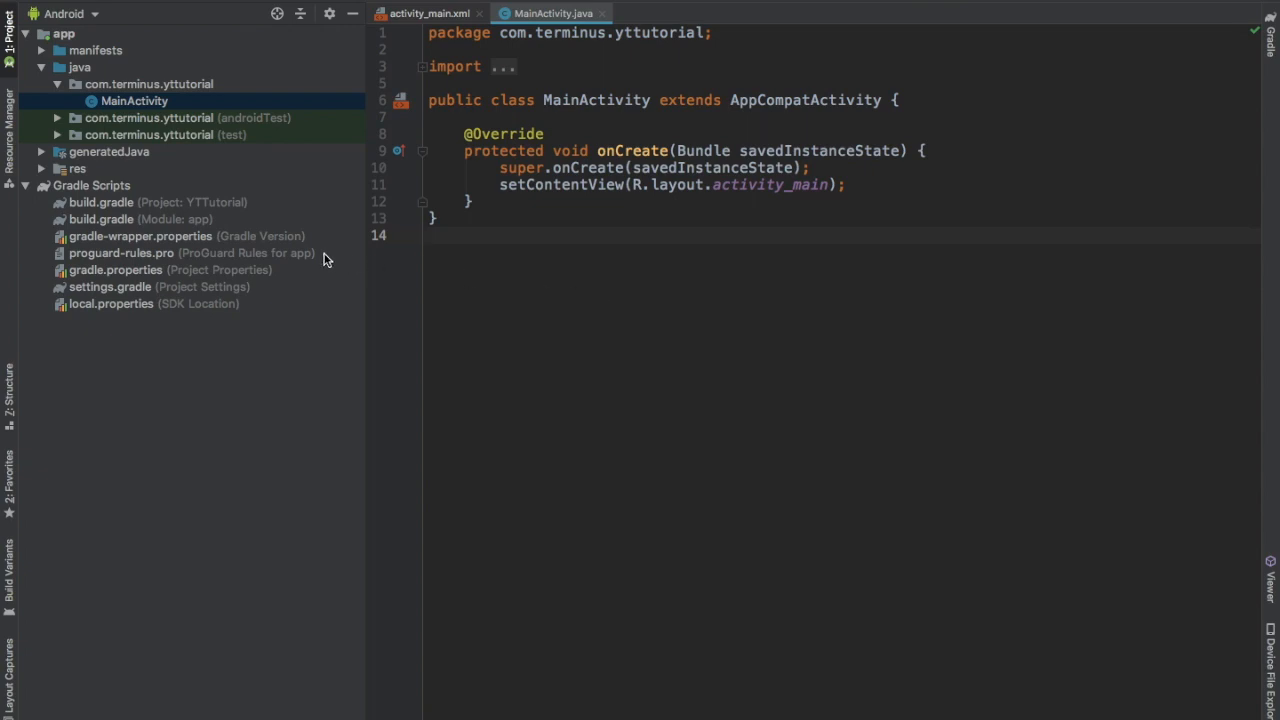
# Add Java 1.8 and Sceneform to the app build.gradle, sync, and add the com.google.ar.core required meta-data to the manifest
pyautogui.doubleClick(101, 219)
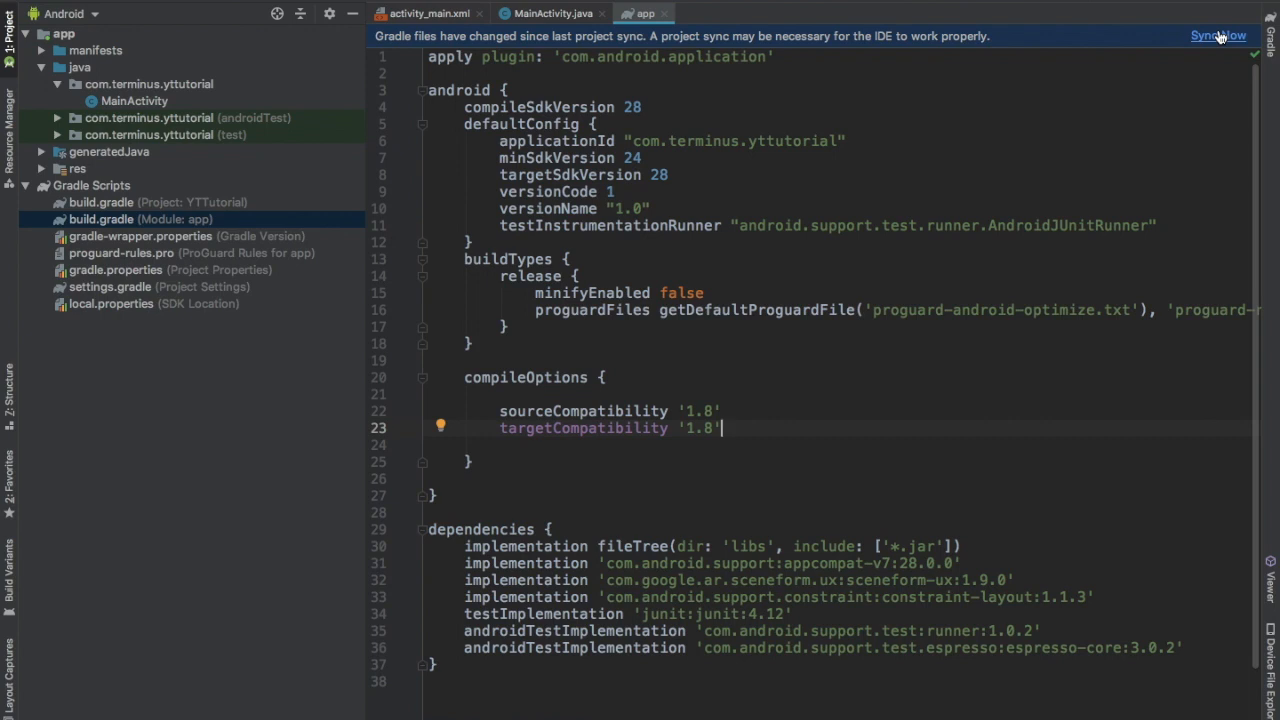
pyautogui.click(1218, 36)
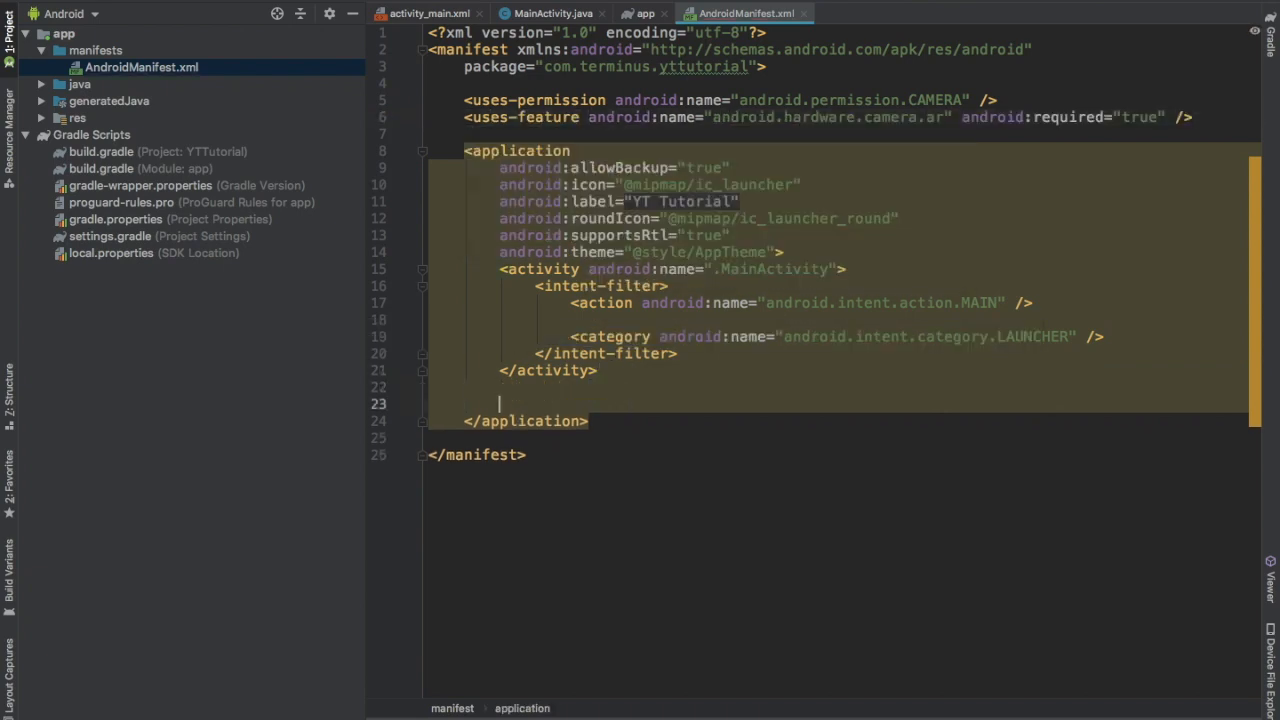
pyautogui.write('<meta-data android:name="com.google.ar.core" android:value="required" />')
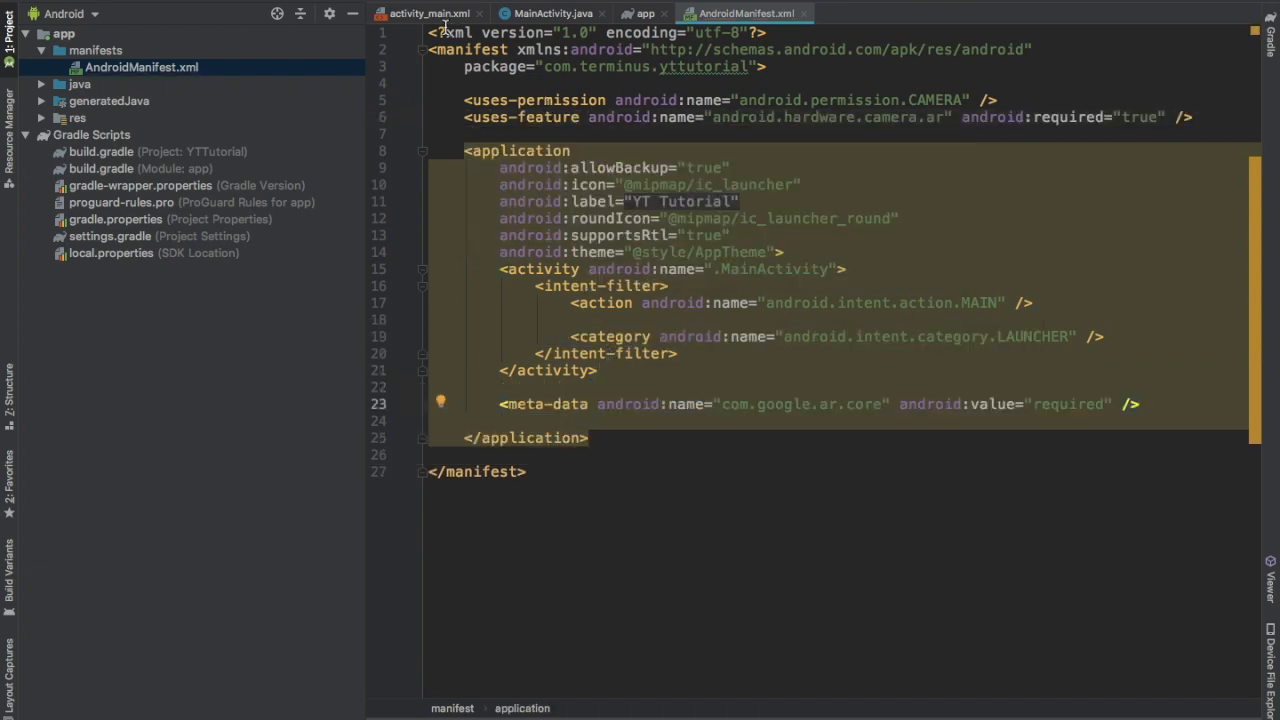
pyautogui.click(428, 13)
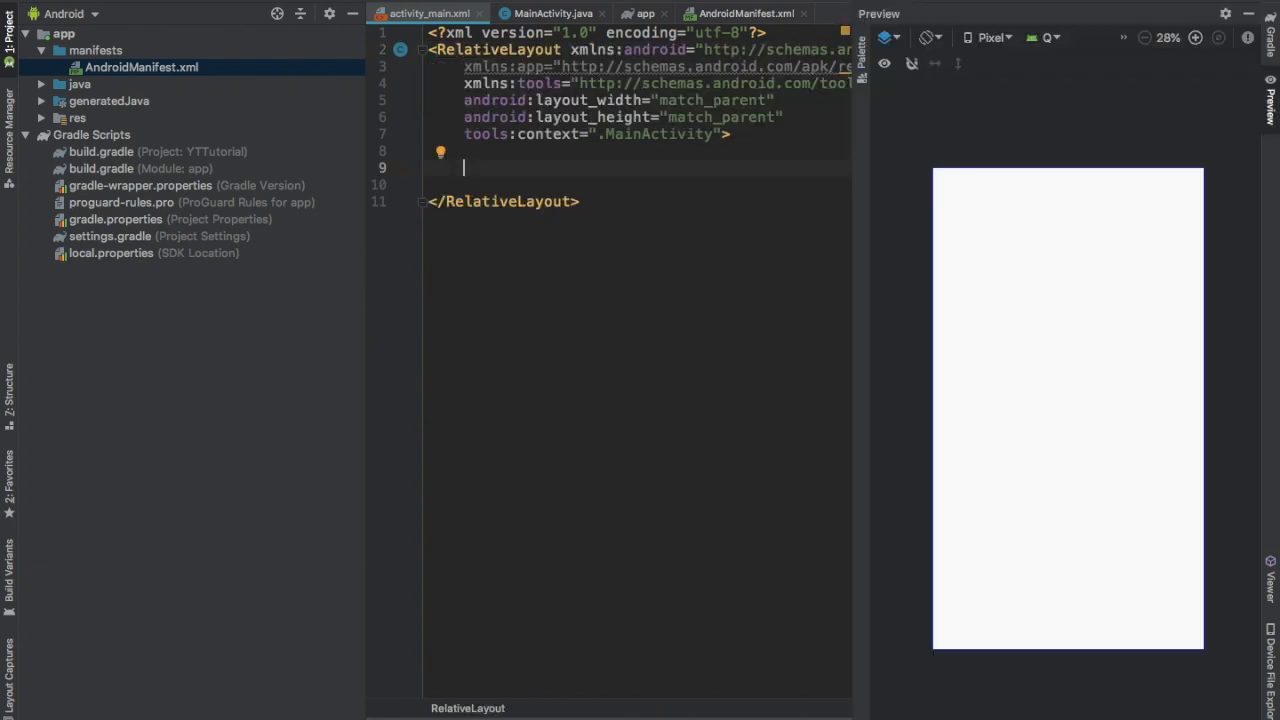
# Add a match_parent fragment with id @+id/arFragment to activity_main.xml and expand the com.terminus.yttutorial package
pyautogui.write('<fra')
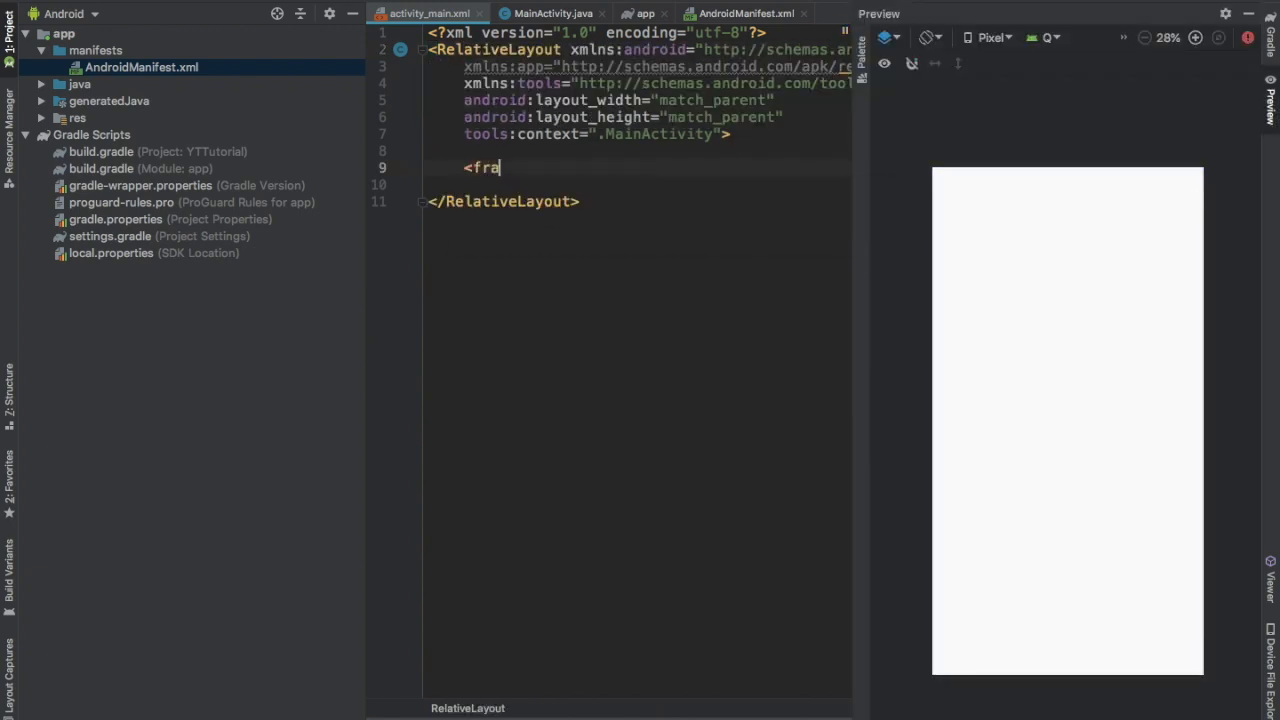
pyautogui.write('gment')
pyautogui.write('id')
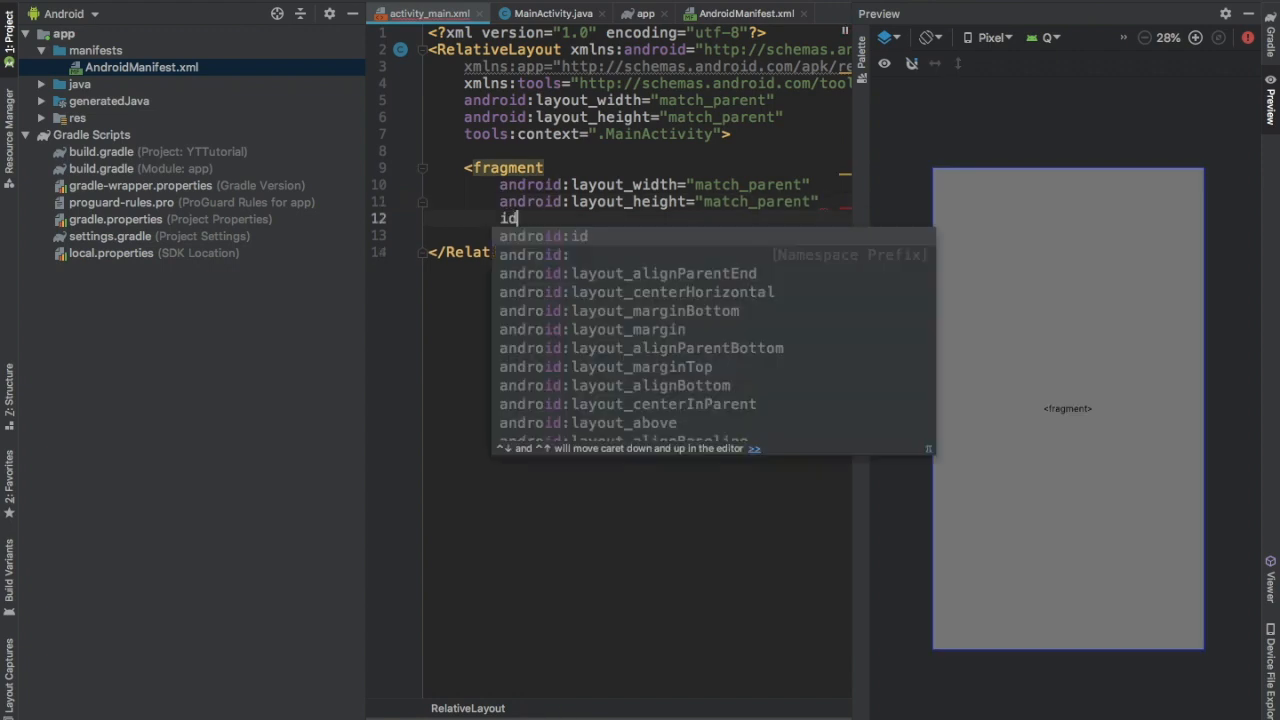
pyautogui.write('@+id/arFragment"')
pyautogui.click(639, 235)
pyautogui.write('android:name=""')
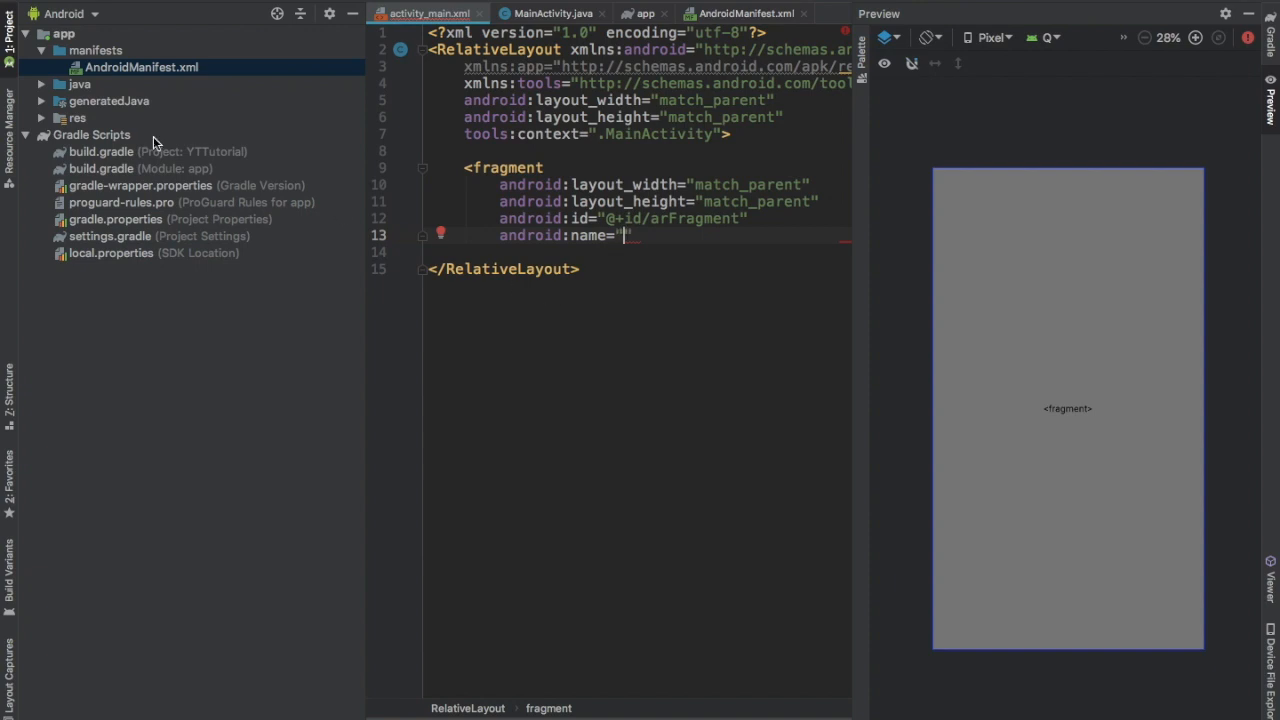
pyautogui.click(78, 84)
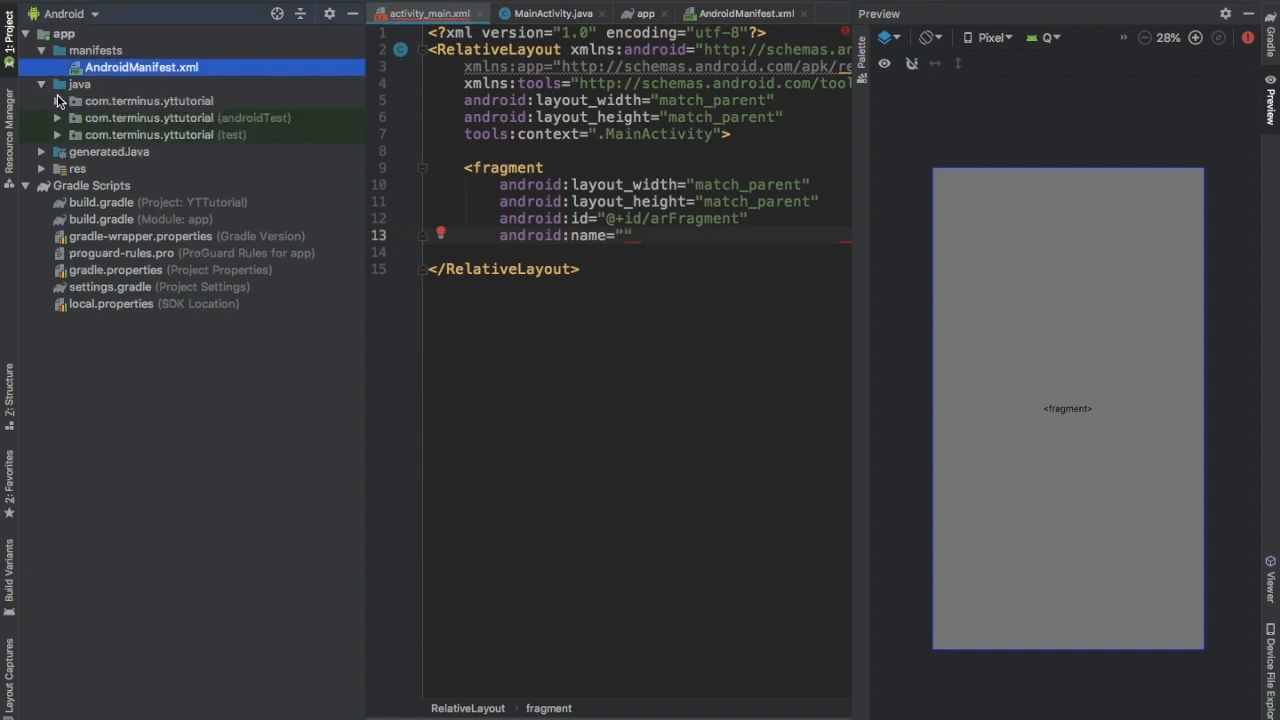
pyautogui.click(148, 100)
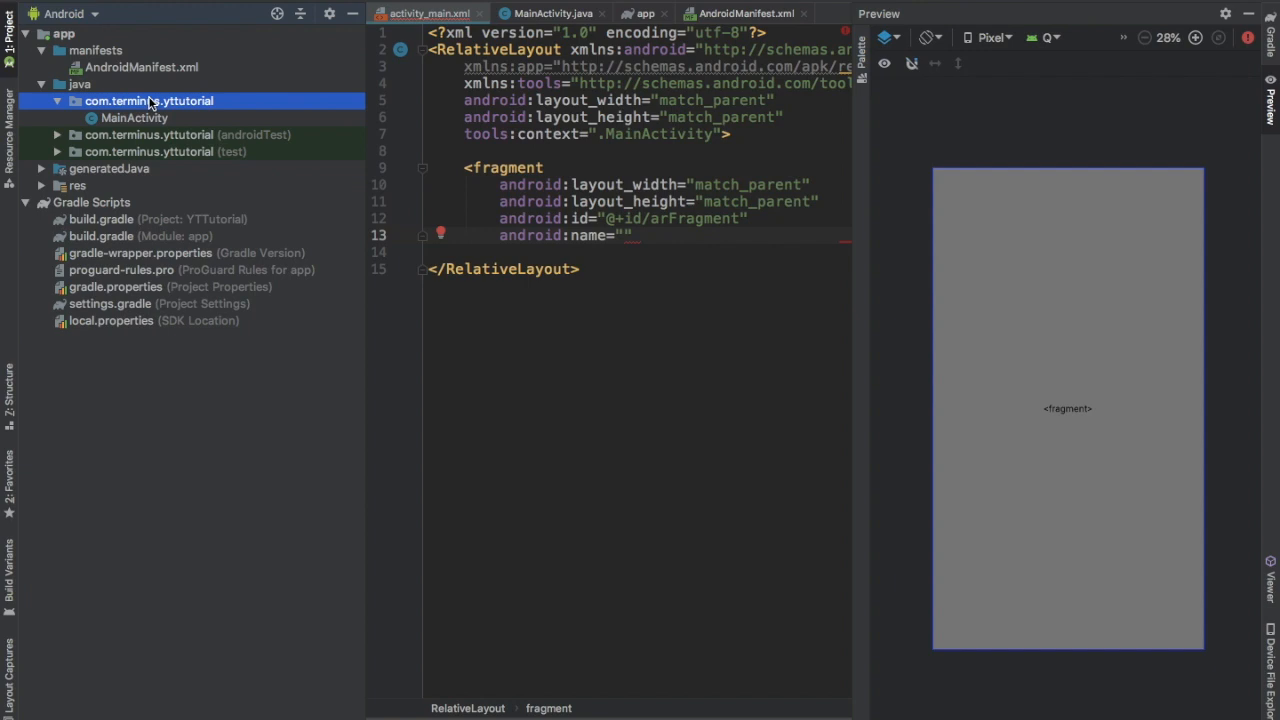
# Create a CustomArFragment Java class extending ArFragment and override onCreateView
pyautogui.rightClick(148, 100)
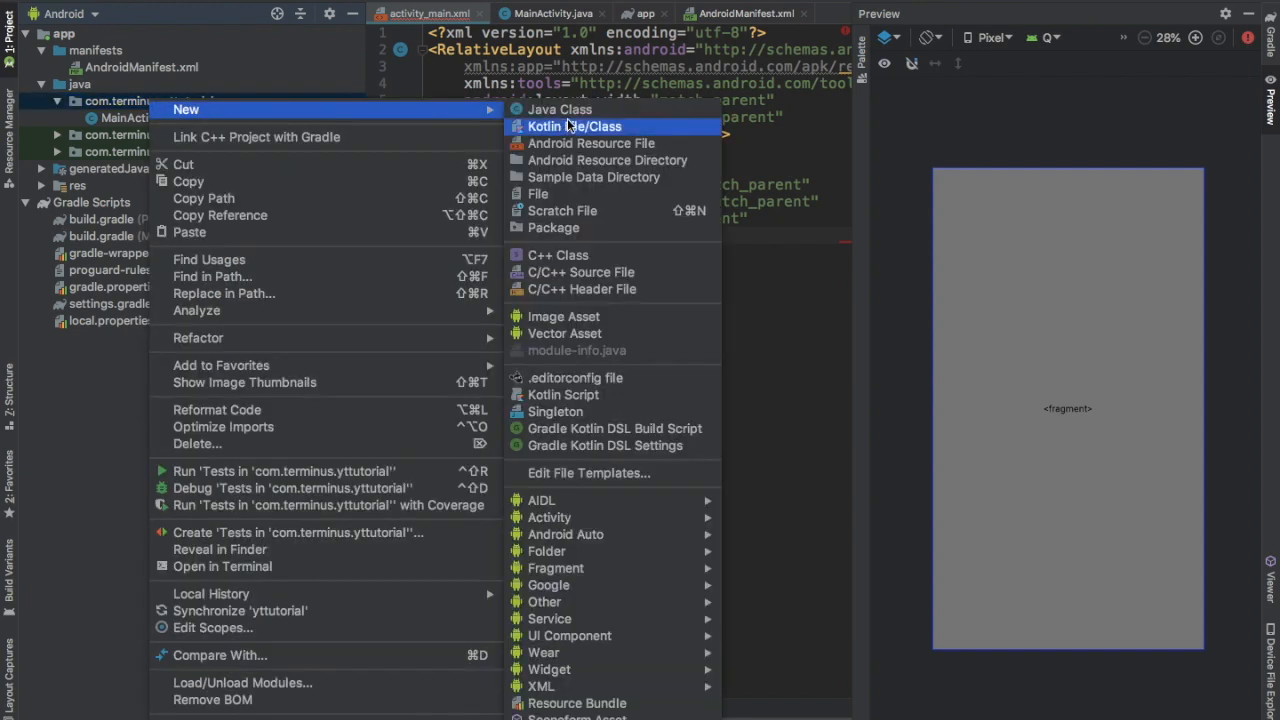
pyautogui.click(574, 126)
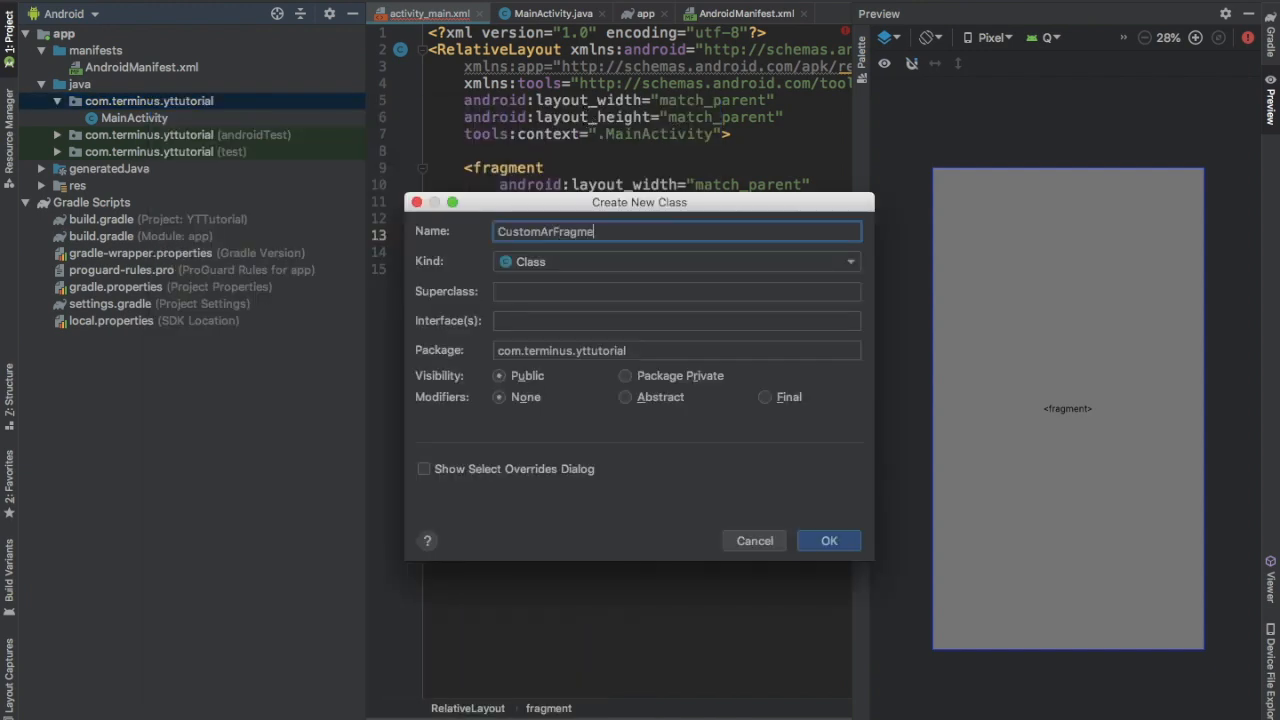
pyautogui.click(828, 540)
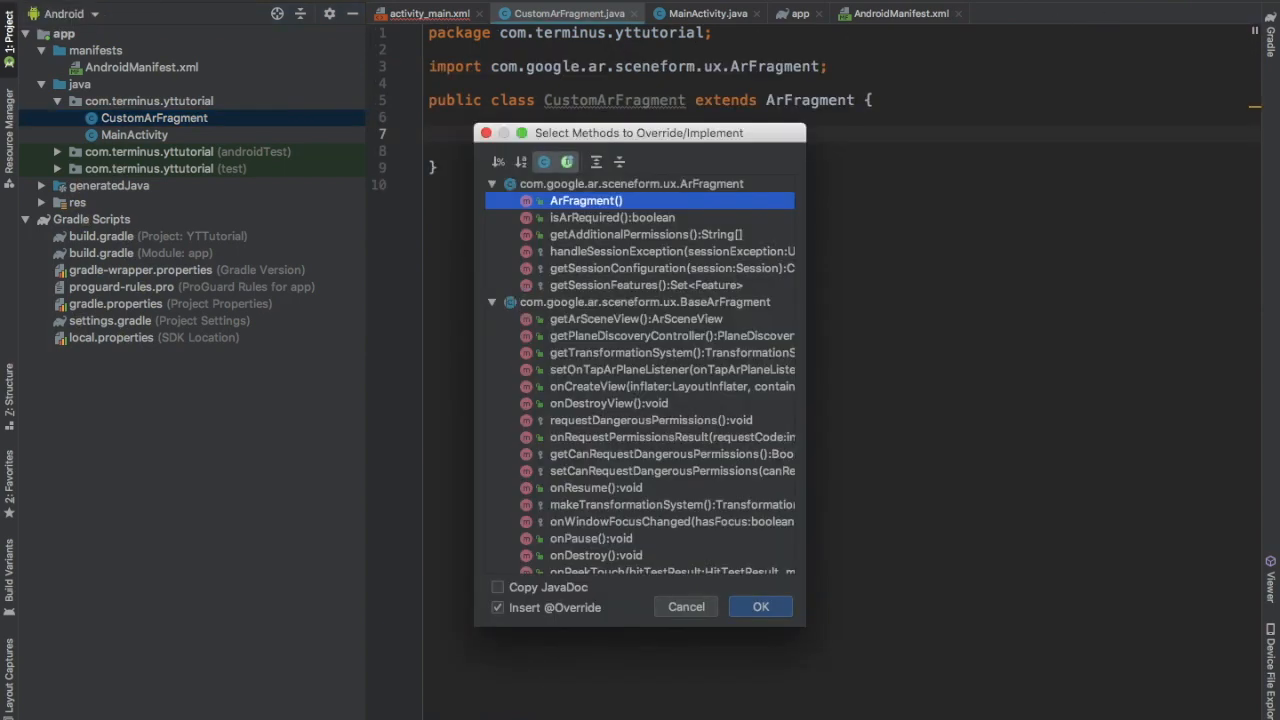
pyautogui.write('oncrea')
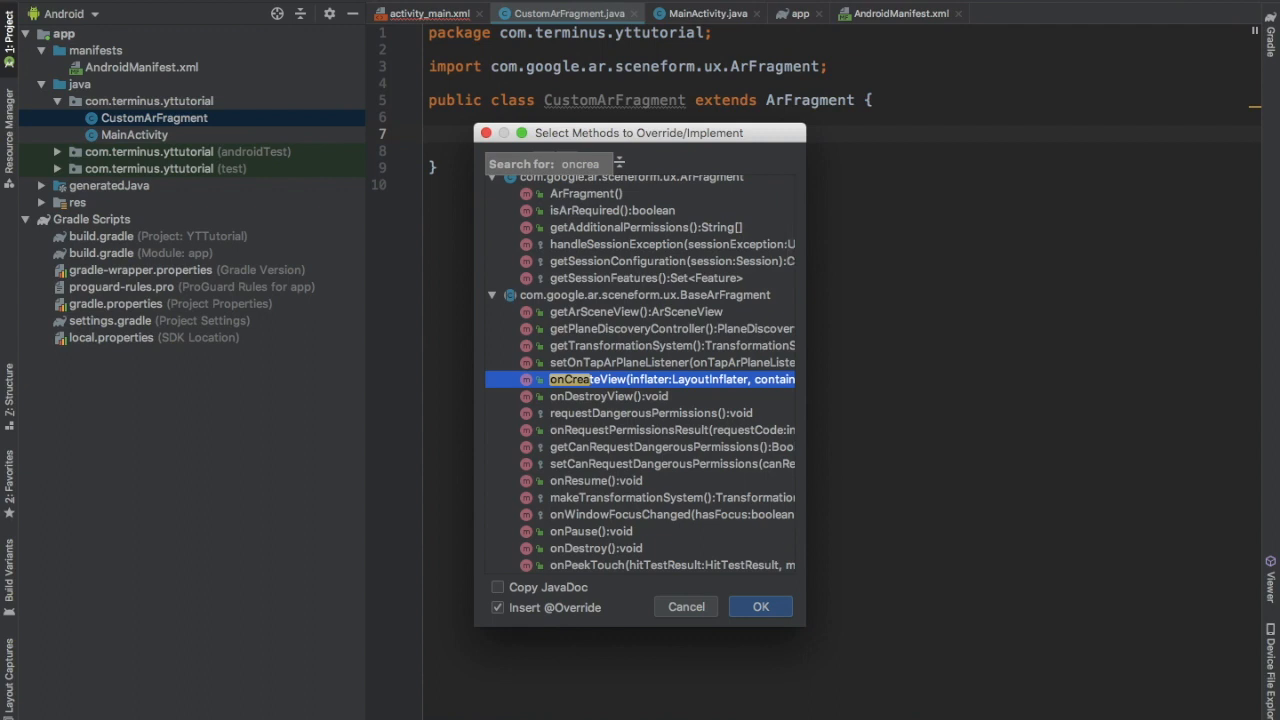
pyautogui.click(759, 606)
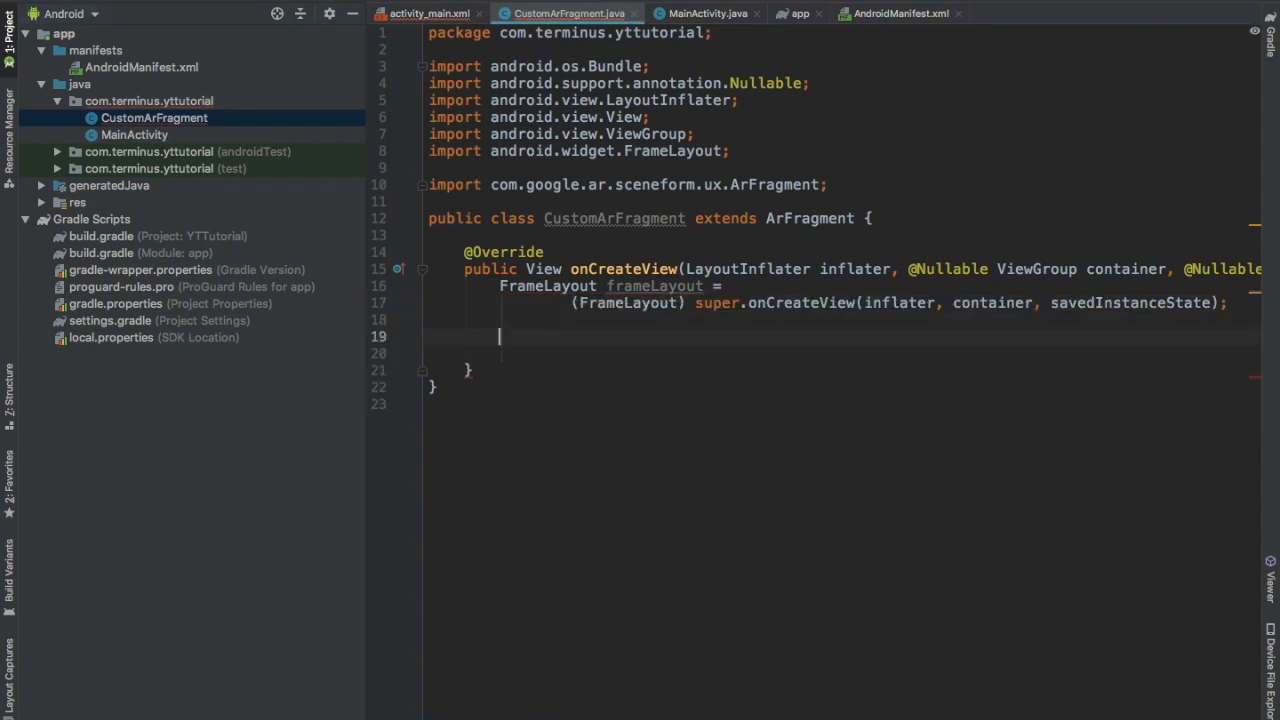
# Hide the PlaneDiscoveryController, set its instruction view to null and return frameLayout
pyautogui.write('get')
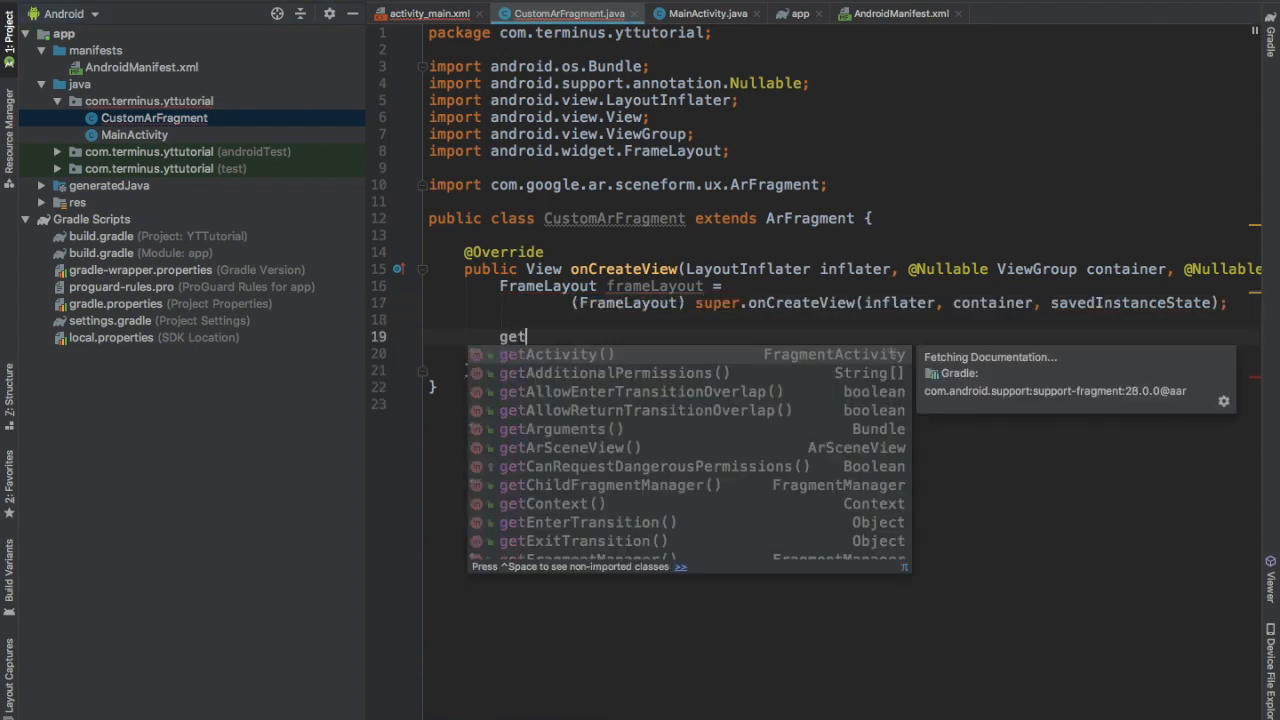
pyautogui.write('PlaneDiscoveryController().')
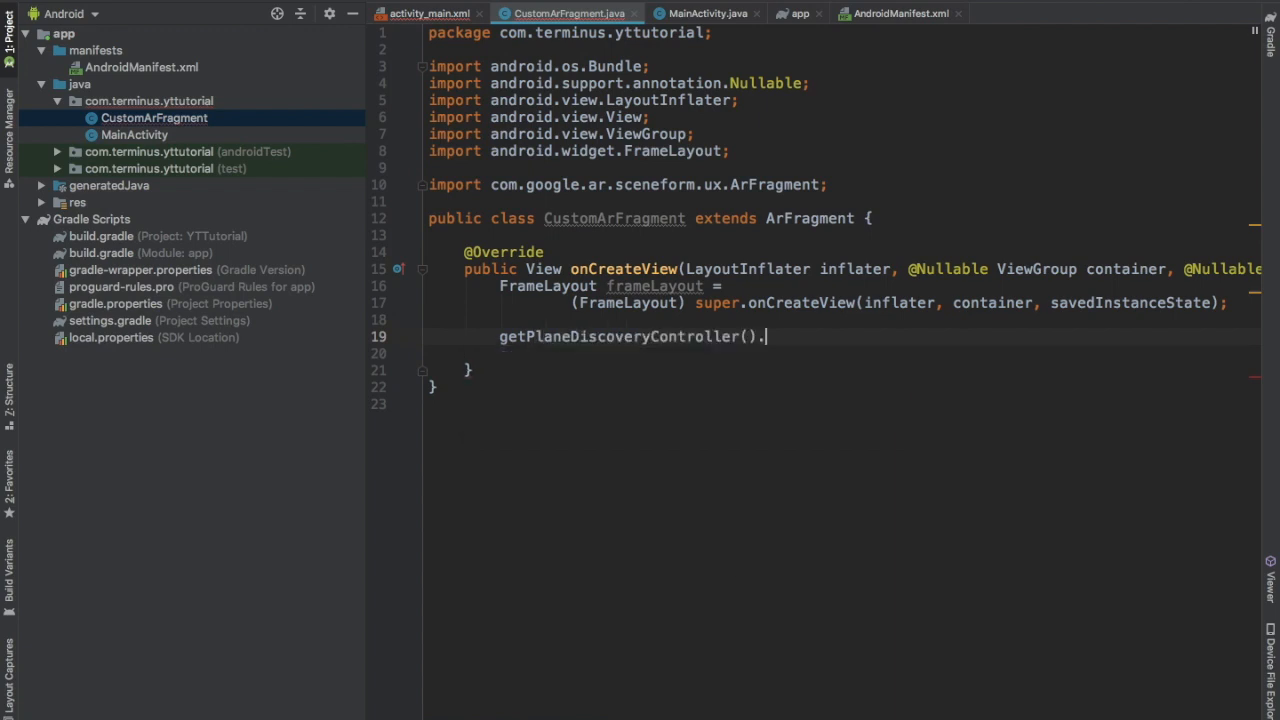
pyautogui.write('hide();')
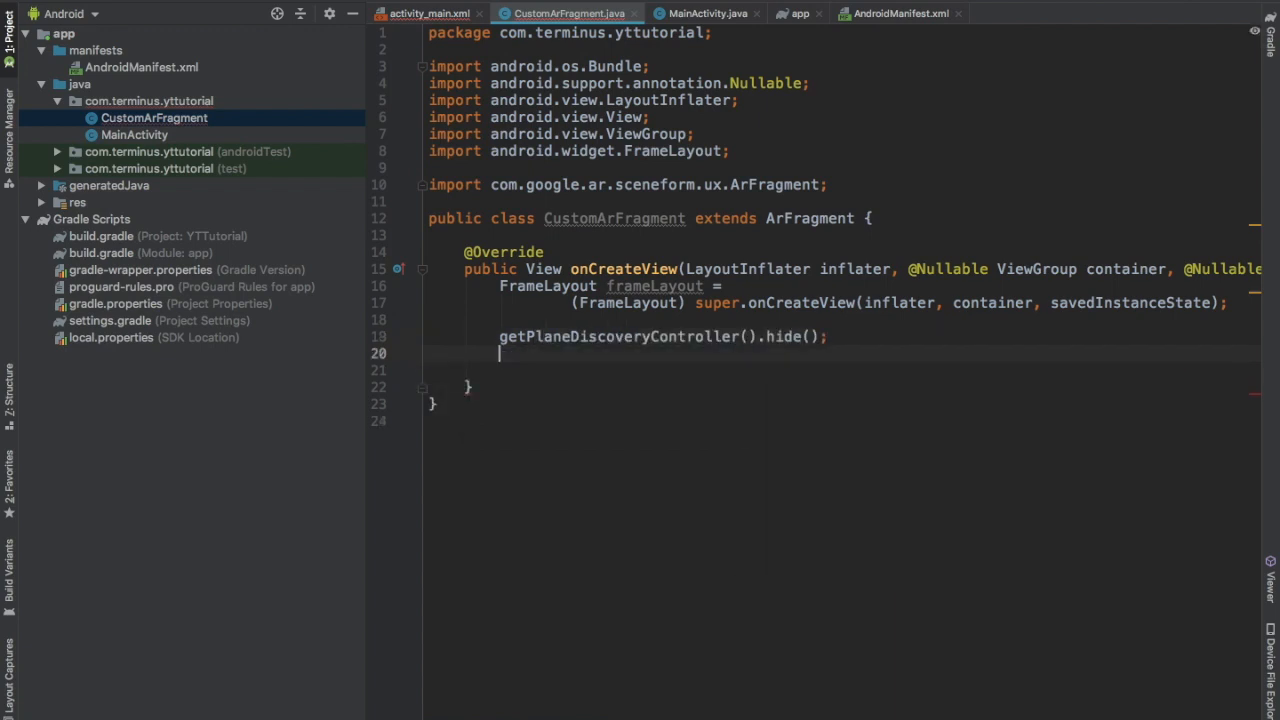
pyautogui.write('getPlaneDiscoveryController()')
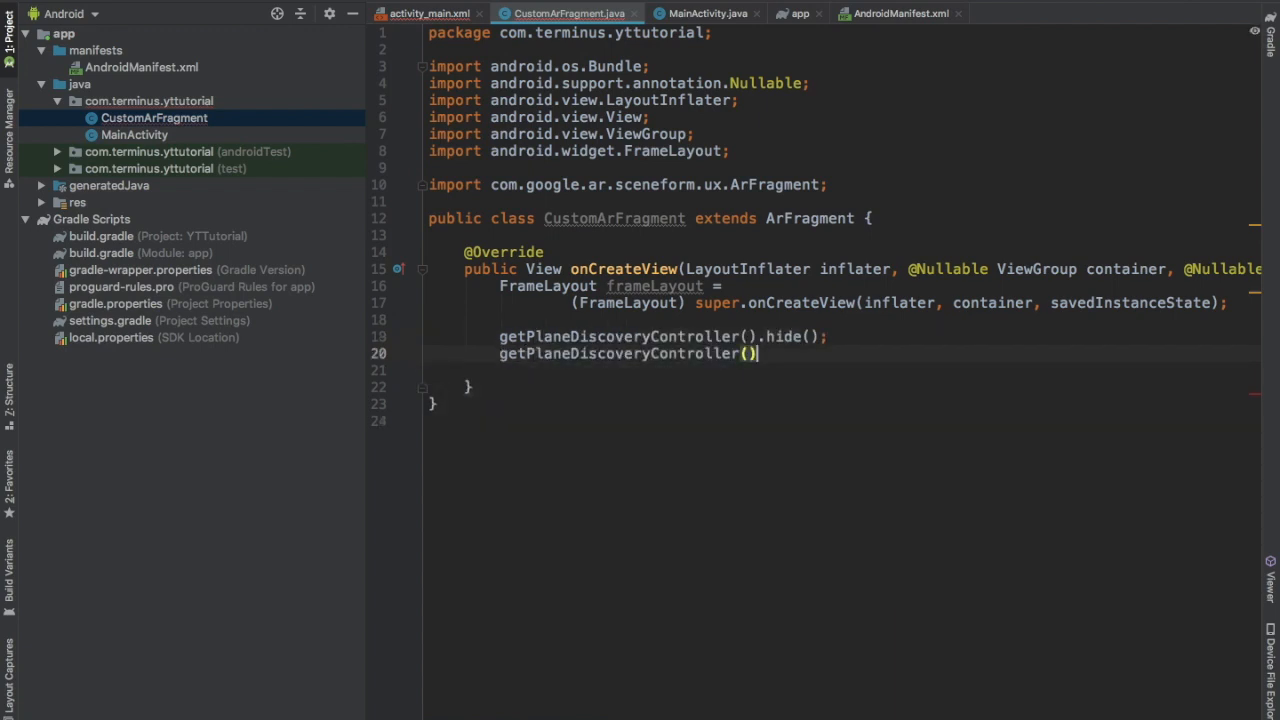
pyautogui.write('.setInstructionView(null);')
pyautogui.write('re')
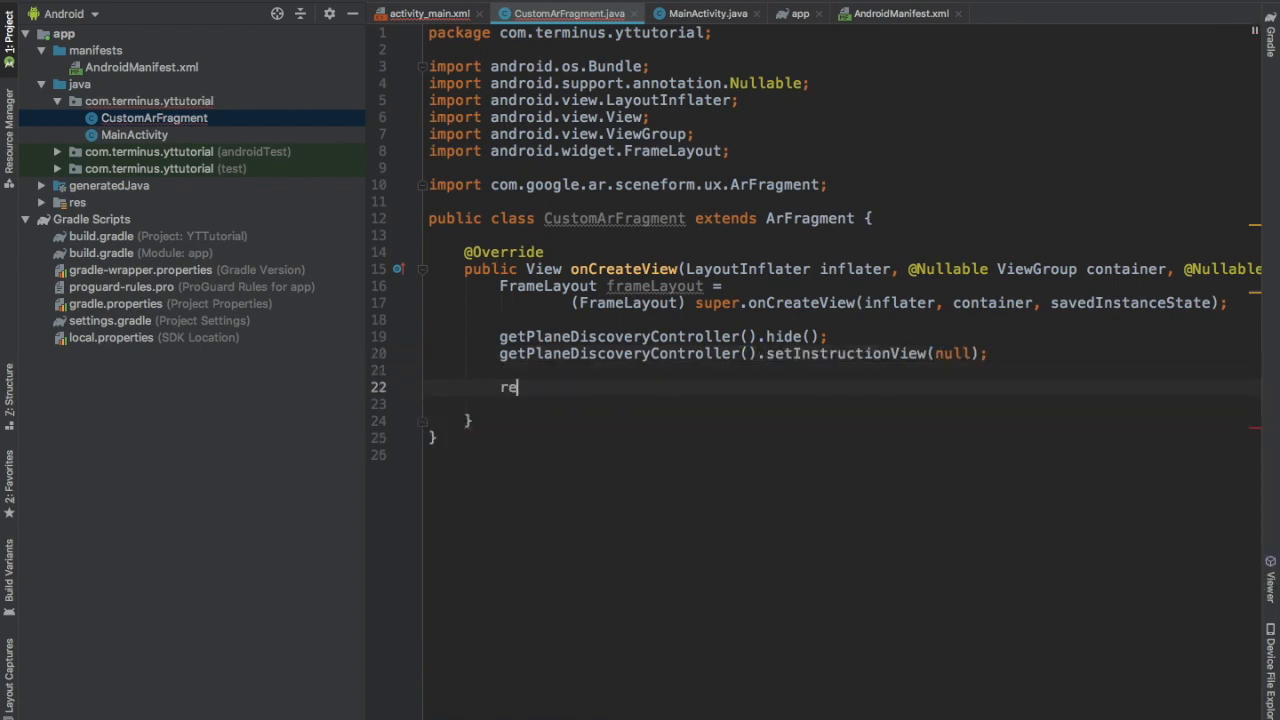
pyautogui.write('turn frameLayout;')
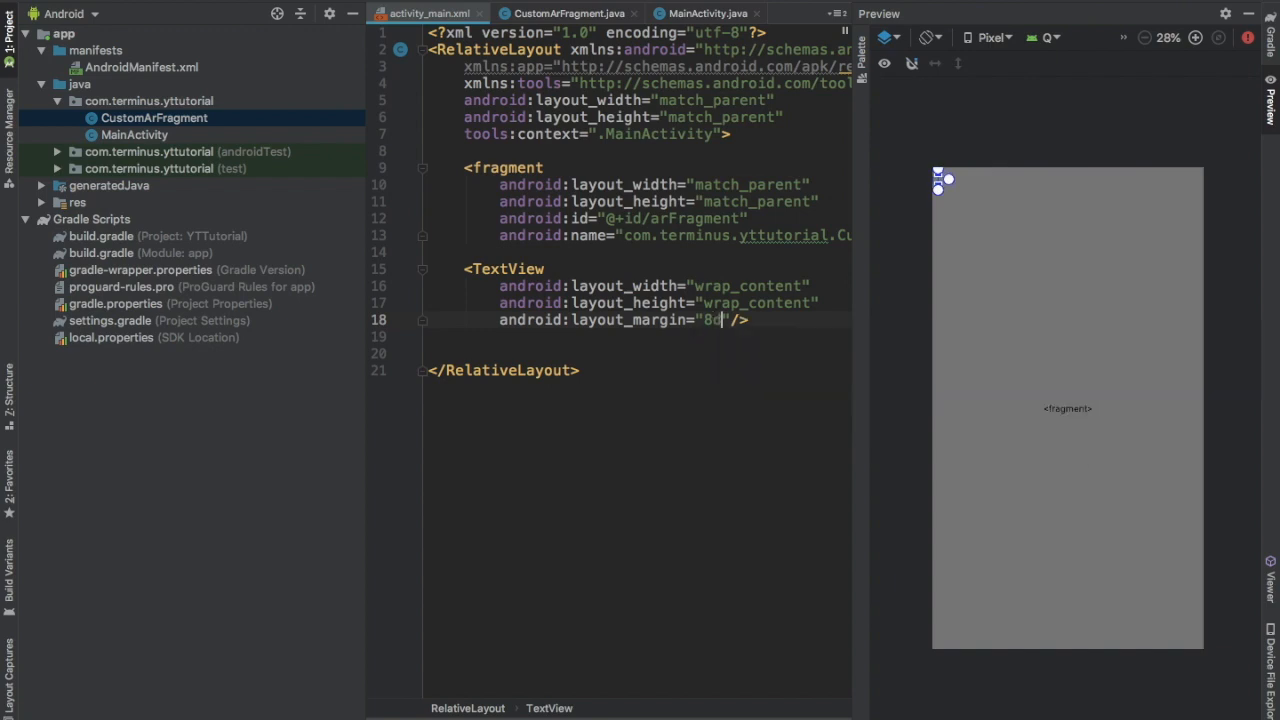
# Add a balloons-left counter TextView with id balloonsCntTxt and a timer TextView with marginTop 32dp
pyautogui.write('end')
pyautogui.write('android:text="Balloons Left: 20')
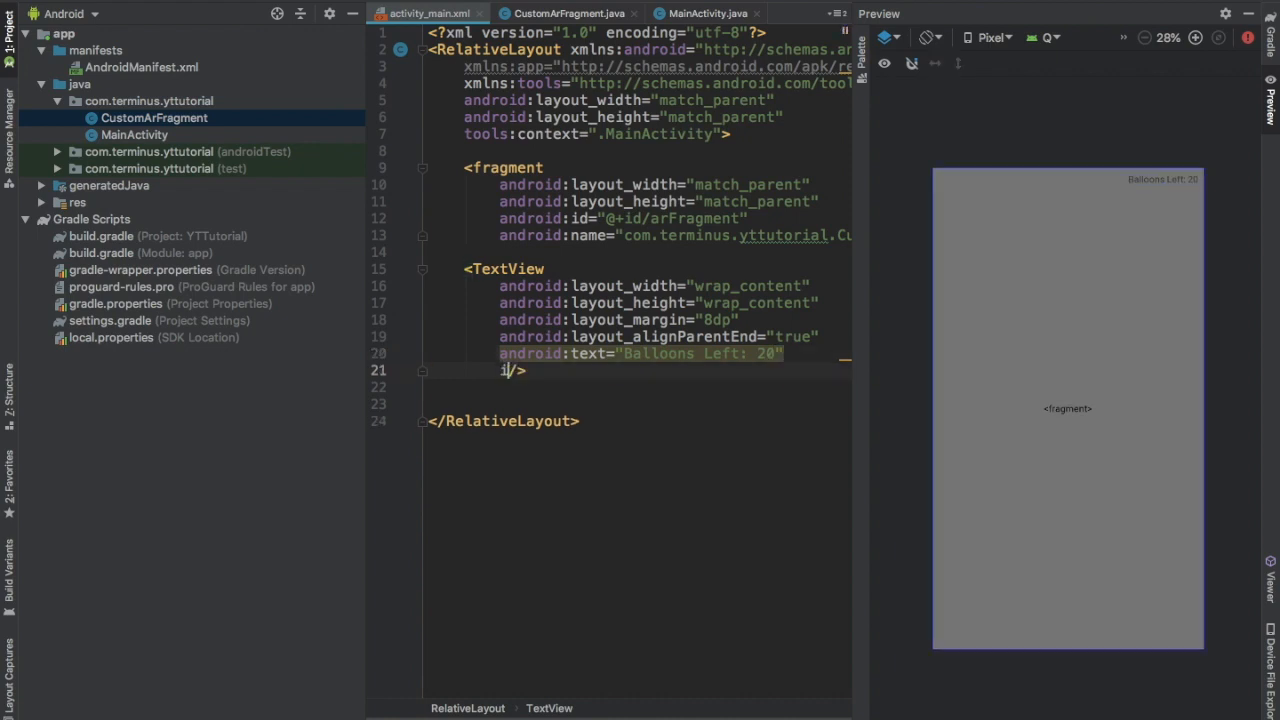
pyautogui.write('android:id="@+id/balloons"')
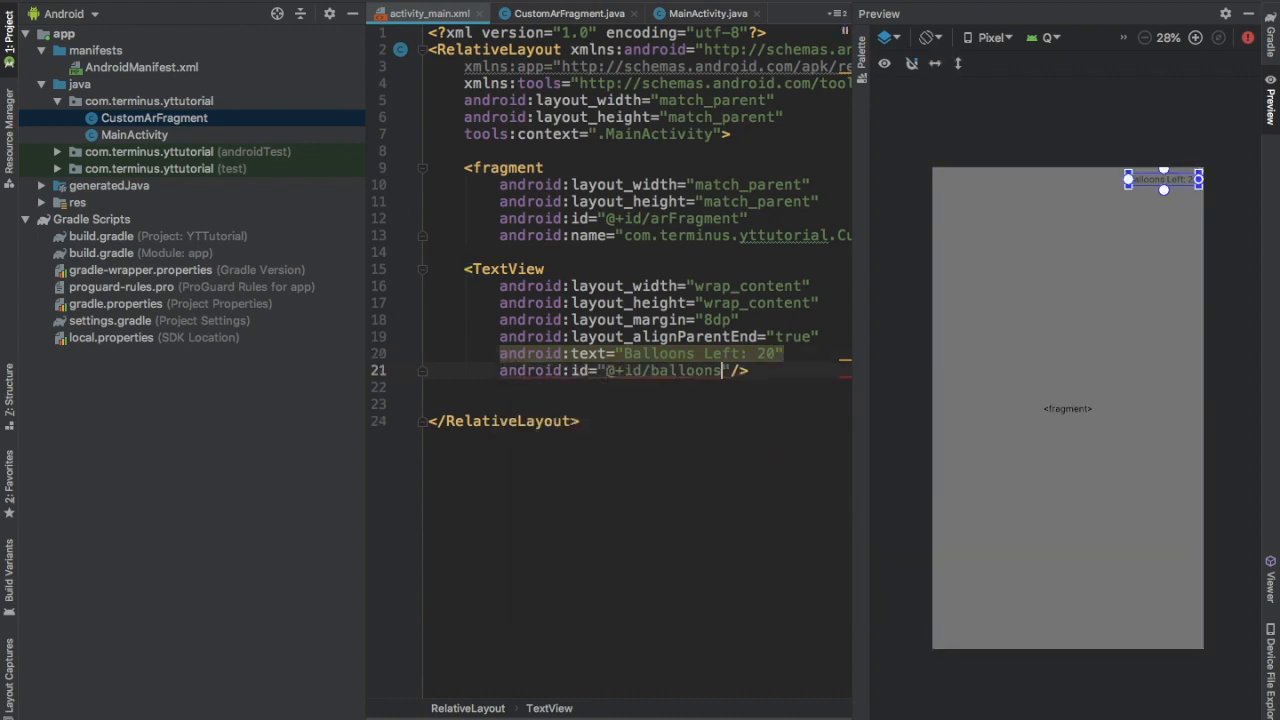
pyautogui.write('CntTxt')
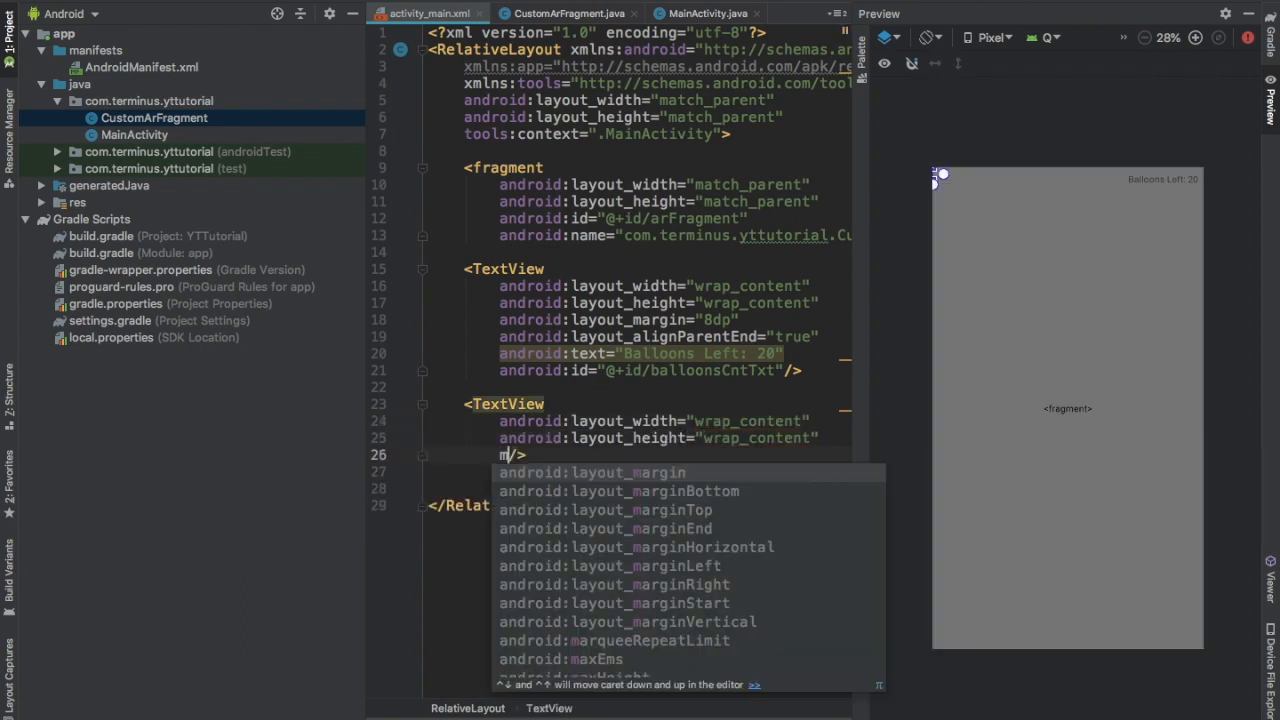
pyautogui.write('android:layout_marginTop="32dp"')
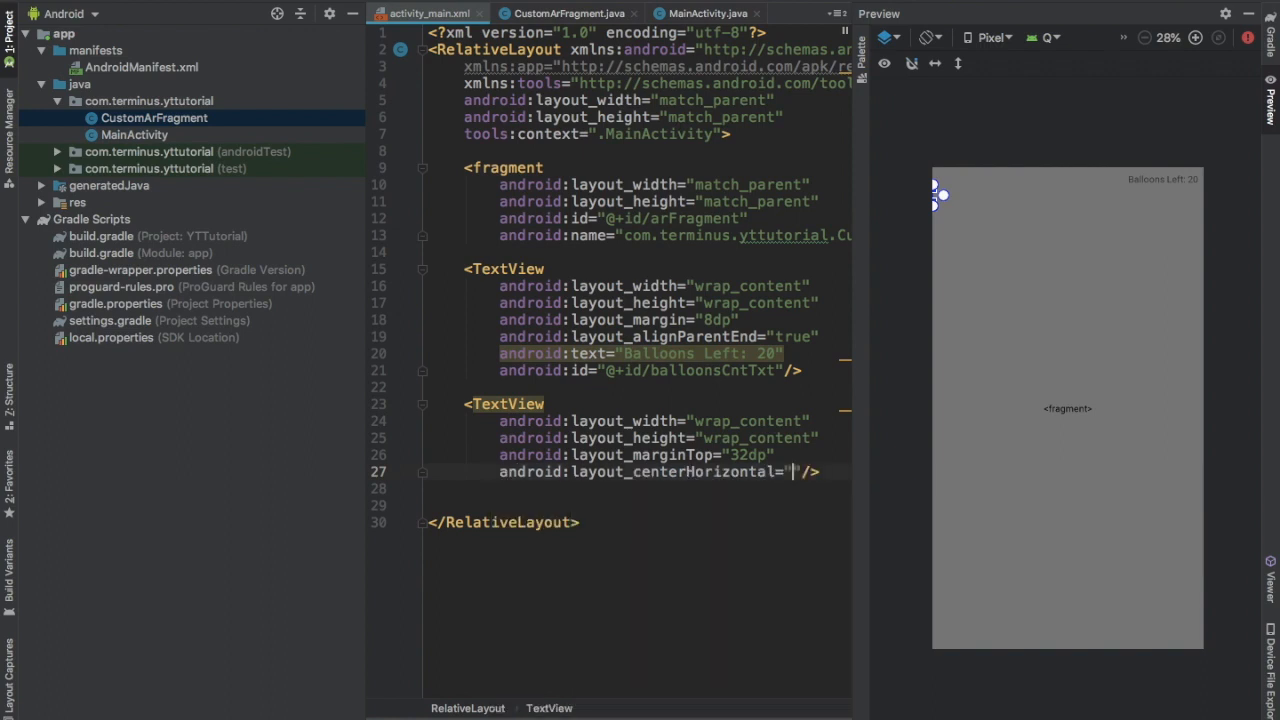
# Give the timer text 0:0, bold 32sp serif-monospace font and id timerText
pyautogui.write('android:text="0:0')
pyautogui.write('android:textSize="32sp"/>')
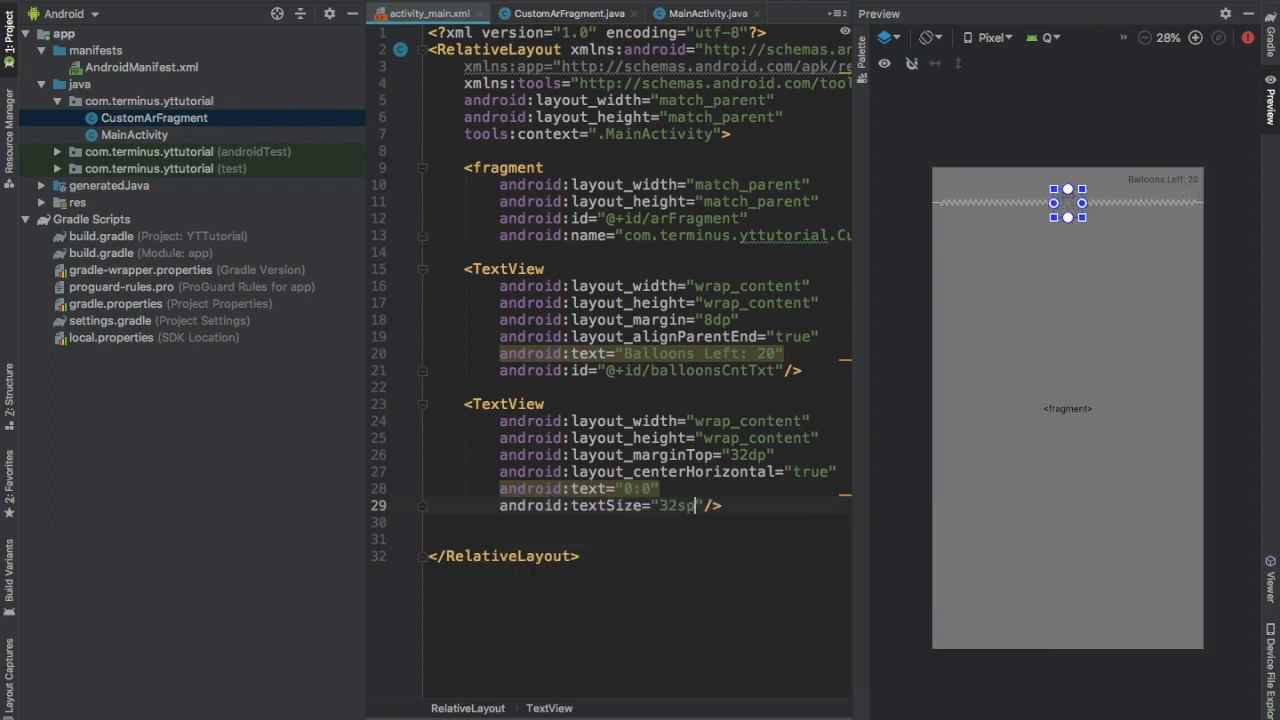
pyautogui.write('tt')
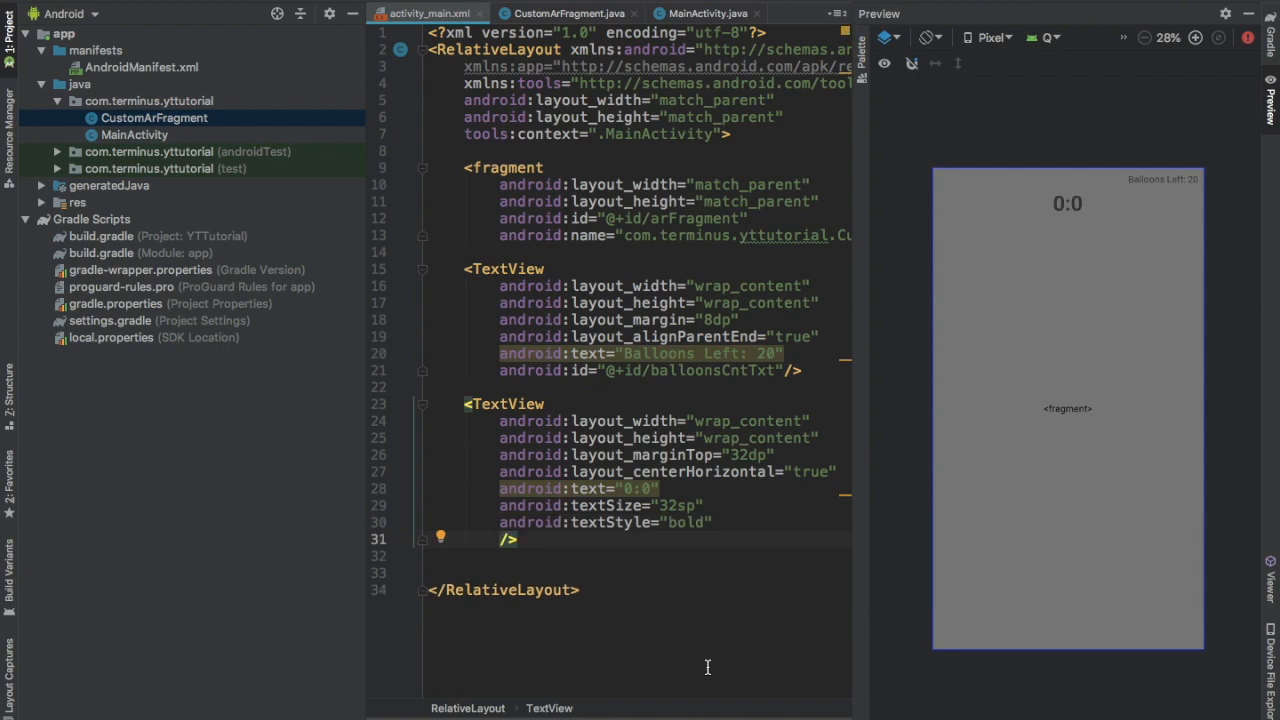
pyautogui.write('android:fontFamily="serif-monospace"')
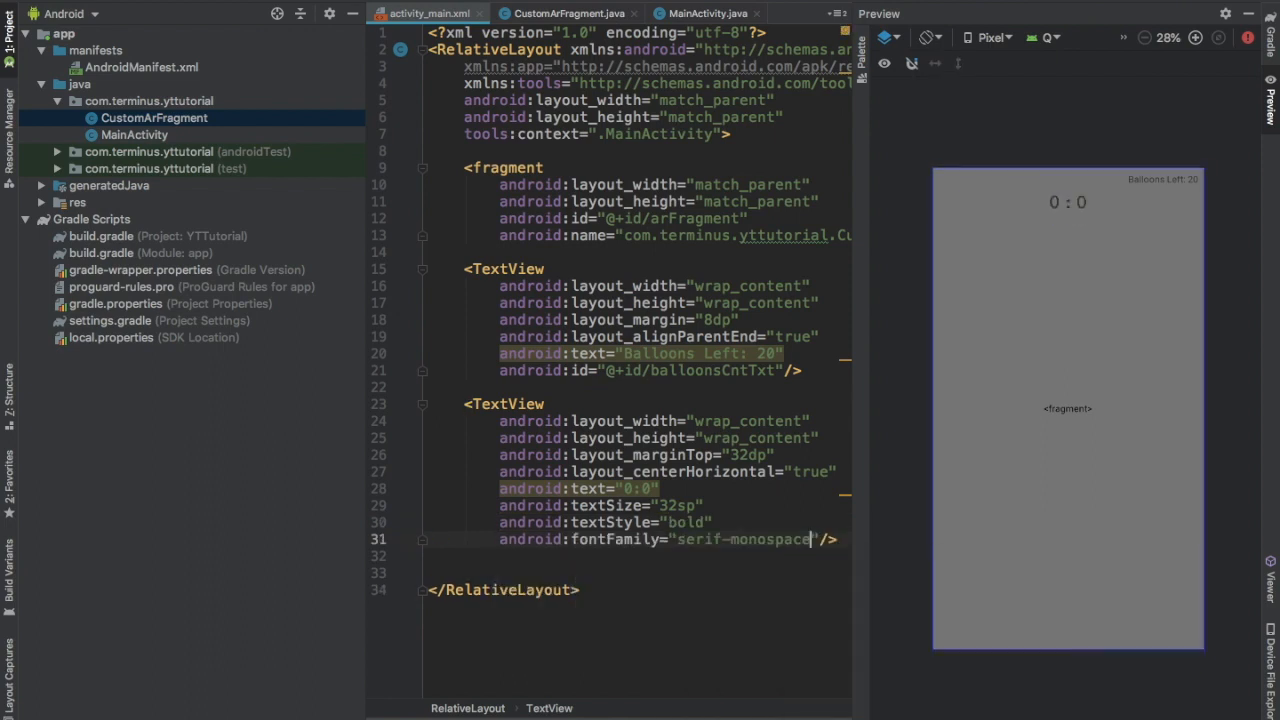
pyautogui.write('android:id=""/>')
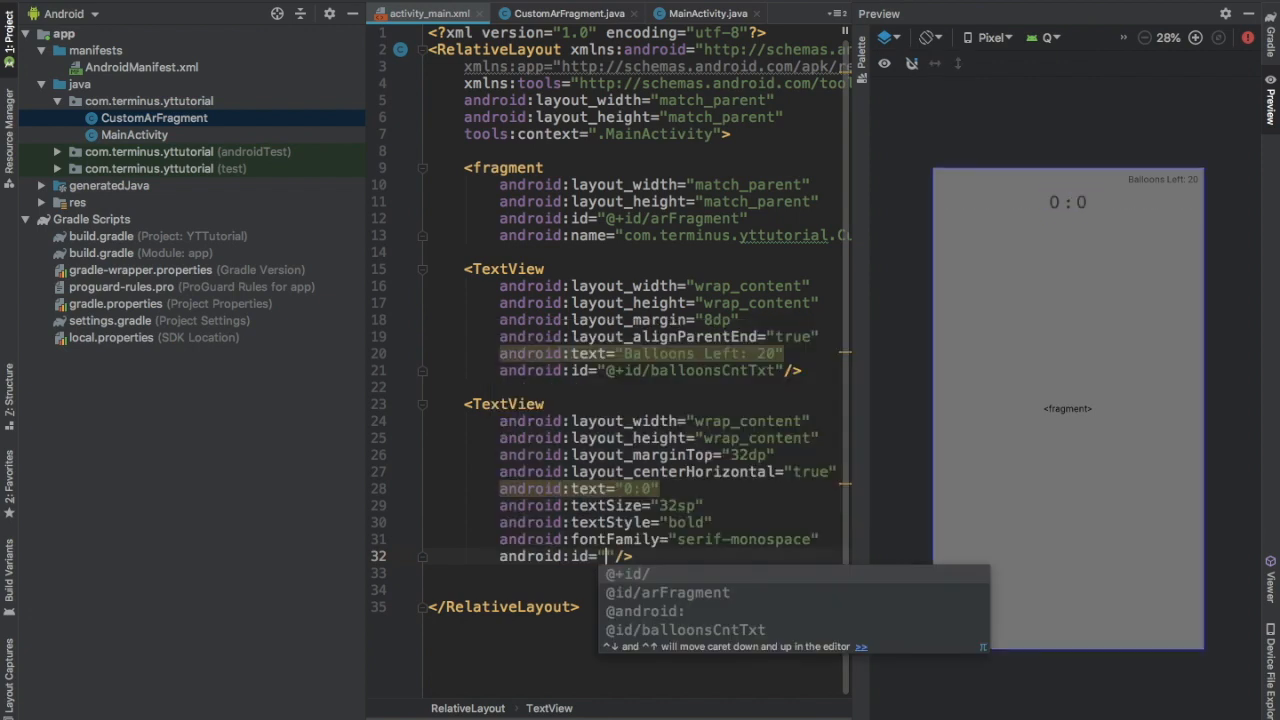
pyautogui.write('timerText')
pyautogui.write('android:layout_height="4d')
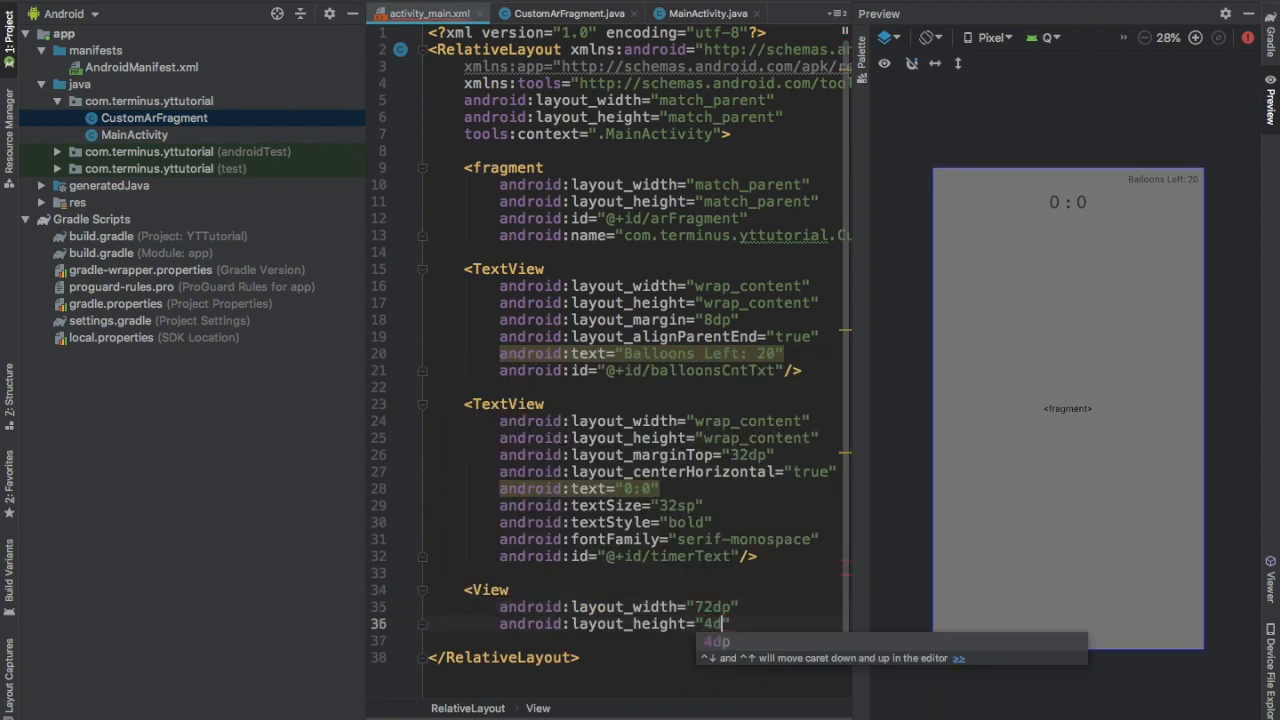
# Add two centred 72x4dp and 4x72dp Views with background #7a000000 forming a crosshair
pyautogui.write('background="#7a000000"')
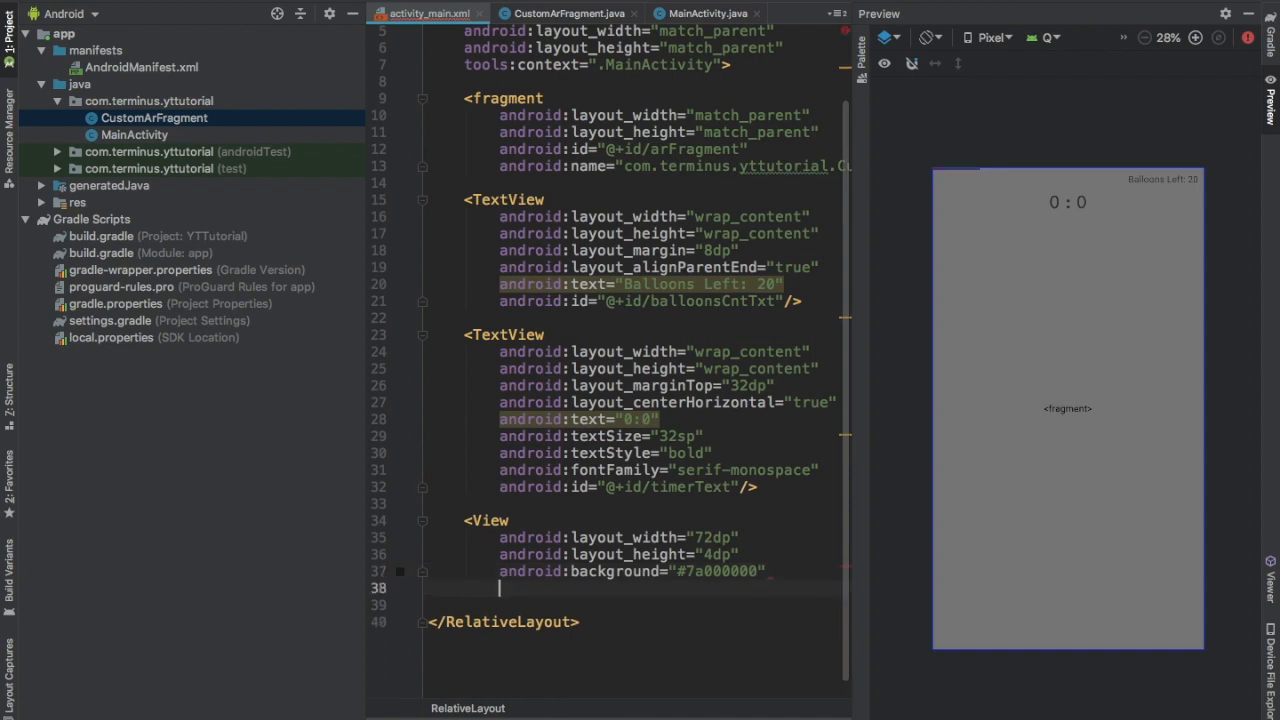
pyautogui.write('android:layout_centerInParent=""')
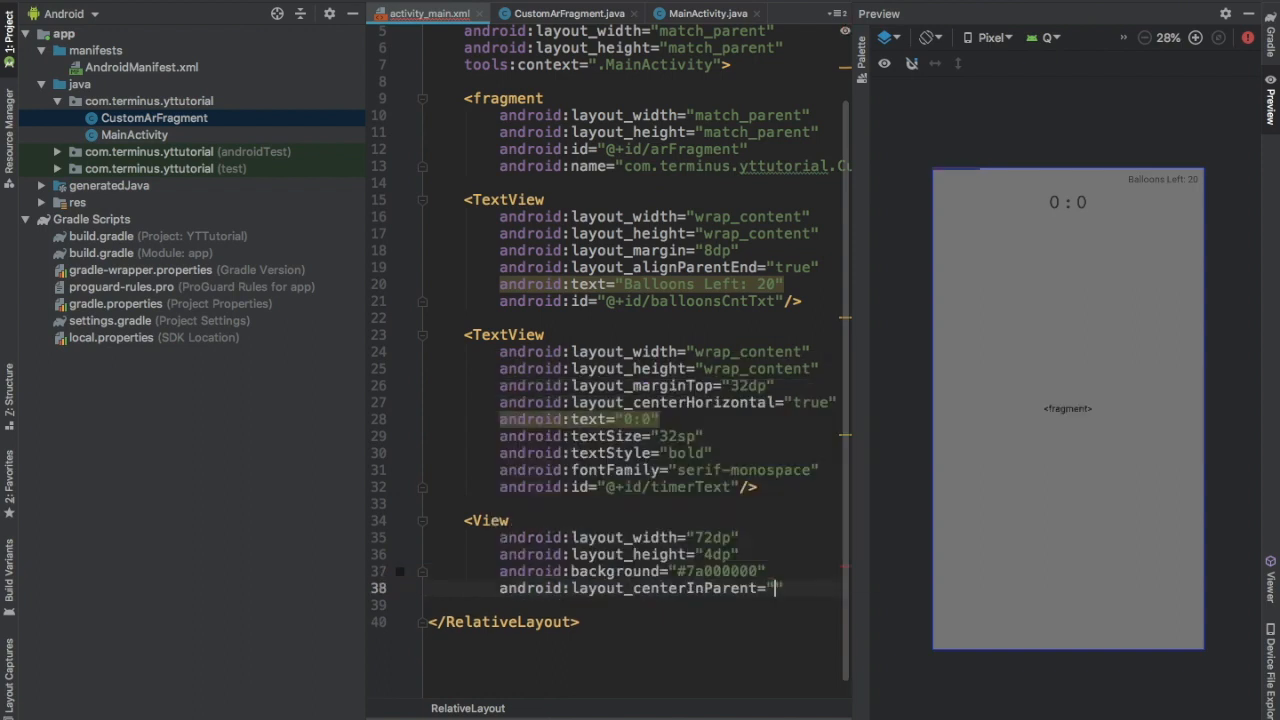
pyautogui.write('<View')
pyautogui.write('android:layout_height="72')
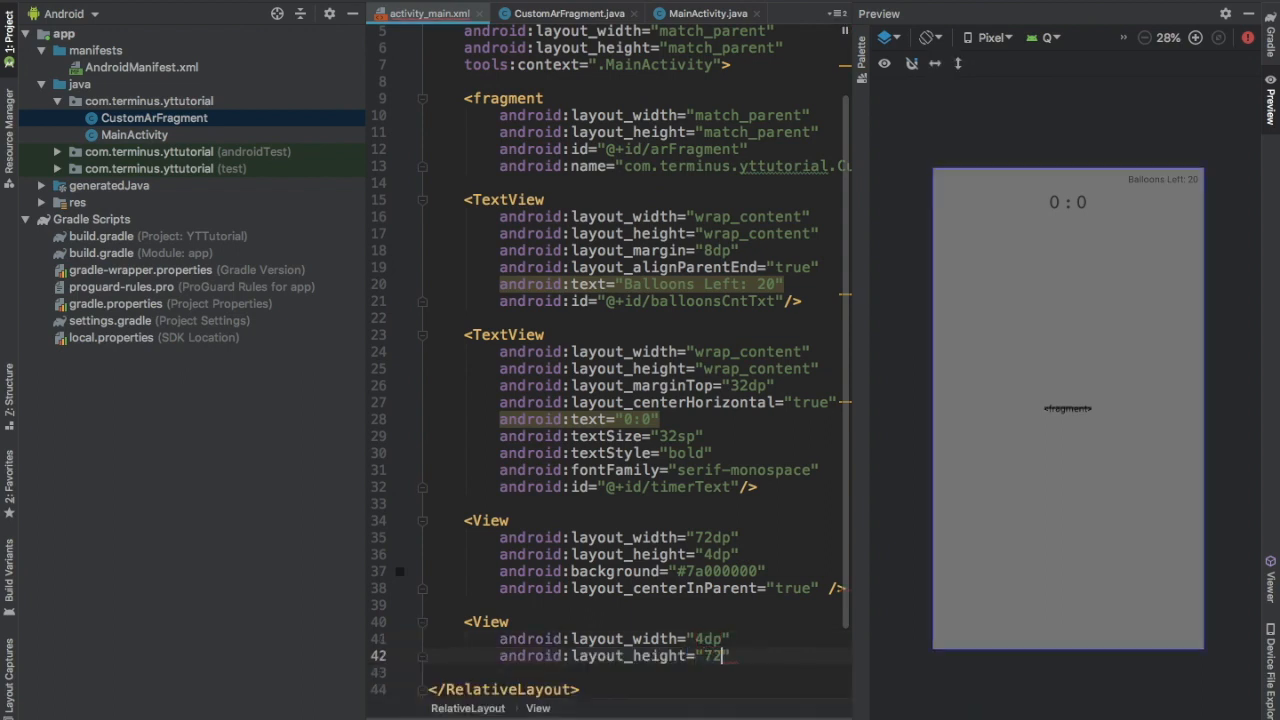
pyautogui.write('background="#7')
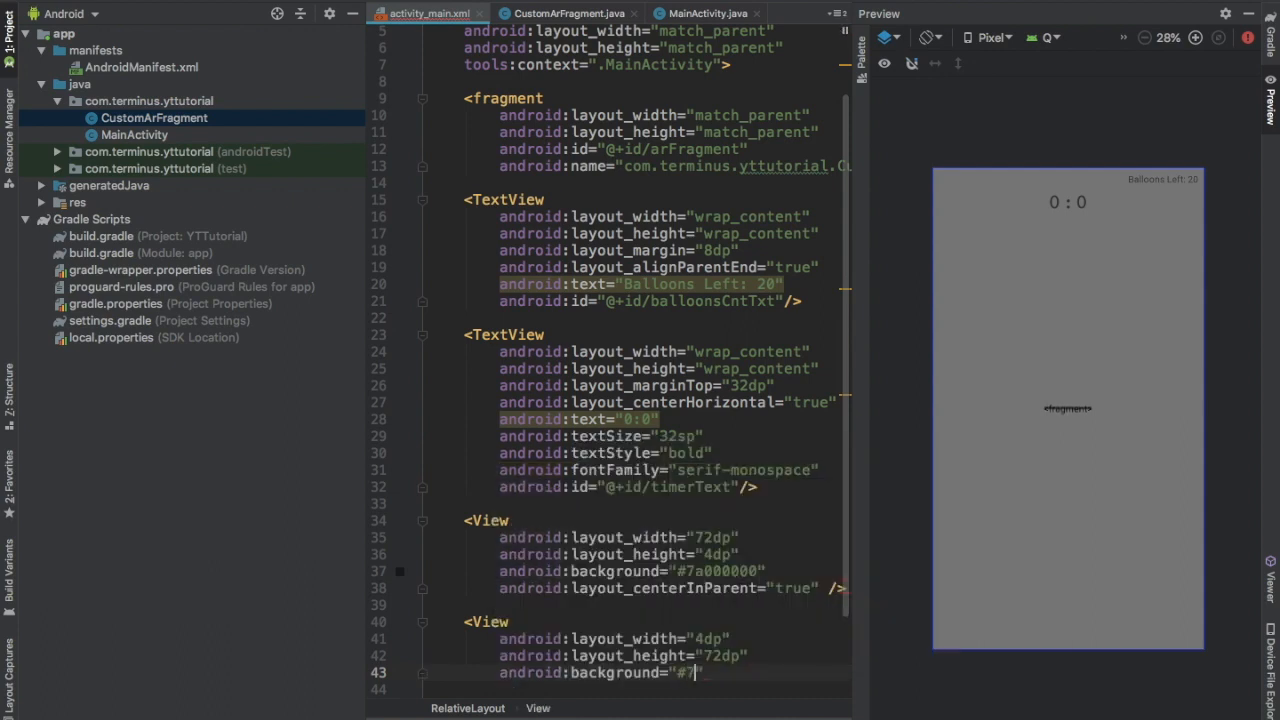
pyautogui.write('a000000')
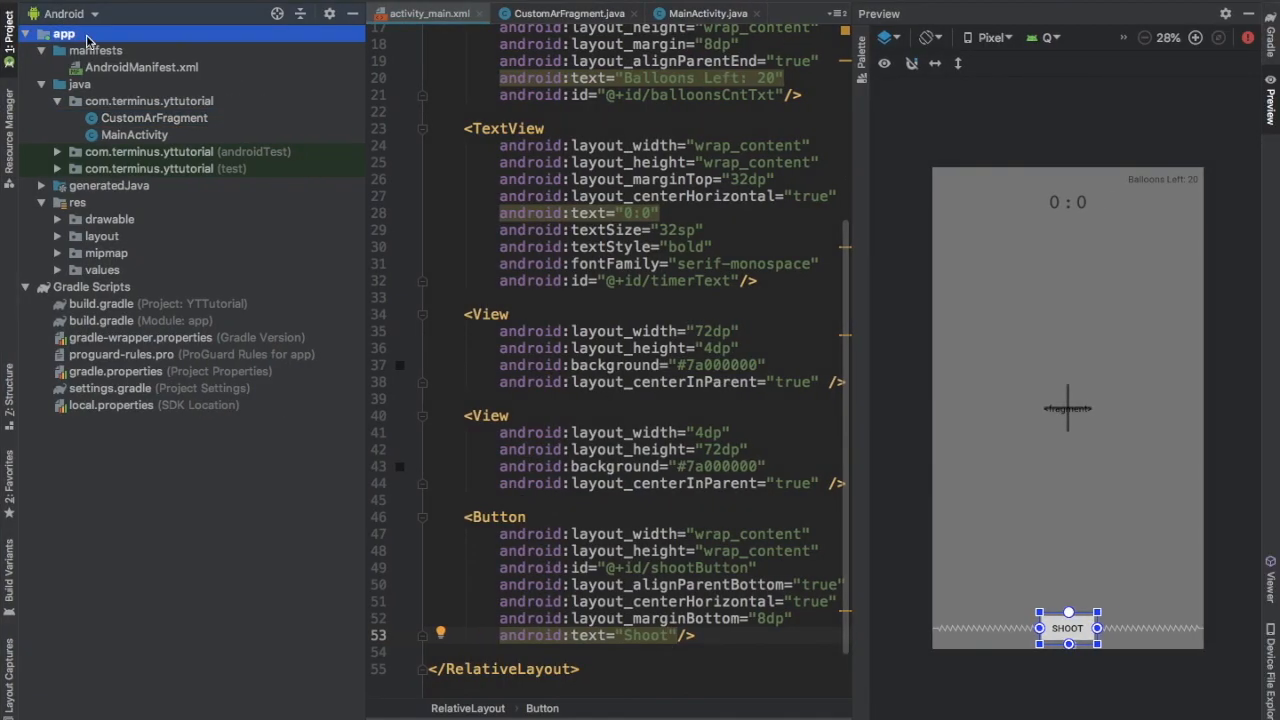
# Create a sampledata directory in the app module and copy the desktop balloon assets into it
pyautogui.rightClick(64, 33)
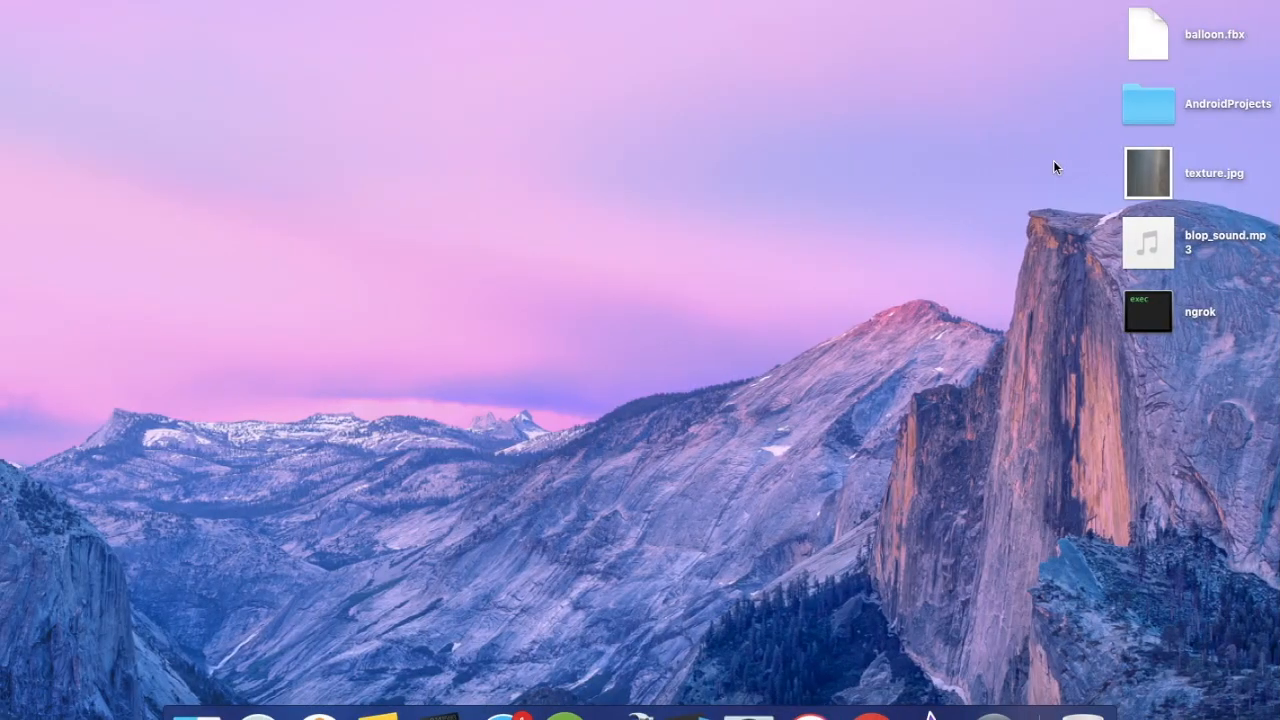
pyautogui.click(1148, 172)
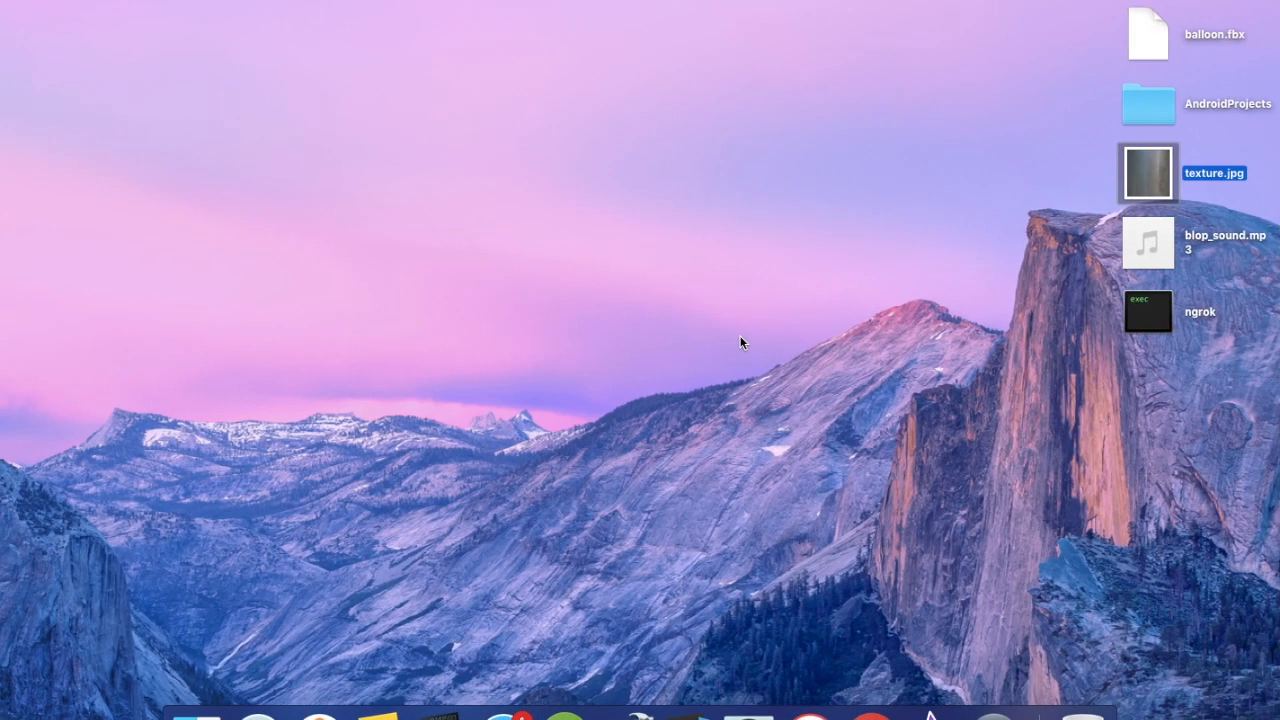
pyautogui.click(1148, 243)
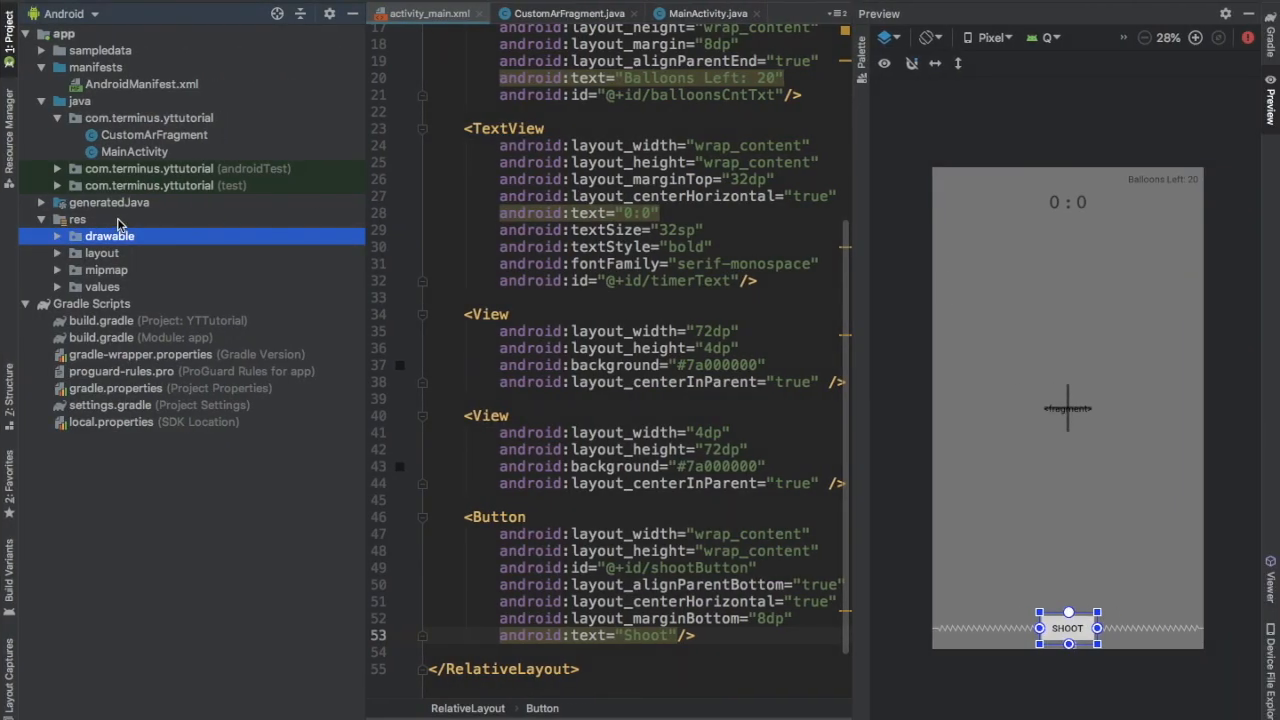
# Create a new raw Android resource directory under res
pyautogui.click(77, 219)
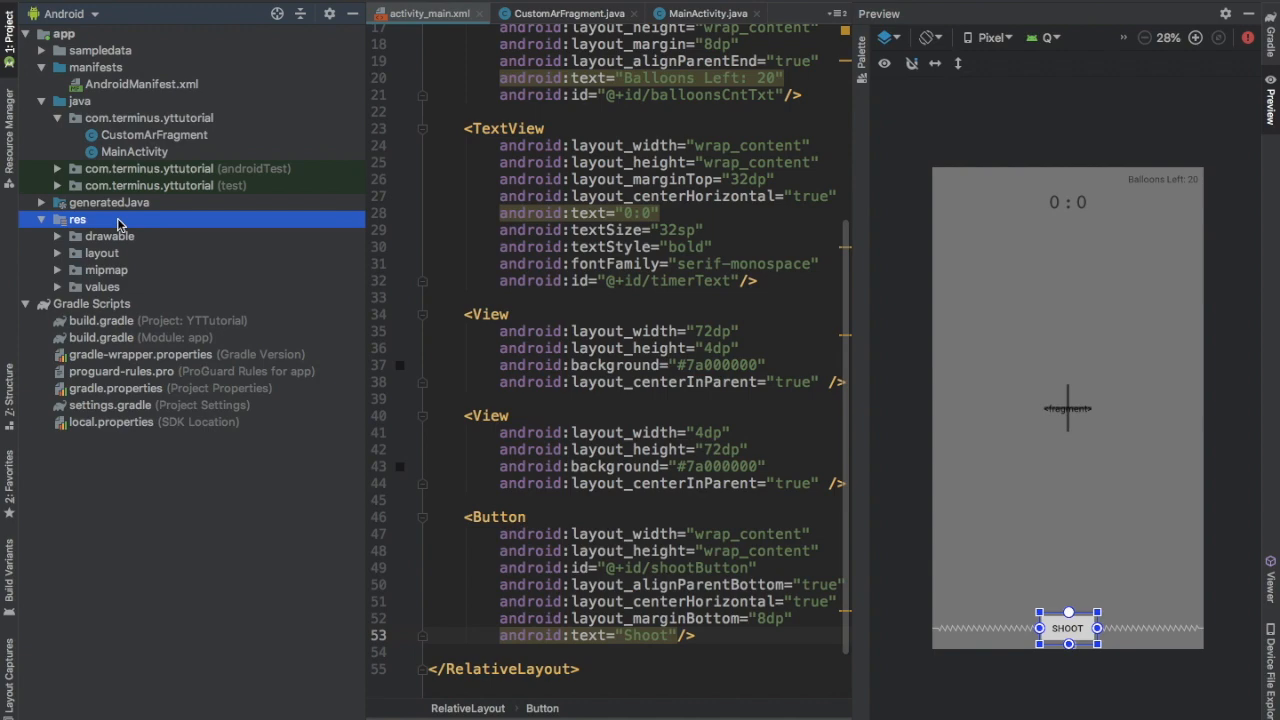
pyautogui.rightClick(77, 219)
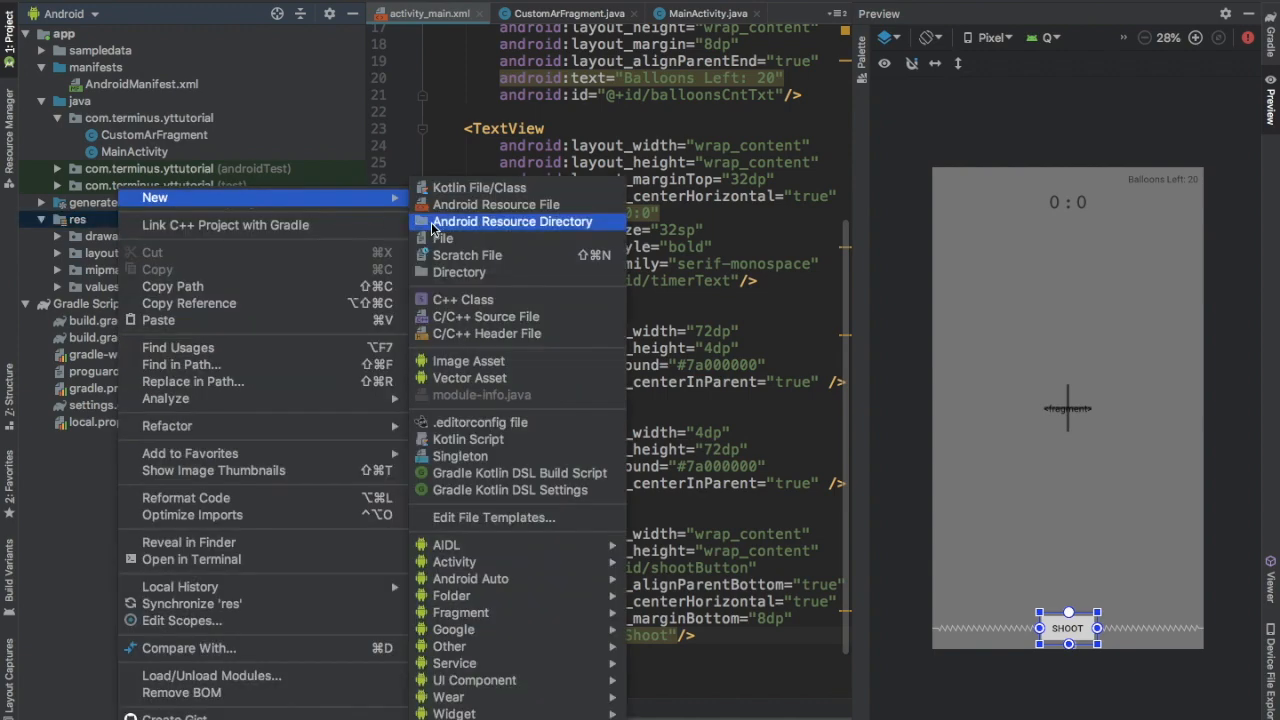
pyautogui.click(512, 221)
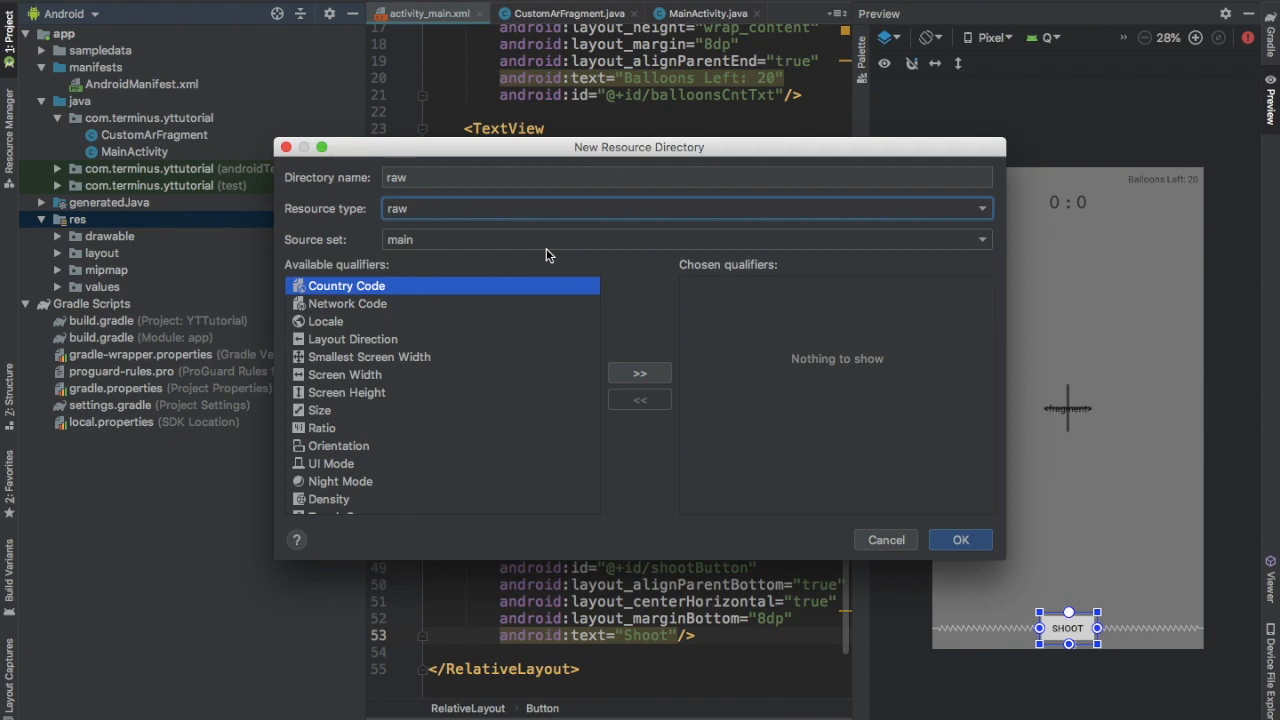
pyautogui.click(959, 539)
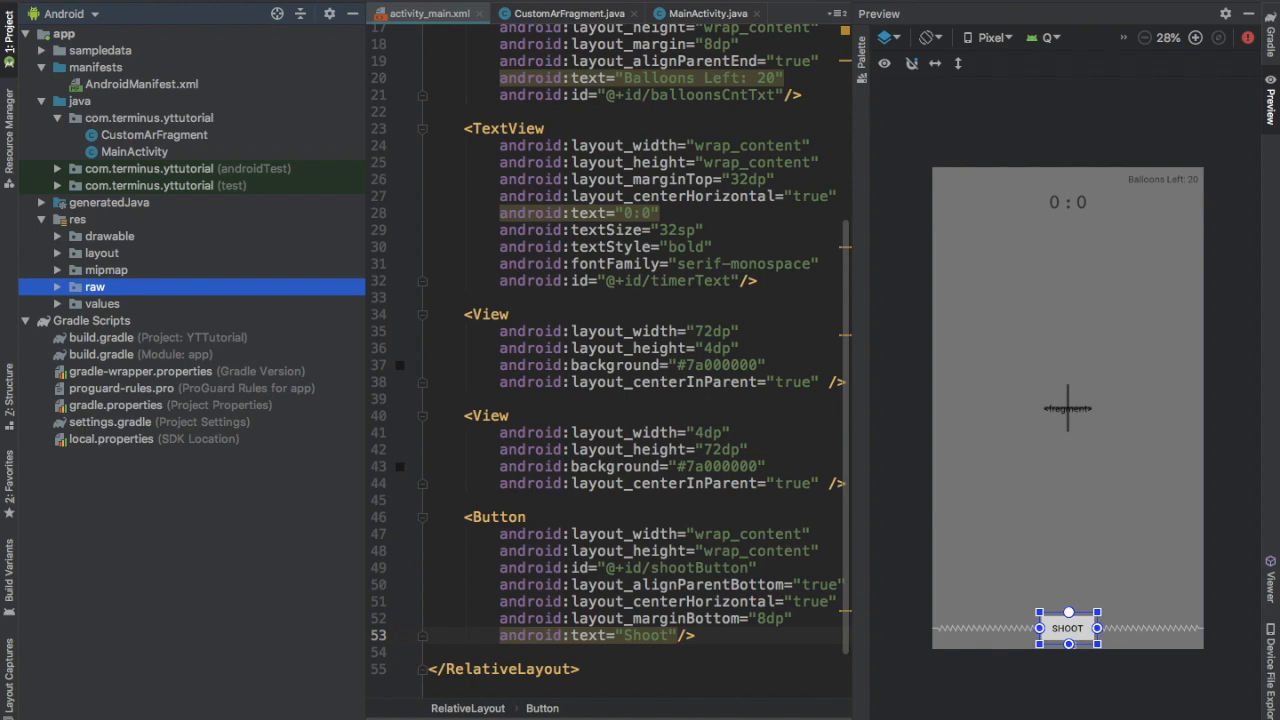
pyautogui.moveTo(520, 289)
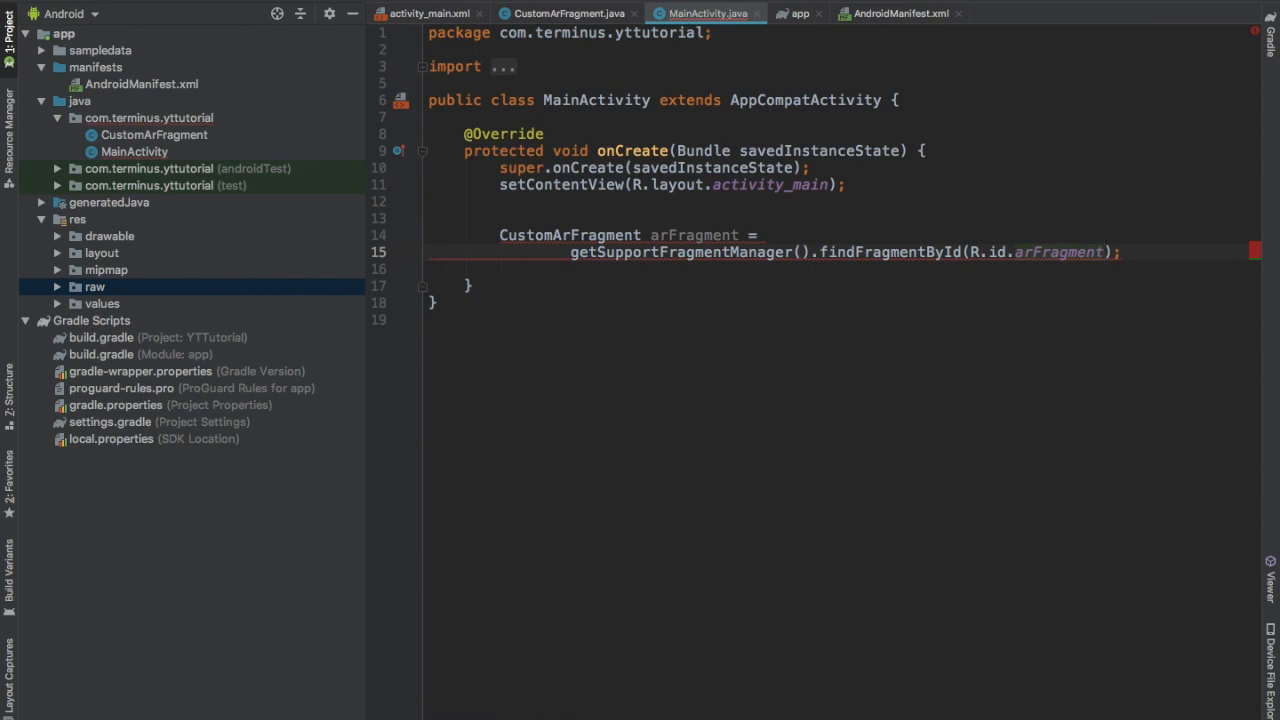
# Cast arFragment to CustomArFragment and store the scene and scene.getCamera() in private Scene and Camera fields
pyautogui.click(440, 250)
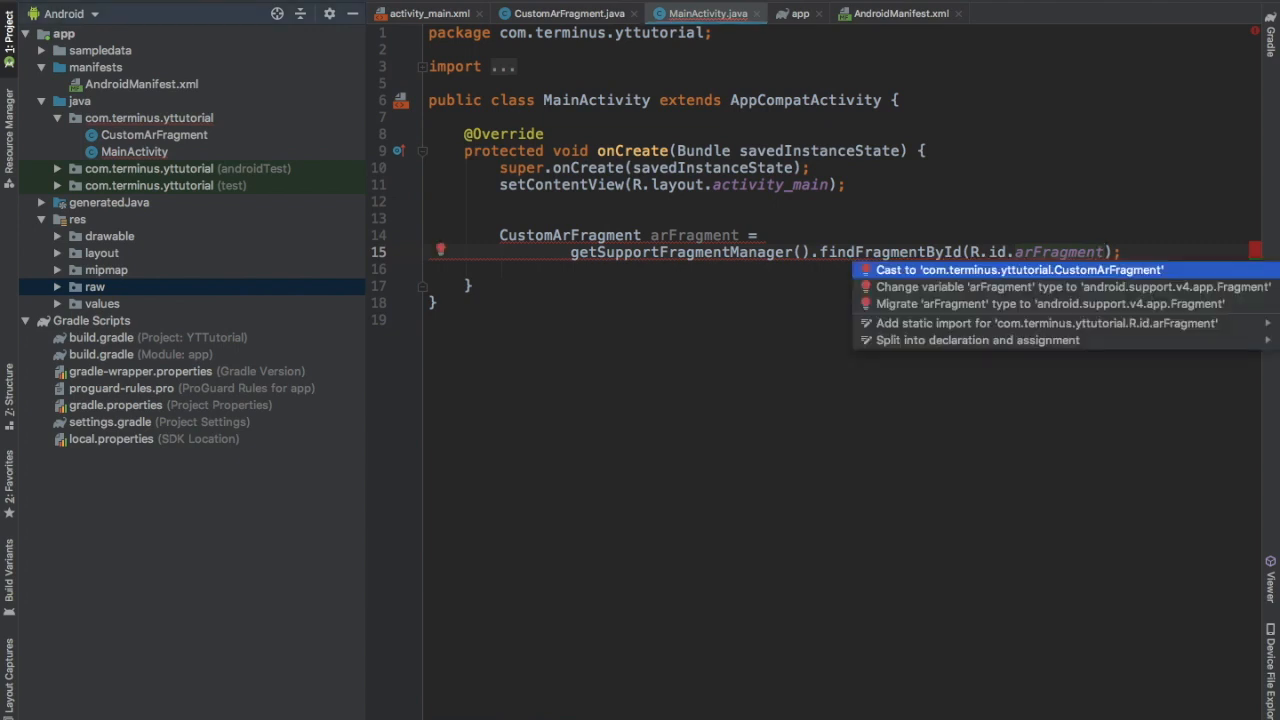
pyautogui.click(1018, 269)
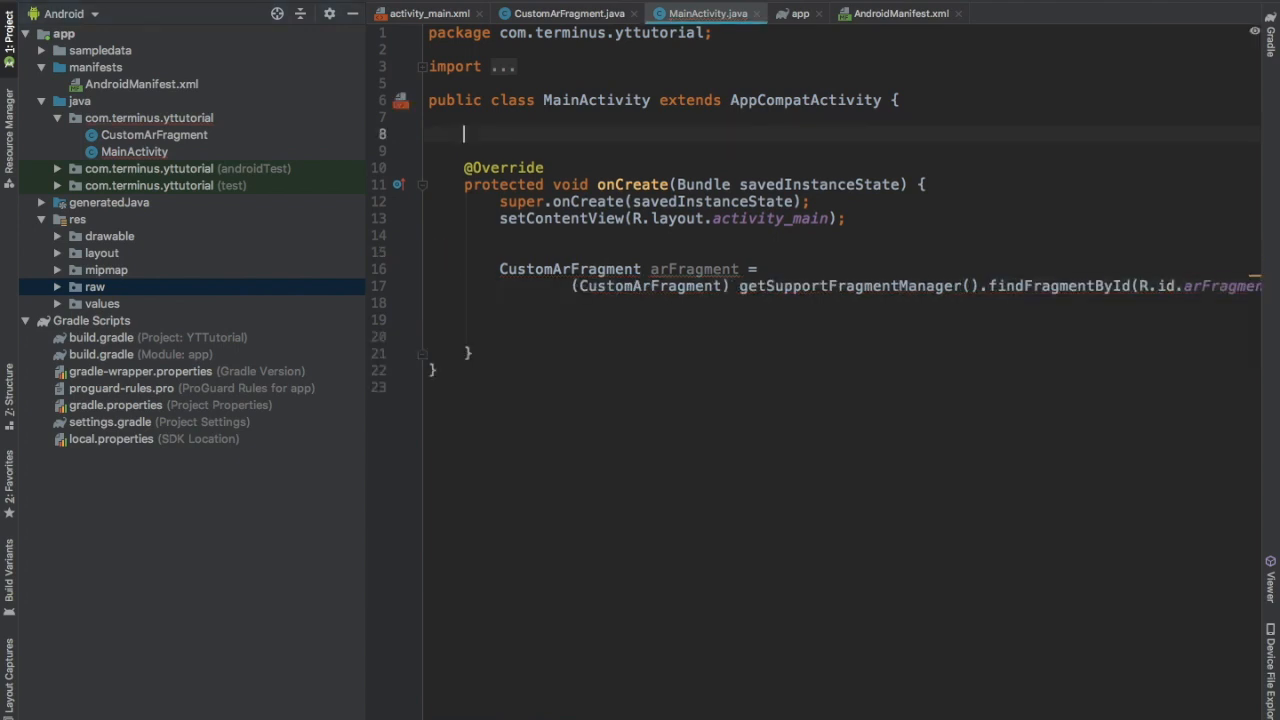
pyautogui.write('private')
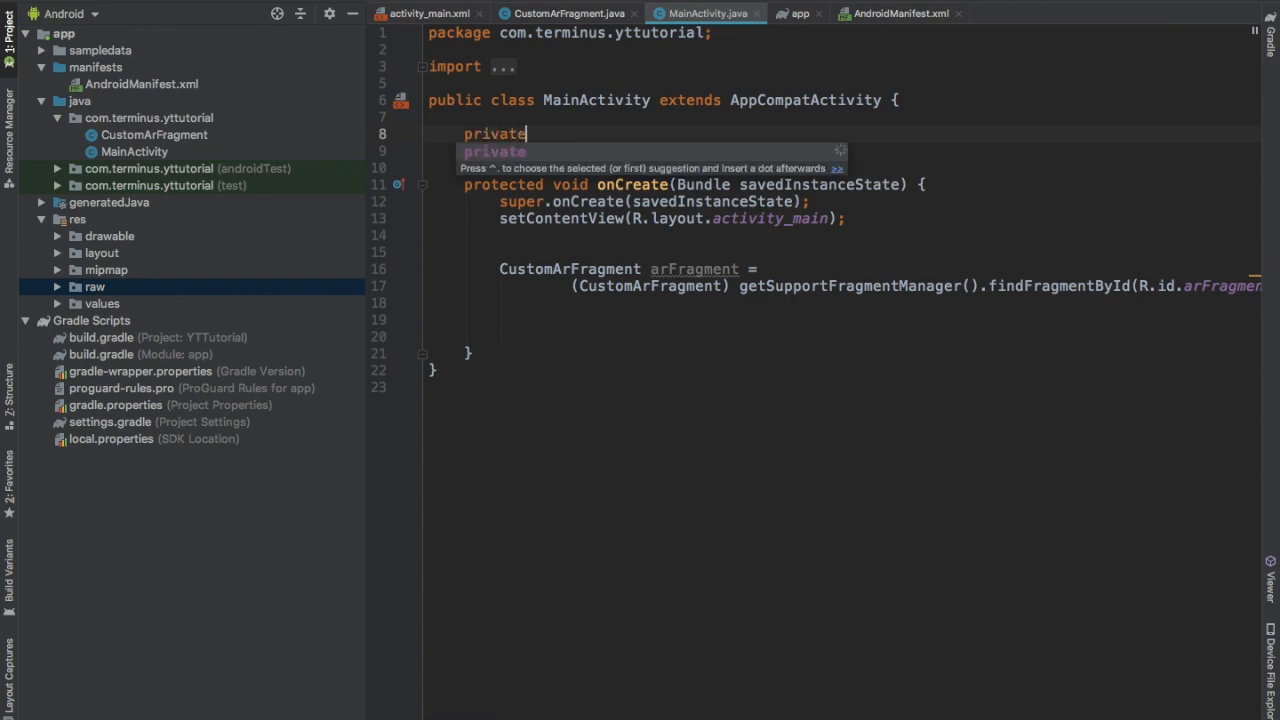
pyautogui.write('Scene scene;')
pyautogui.write('camera')
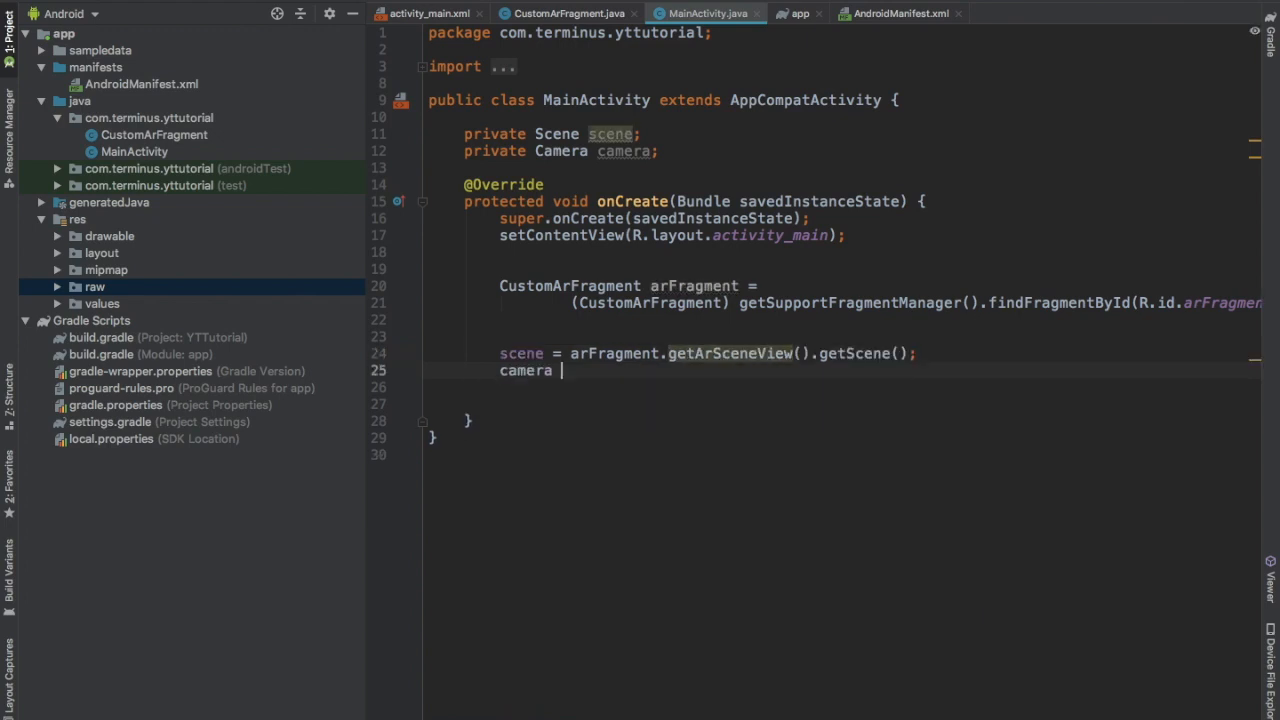
pyautogui.write('= scene.')
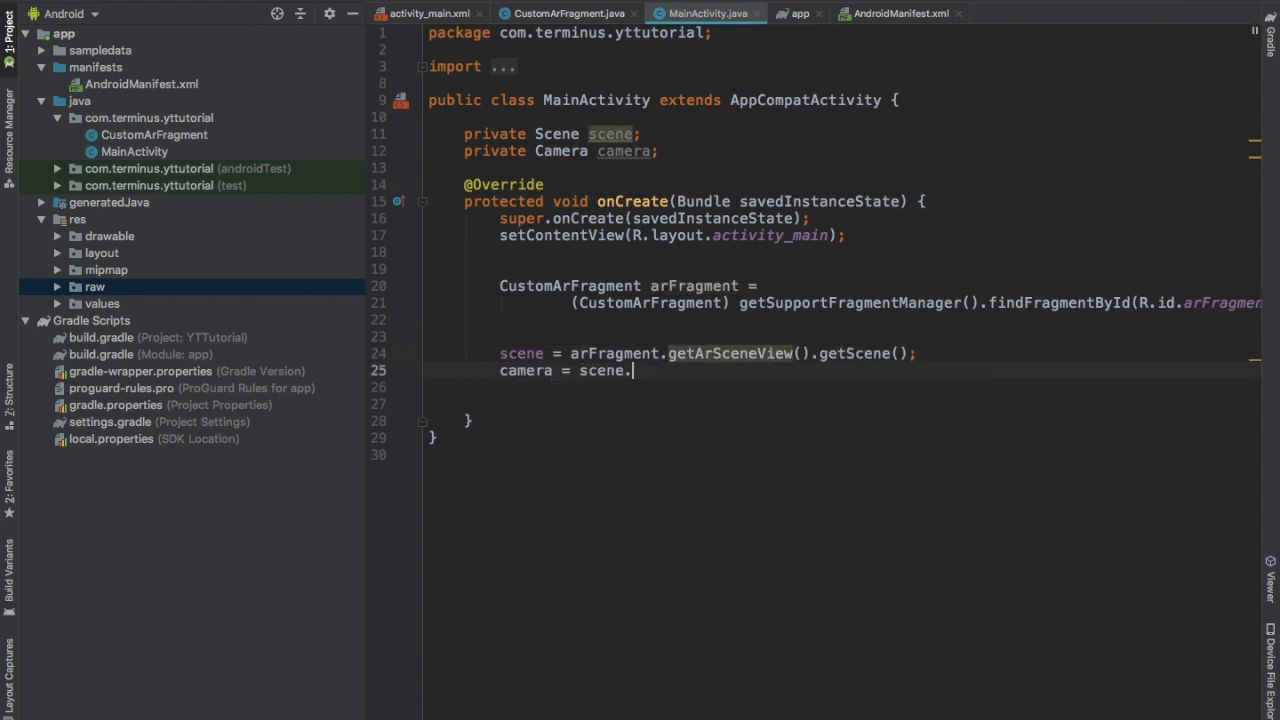
pyautogui.write('getCamera();')
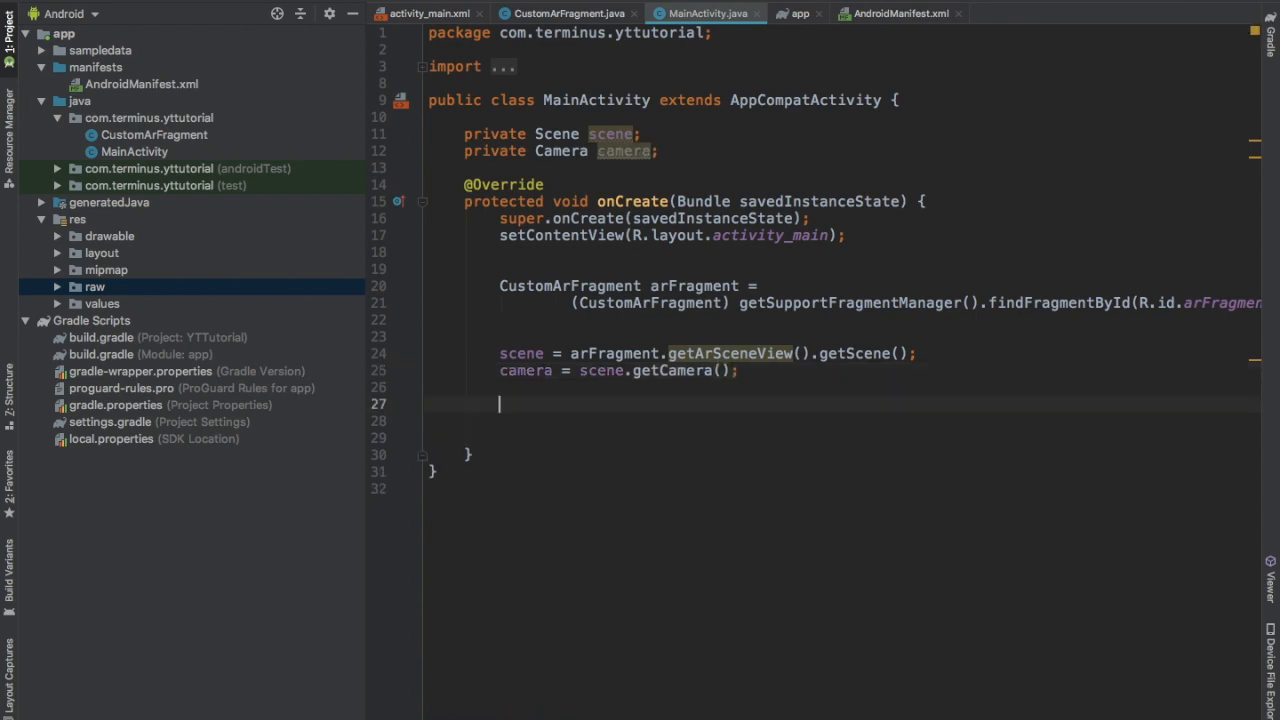
# Call addBalloonsToScene() in onCreate and build a ModelRenderable from Uri.parse("balloon.sfb")
pyautogui.write('addBa')
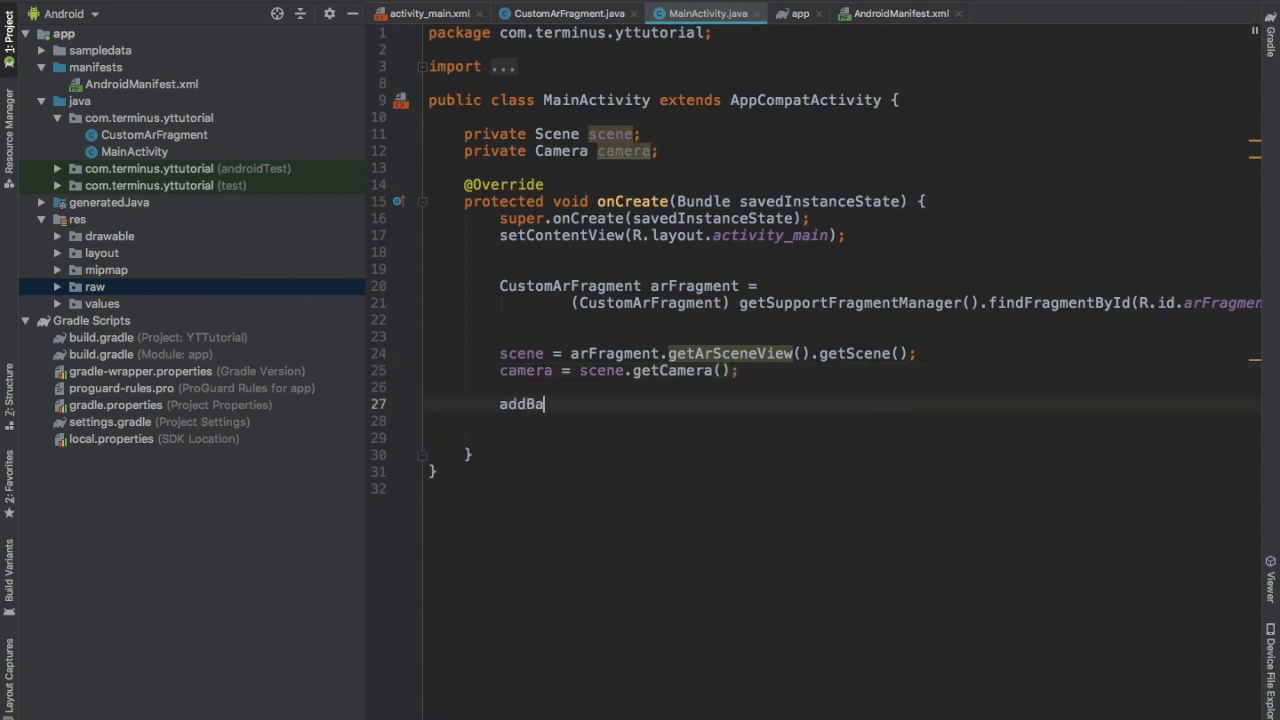
pyautogui.write('lloonsToS')
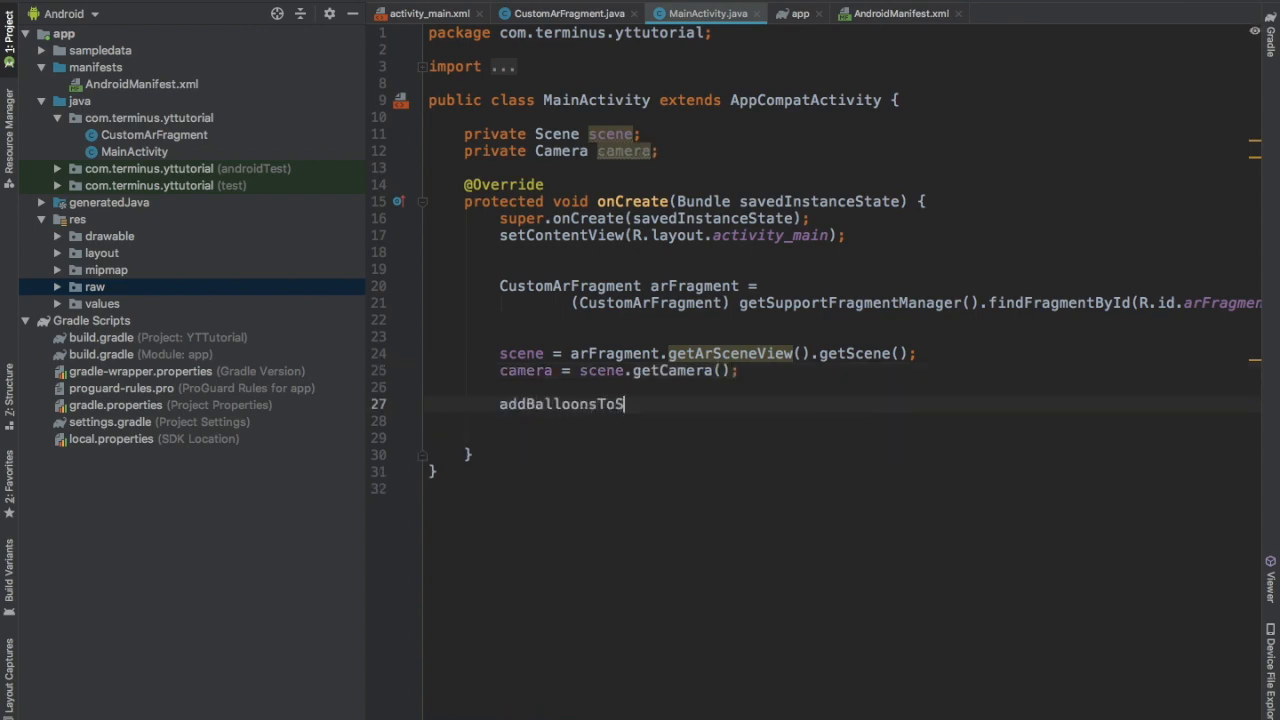
pyautogui.write('cene();')
pyautogui.write('.setSource(this')
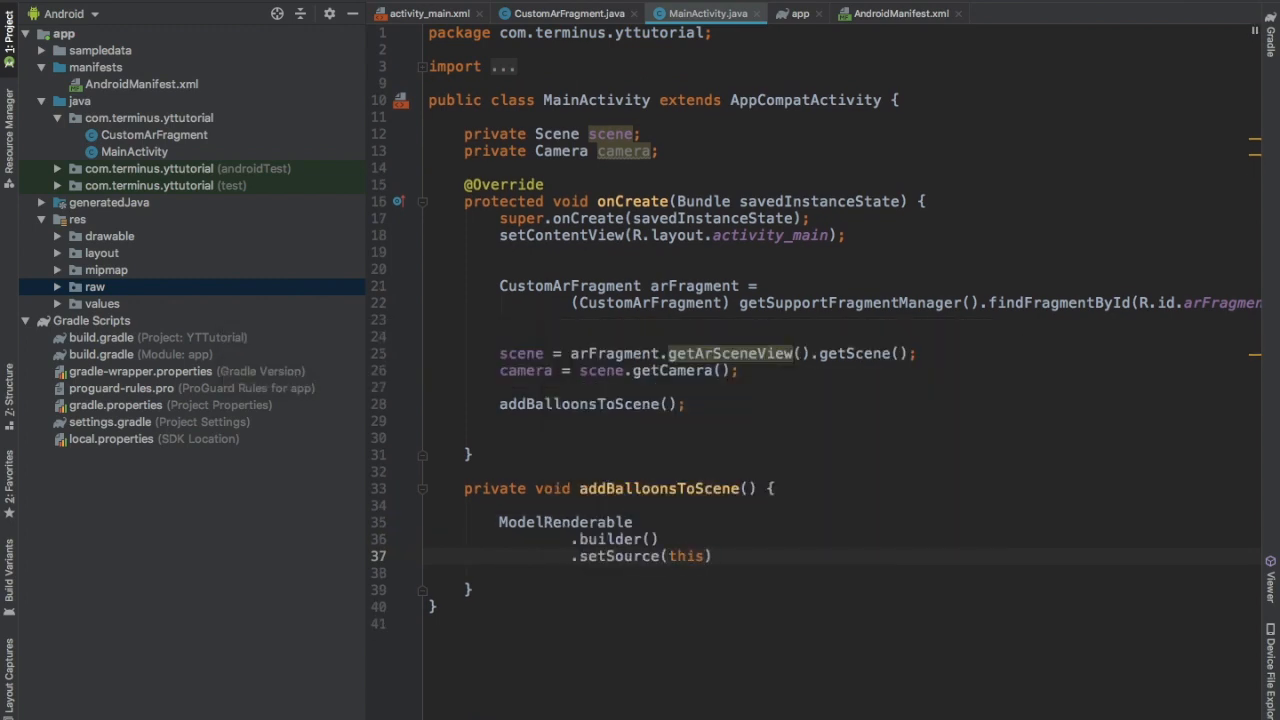
pyautogui.write(', Uri.parse("balloon.sfb')
pyautogui.write('.thenAccept(renderable -> {')
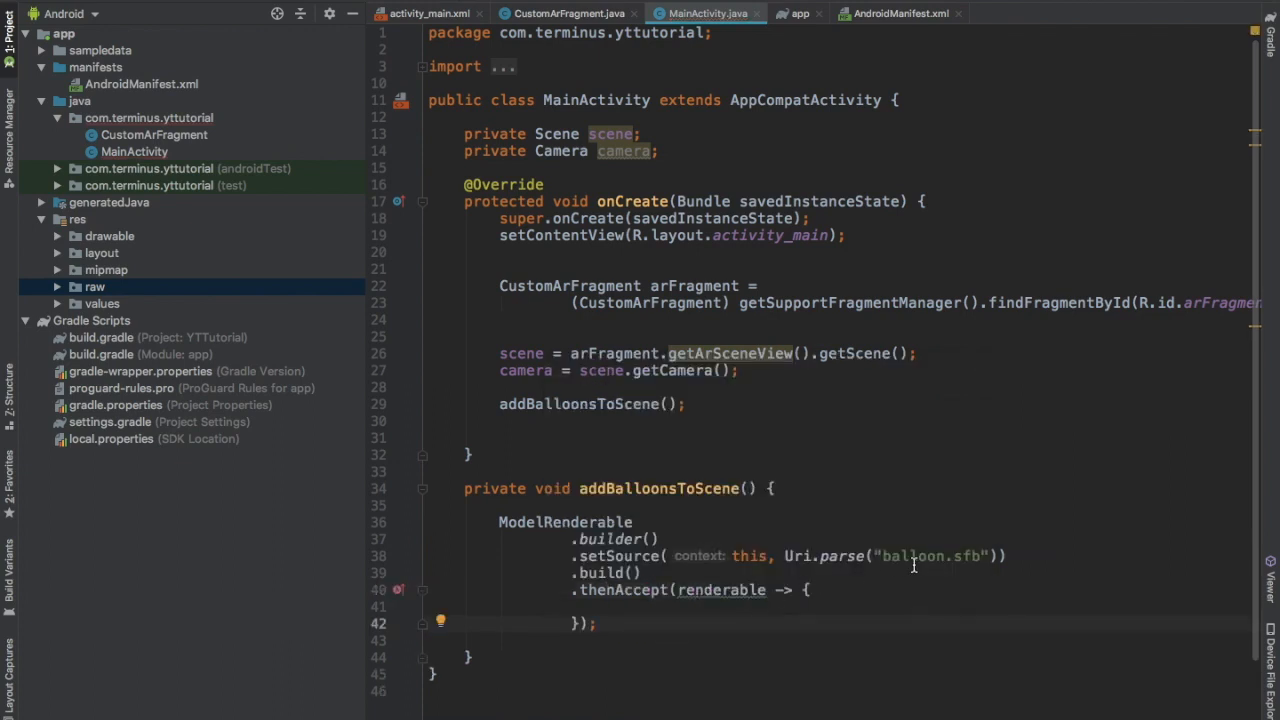
pyautogui.moveTo(925, 556)
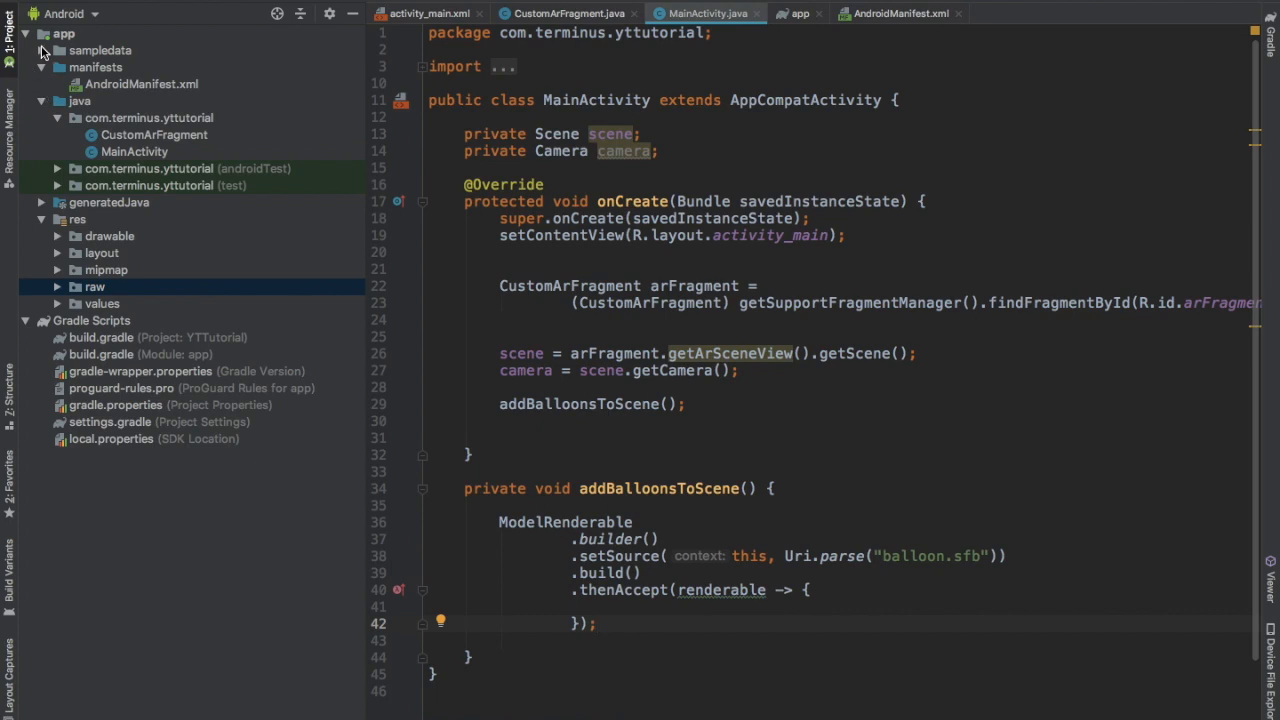
# Import sampledata/balloon.fbx as a Sceneform asset with default paths, generating balloon.sfa and balloon.sfb
pyautogui.click(100, 50)
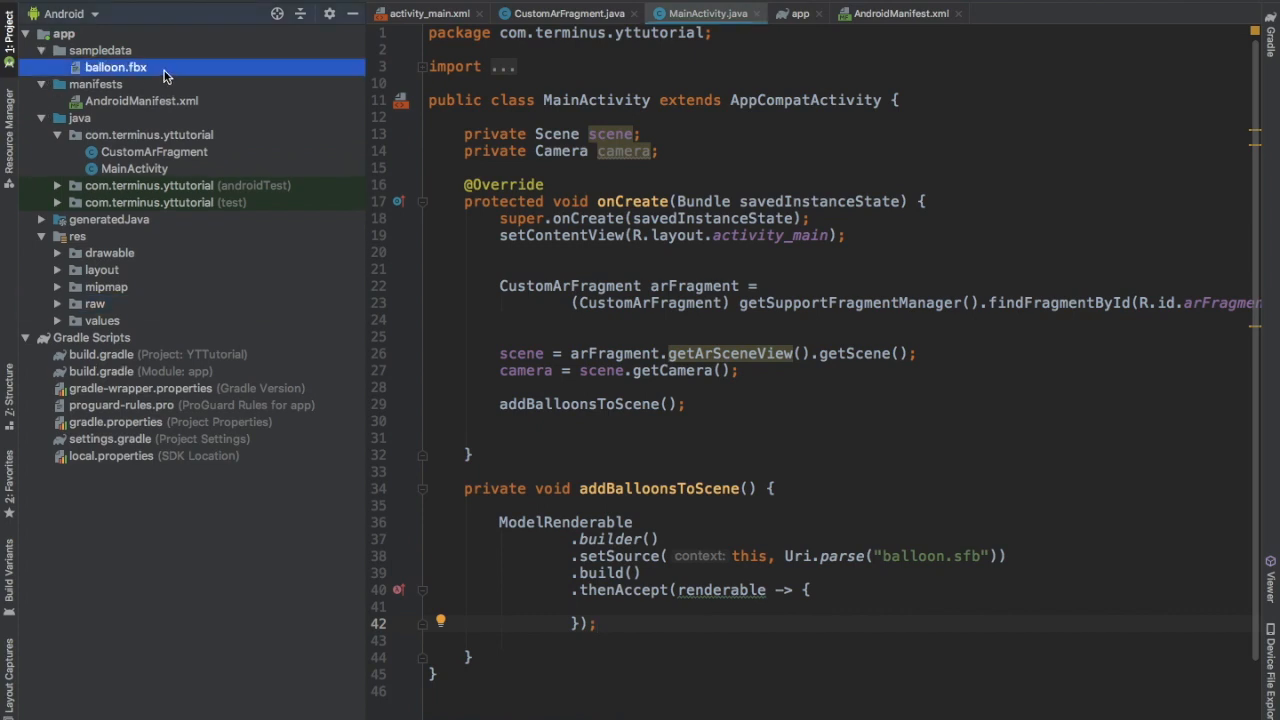
pyautogui.rightClick(115, 67)
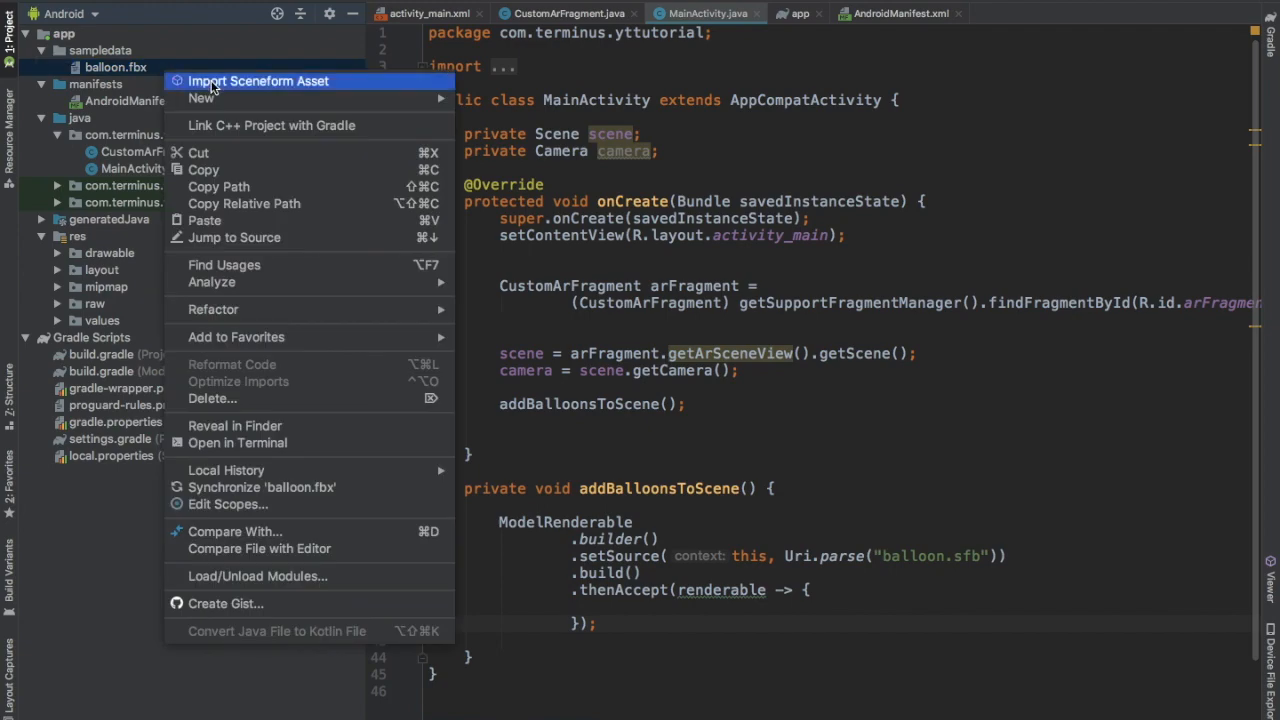
pyautogui.click(258, 81)
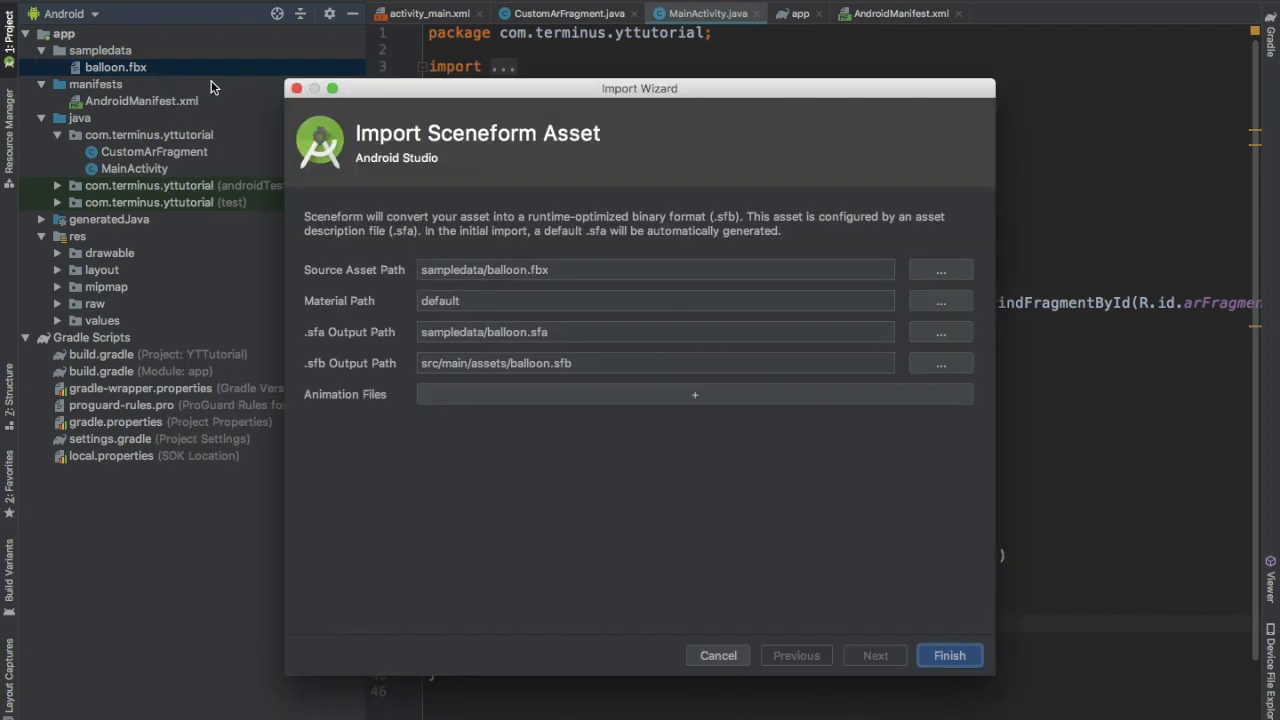
pyautogui.click(948, 655)
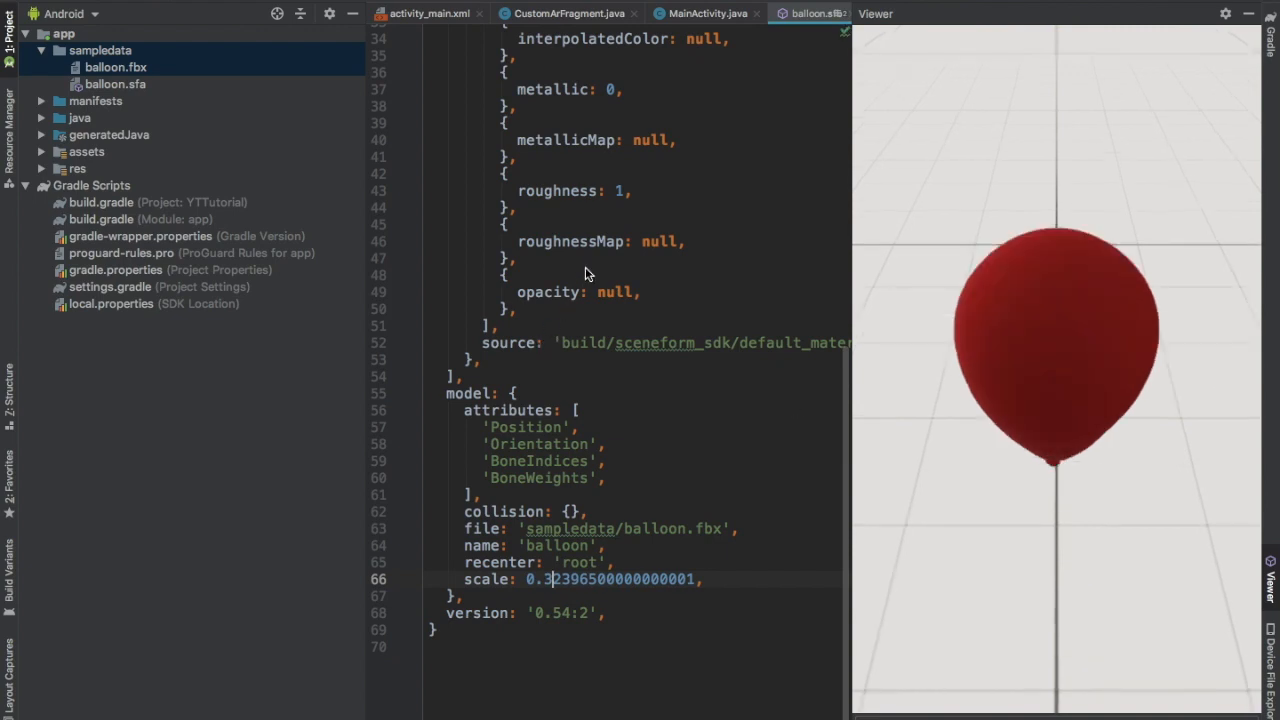
# In MainActivity's thenAccept lambda, loop 20 times creating a Node with the renderable and adding it to the scene
pyautogui.click(707, 13)
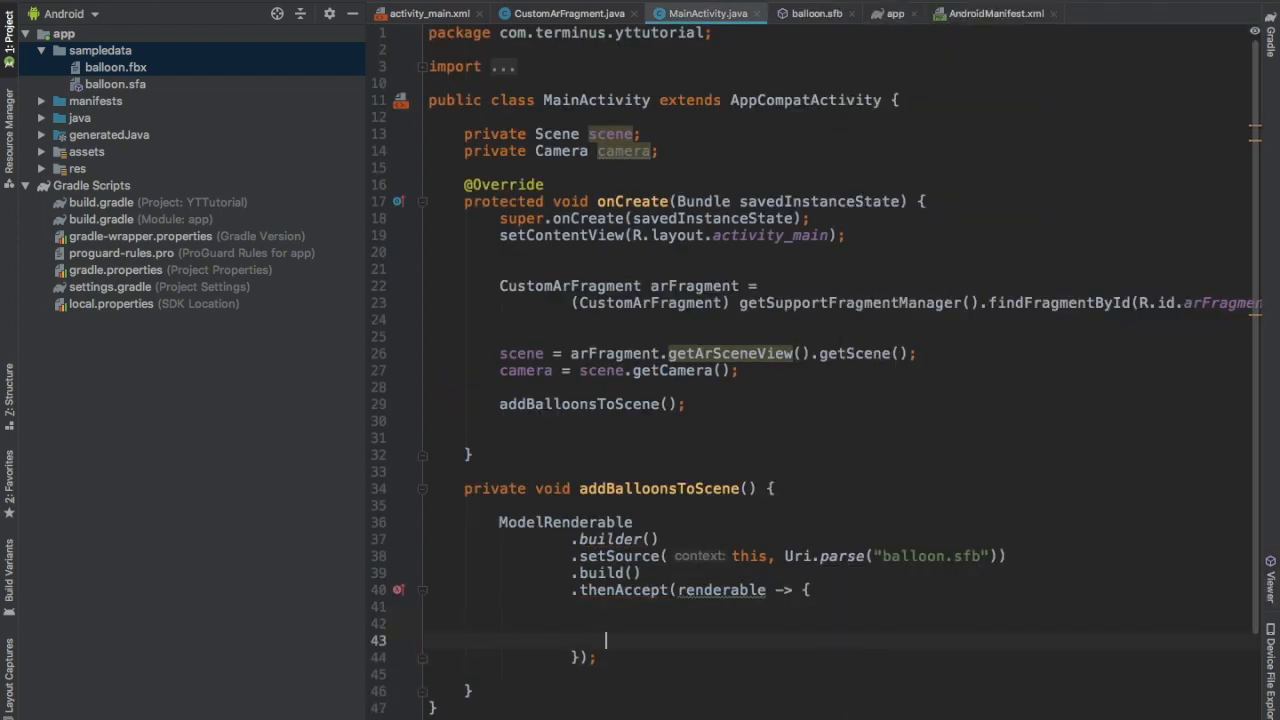
pyautogui.write('for (int i = 0;i < 20)')
pyautogui.write('Node node = new Node();')
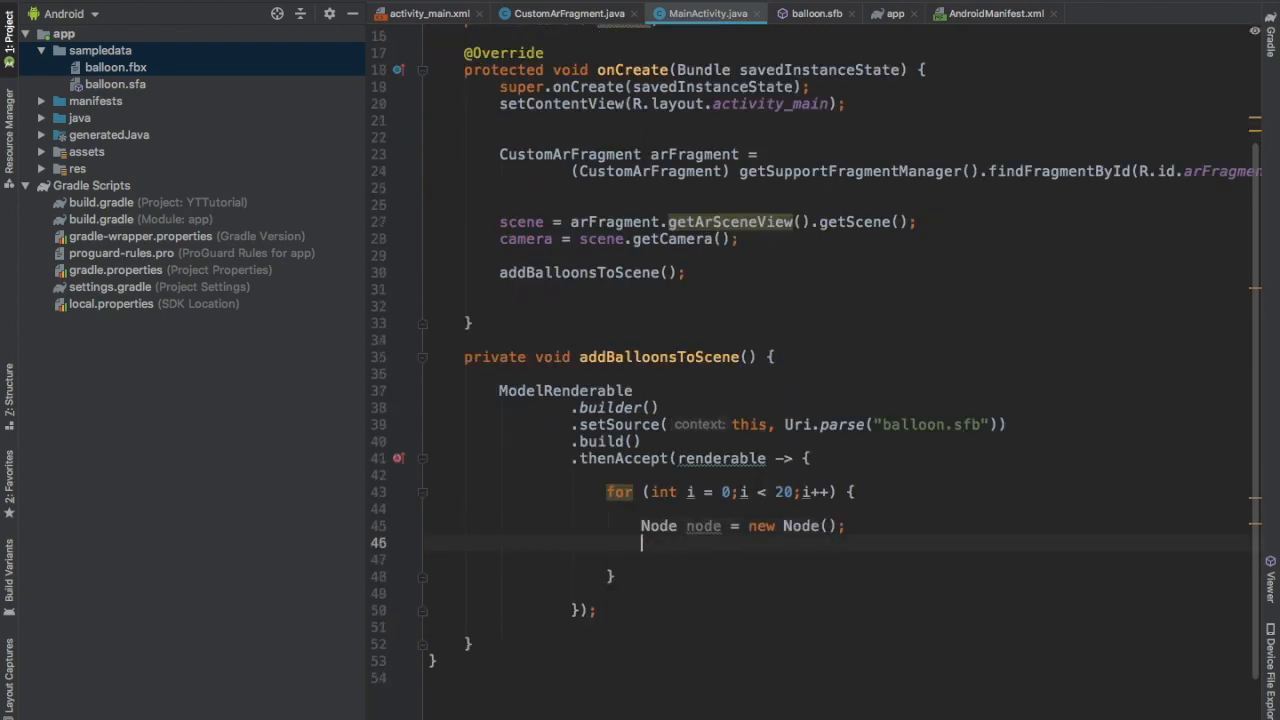
pyautogui.write('node.setRenderable(renderable);')
pyautogui.write('sc')
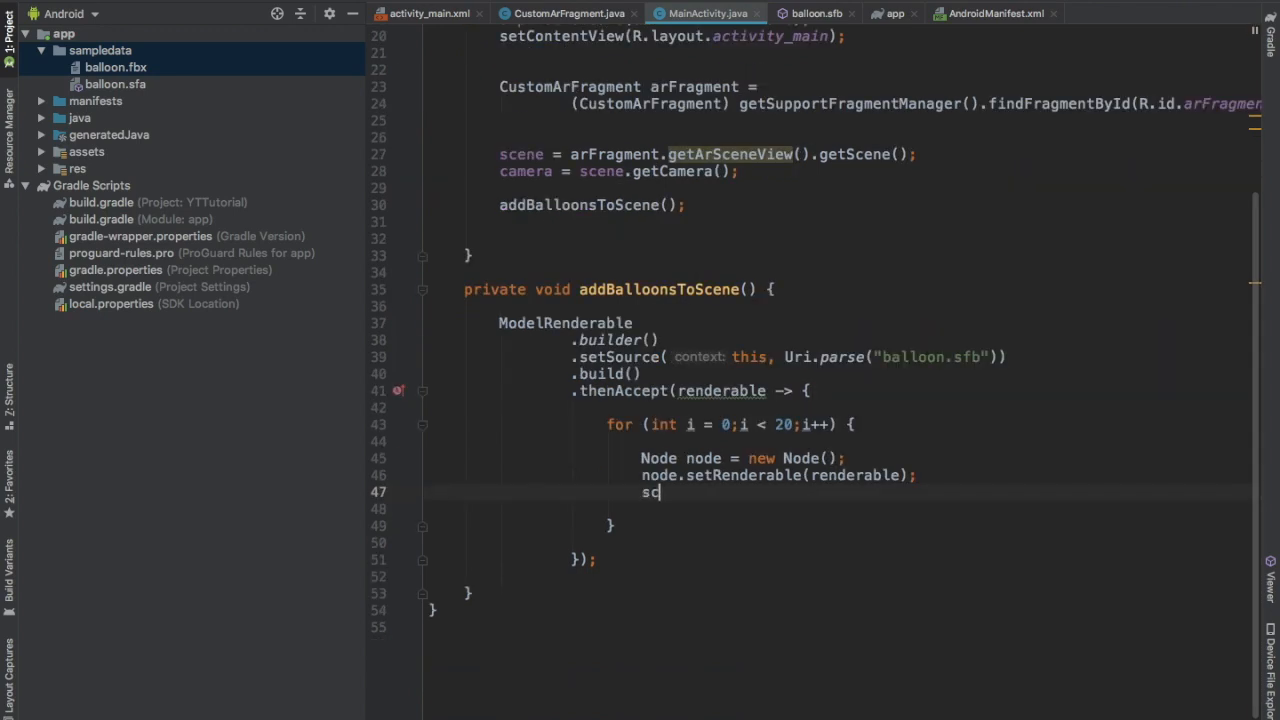
pyautogui.write('e')
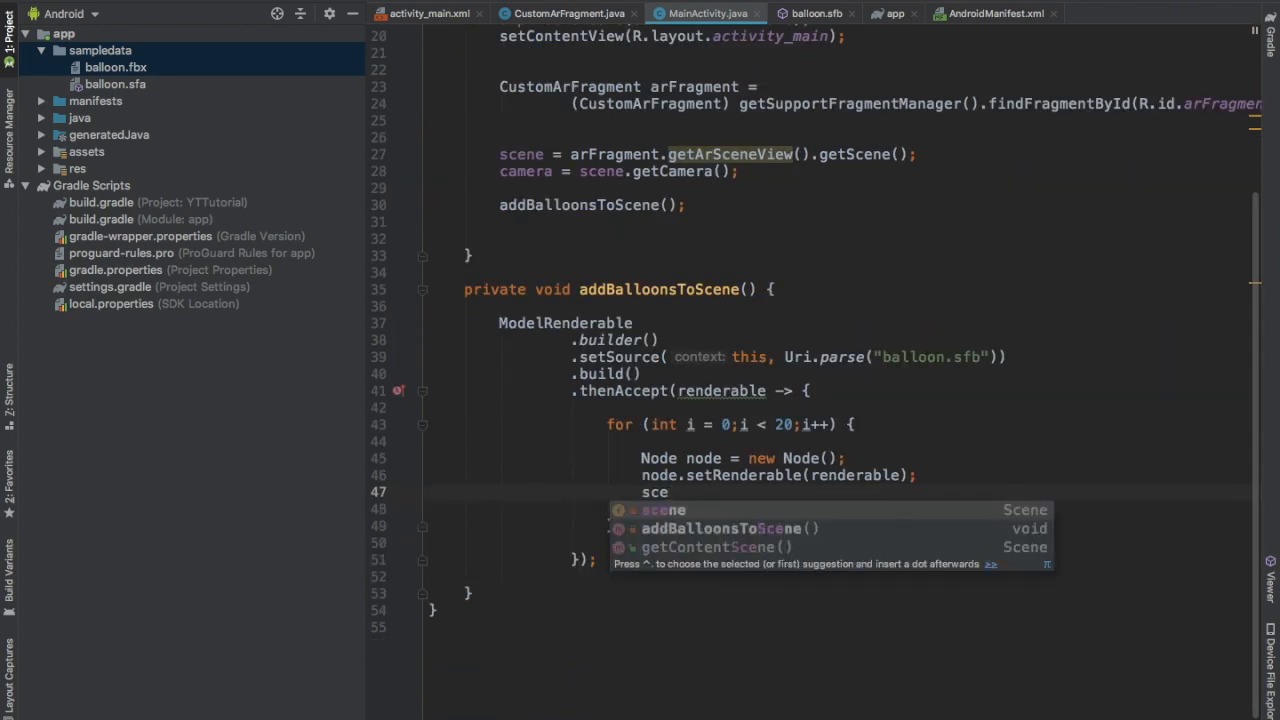
pyautogui.write('scene.addChild(node);')
pyautogui.write('int')
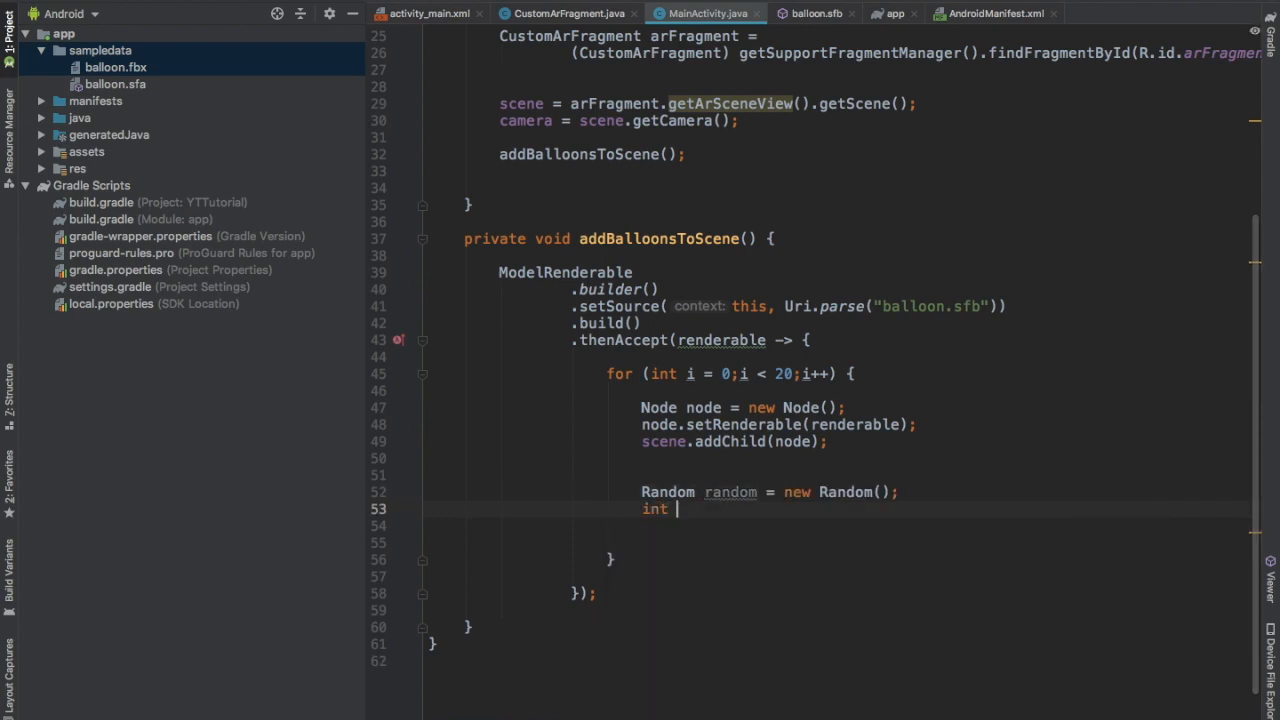
# Pick random ints x and z with bound 10 and y with bound 20 for each balloon
pyautogui.write('x = random.nextInt(')
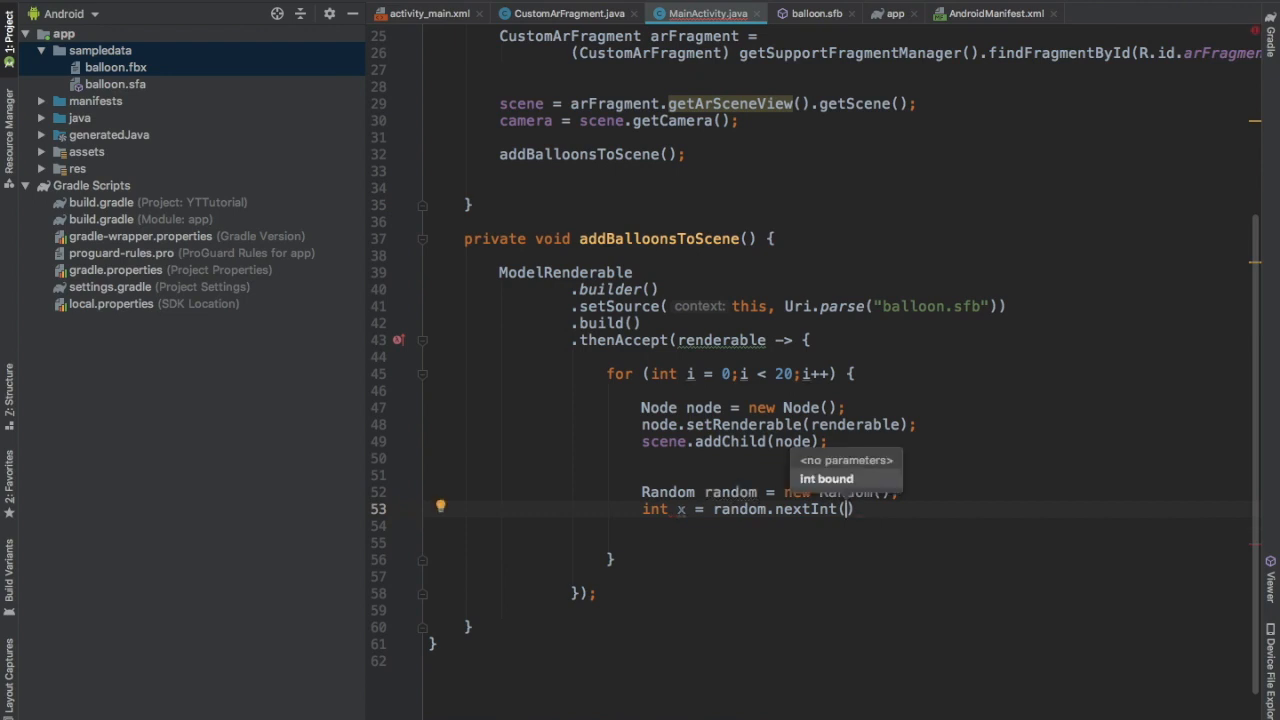
pyautogui.write('10')
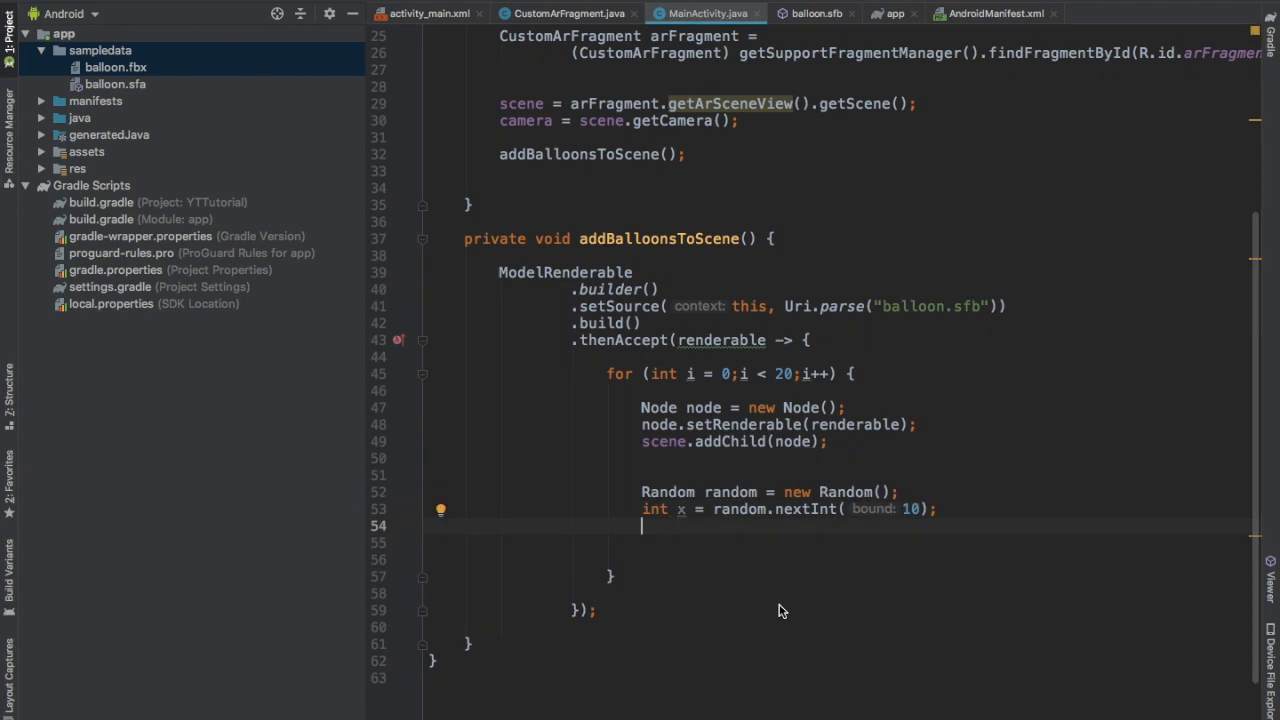
pyautogui.write('int z = random.')
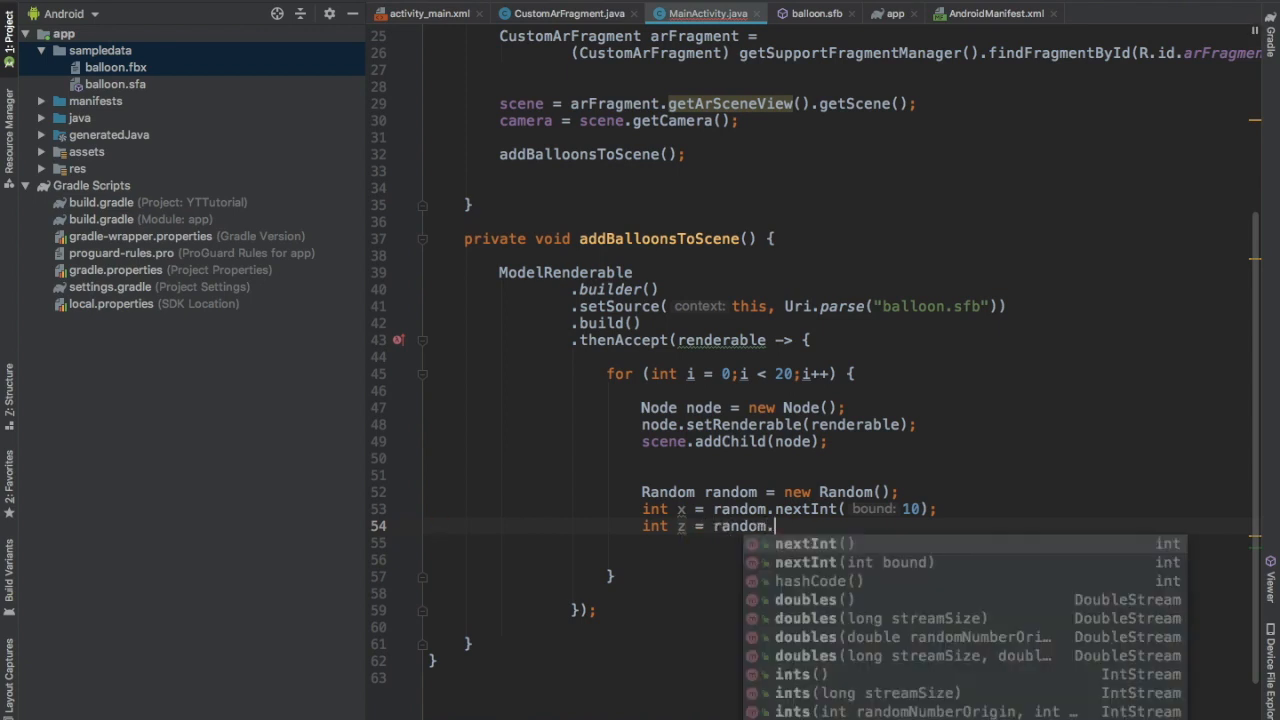
pyautogui.write('nextInt()1')
pyautogui.click(950, 543)
pyautogui.write('int y = random.n')
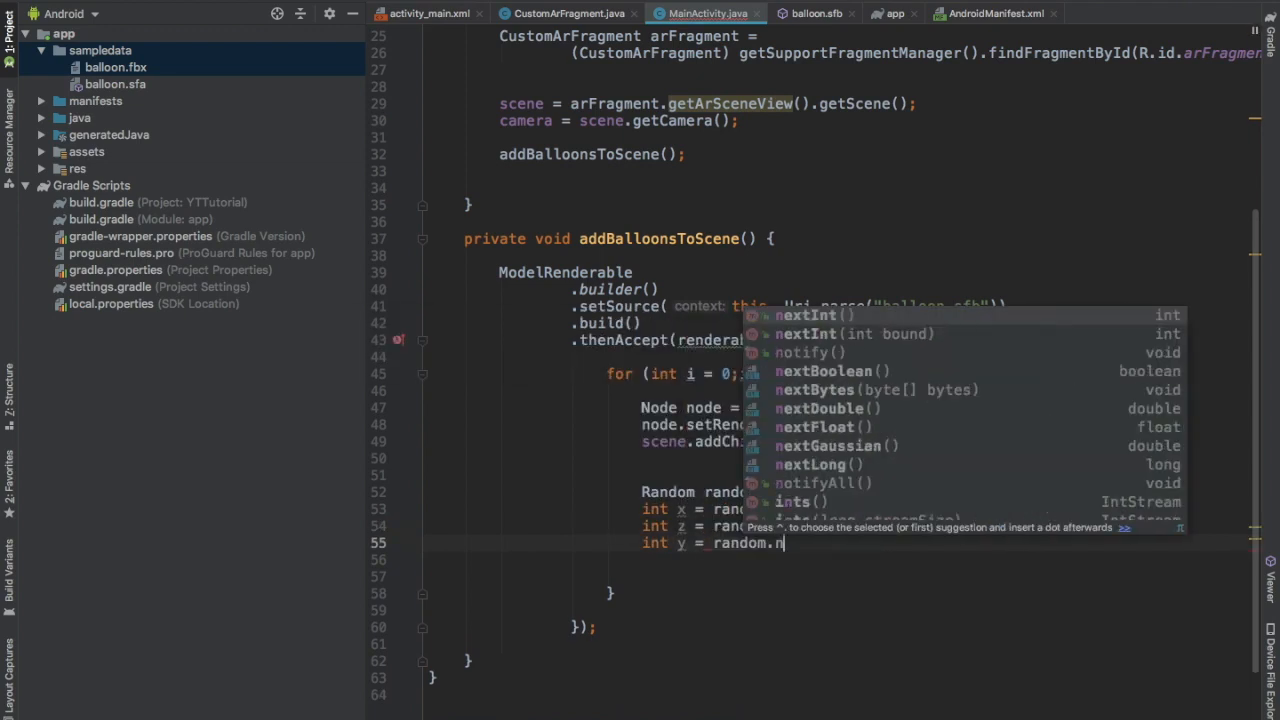
pyautogui.write('extInt(20);')
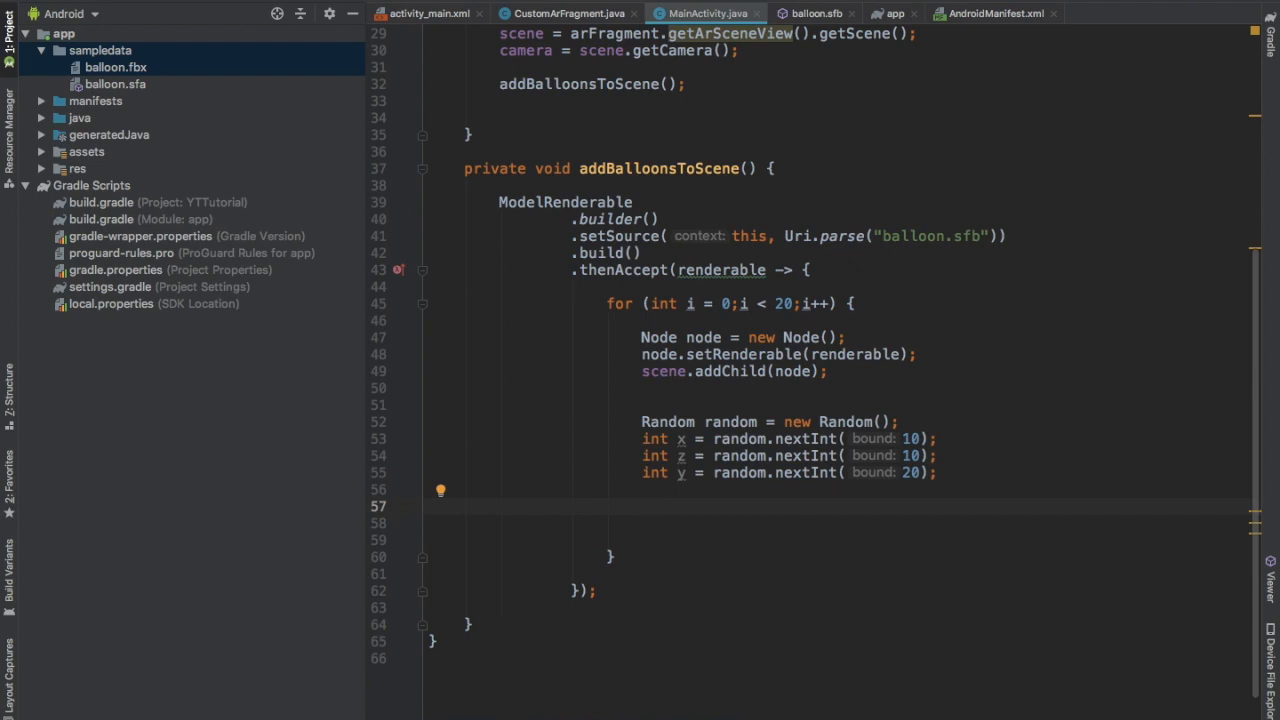
# Set each node's world position to new Vector3((float) x, y / 2f, (float) z)
pyautogui.write('node')
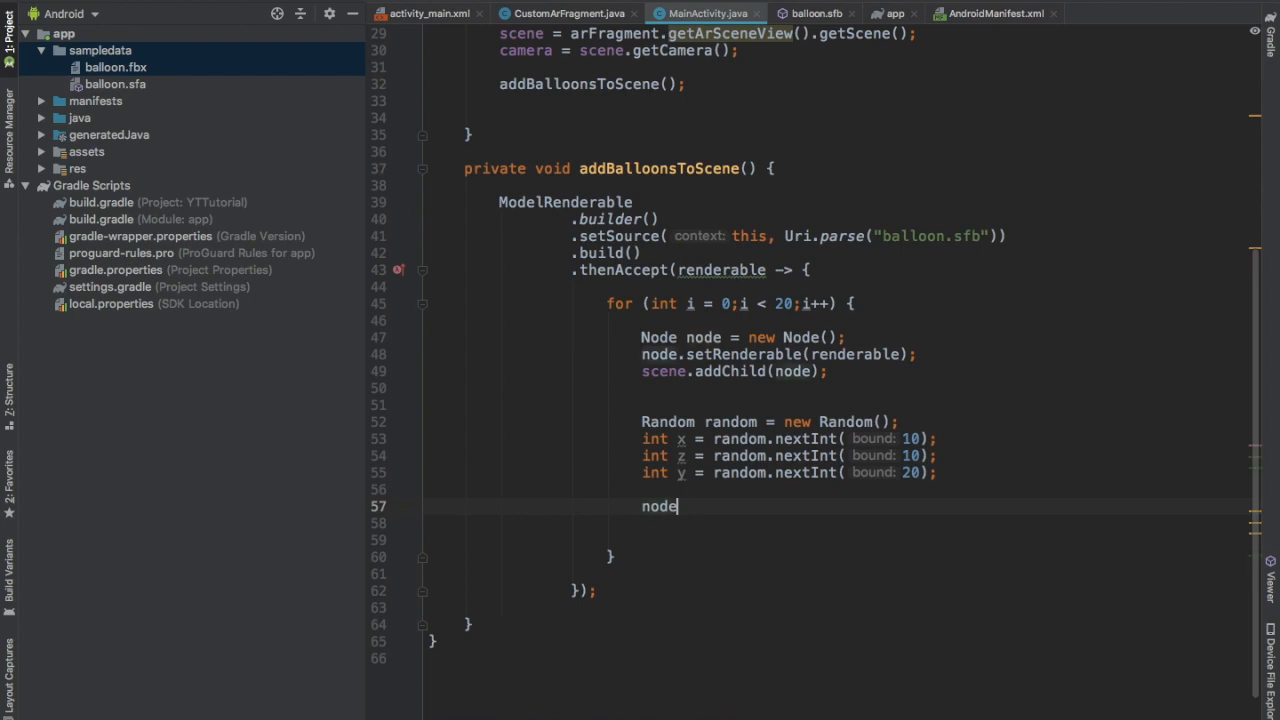
pyautogui.write('.setWorldPosition();')
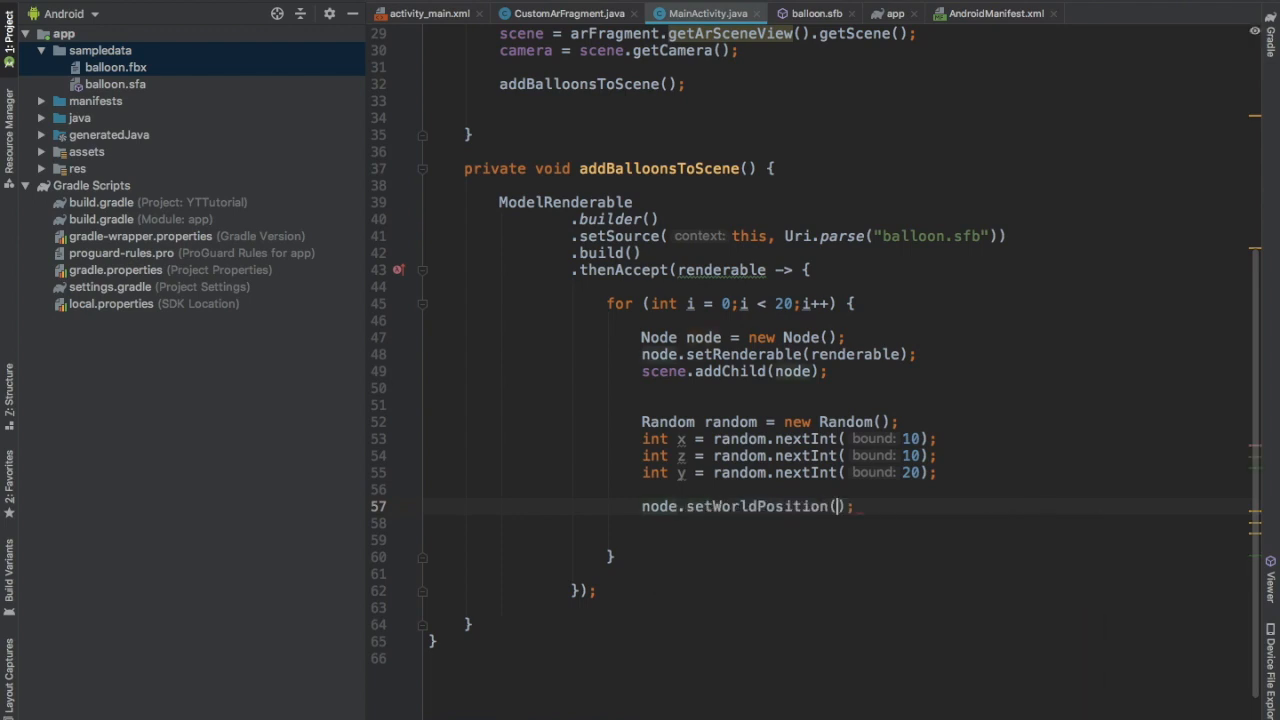
pyautogui.write('new Vector3(')
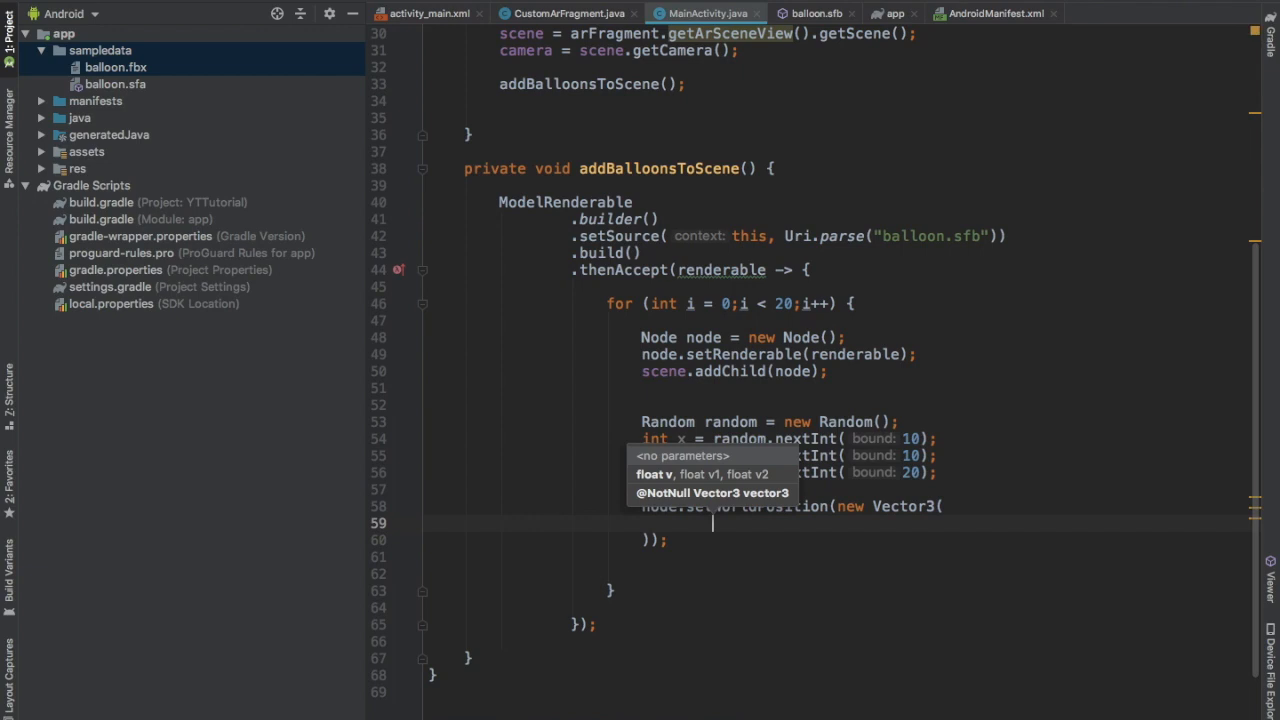
pyautogui.write('(float)')
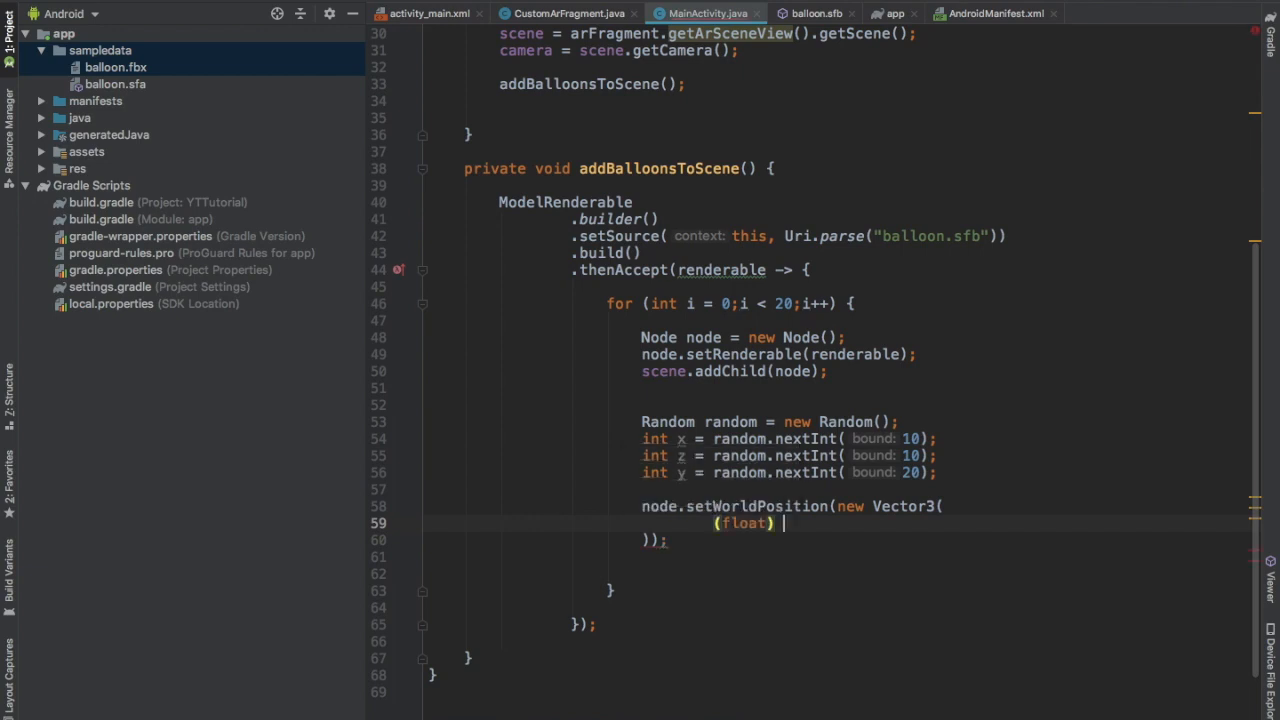
pyautogui.write('x,')
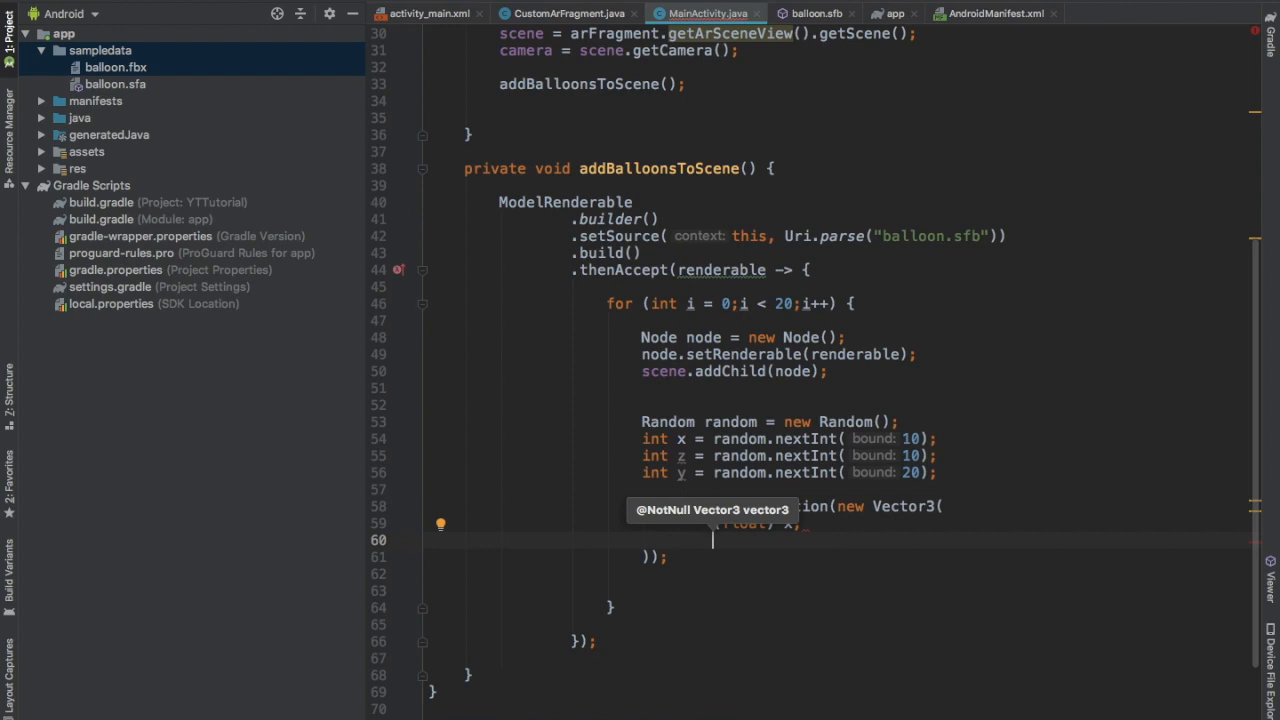
pyautogui.write('y / 2f,')
pyautogui.write('(float) z')
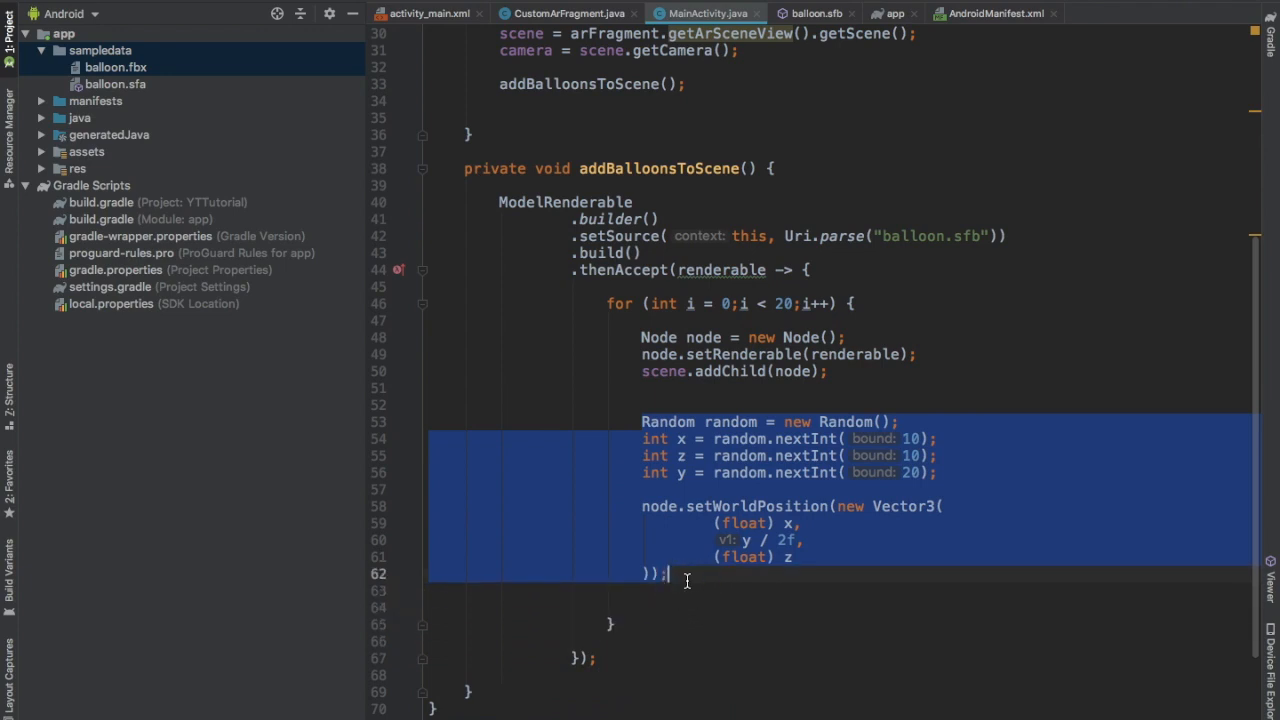
pyautogui.click(745, 581)
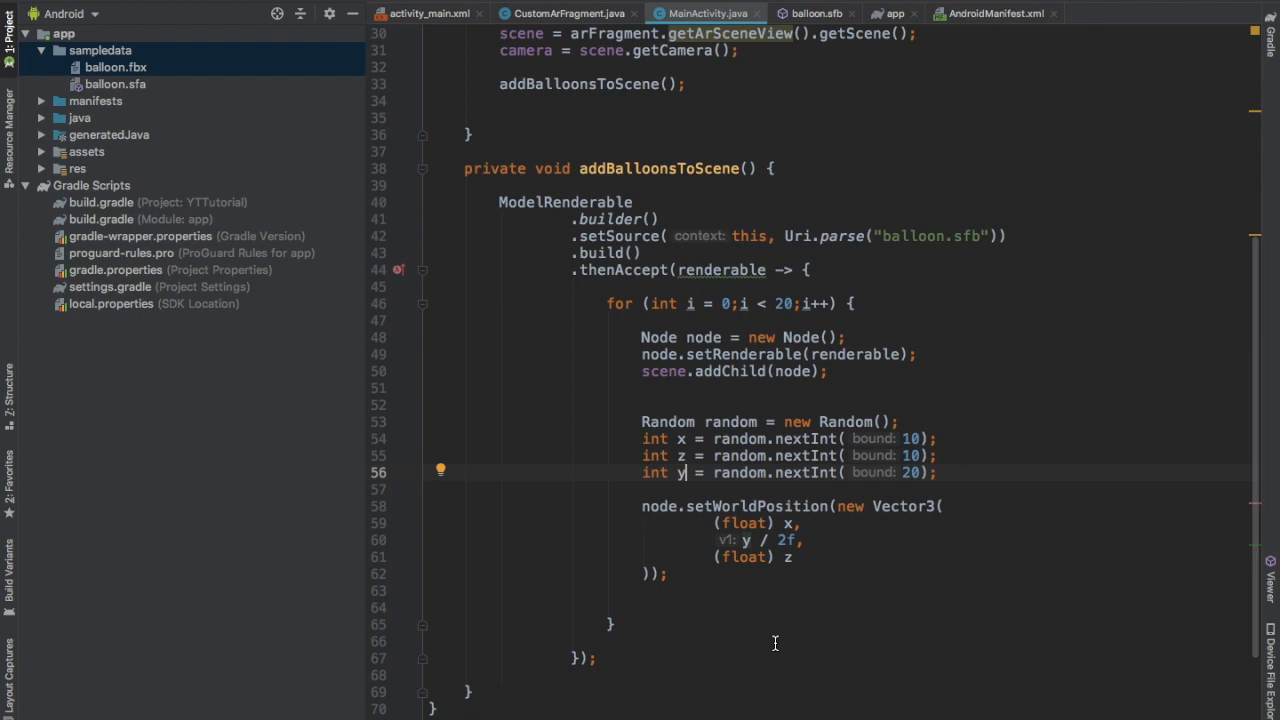
pyautogui.moveTo(800, 612)
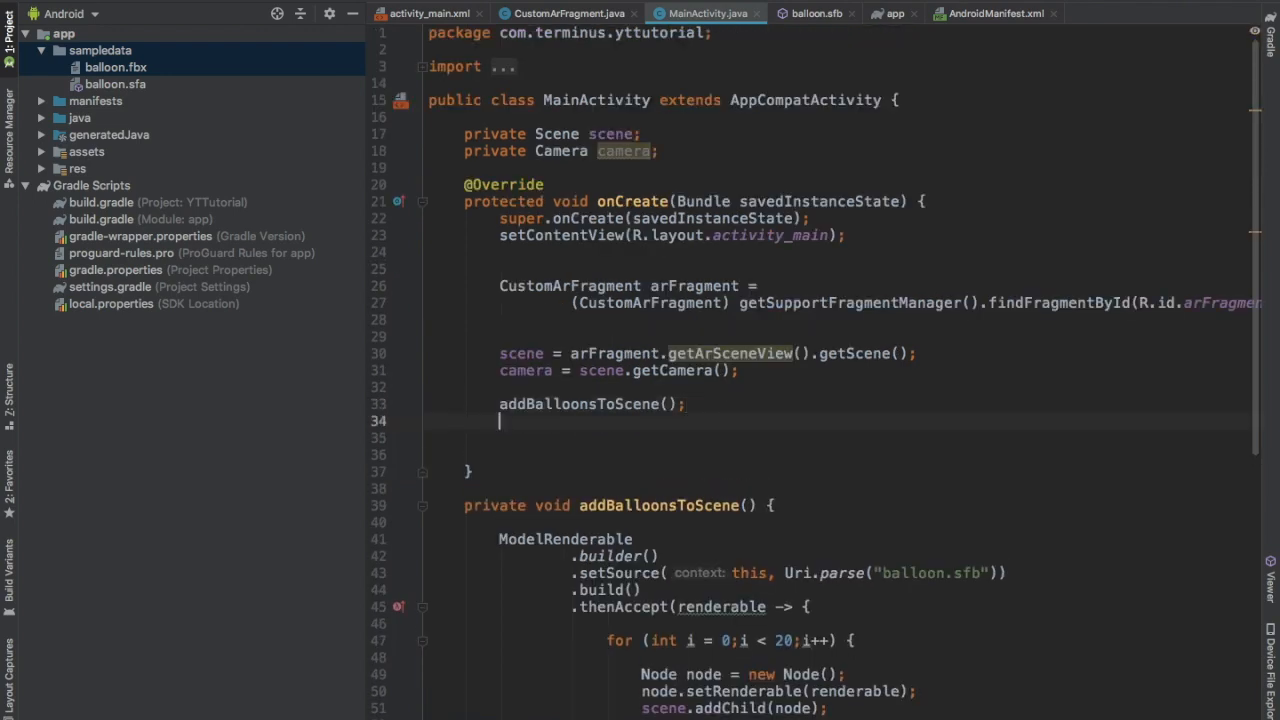
# Call buildBulletModel() from onCreate and start it with a Texture.builder().build() chain
pyautogui.write('buil')
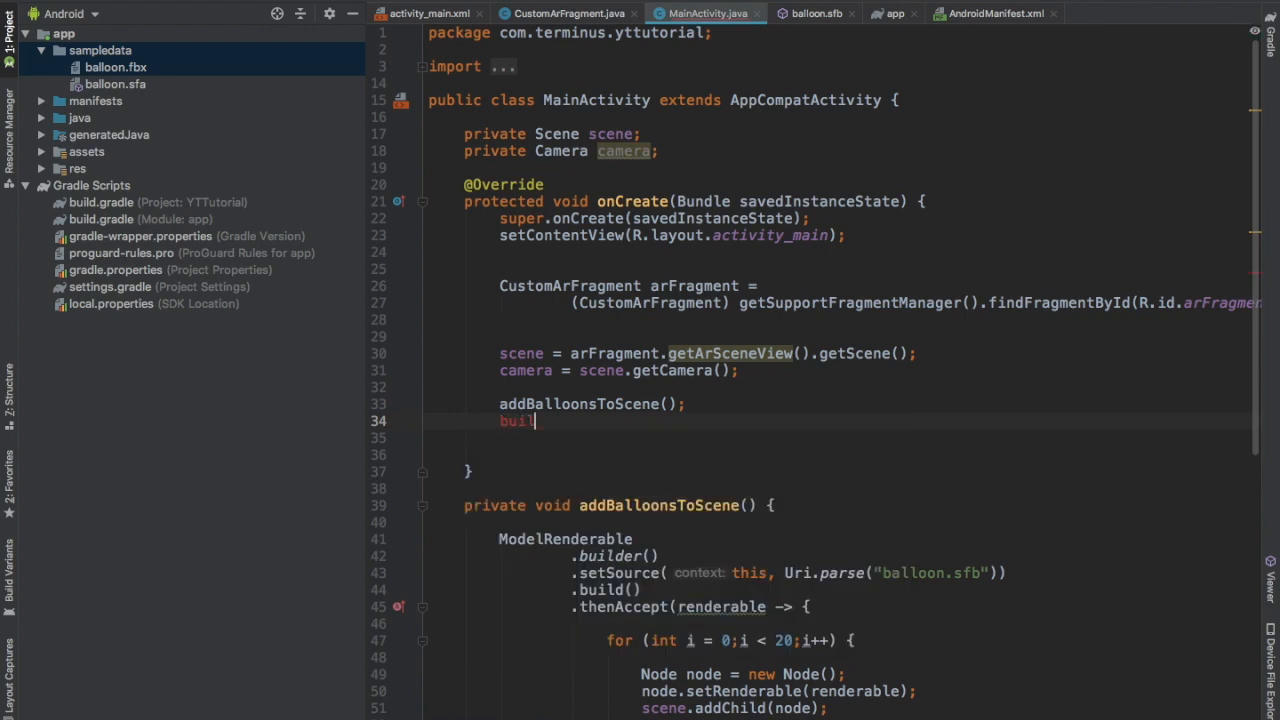
pyautogui.write('dBulletModel();')
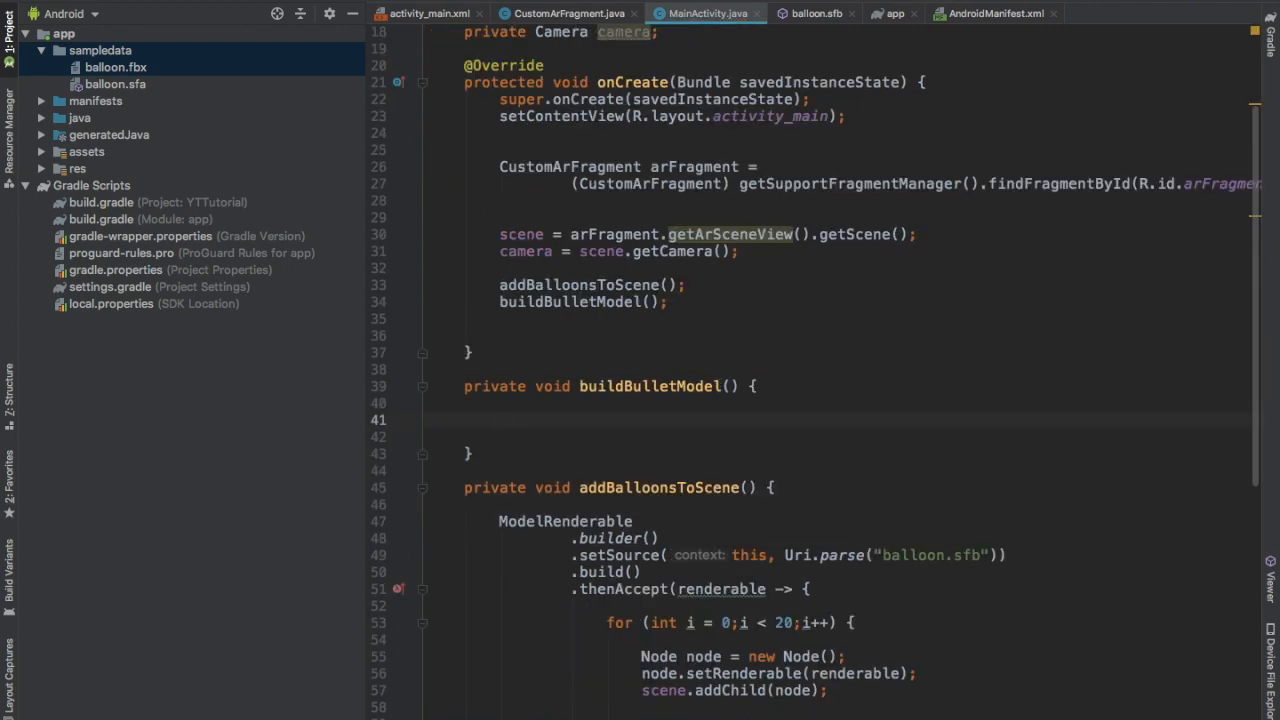
pyautogui.write('Texture')
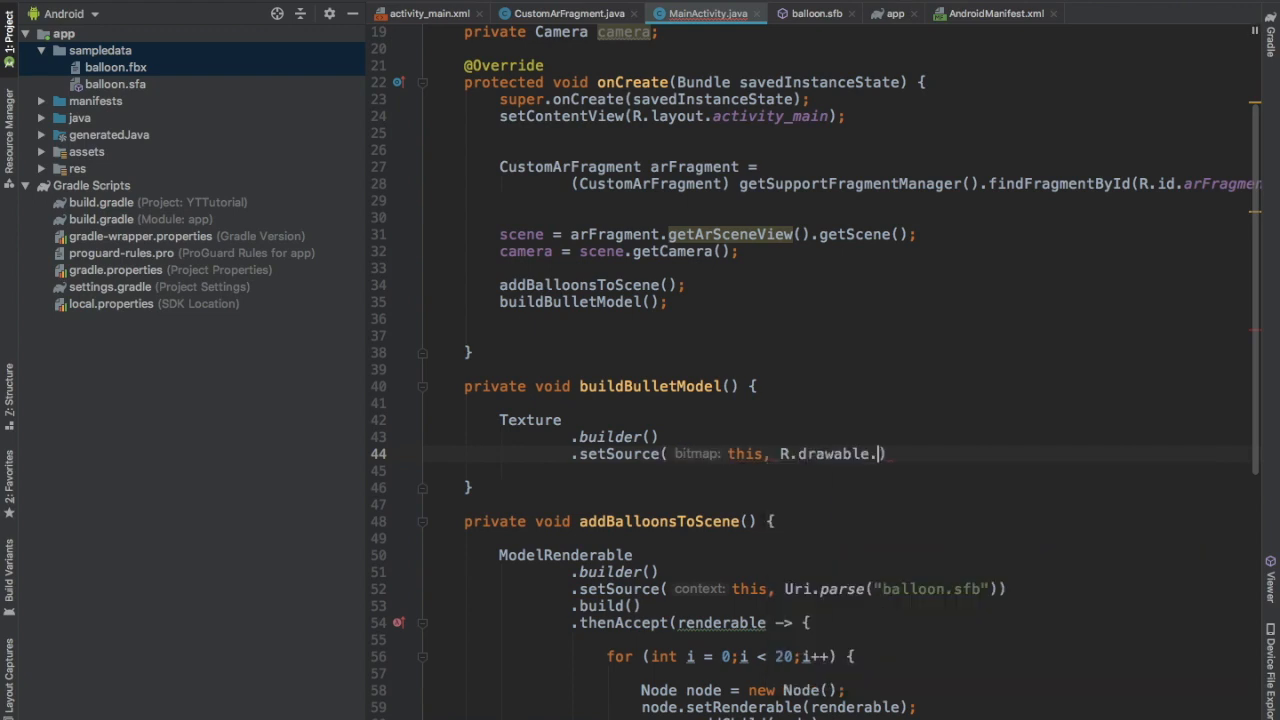
pyautogui.write('texture')
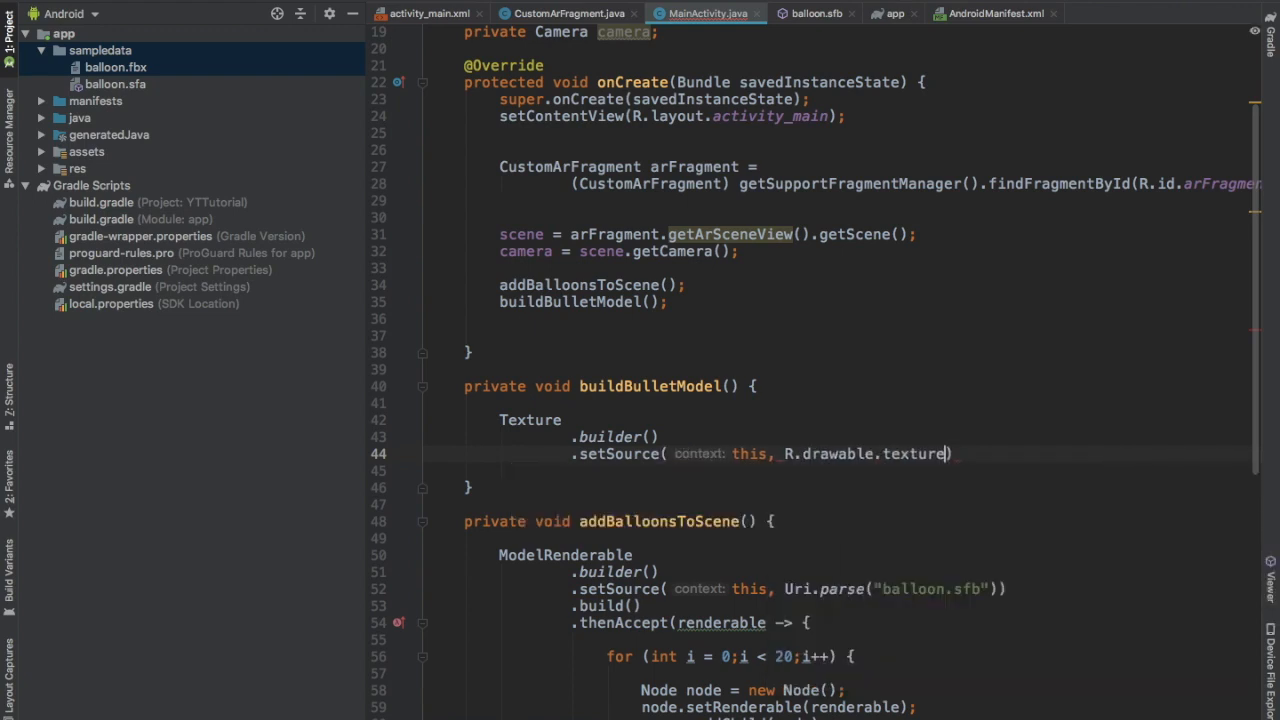
pyautogui.write('.build()')
pyautogui.write('.thenAccept(texture -> {')
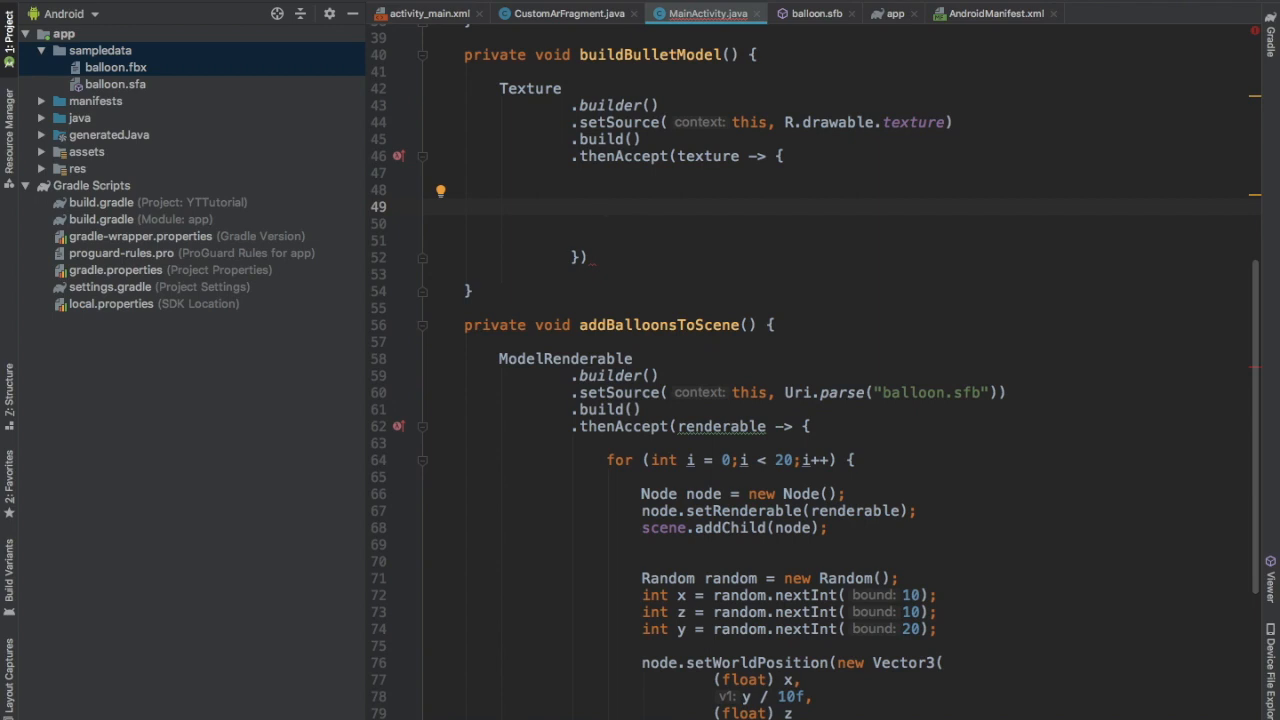
# Make an opaque material from the texture and a ShapeFactory sphere of radius 0.01f at a new Vector3 centre
pyautogui.write('MaterialFactory')
pyautogui.write('.makeOpaqueWithTexture(this, texture')
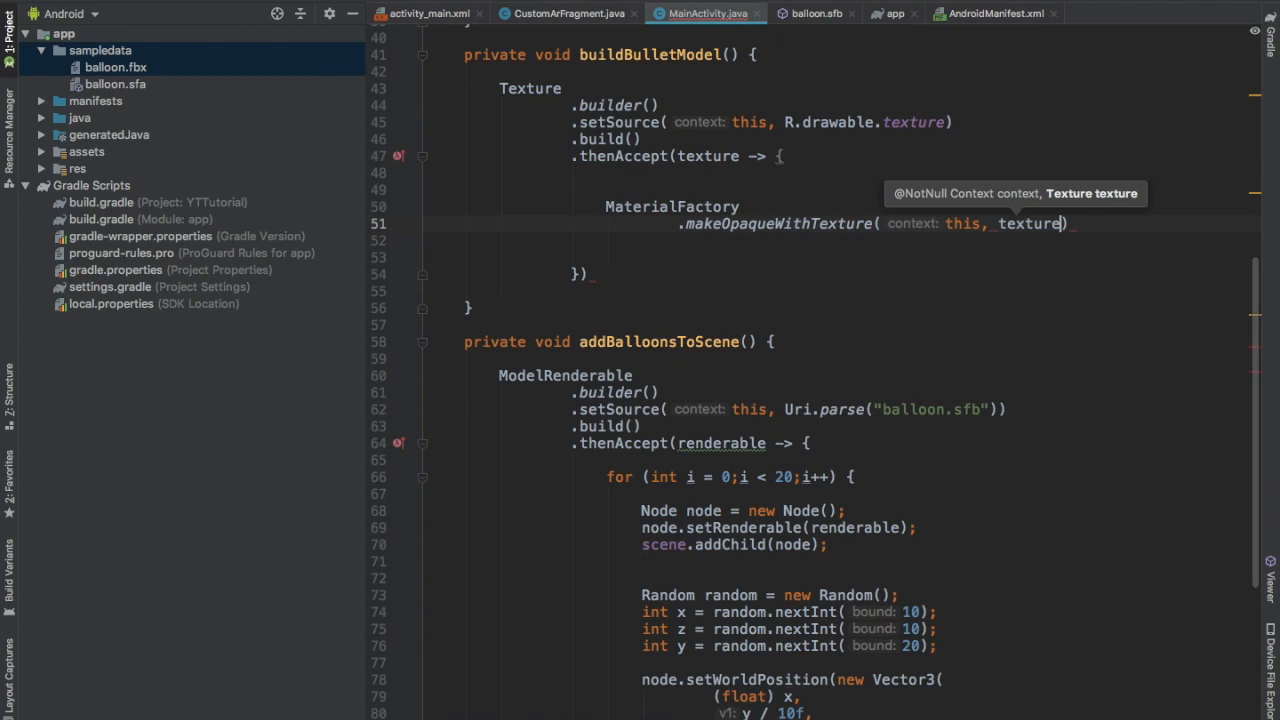
pyautogui.write('.thenAccept(material -> {')
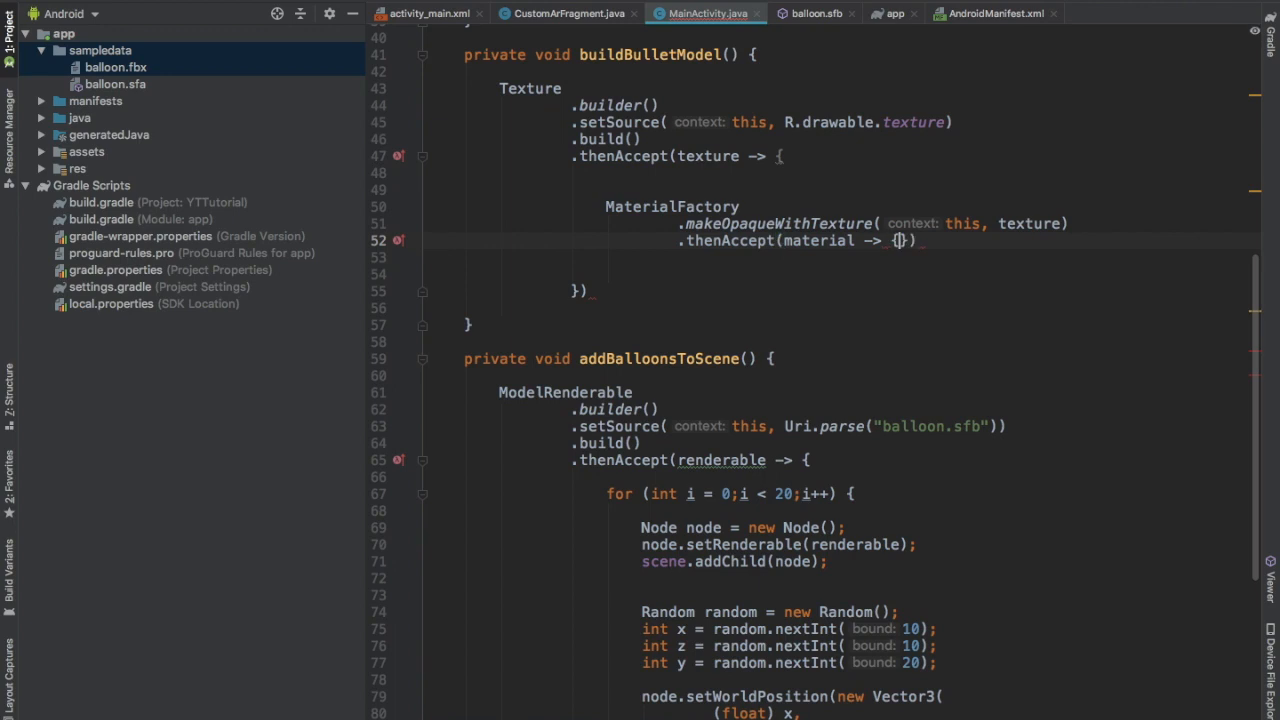
pyautogui.write('SF')
pyautogui.write('.makeSphere(')
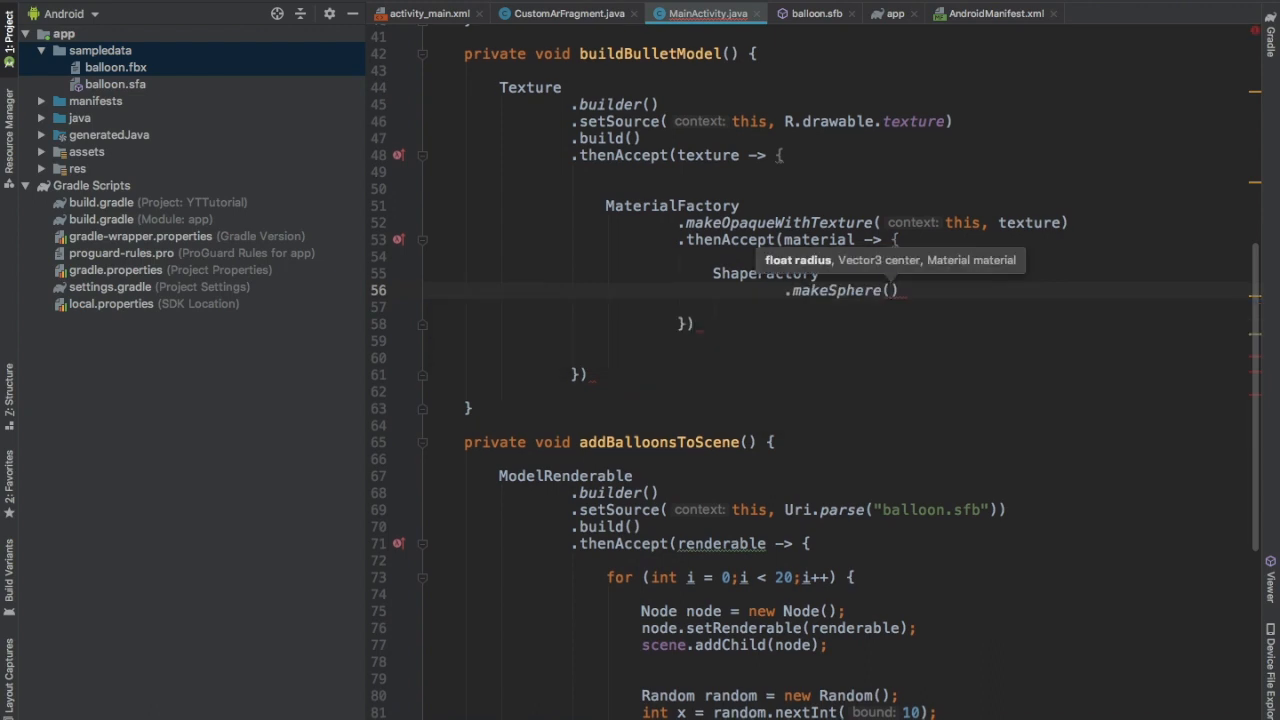
pyautogui.write('radius: 0.01f,')
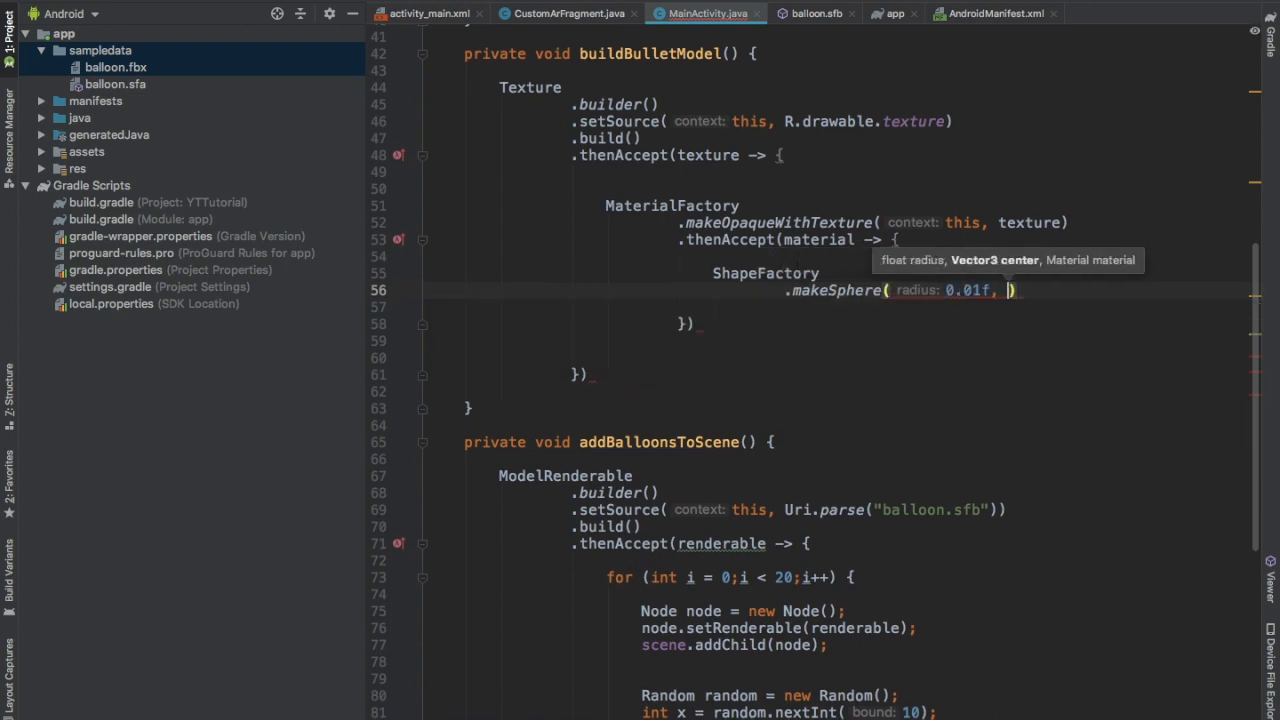
pyautogui.write('new Vector3(0f, 0f, 0f),')
pyautogui.write('material);')
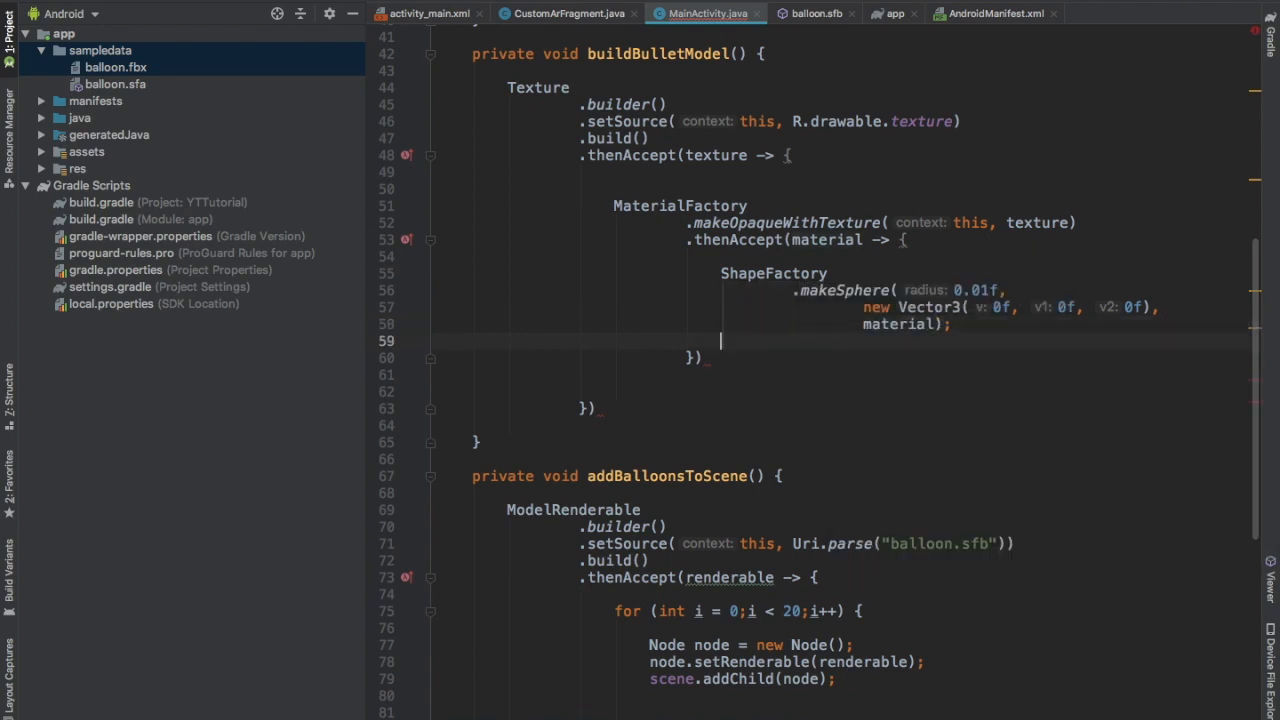
# Find the shoot Button with findViewById in onCreate
pyautogui.scroll(3)
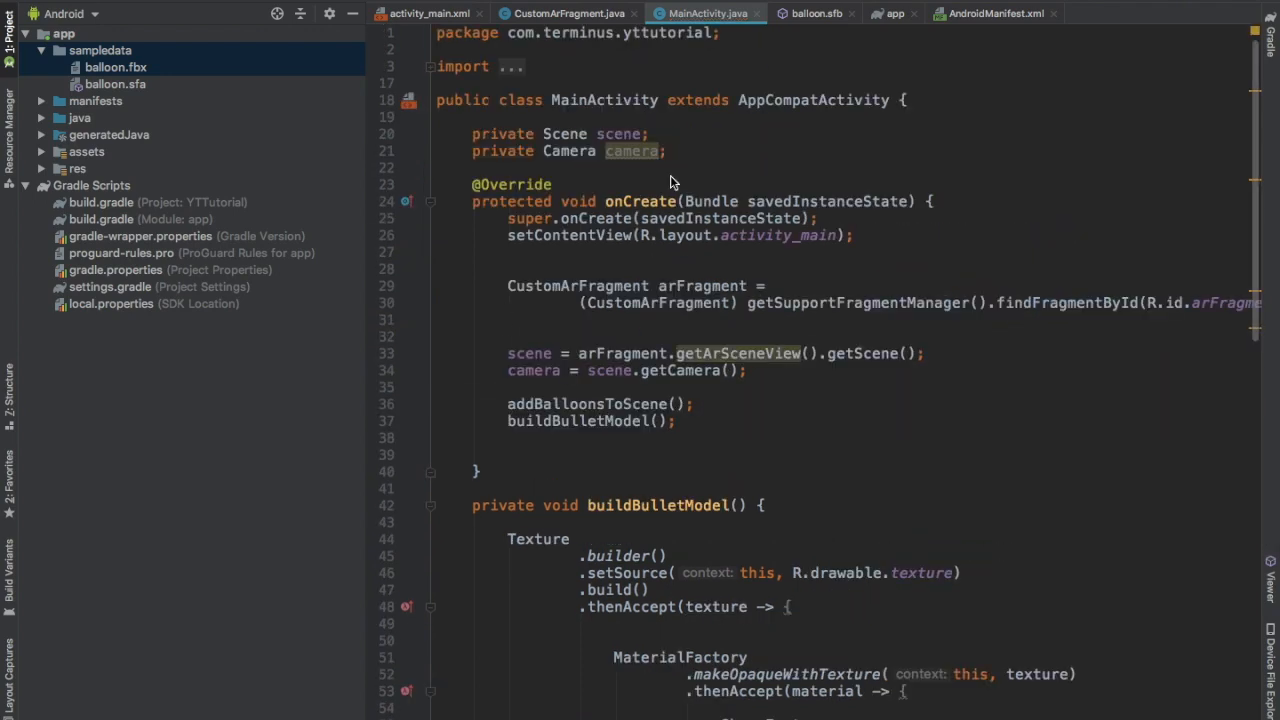
pyautogui.write('pr')
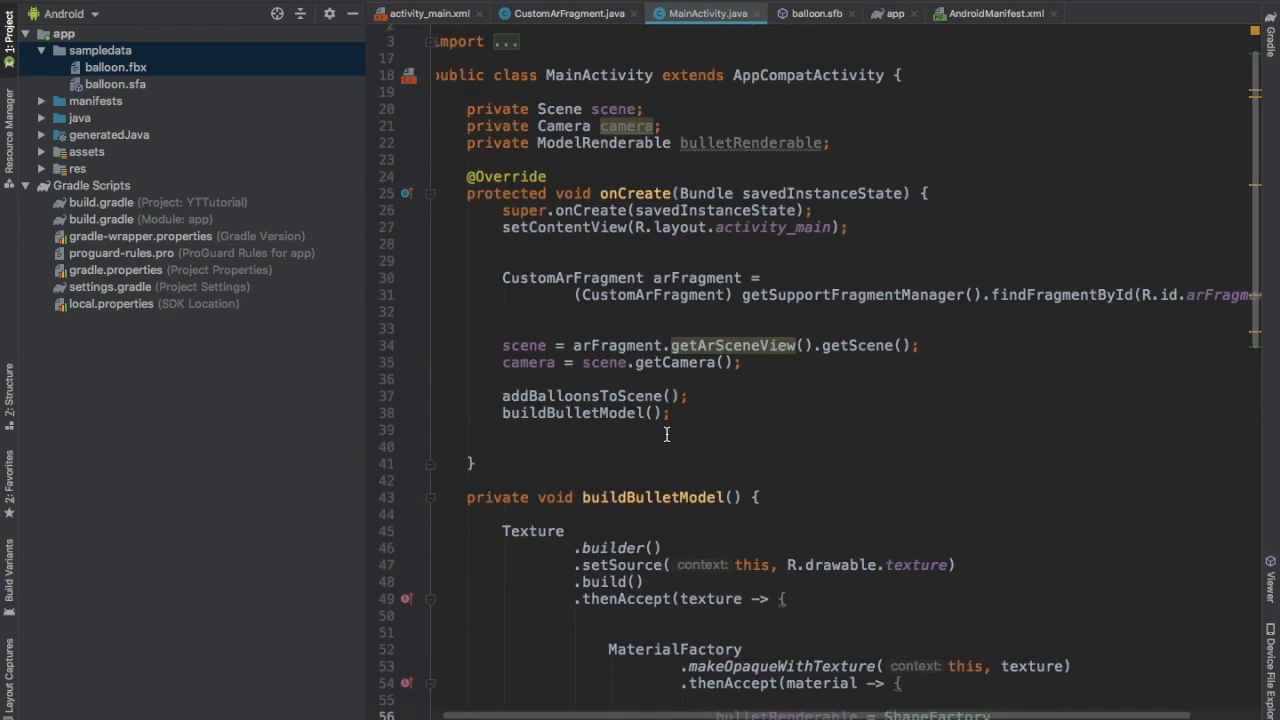
pyautogui.write('Bu')
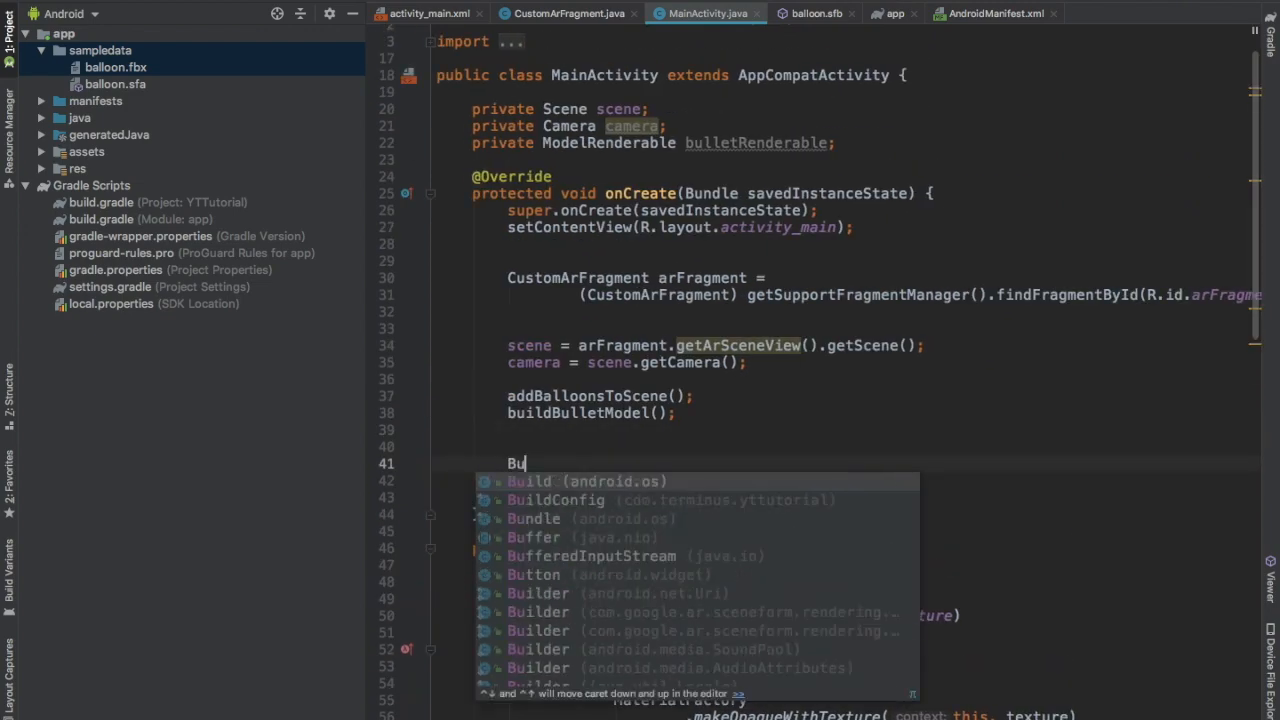
pyautogui.write('Button);')
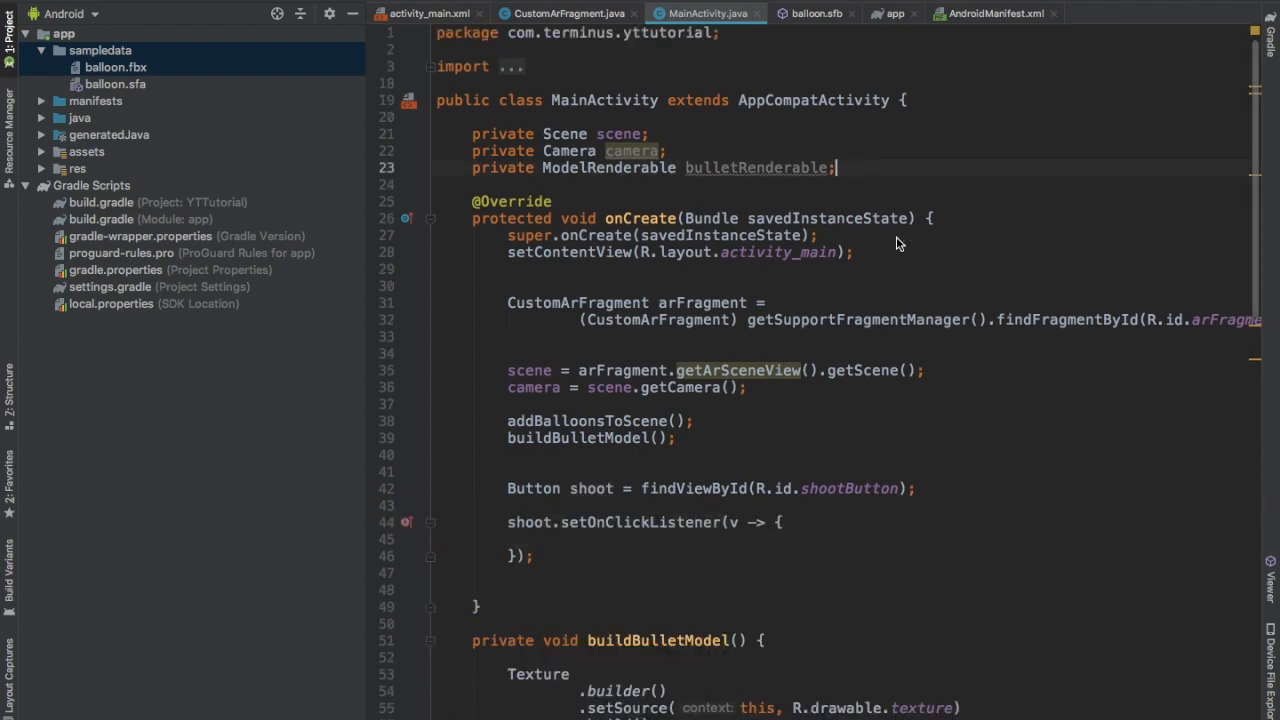
# Add private boolean shouldStartTimer = true and a click listener calling startTimer() when the flag is set
pyautogui.write('private boolean')
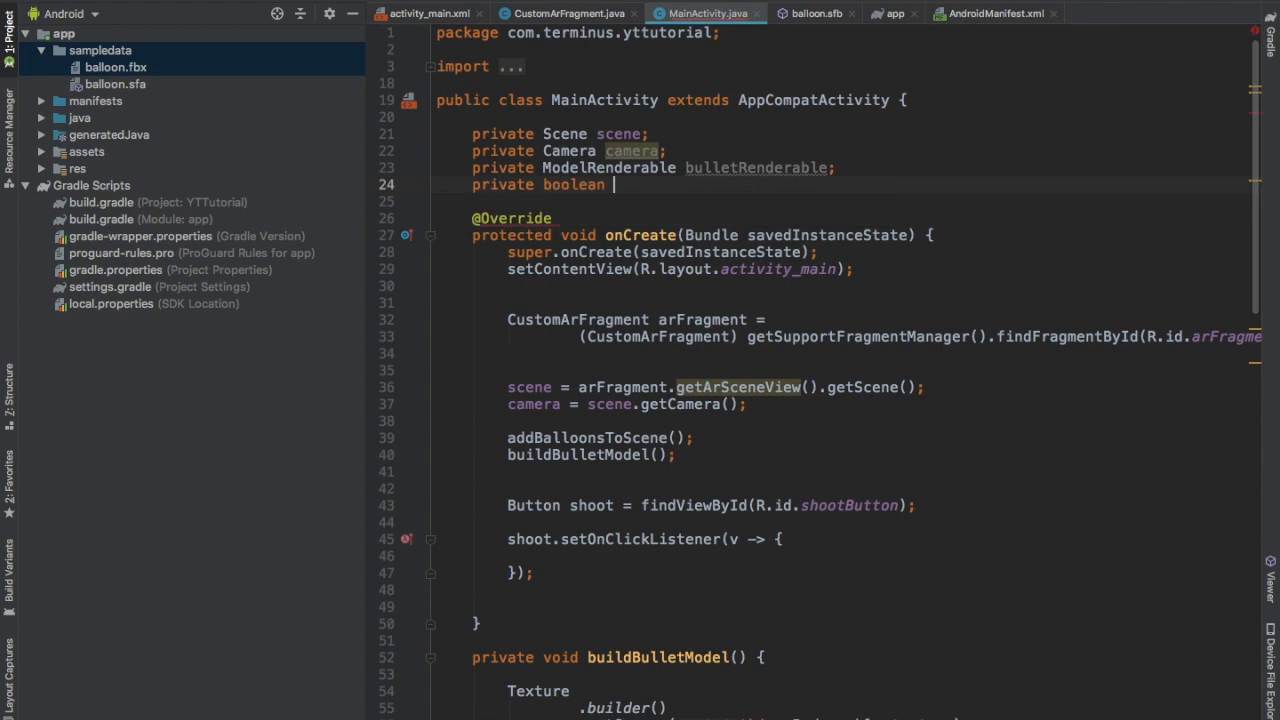
pyautogui.write('shouldSt')
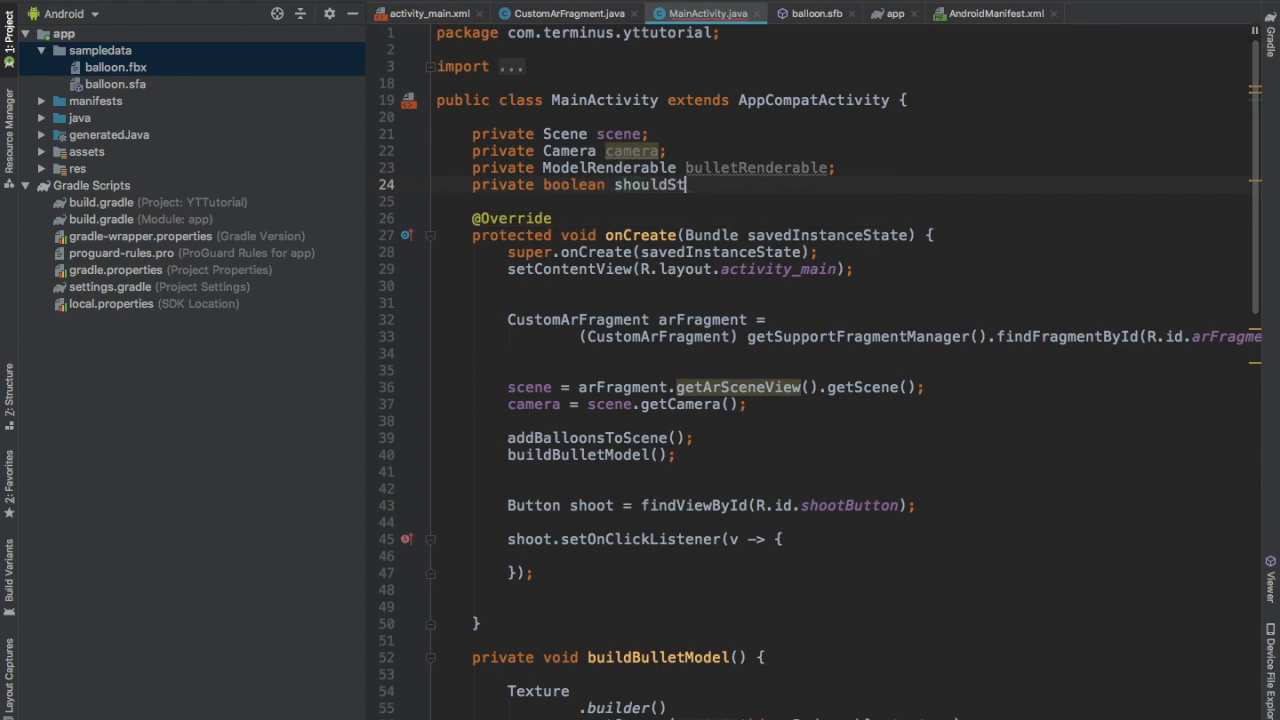
pyautogui.write('artTimer = true;')
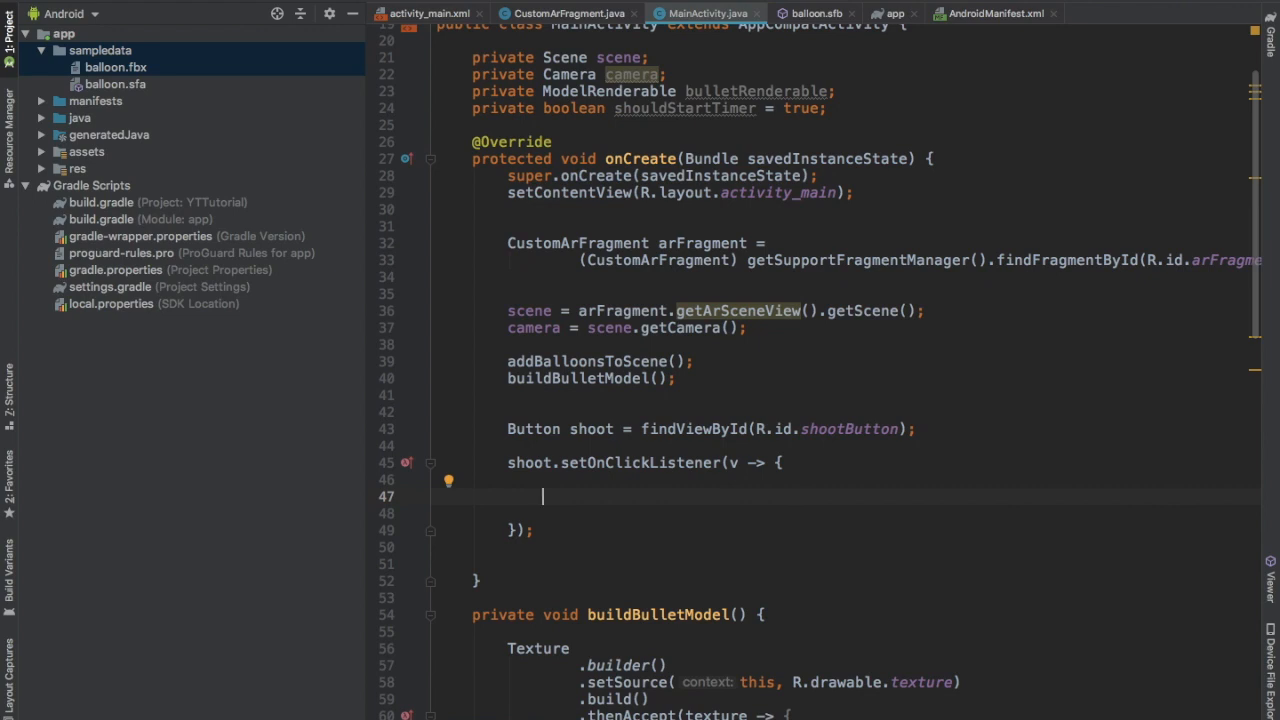
pyautogui.write('if (shouldStartTimer) {')
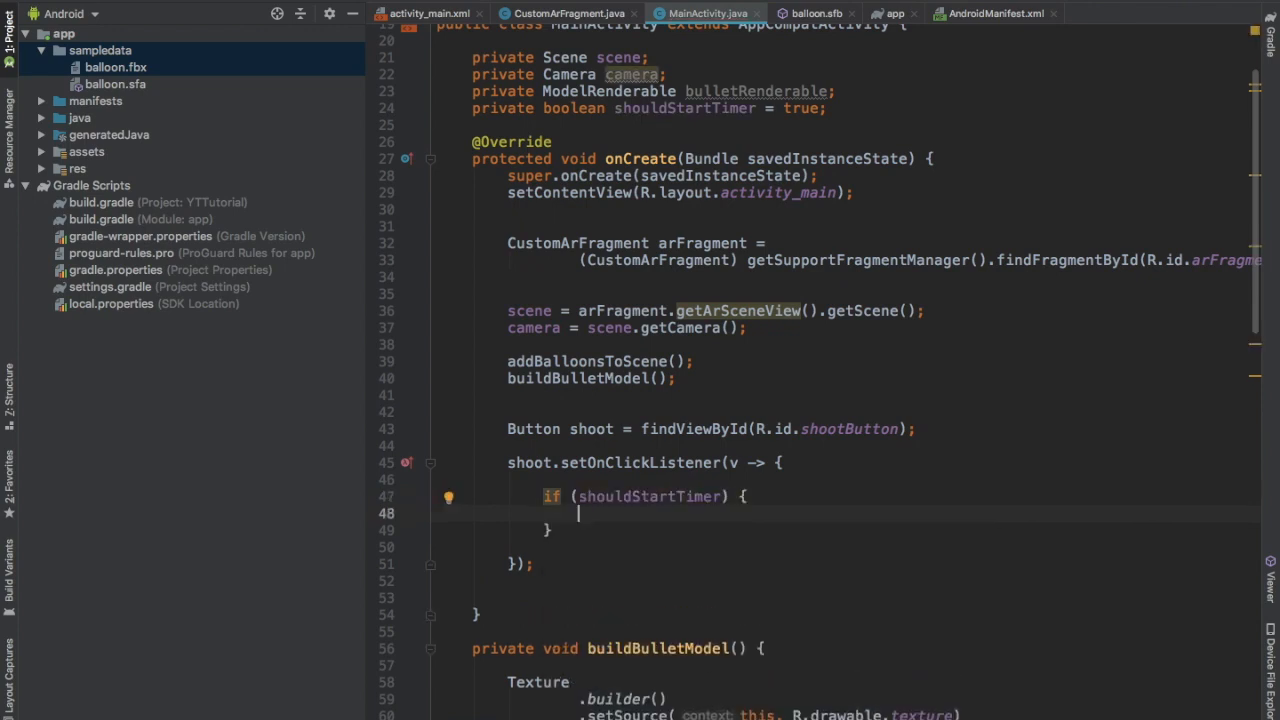
pyautogui.write('startti')
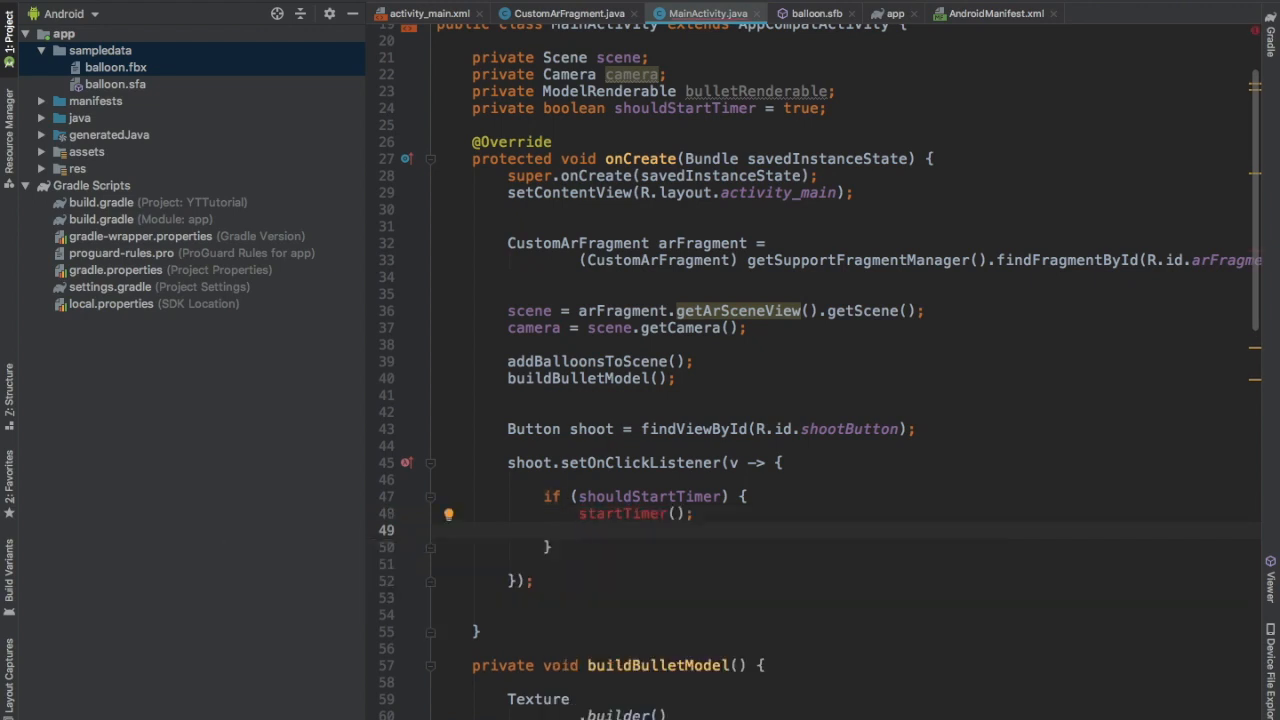
pyautogui.write('shouldSta')
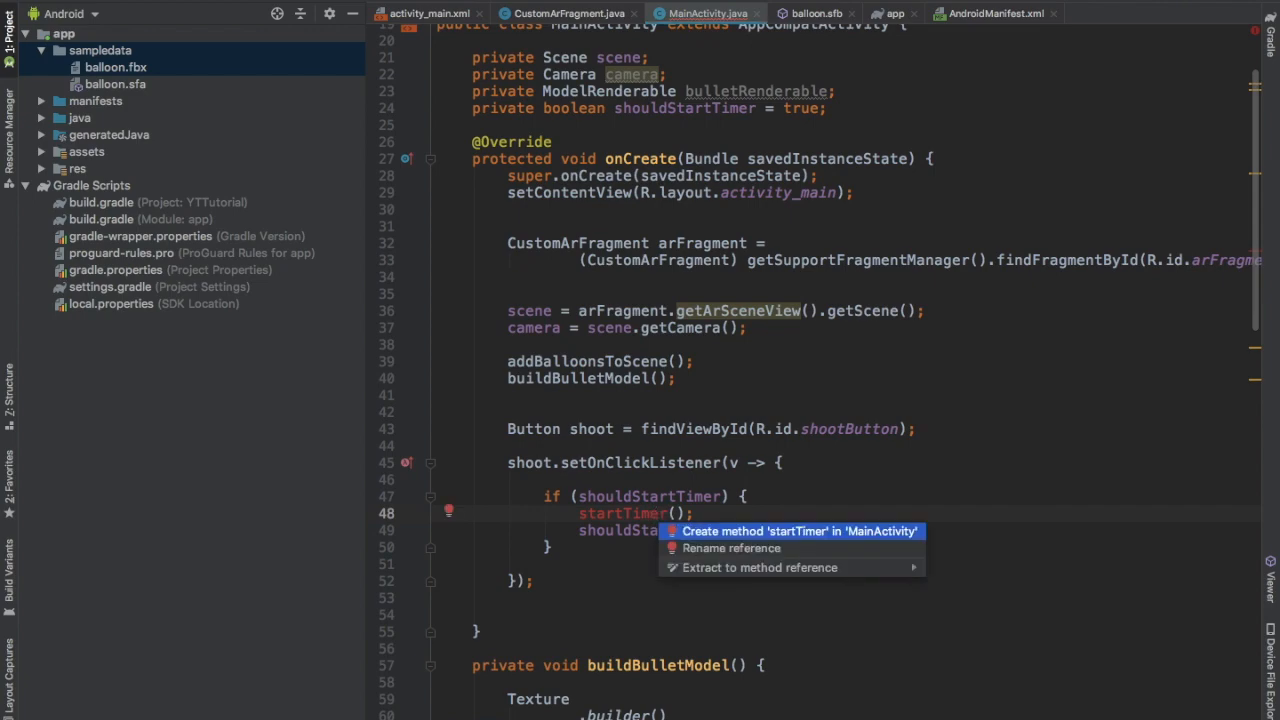
# In startTimer, get the timer TextView and start a new Thread with int seconds = 0
pyautogui.write('TextView timer = findViewById(R.id.timerText);')
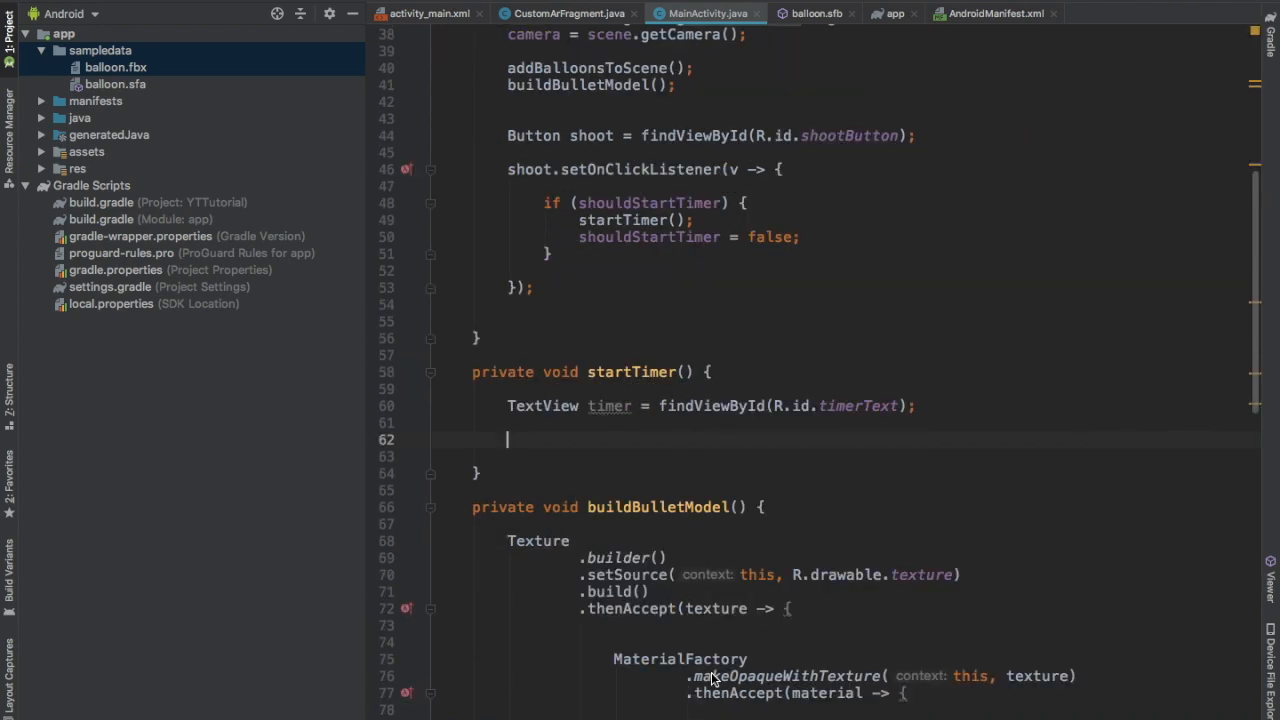
pyautogui.write('new Thread(() -> {')
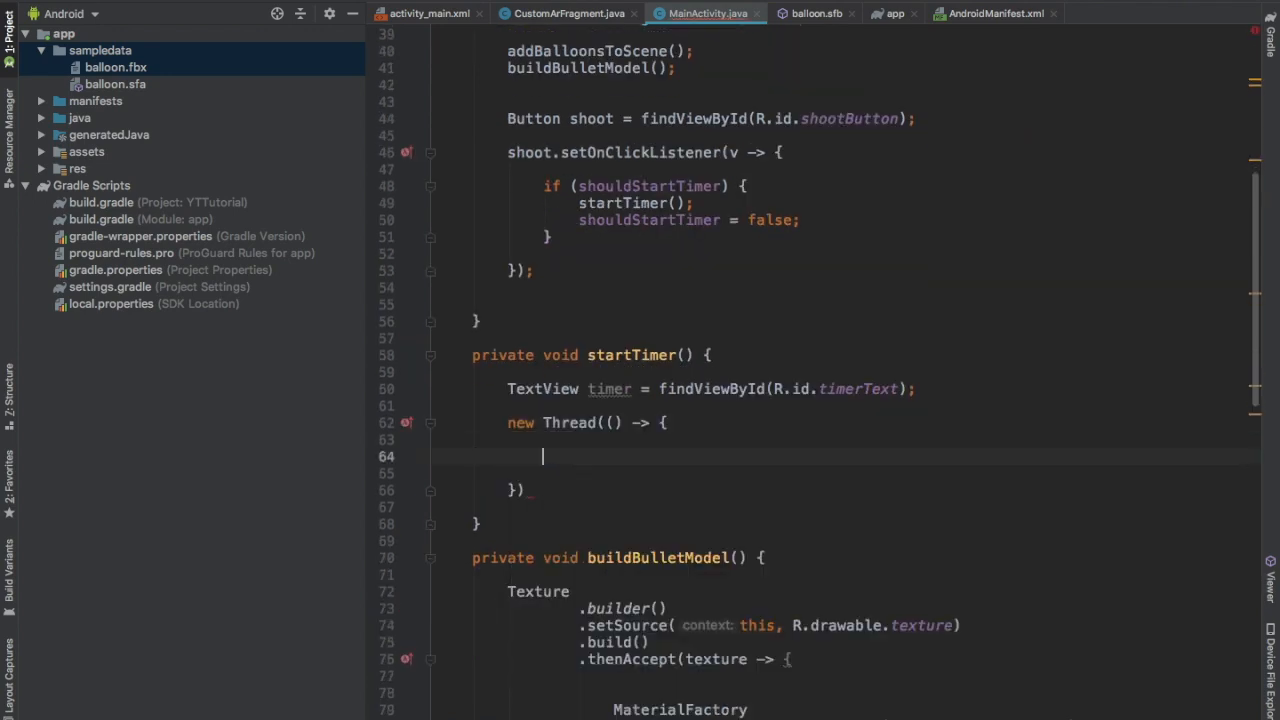
pyautogui.write('int')
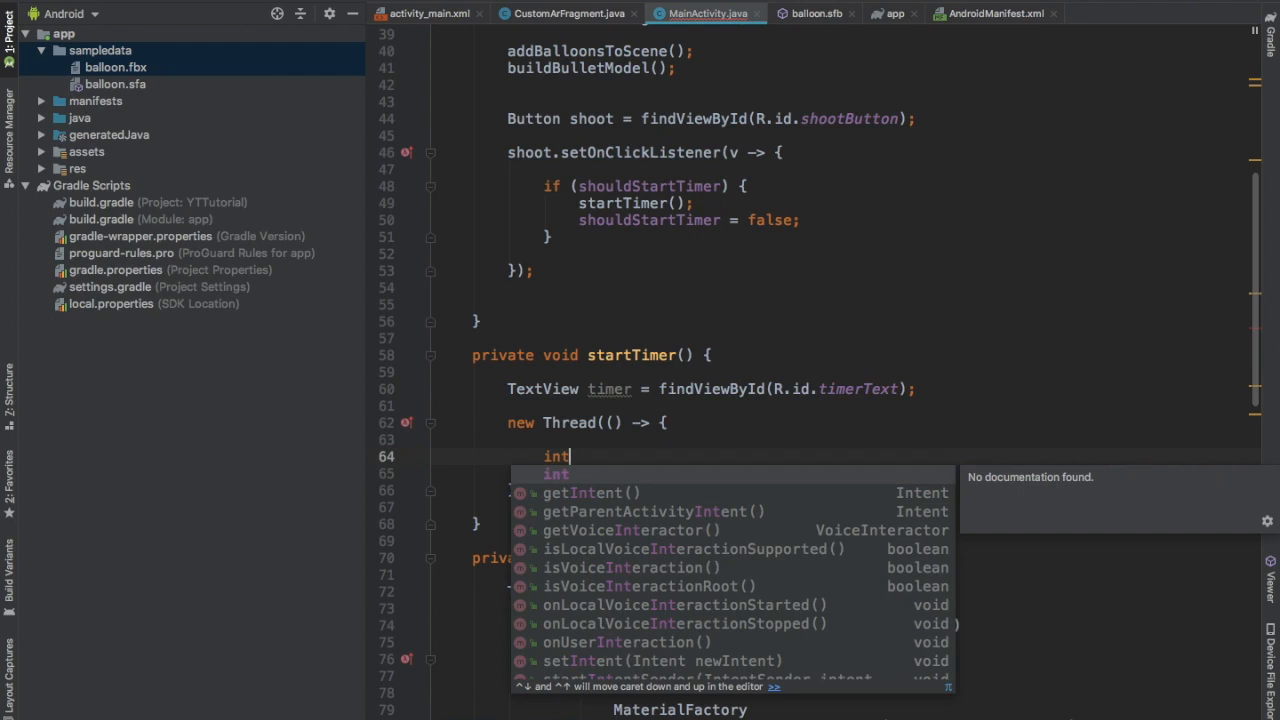
pyautogui.write('seconds')
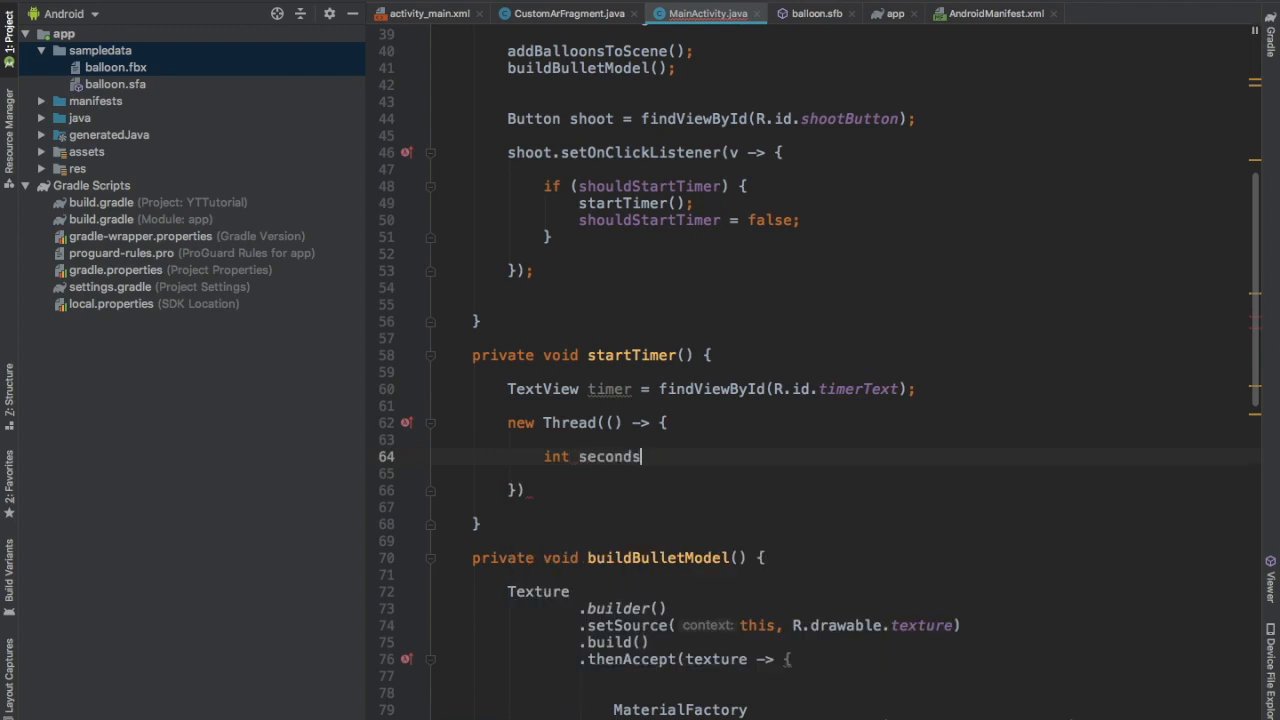
pyautogui.write('= 0;')
pyautogui.write('private int balloons')
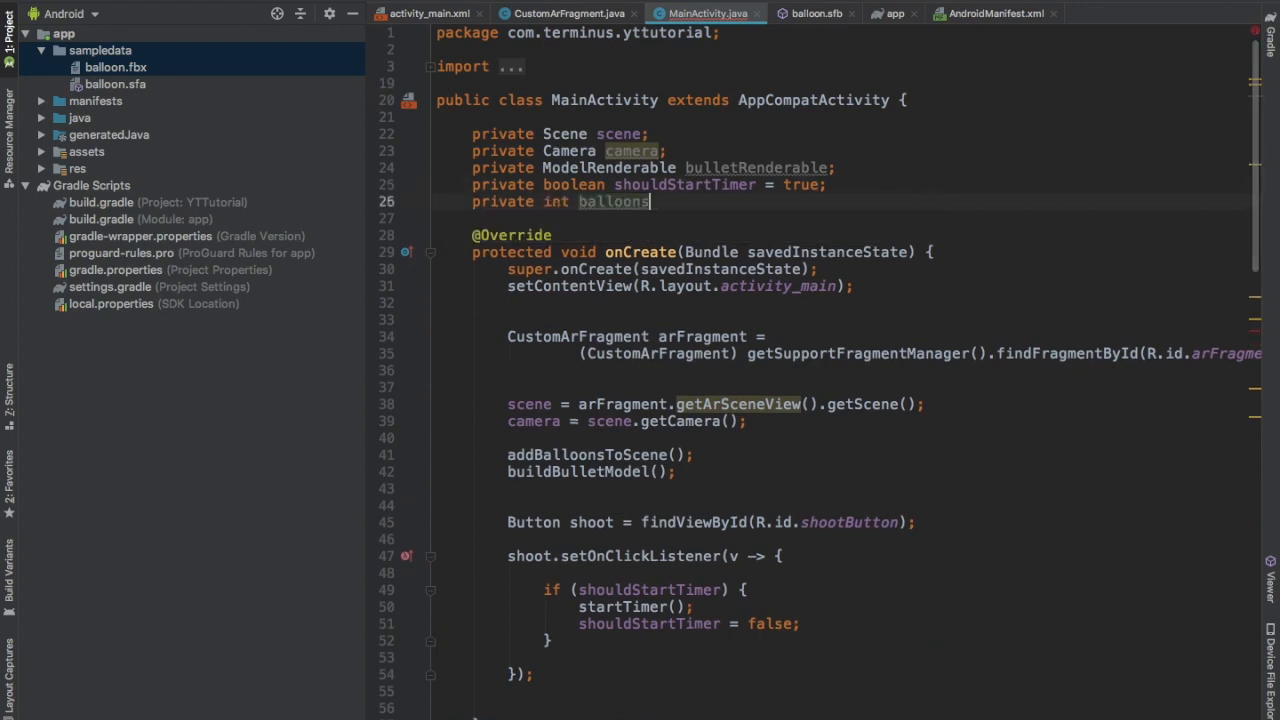
# Add a balloonsLeft field and loop while balloonsLeft > 0, sleeping with Thread.sleep(1000)
pyautogui.write('Left =')
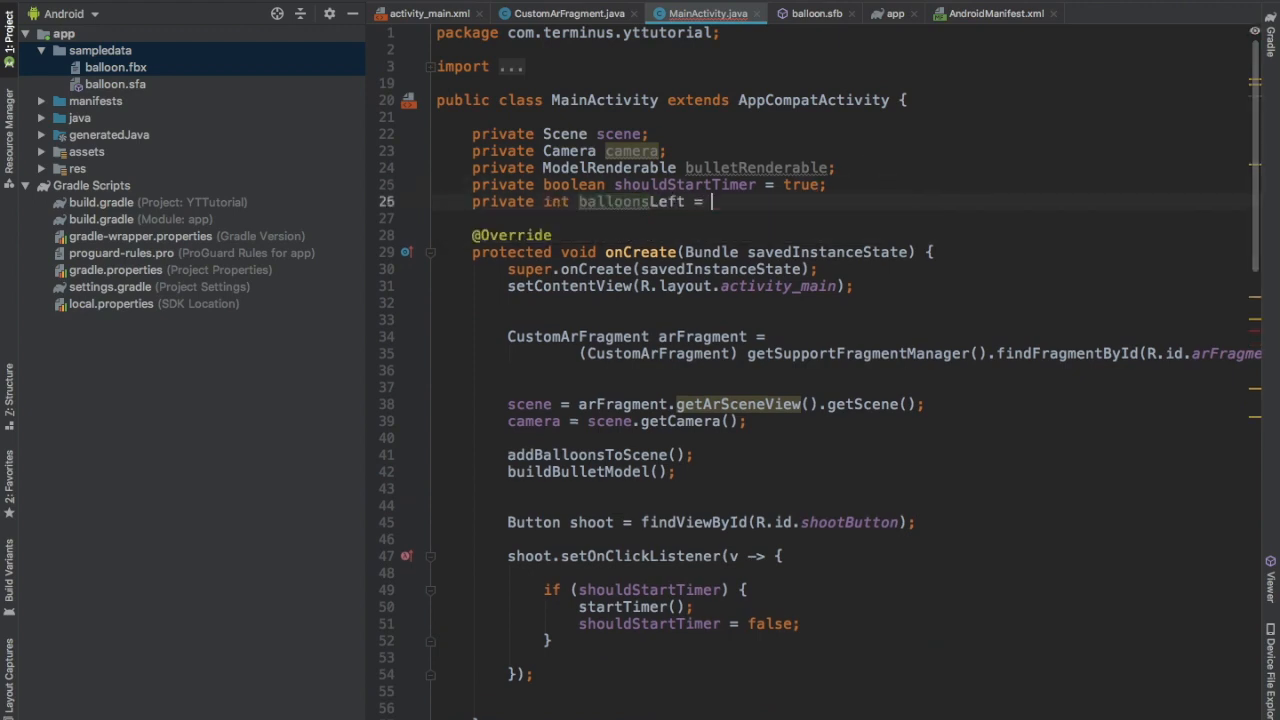
pyautogui.write('2')
pyautogui.write('while (')
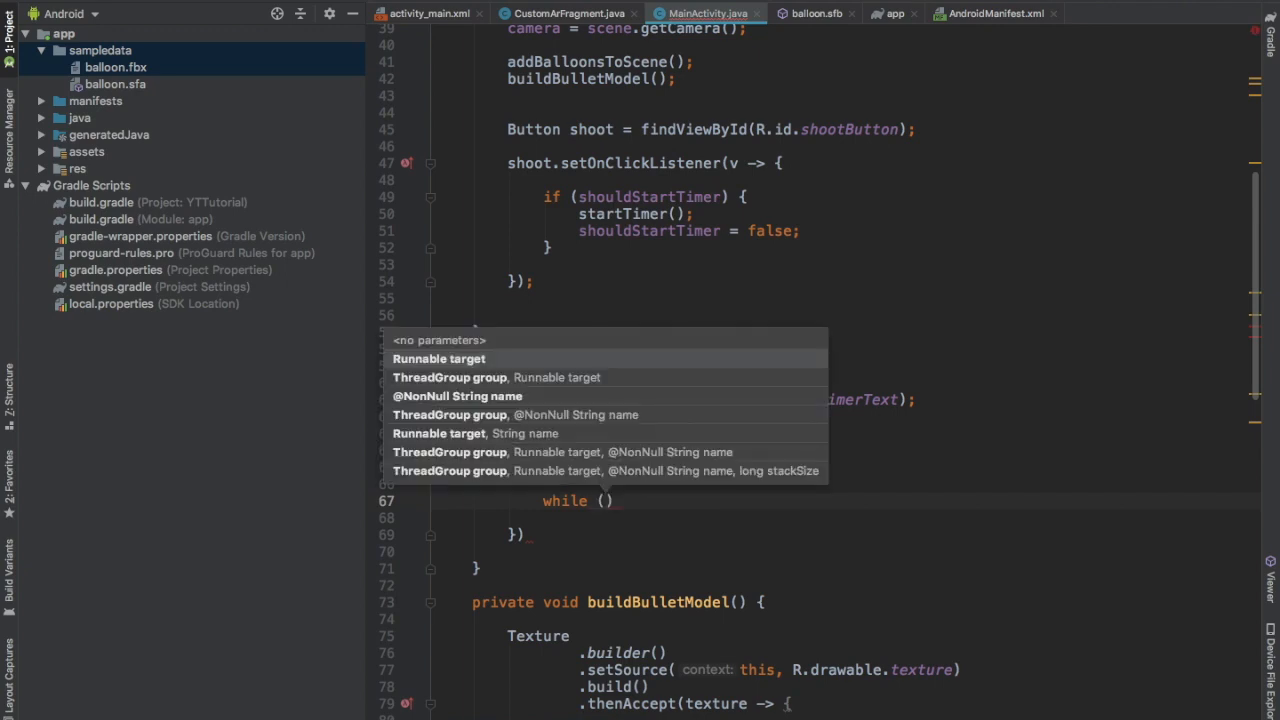
pyautogui.write('ba')
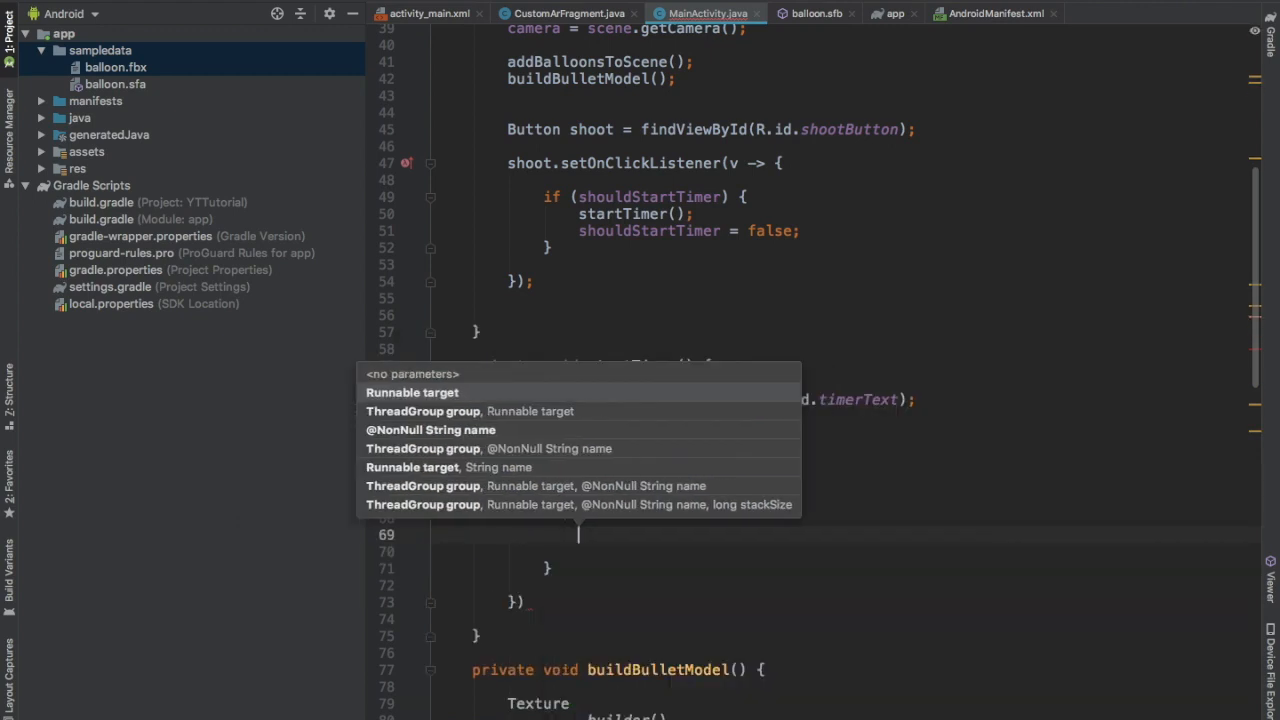
pyautogui.write('Thread.sleep(1000);')
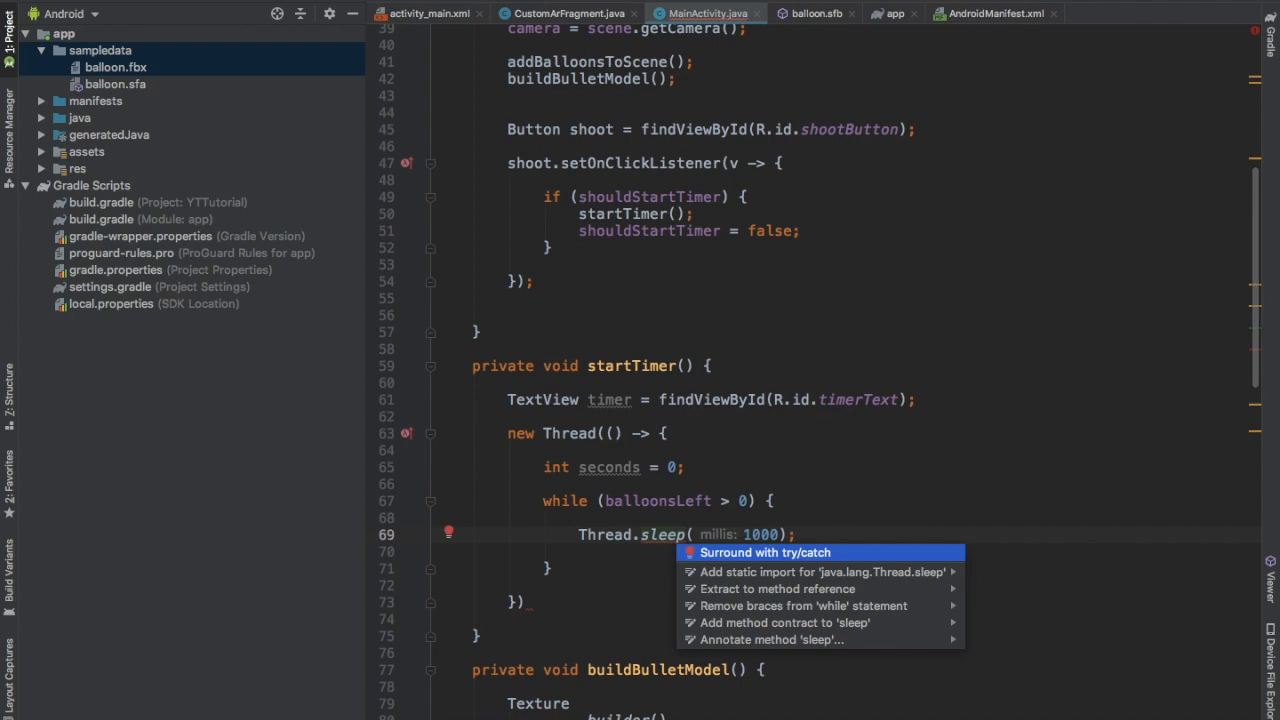
# Wrap the sleep in exception handling and compute minutesPassed = seconds / 60 and secondsPassed = seconds % 60
pyautogui.click(764, 552)
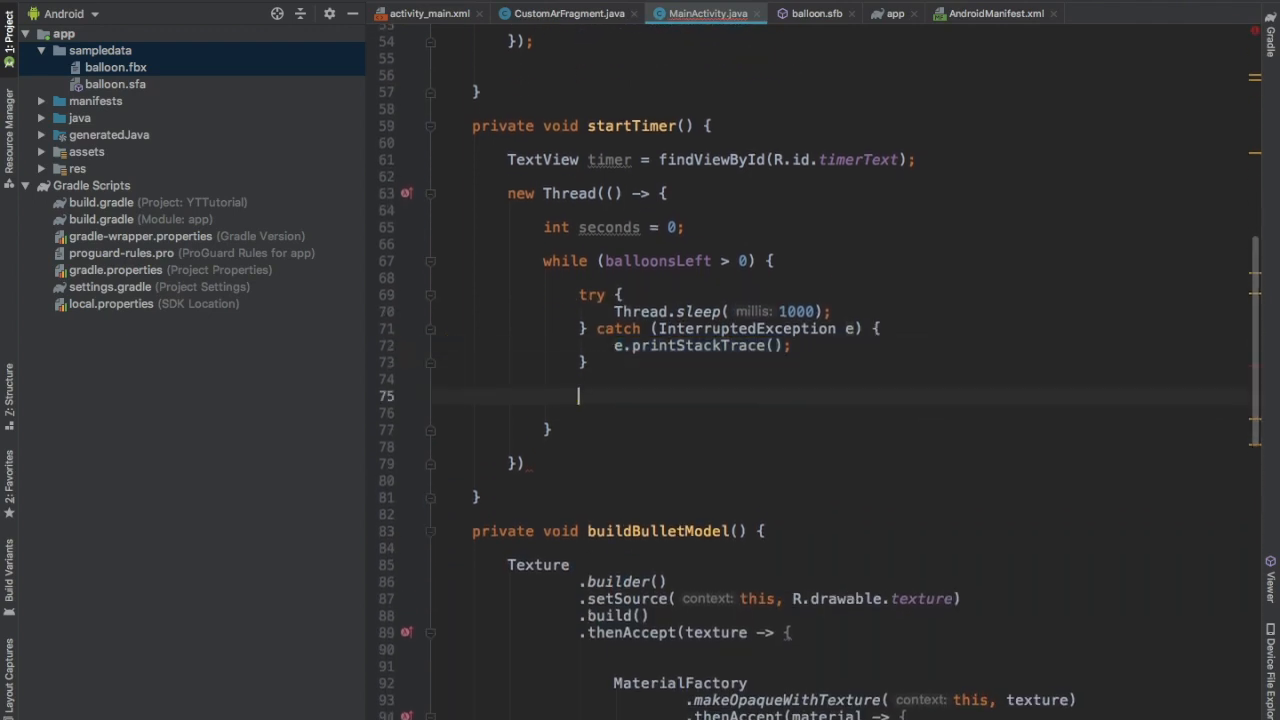
pyautogui.write('seconds++;')
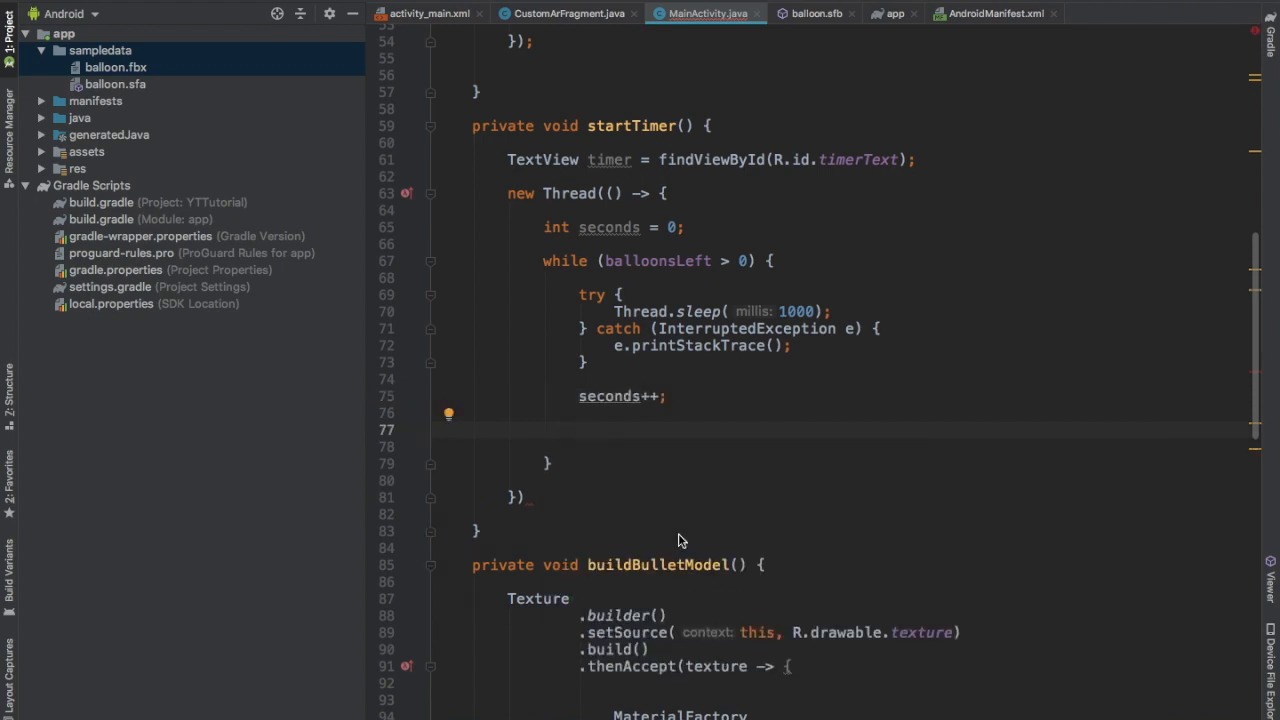
pyautogui.write('int min')
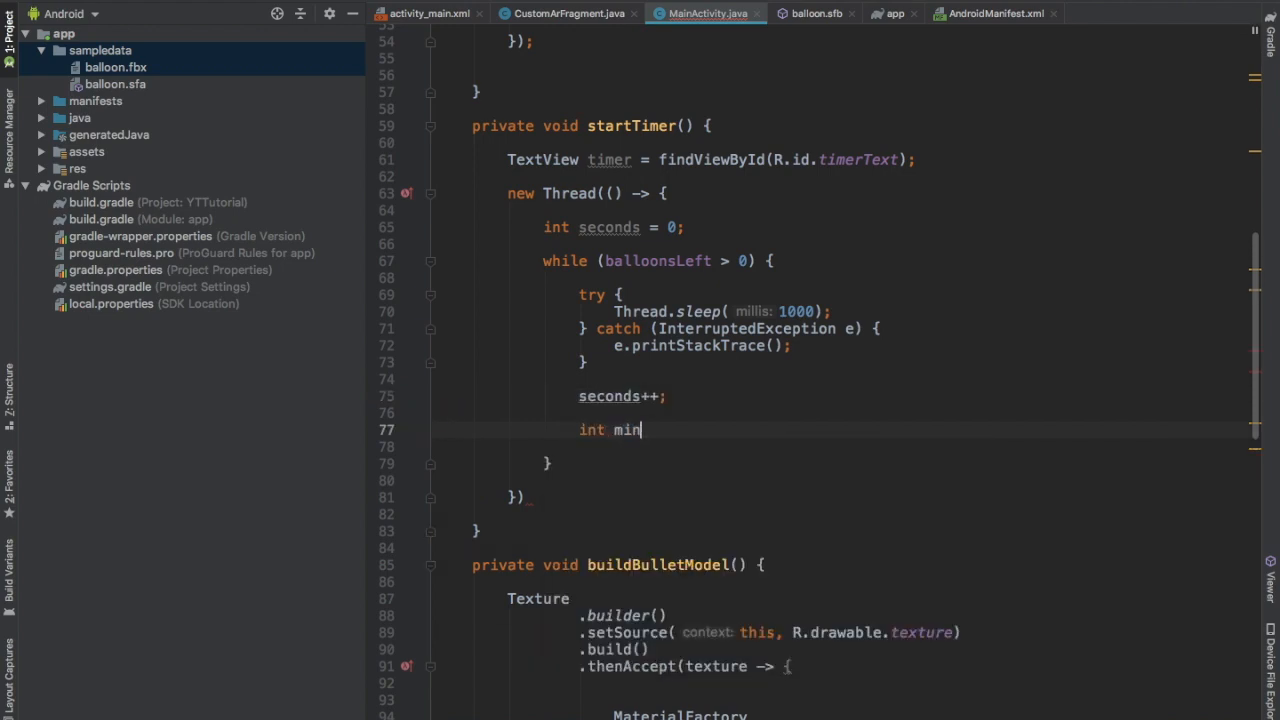
pyautogui.write('utesPassed =')
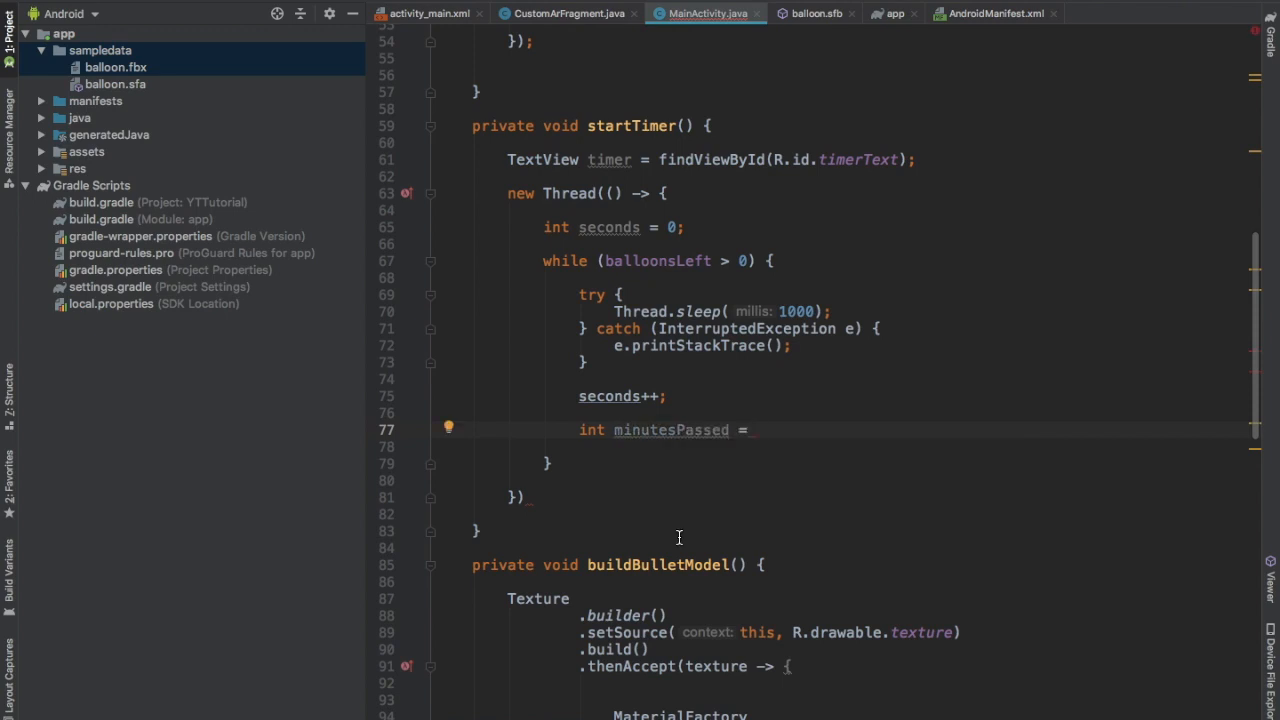
pyautogui.write('seconds /')
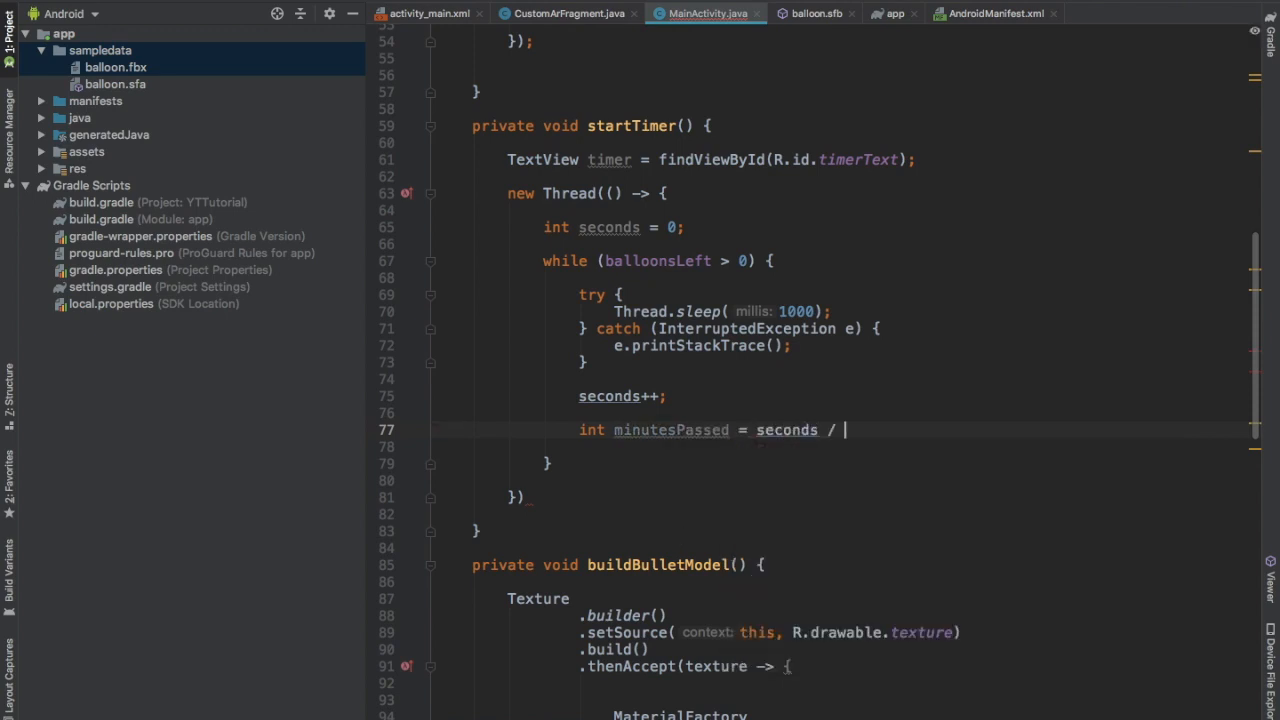
pyautogui.write('60;')
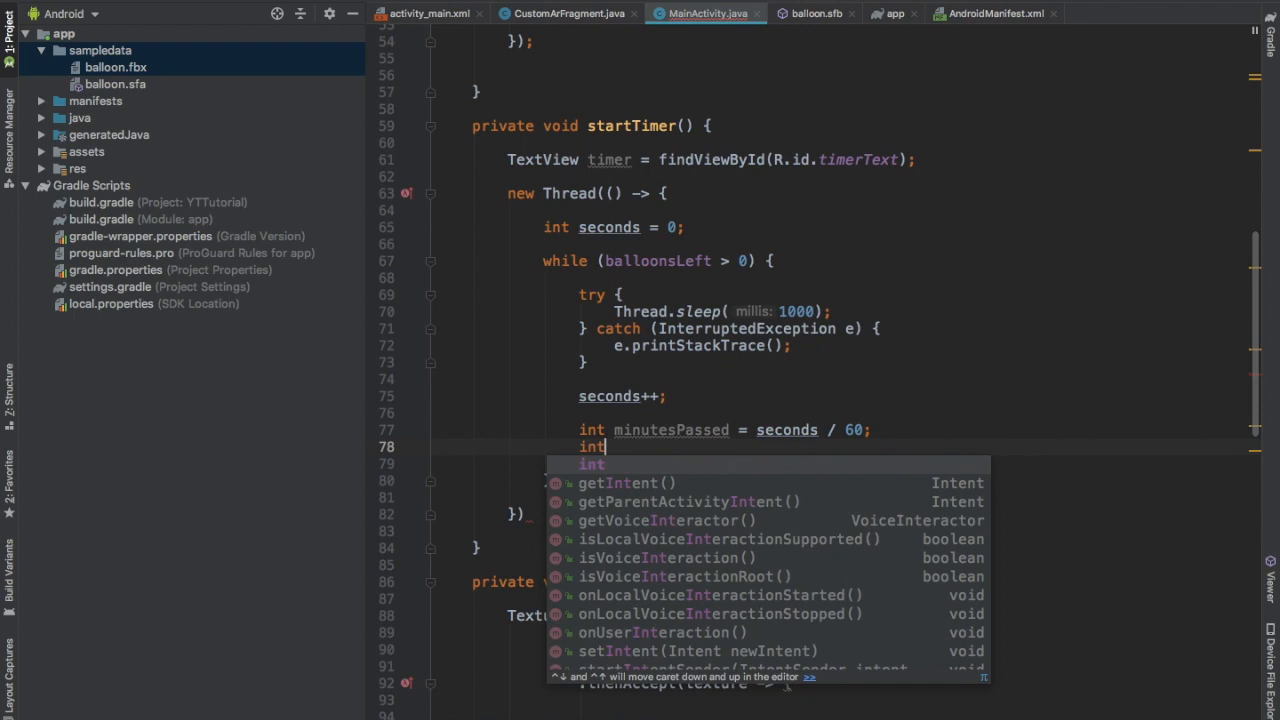
pyautogui.press('Escape')
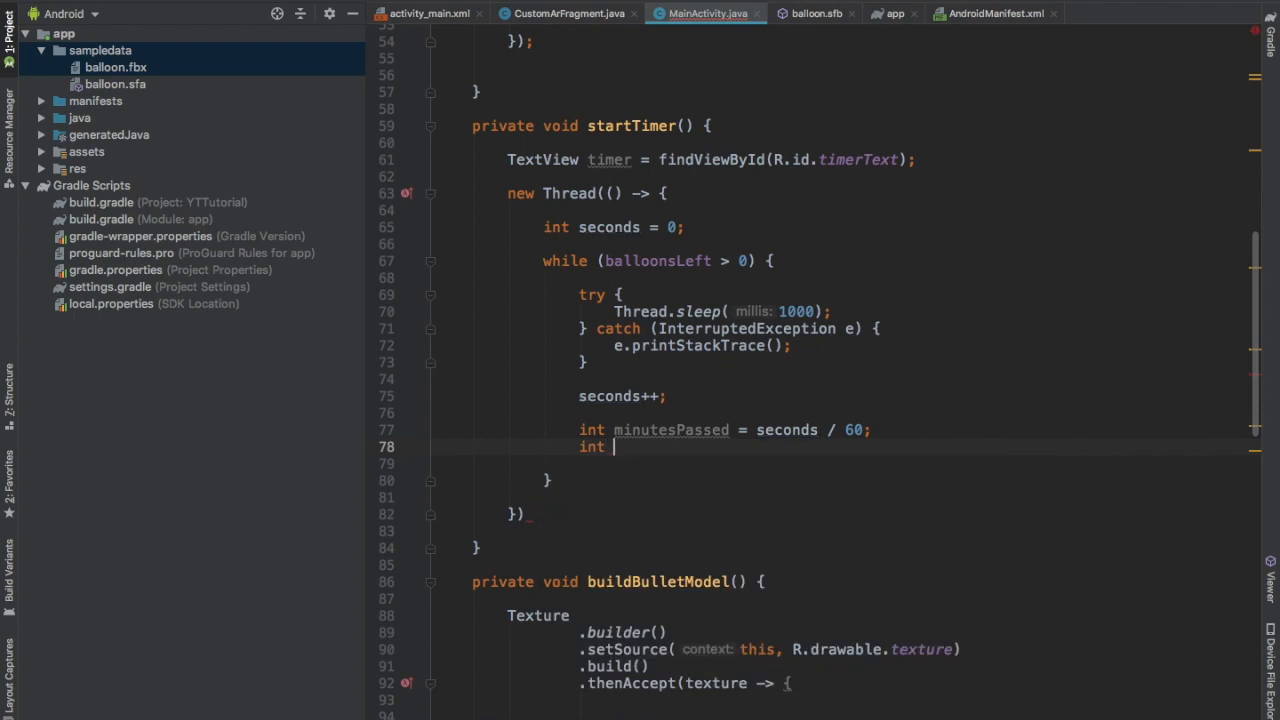
pyautogui.write('secondsPassed =')
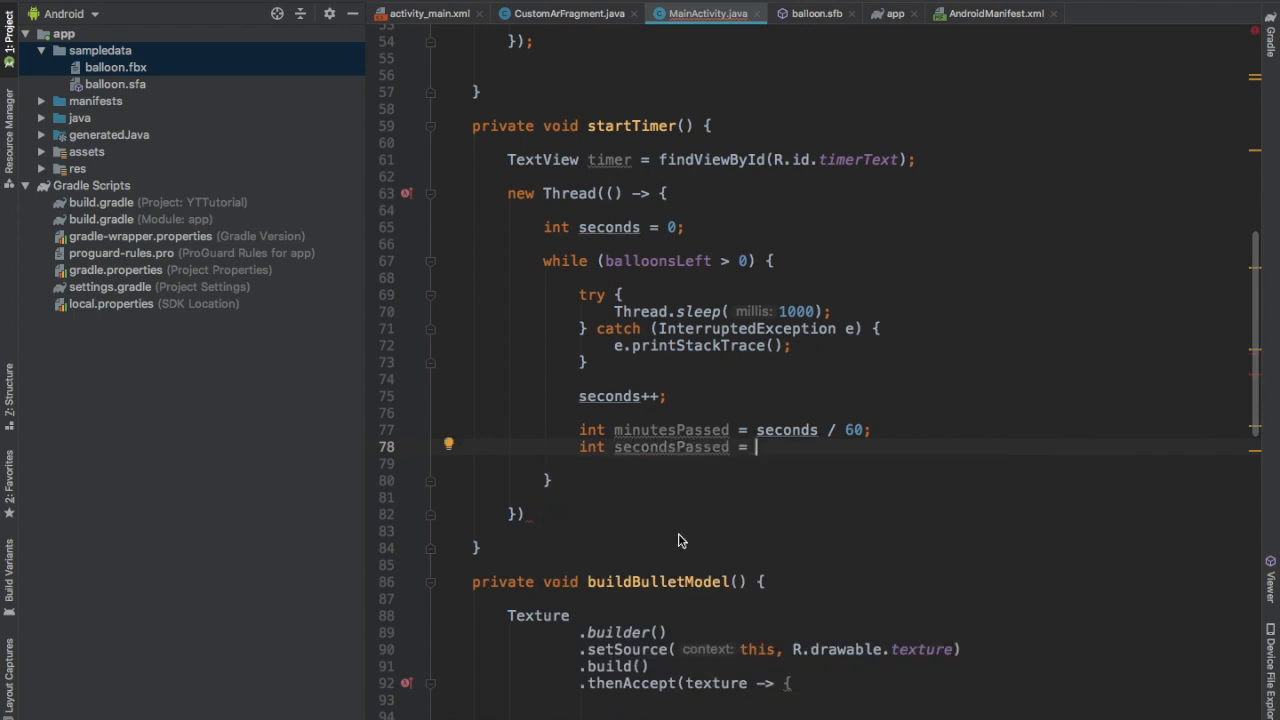
pyautogui.write('seconds')
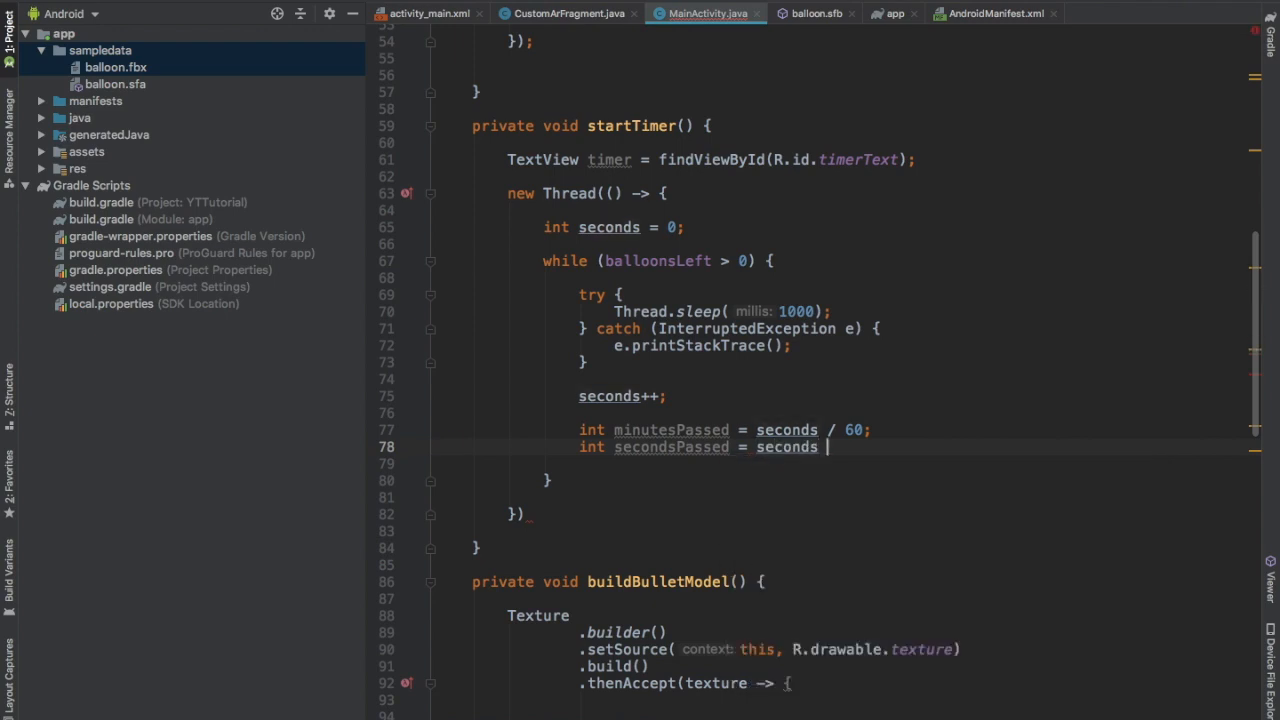
pyautogui.write('% 60;')
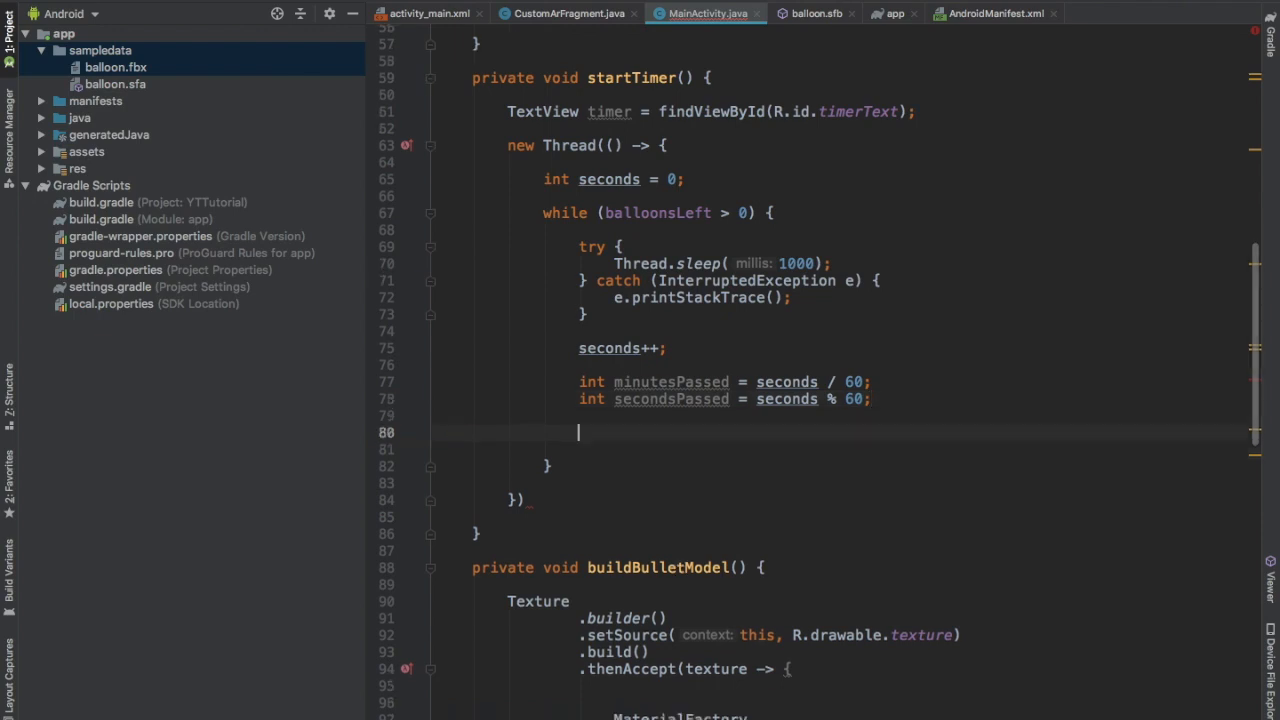
# Set the timer text to minutesPassed + ":" + secondsPassed on the UI thread
pyautogui.write('tim')
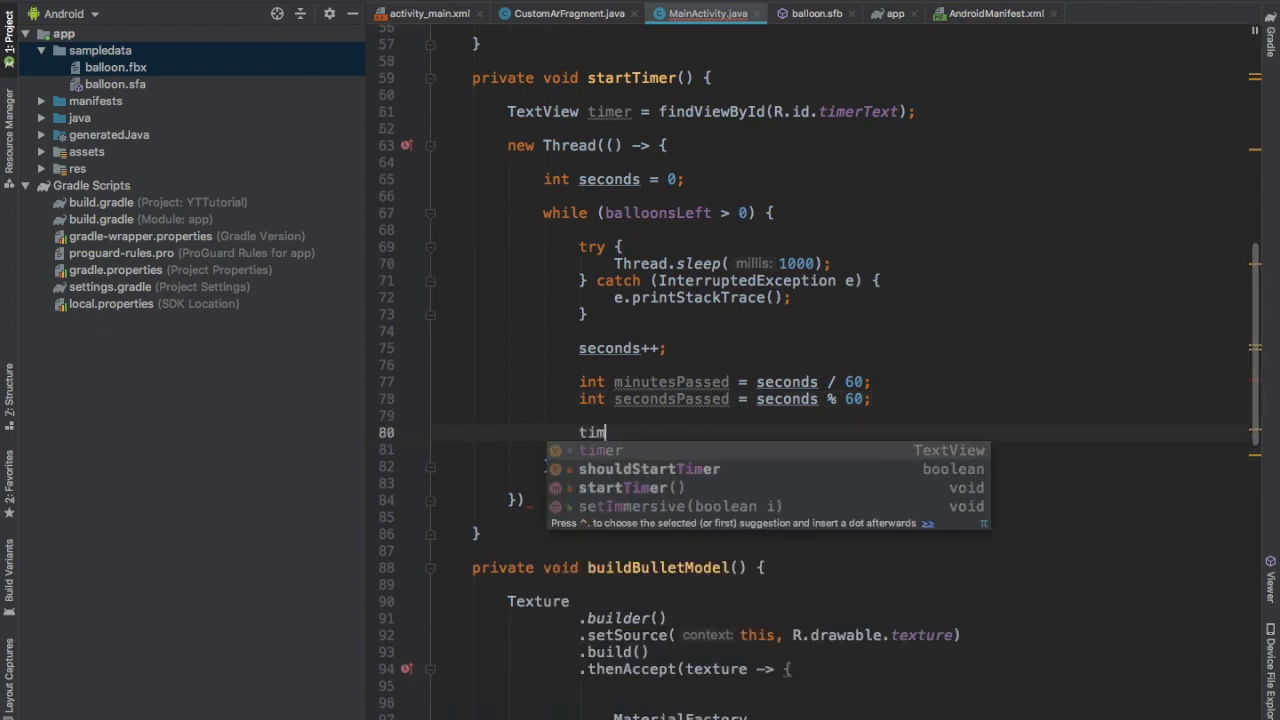
pyautogui.write('er.')
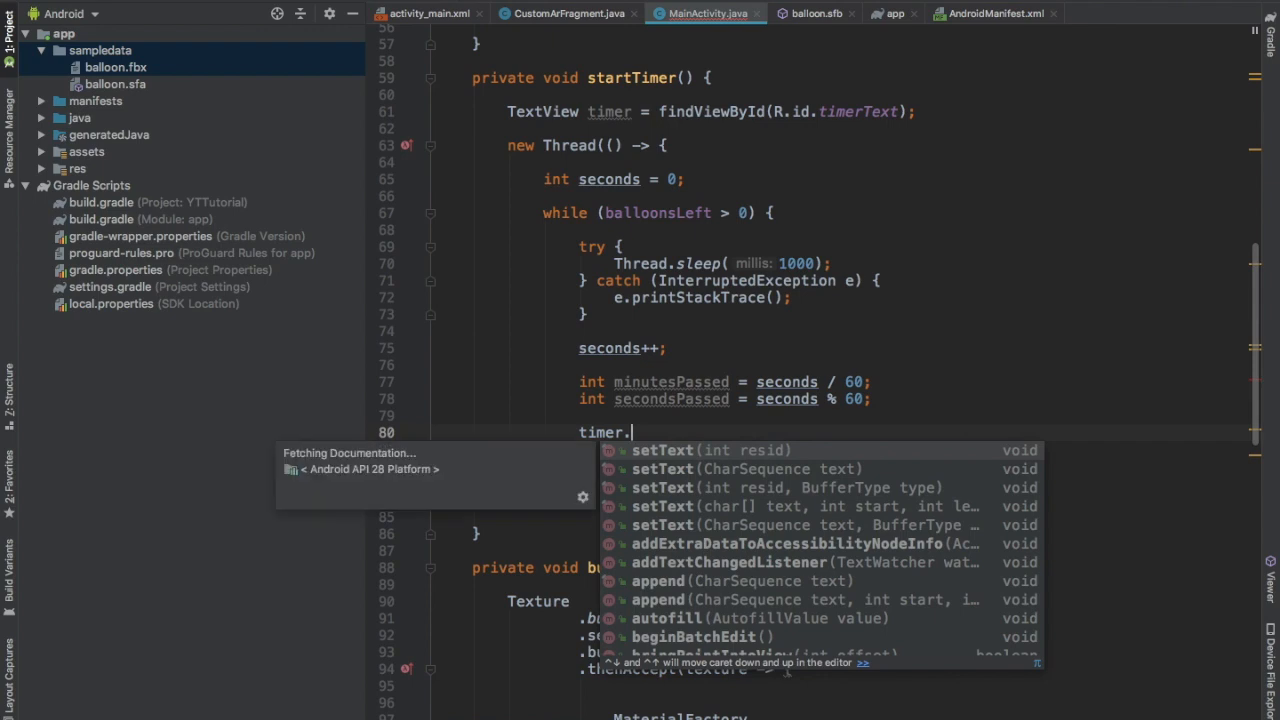
pyautogui.write('setText(minutesPassed + );')
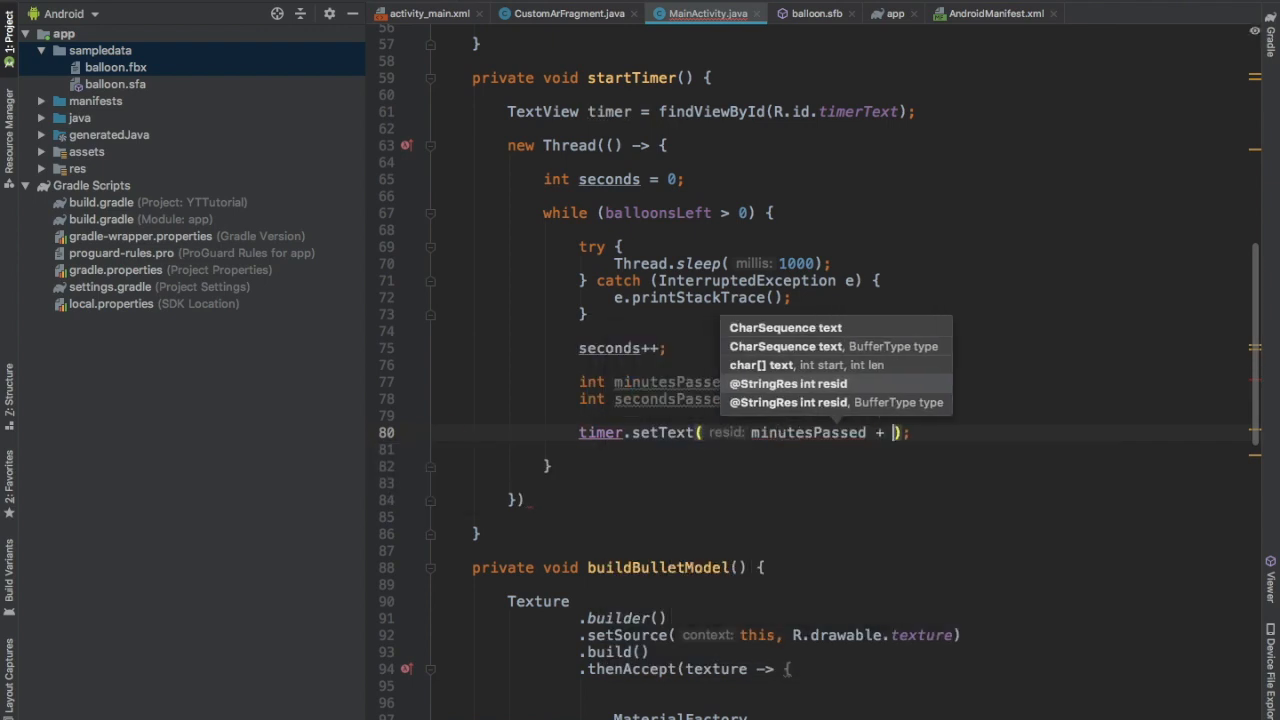
pyautogui.write('":"')
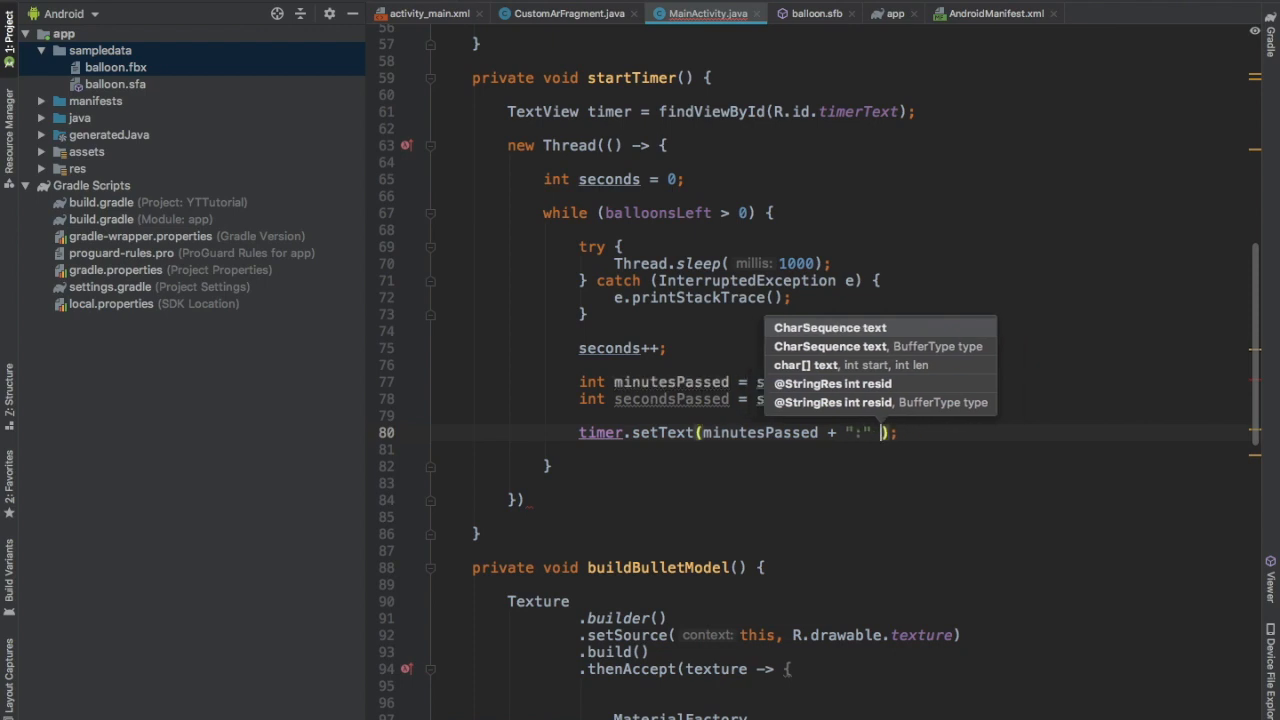
pyautogui.write('secondsPassed')
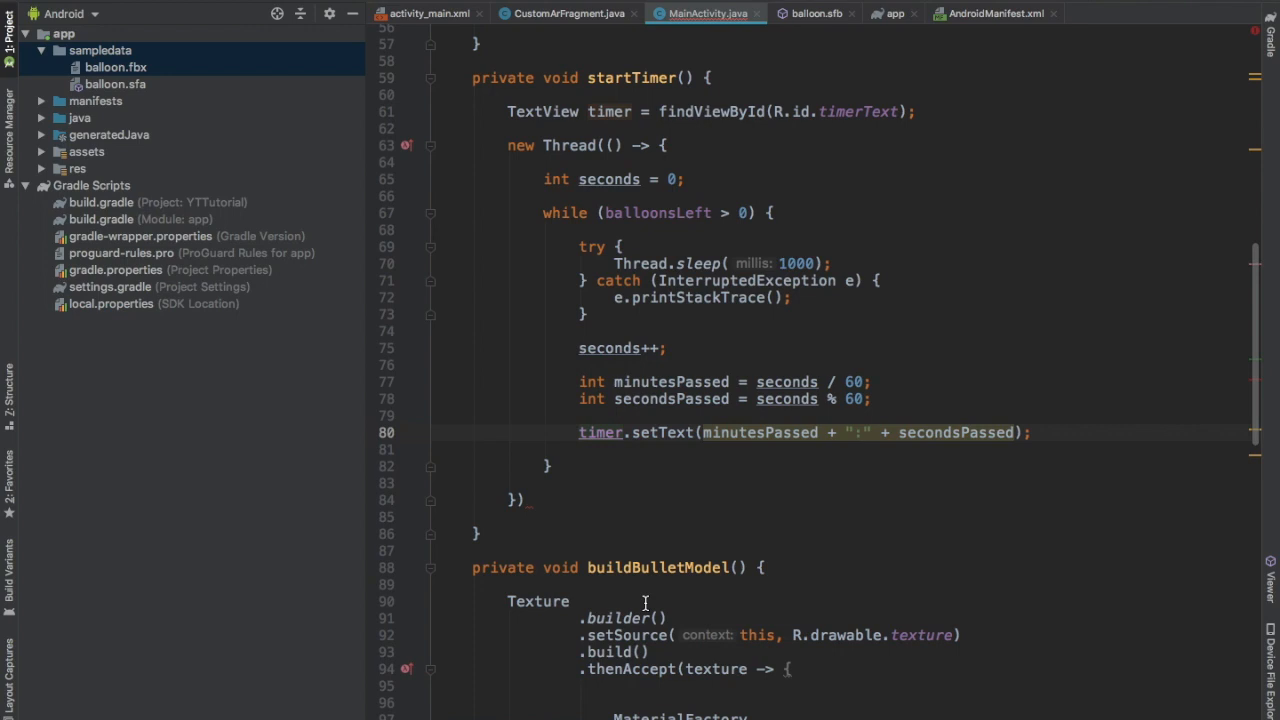
pyautogui.write('run')
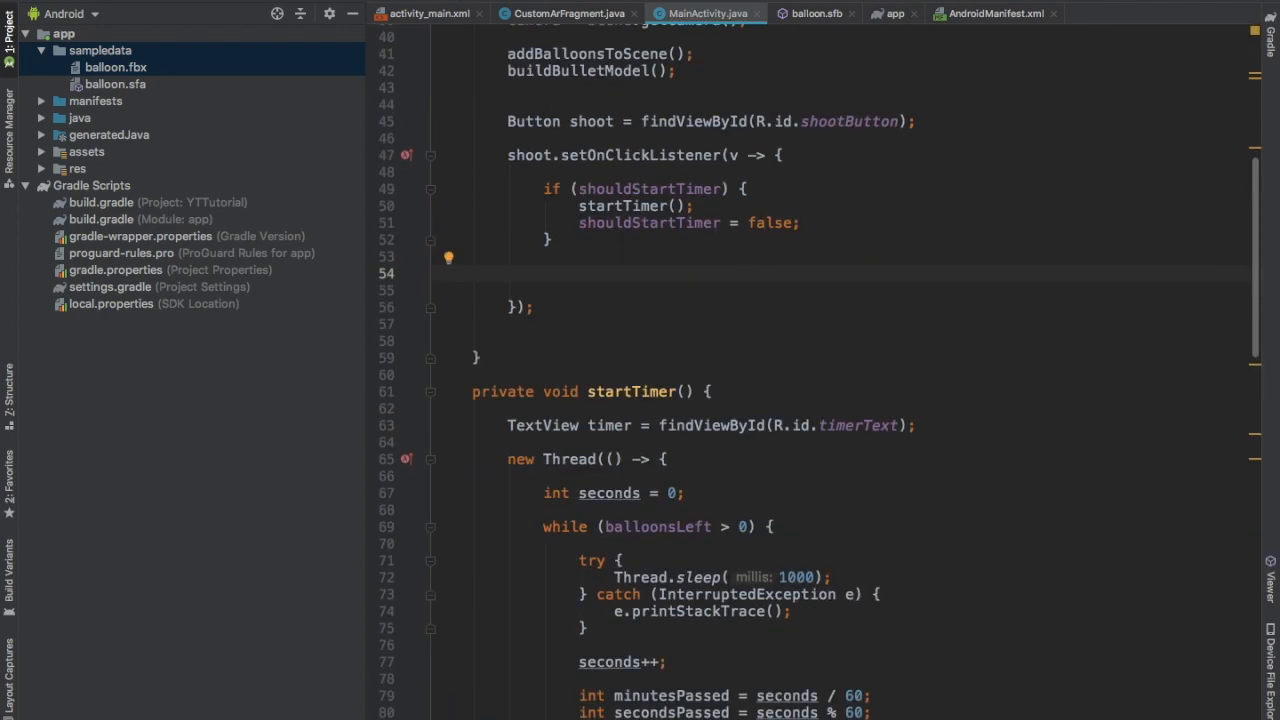
# Call shoot() from the click listener and create the shoot method in MainActivity
pyautogui.write('s')
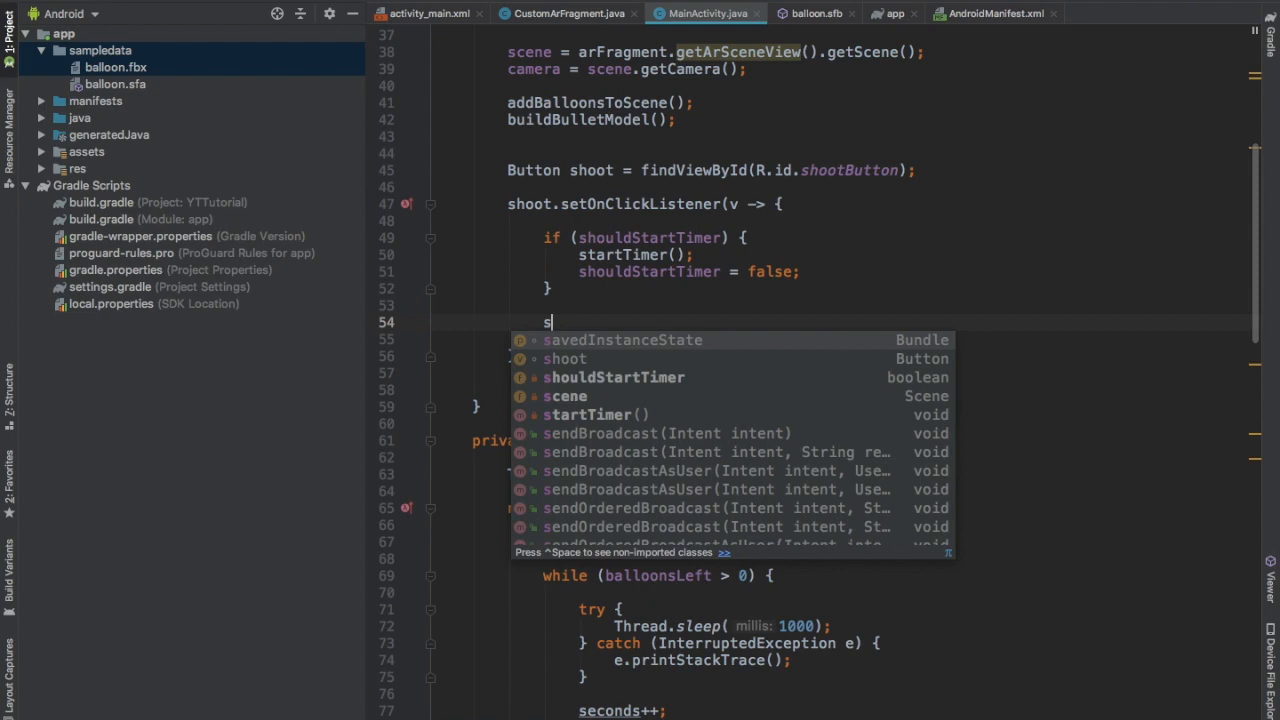
pyautogui.write('hoot')
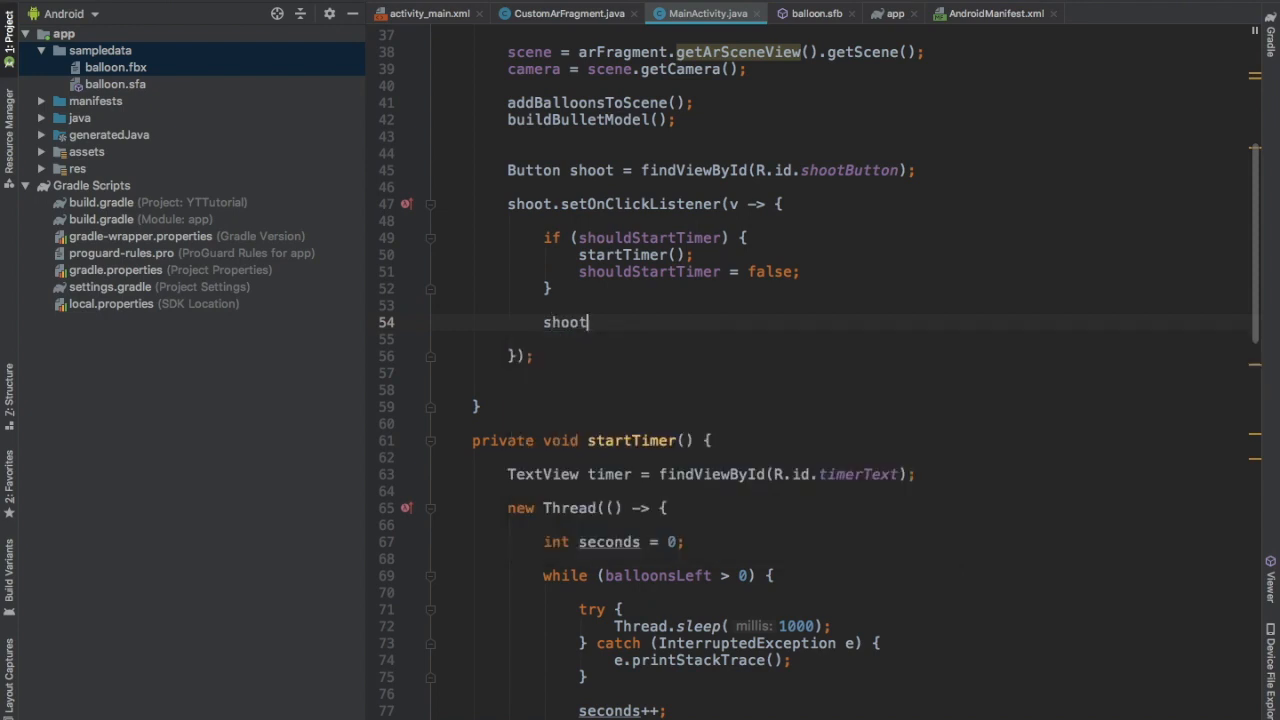
pyautogui.write('();')
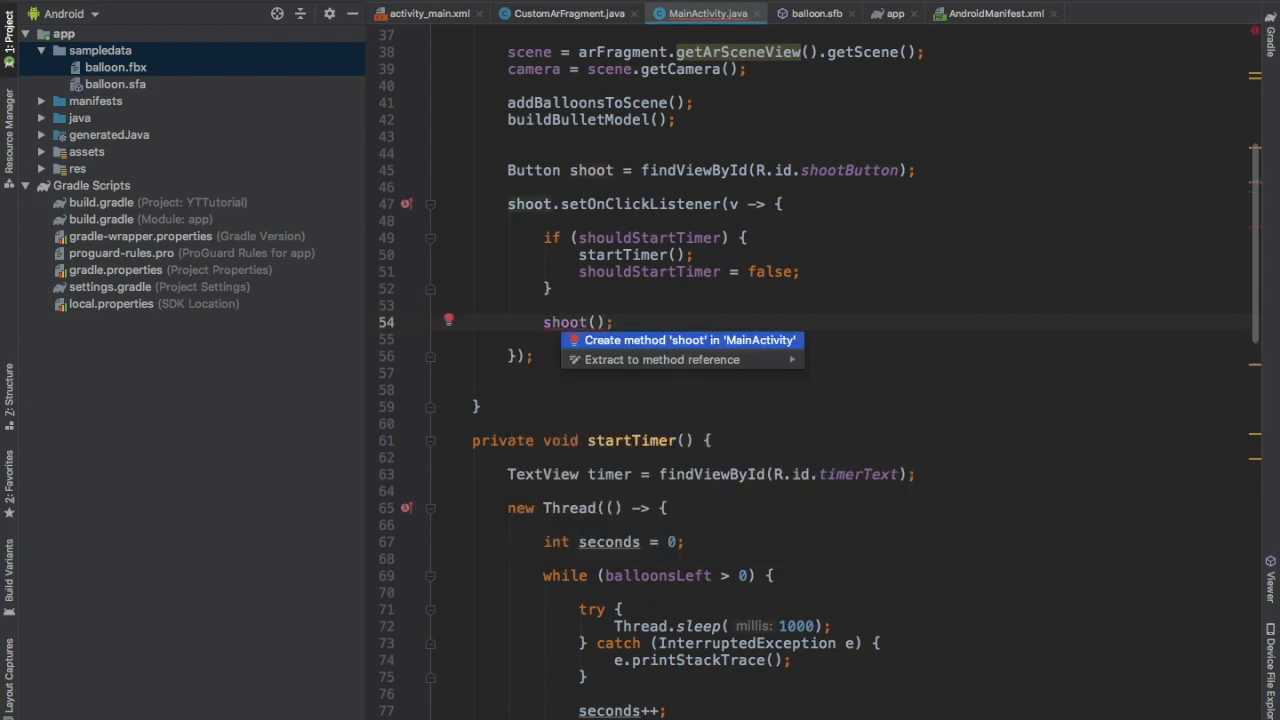
pyautogui.click(690, 340)
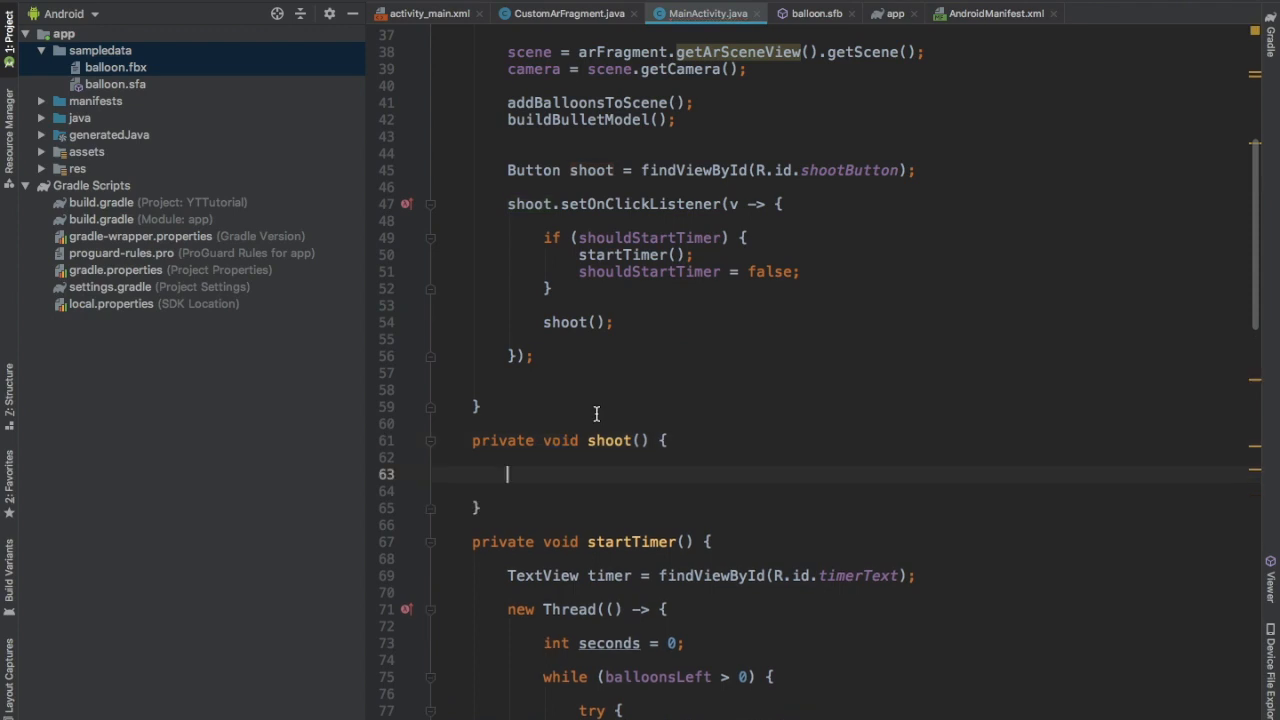
# Begin shoot with Ray ray = camera.screenPointToRay(
pyautogui.write('Ray ray =')
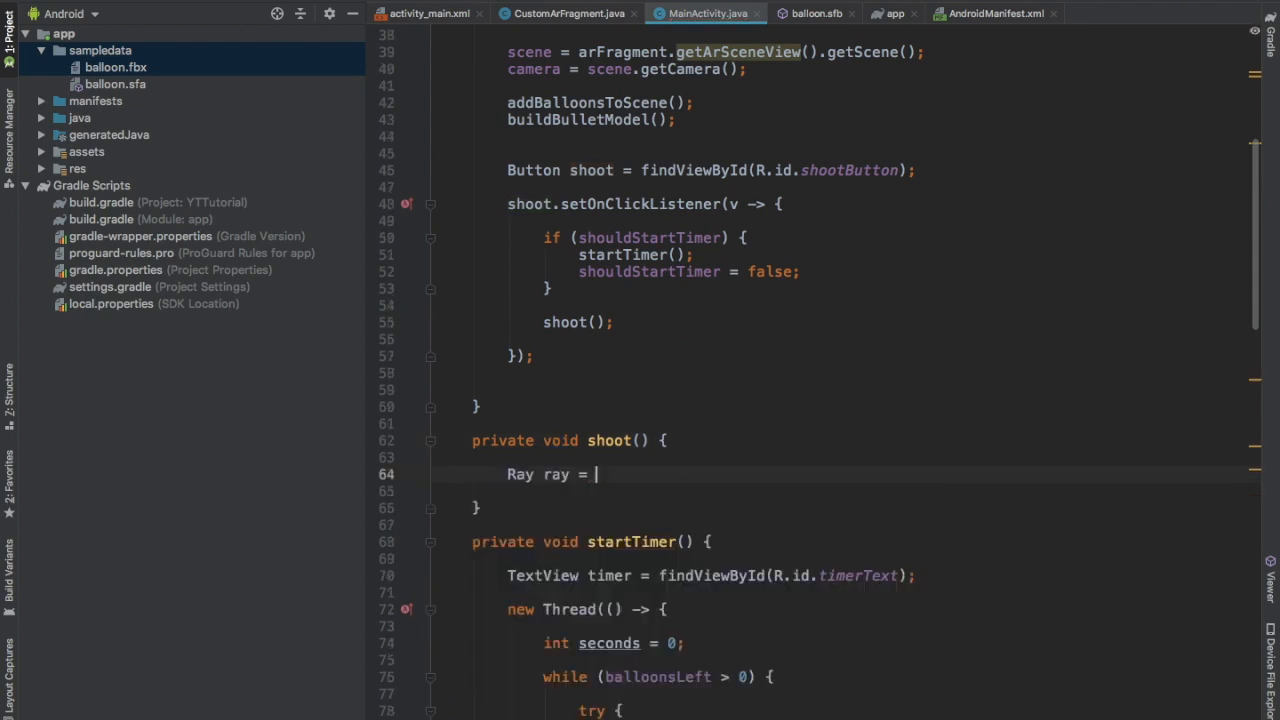
pyautogui.write('camera.')
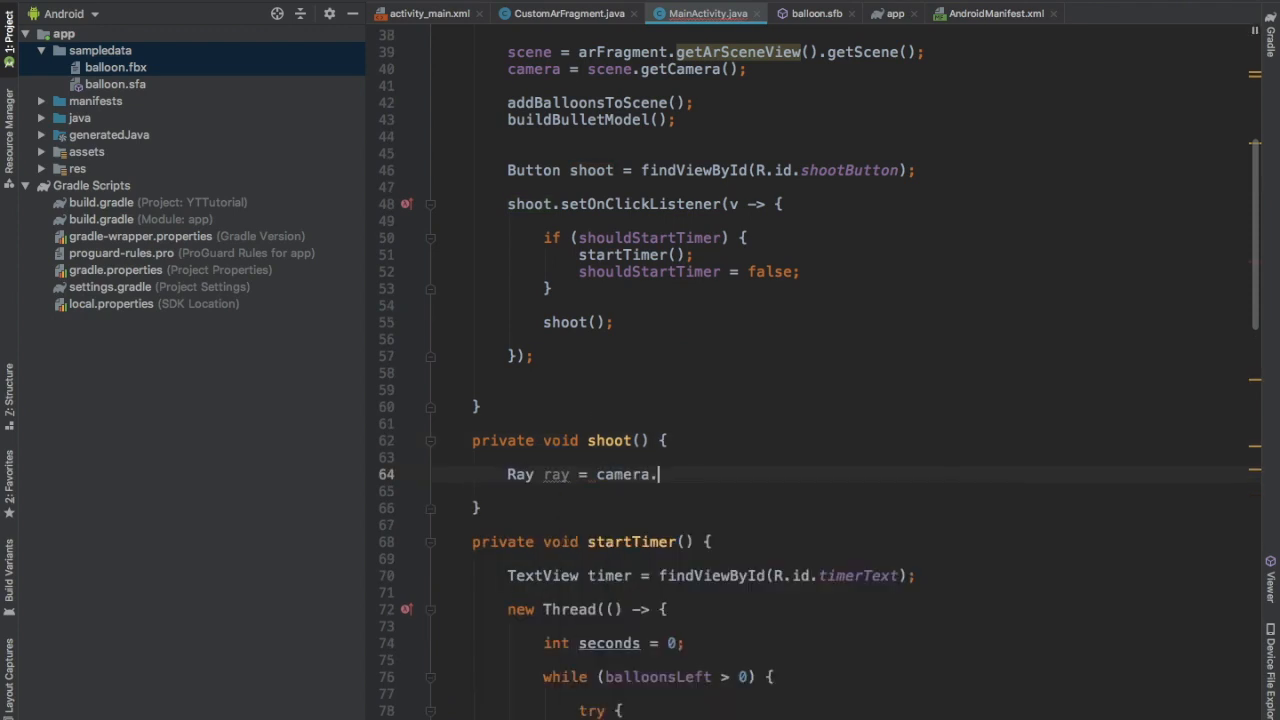
pyautogui.write('screenPointToRay(')
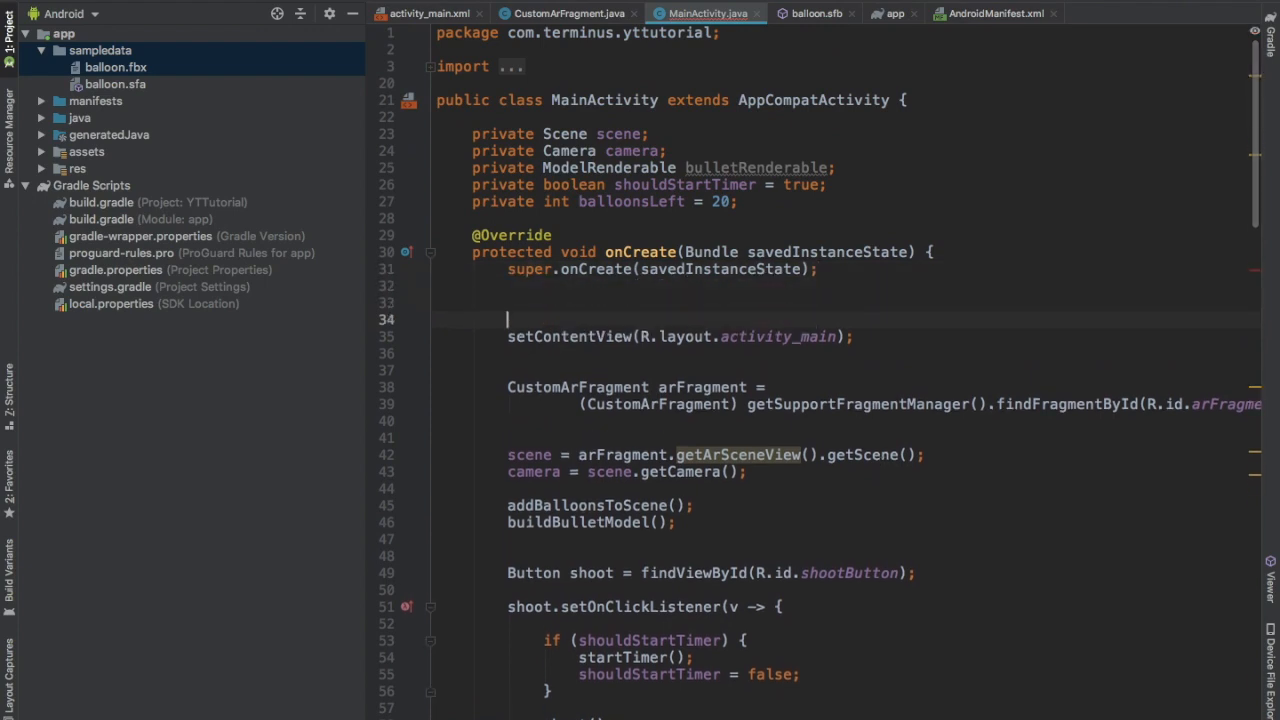
# In onCreate get the default Display, declare a private Point field and pass it to display.getRealSize
pyautogui.write('Display display = getW')
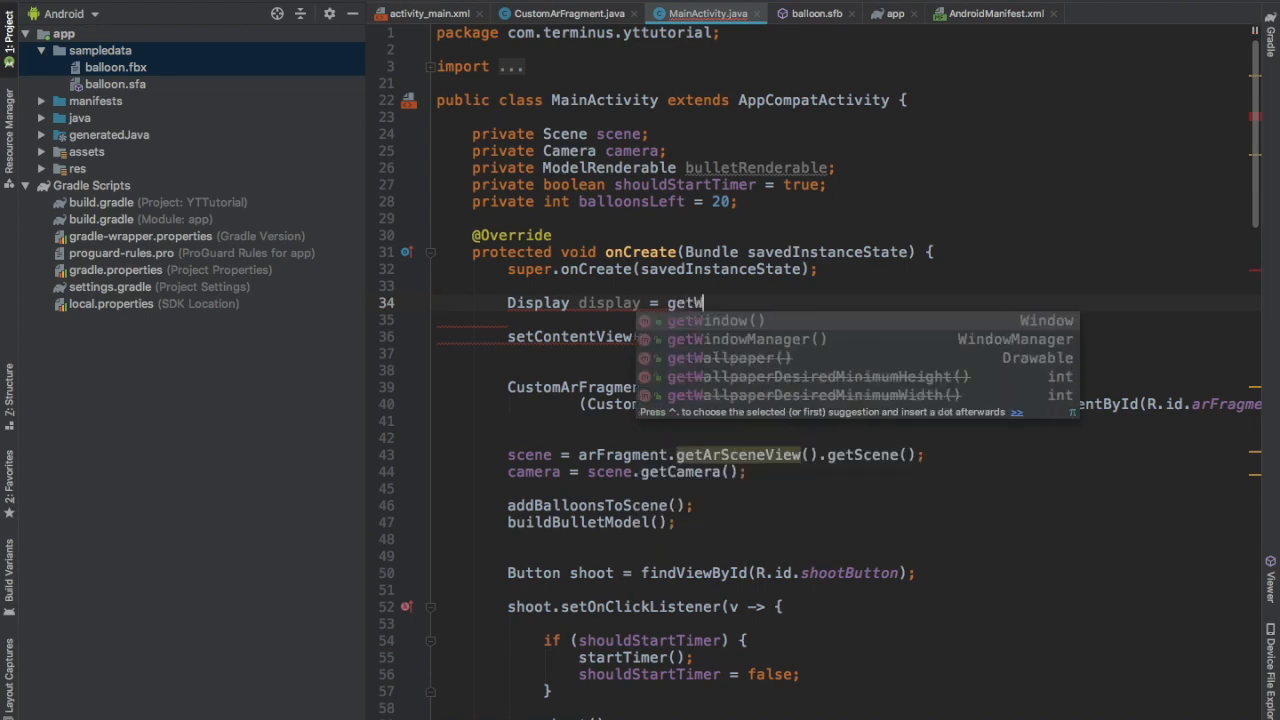
pyautogui.write('indowManager().getDefaultDisplay();')
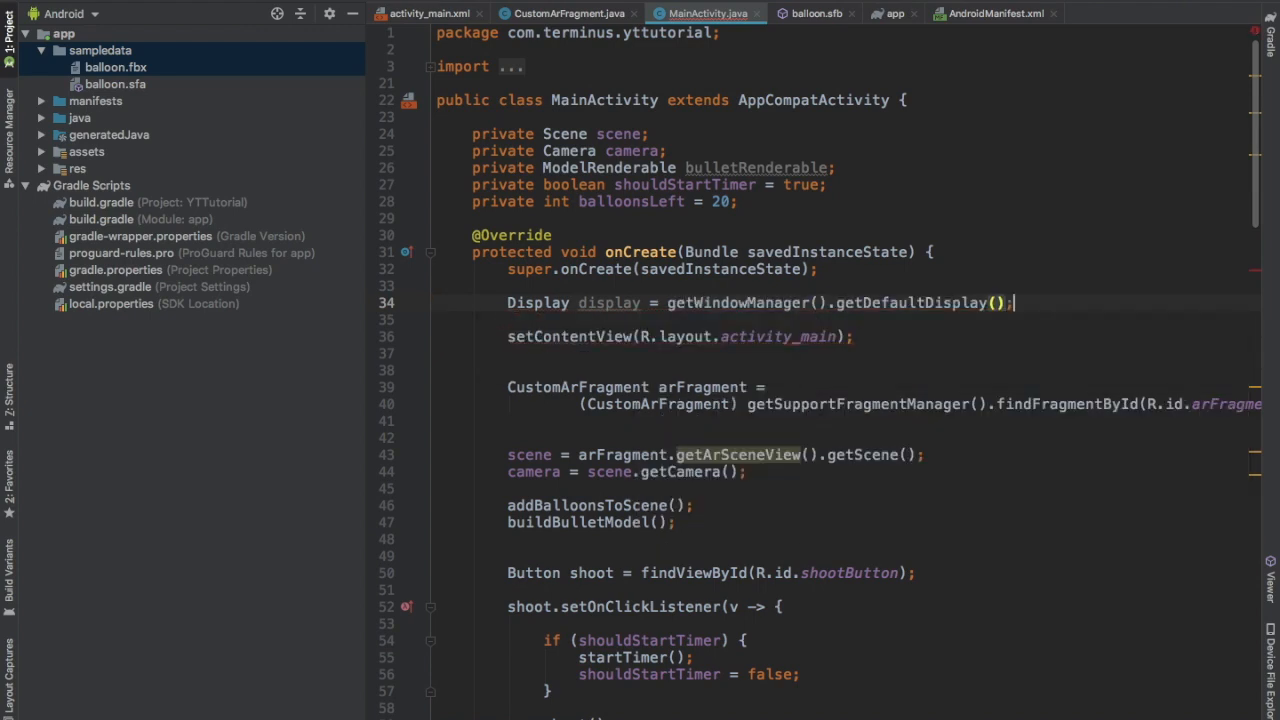
pyautogui.moveTo(790, 202)
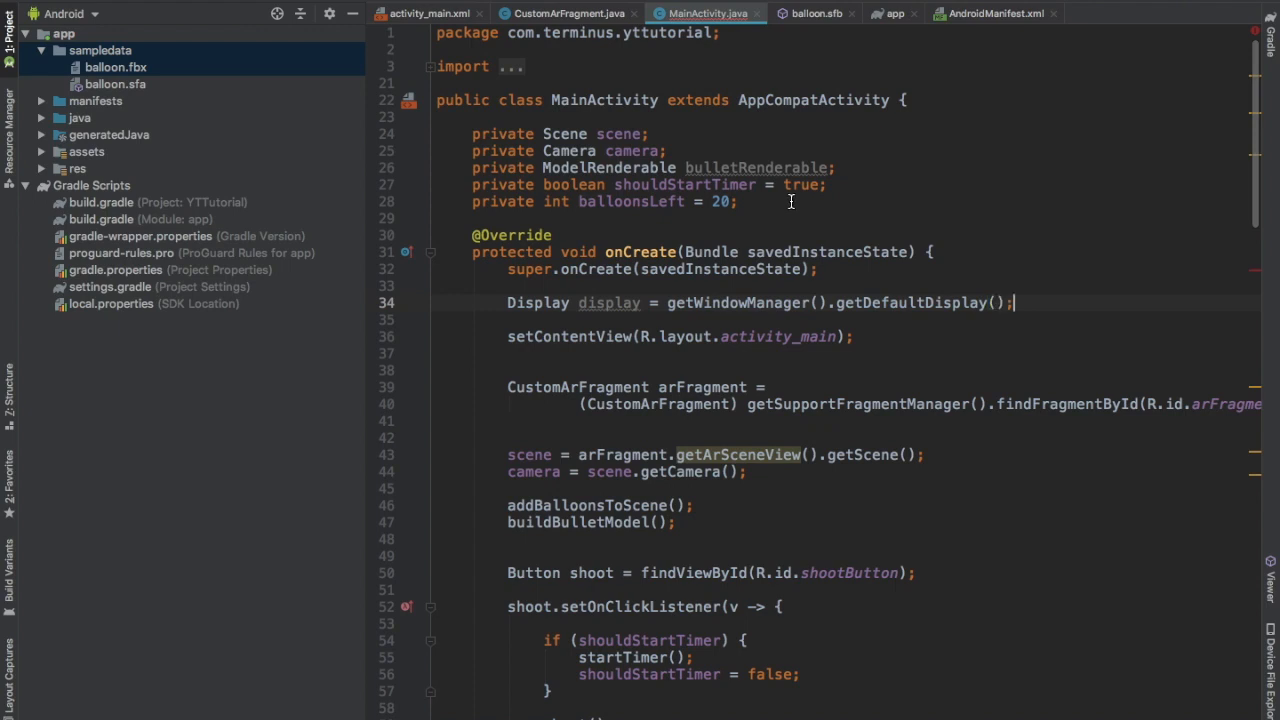
pyautogui.write('private Point point;')
pyautogui.write('point = new Point();')
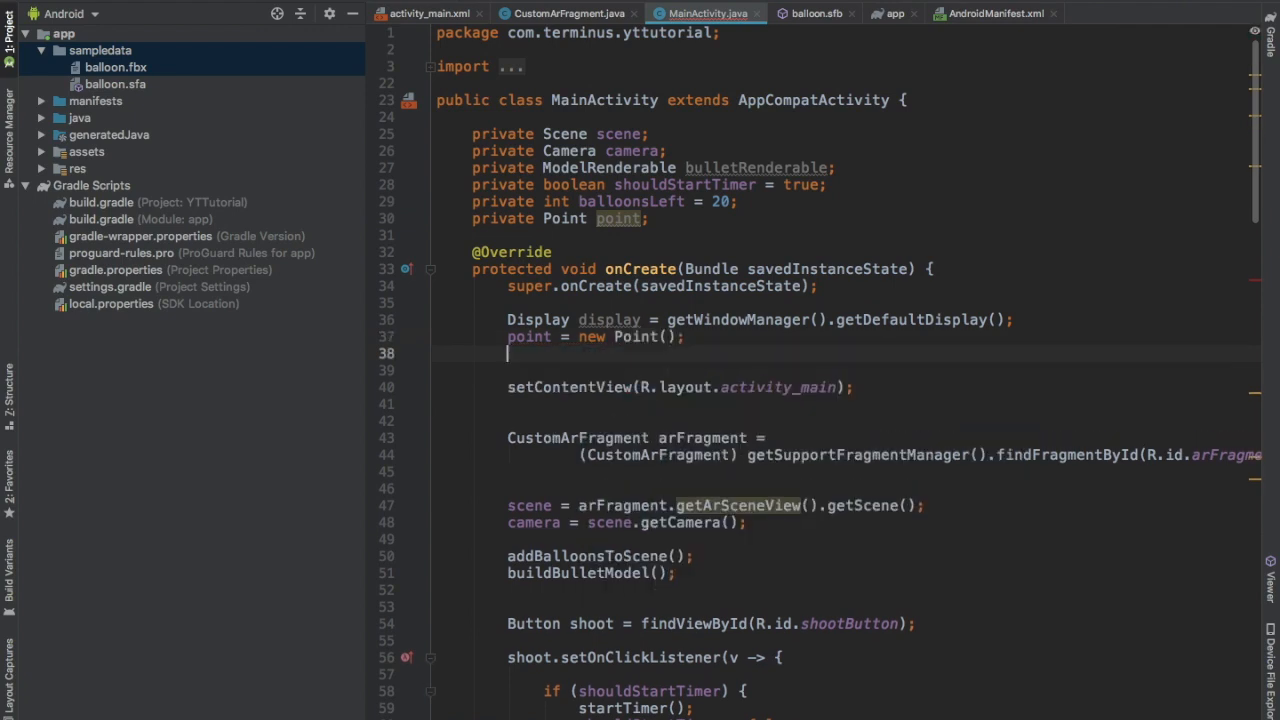
pyautogui.write('display')
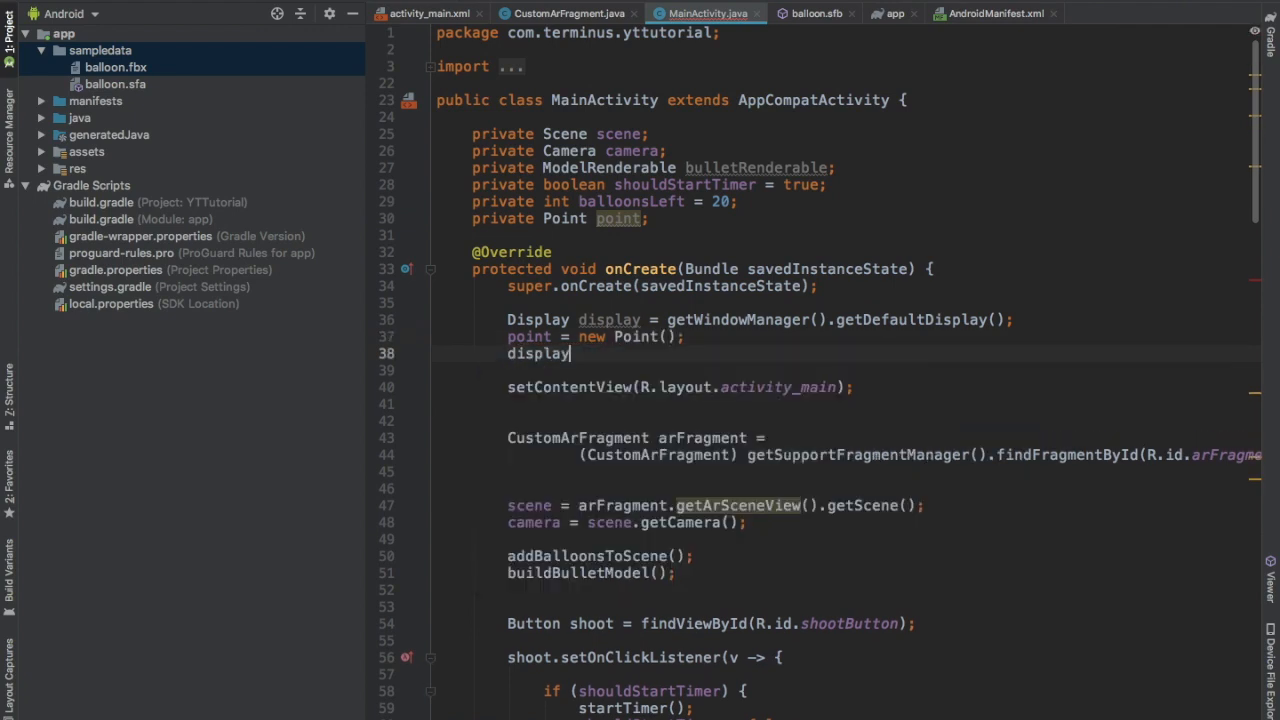
pyautogui.write('.getRealSize();')
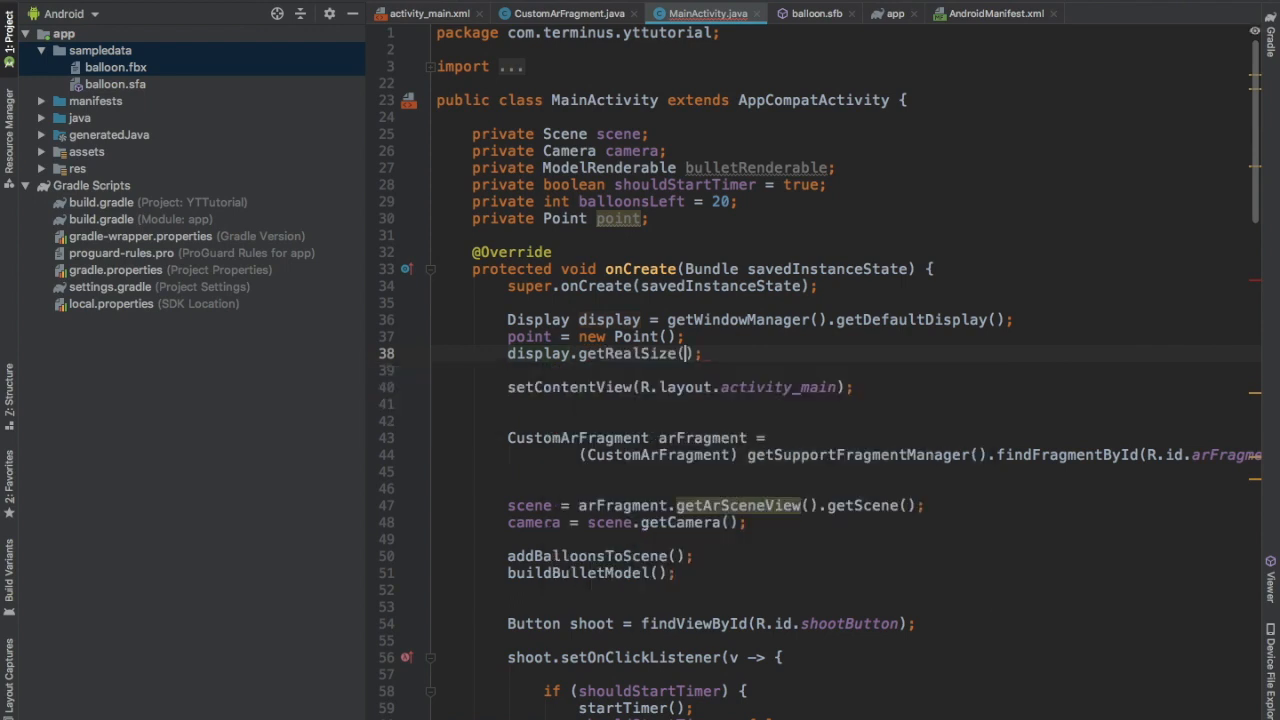
pyautogui.write('p')
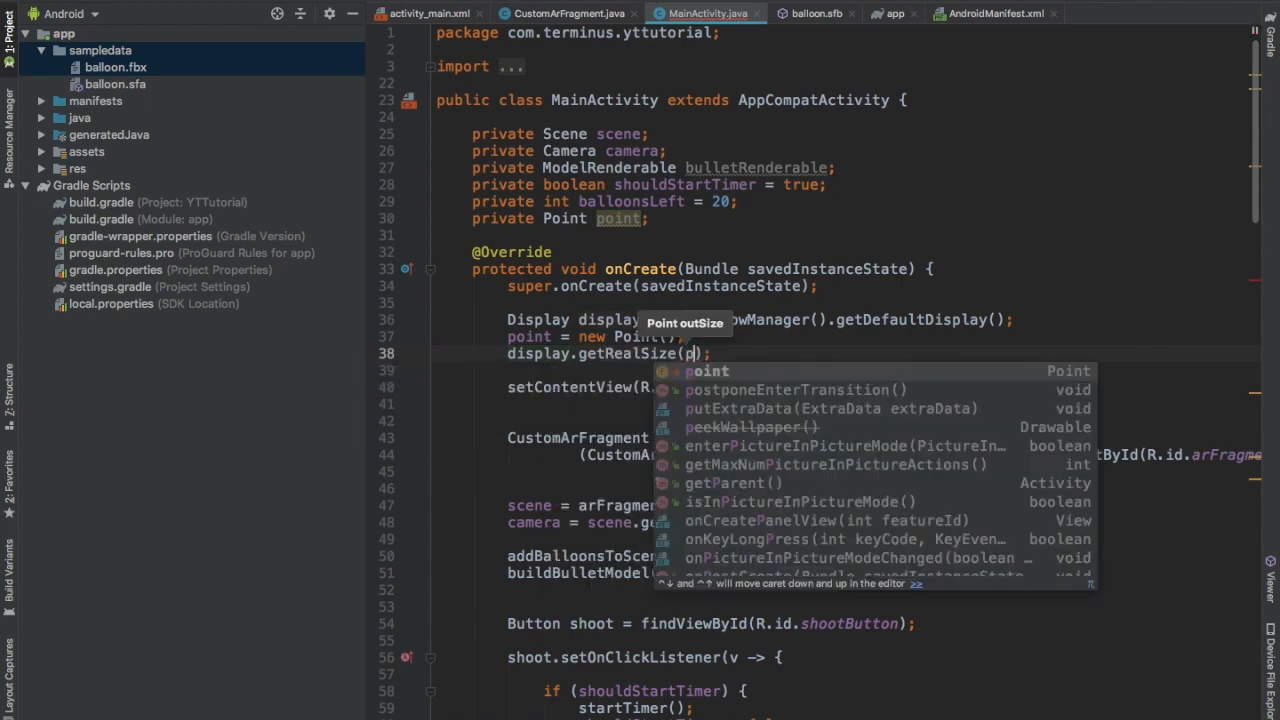
# Cast the ray from the screen centre with point.x / 2f, point.y / 2f and begin a Node declaration
pyautogui.scroll(-3)
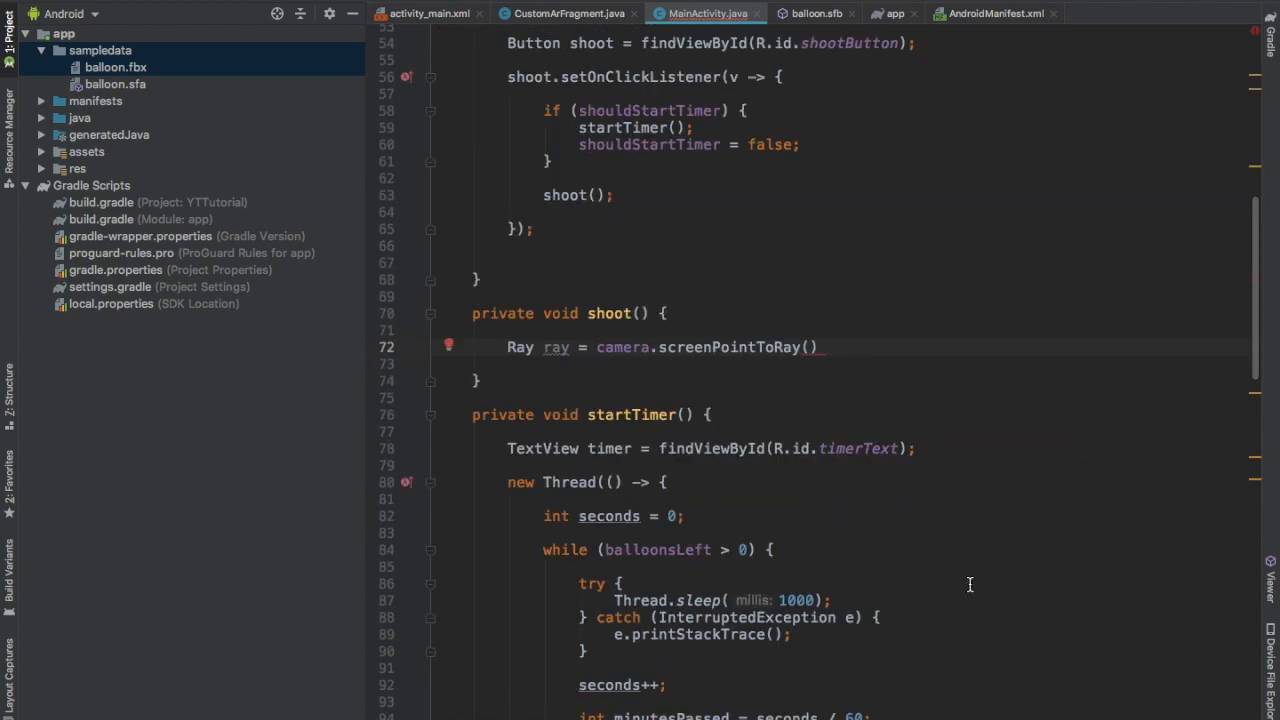
pyautogui.moveTo(969, 613)
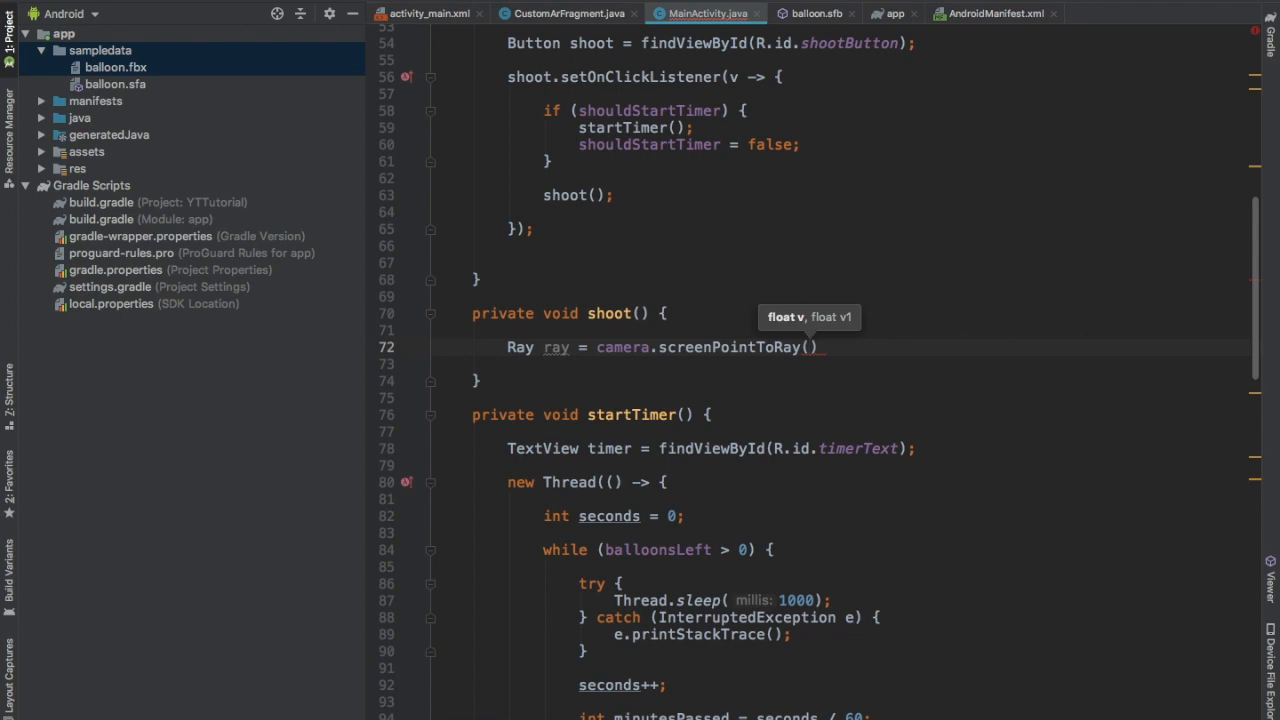
pyautogui.write('point.x')
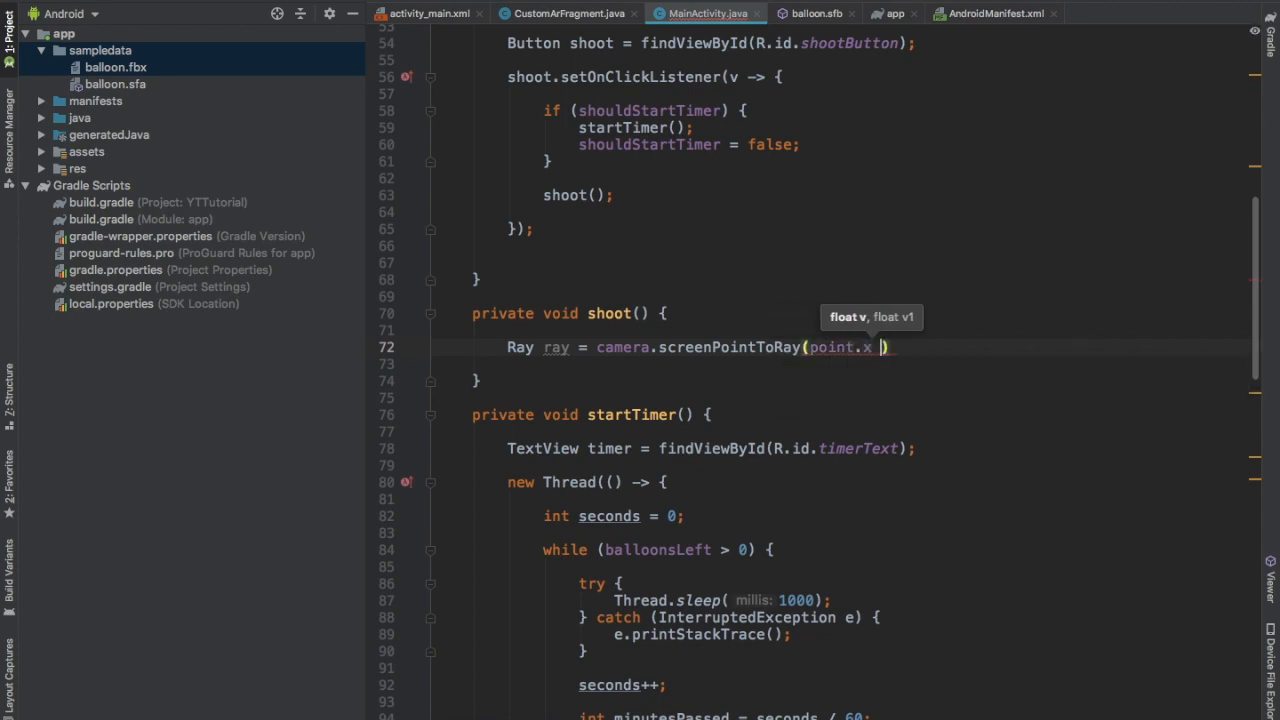
pyautogui.write('/ 2')
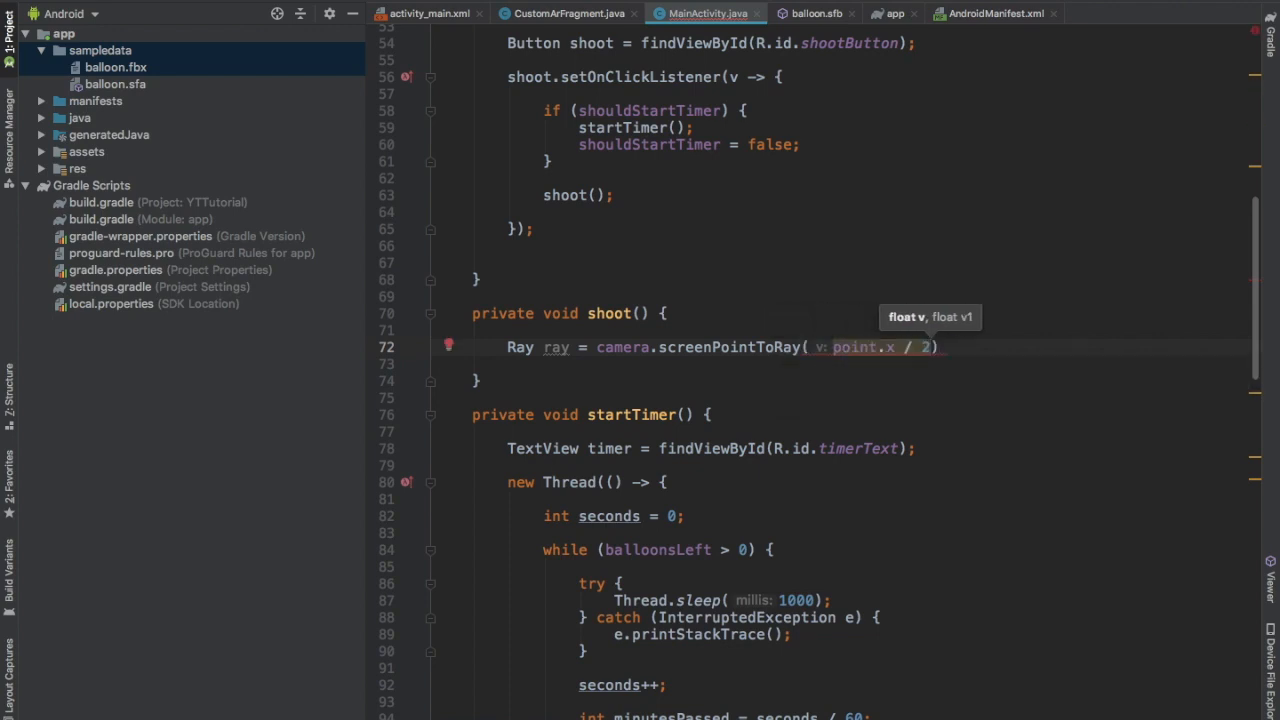
pyautogui.write('f,')
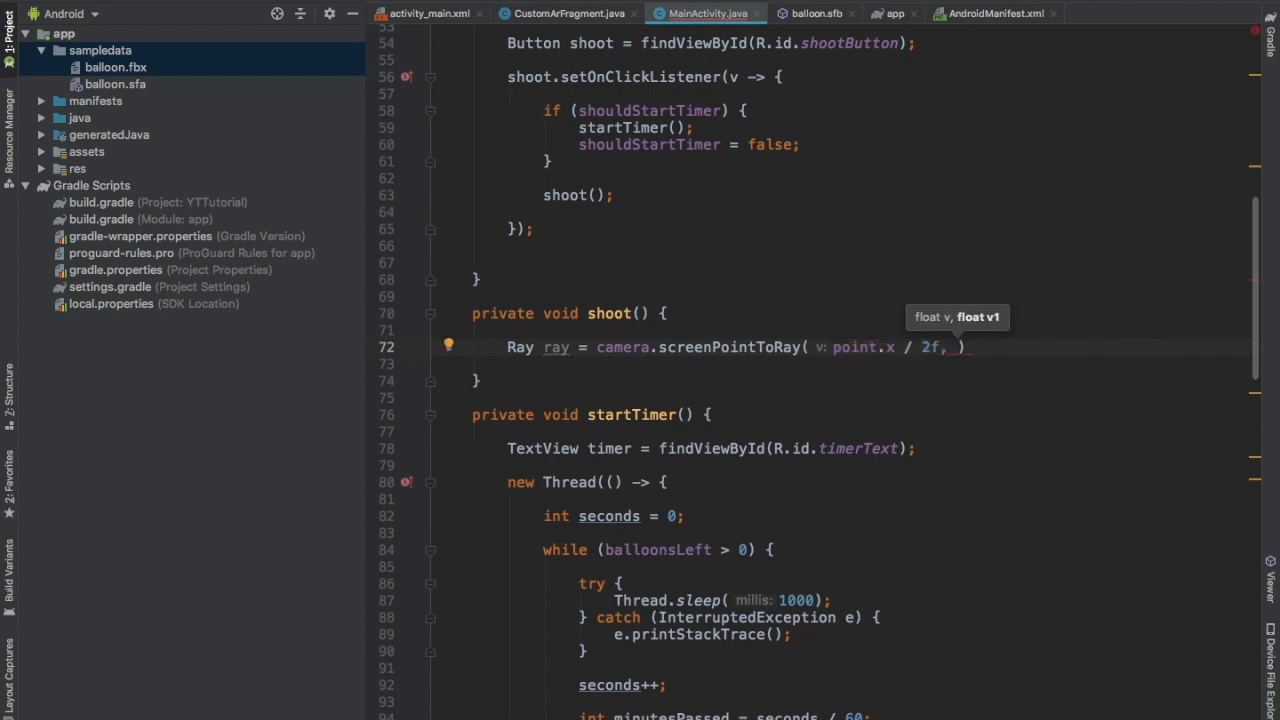
pyautogui.write('point.y / 2')
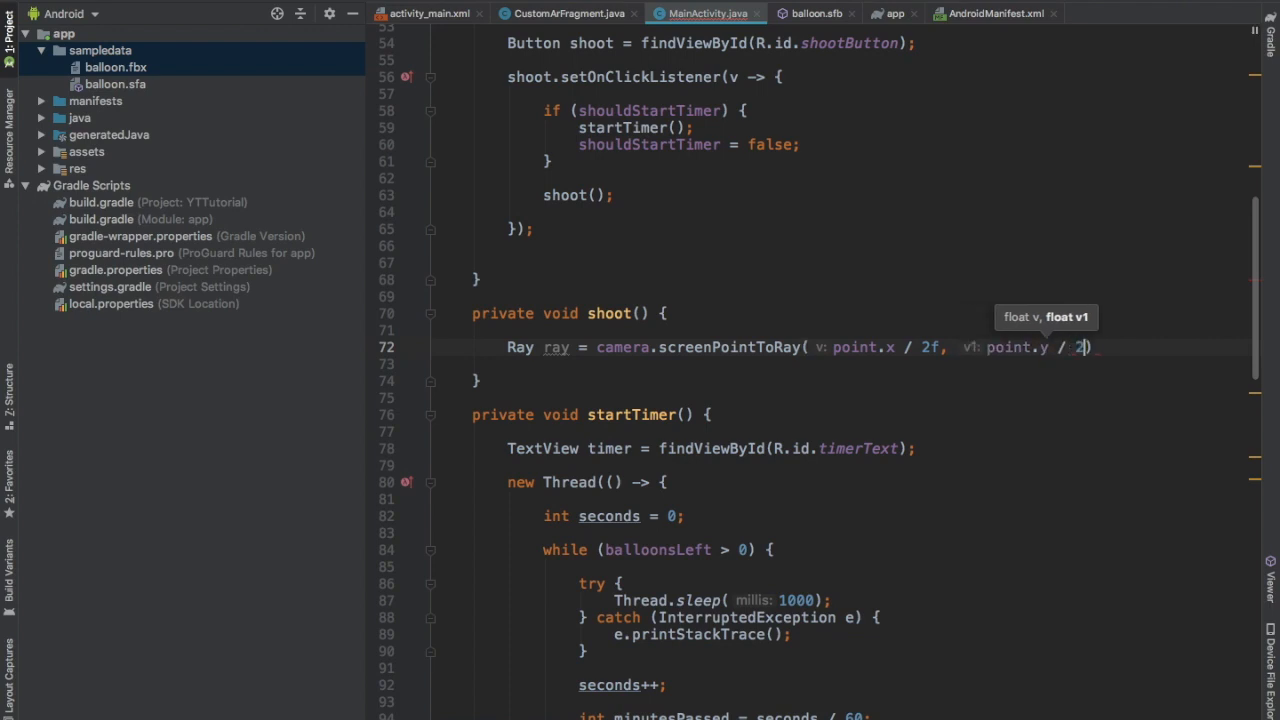
pyautogui.write('No')
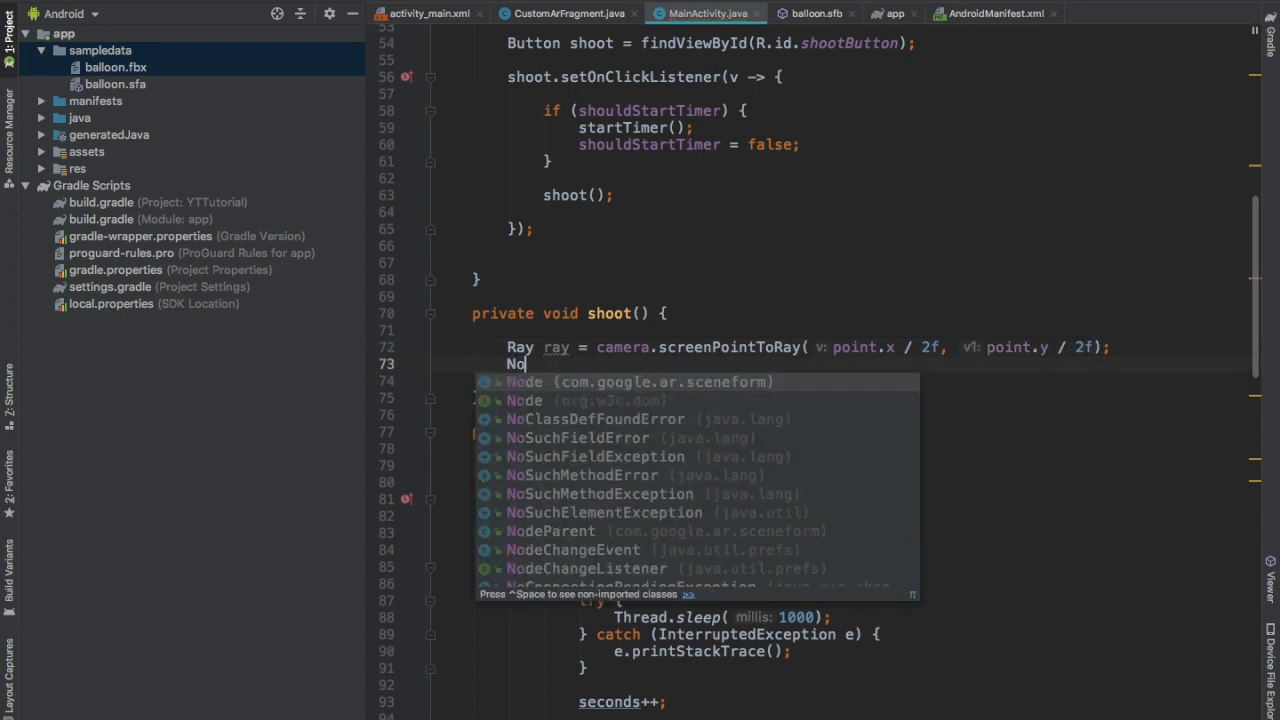
# Write Node node = new Node(); node.setRenderable(bulletRenderable); scene.addChild(node); in shoot()
pyautogui.write('de node = new Node();')
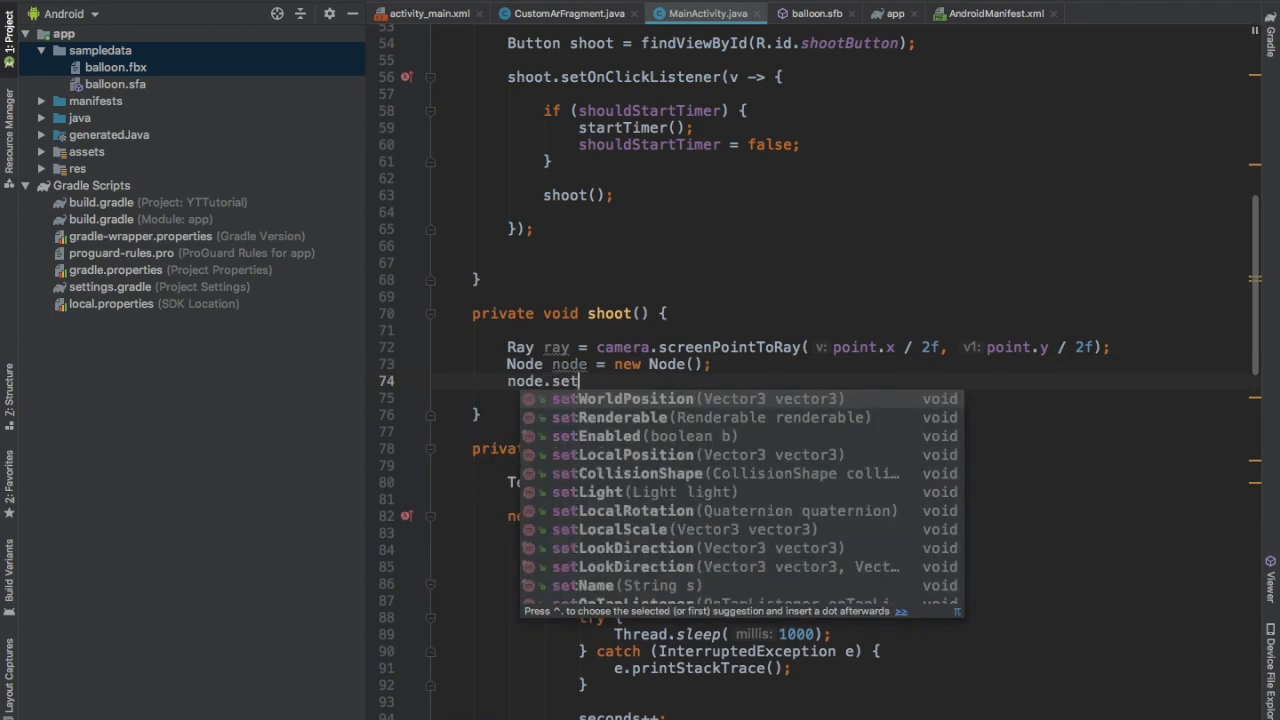
pyautogui.write('Renderable(bulletRenderable);')
pyautogui.write('sc')
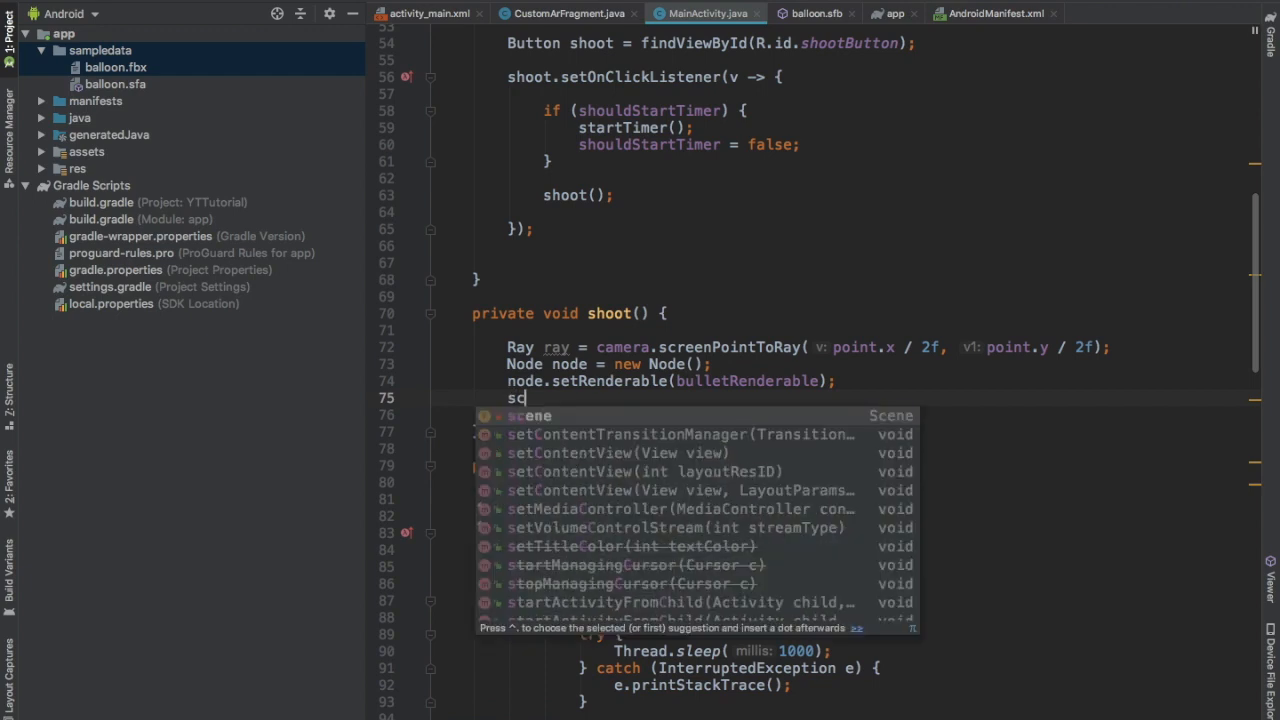
pyautogui.write('ene.addChild(node);')
pyautogui.write('new')
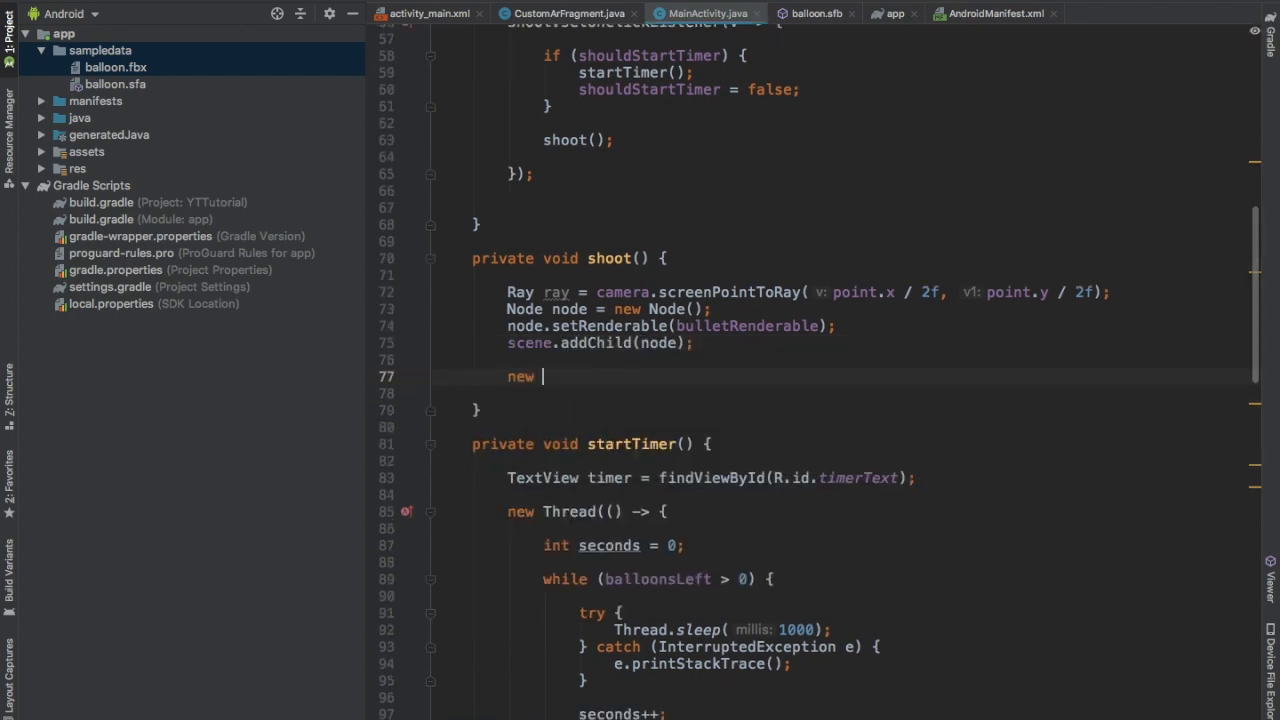
# Loop 200 times on a thread, each UI-thread step computing Vector3 vector3 = ray.getPoint(i * ...)
pyautogui.write('for (int i = 0;i < 200;i++) {')
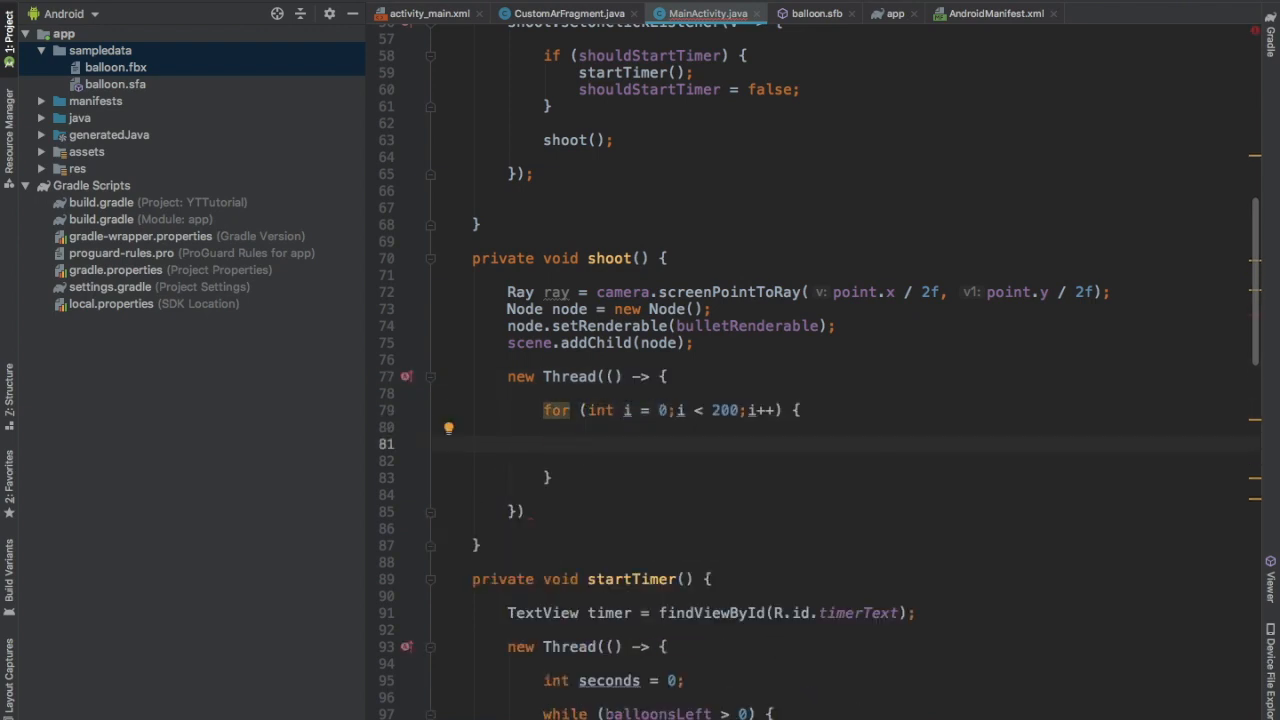
pyautogui.write('runOnUiThread(() -> {')
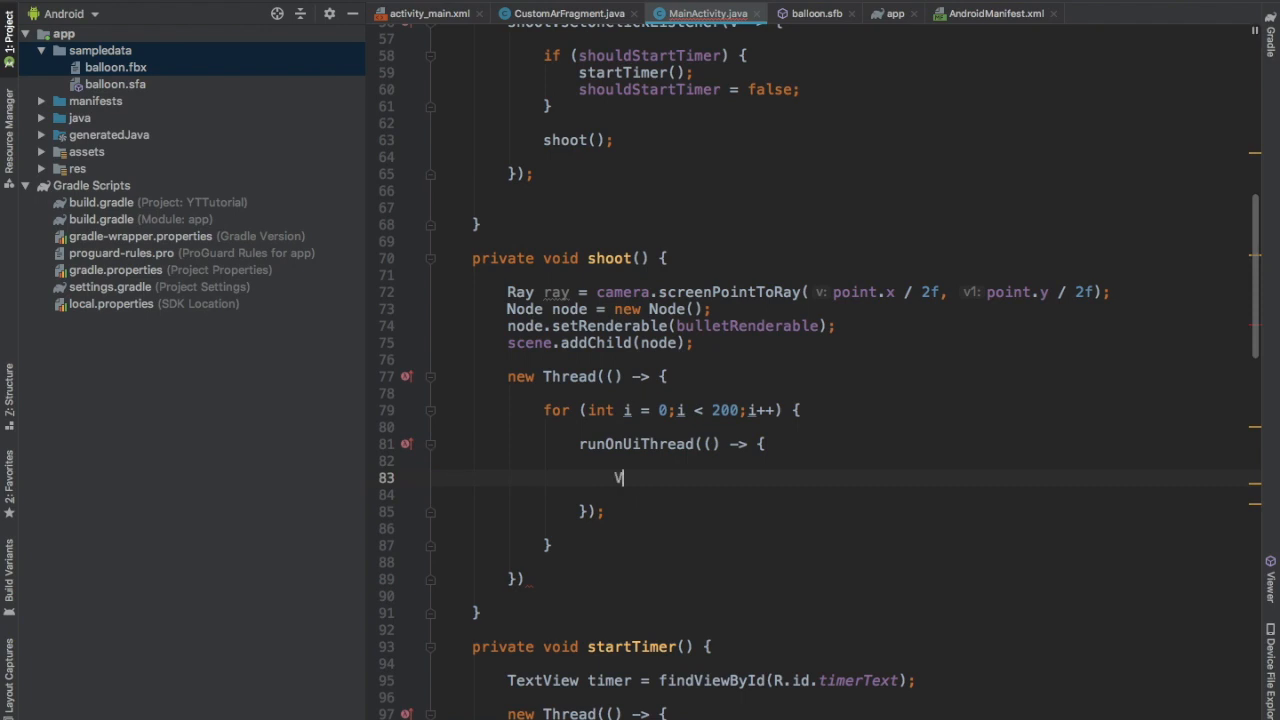
pyautogui.write('Vector3 vector3 = ra')
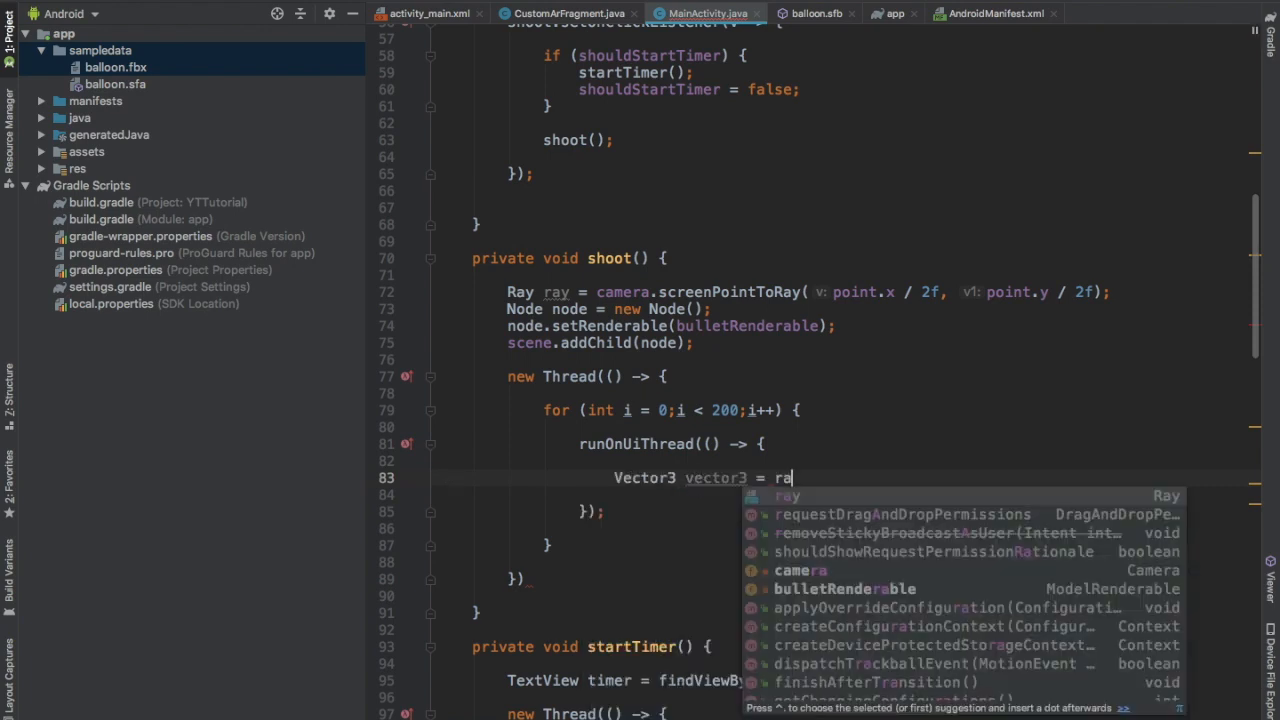
pyautogui.write('y.g')
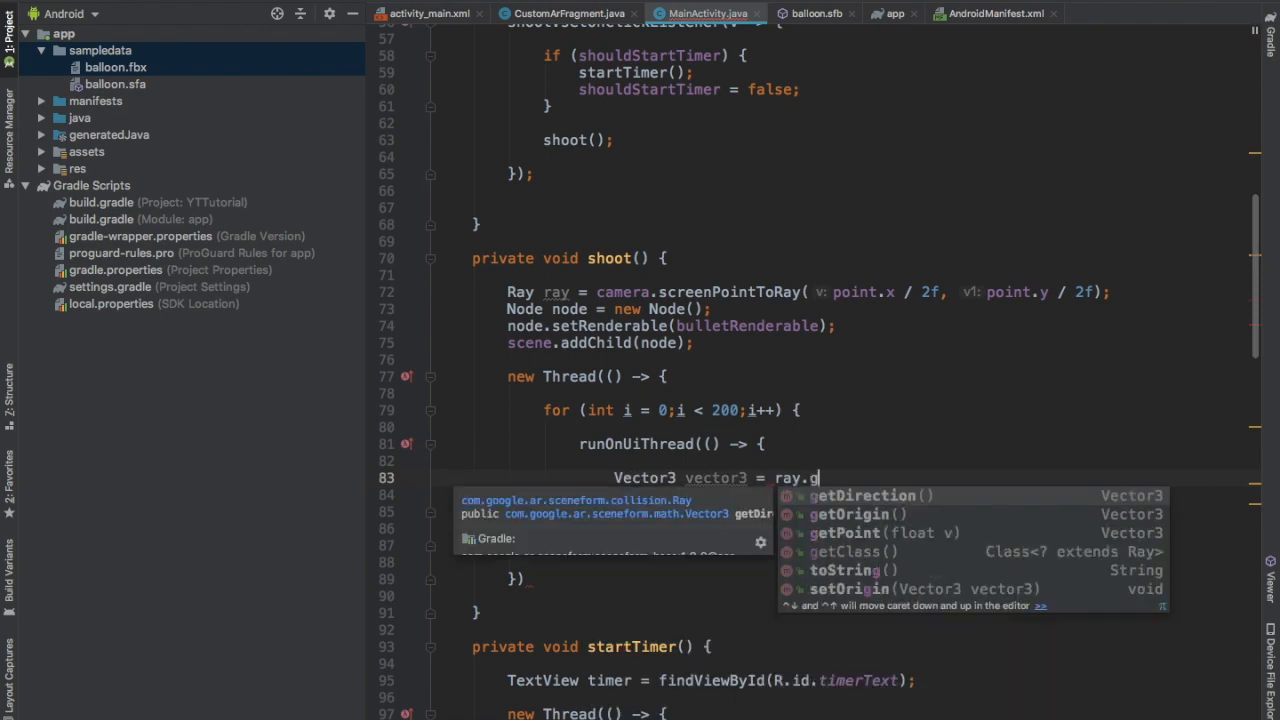
pyautogui.write('etPoint(i * 0.01f);')
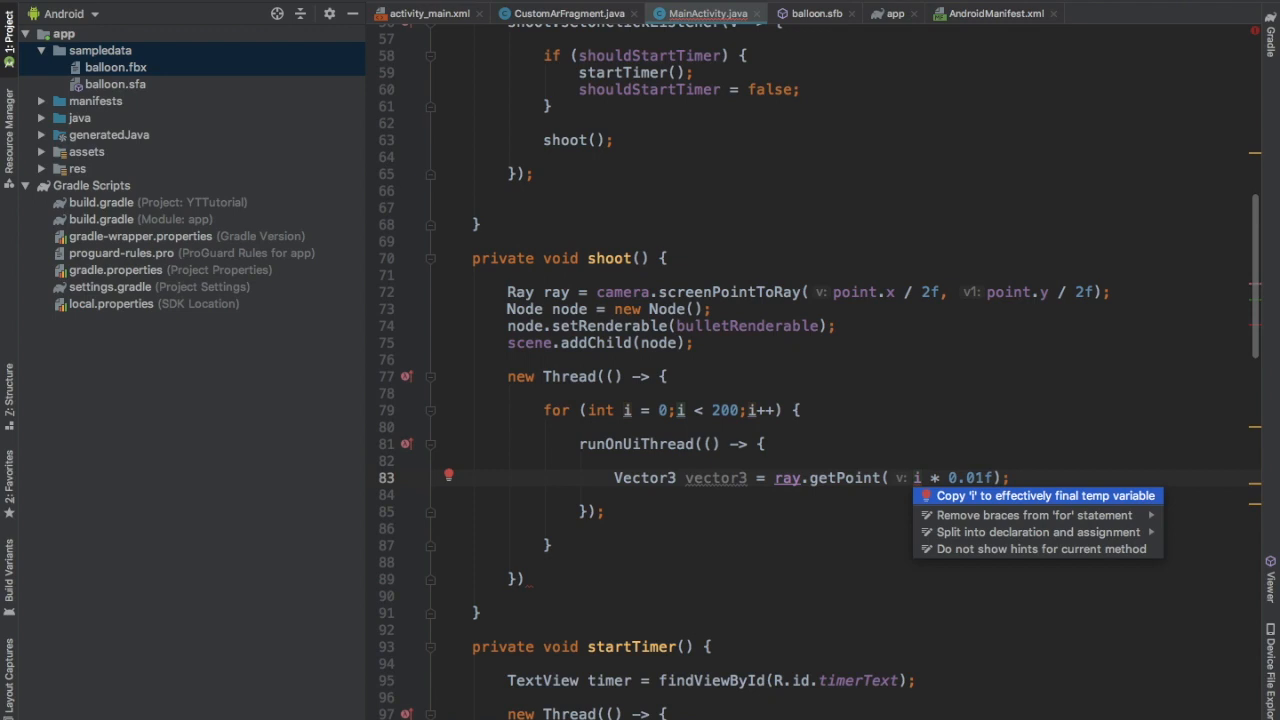
# Copy i into finalI, step by finalI * 0.1f, and add node.setWorldPosition(vector3);
pyautogui.click(1044, 495)
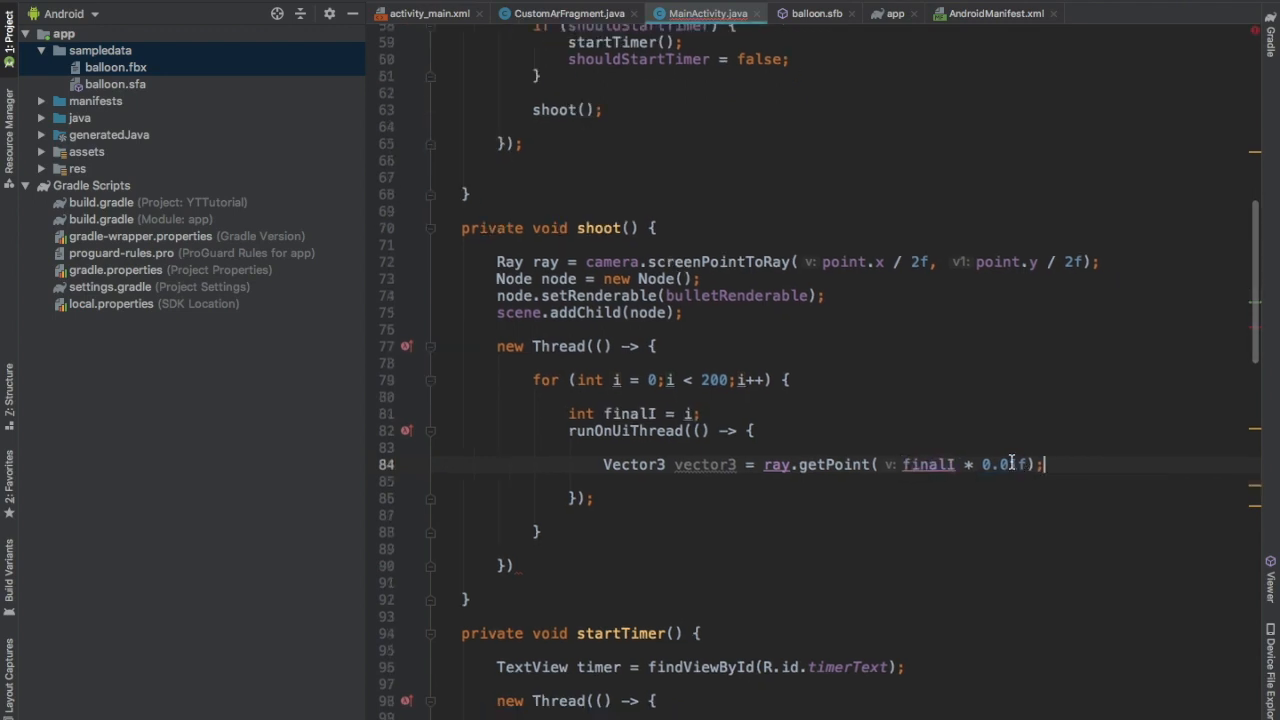
pyautogui.press('Backspace')
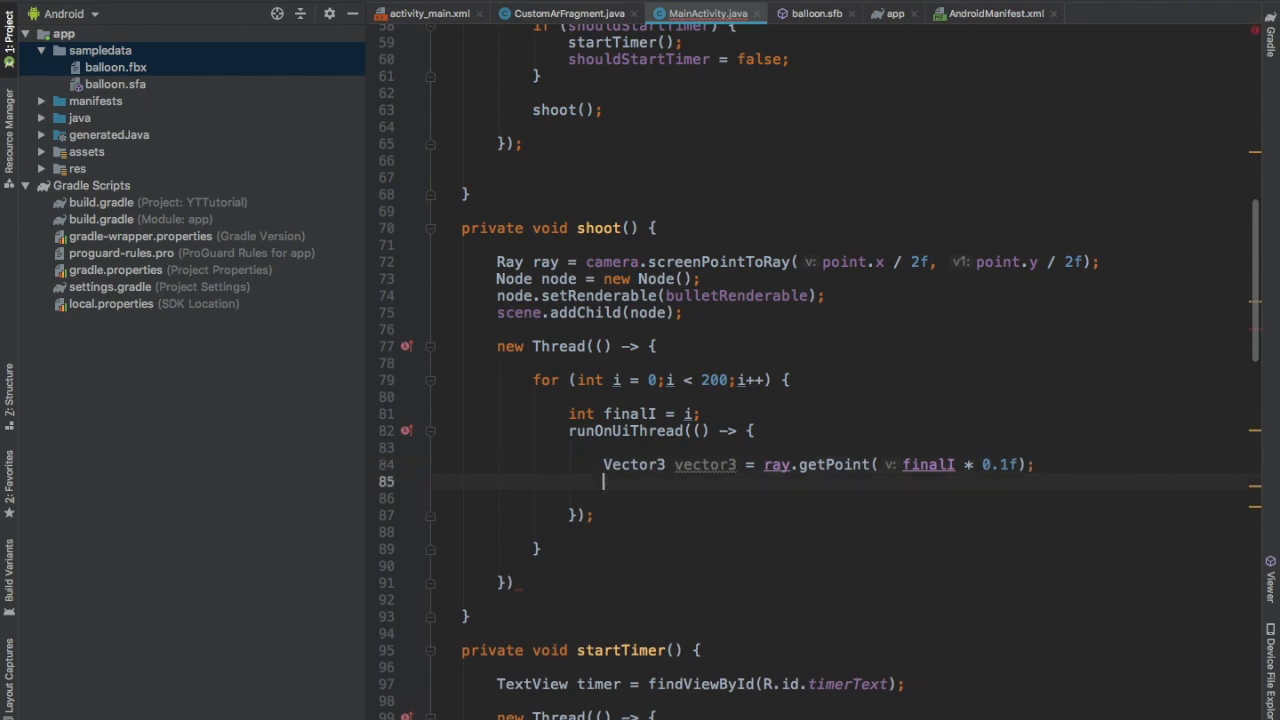
pyautogui.write('node.setW')
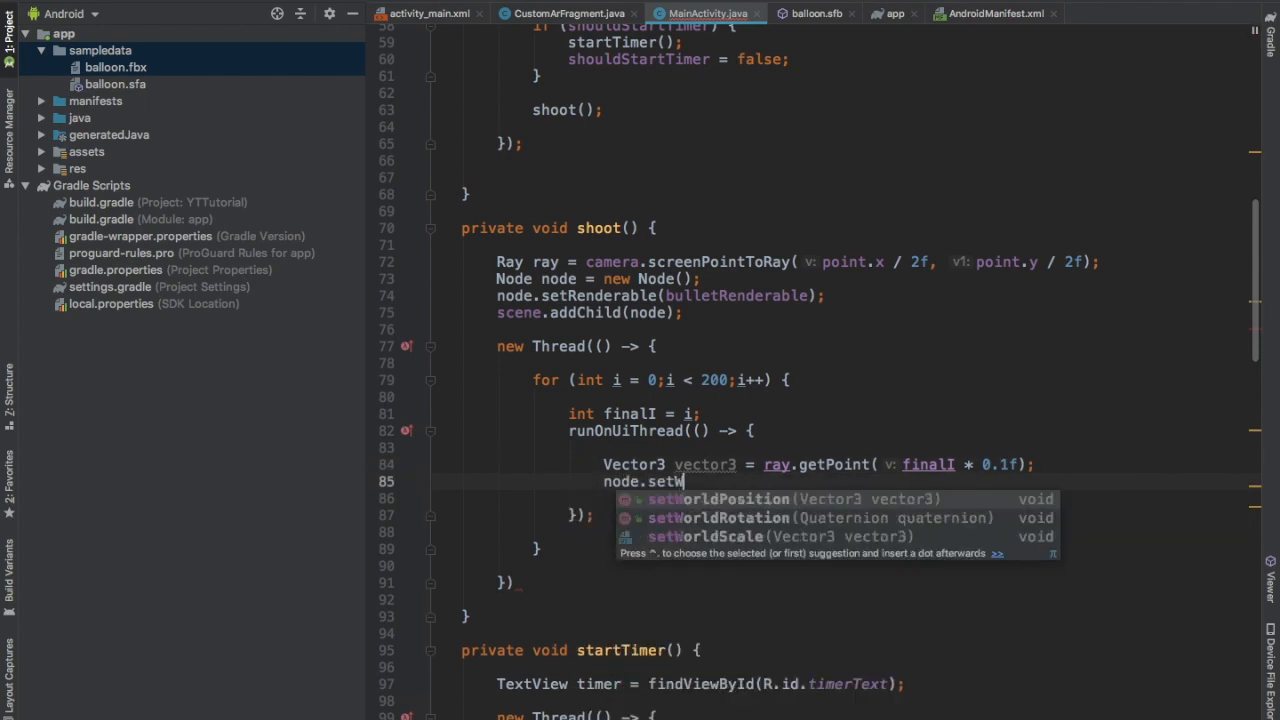
pyautogui.press('Tab')
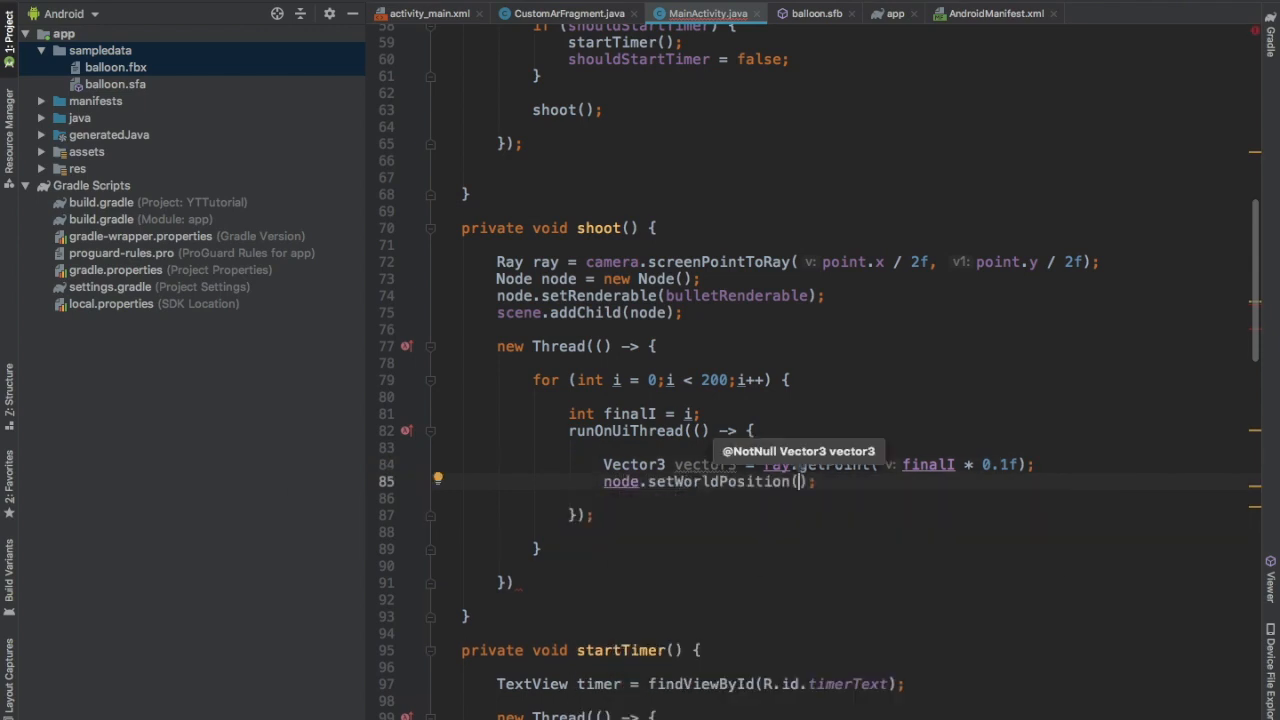
pyautogui.write('vector3')
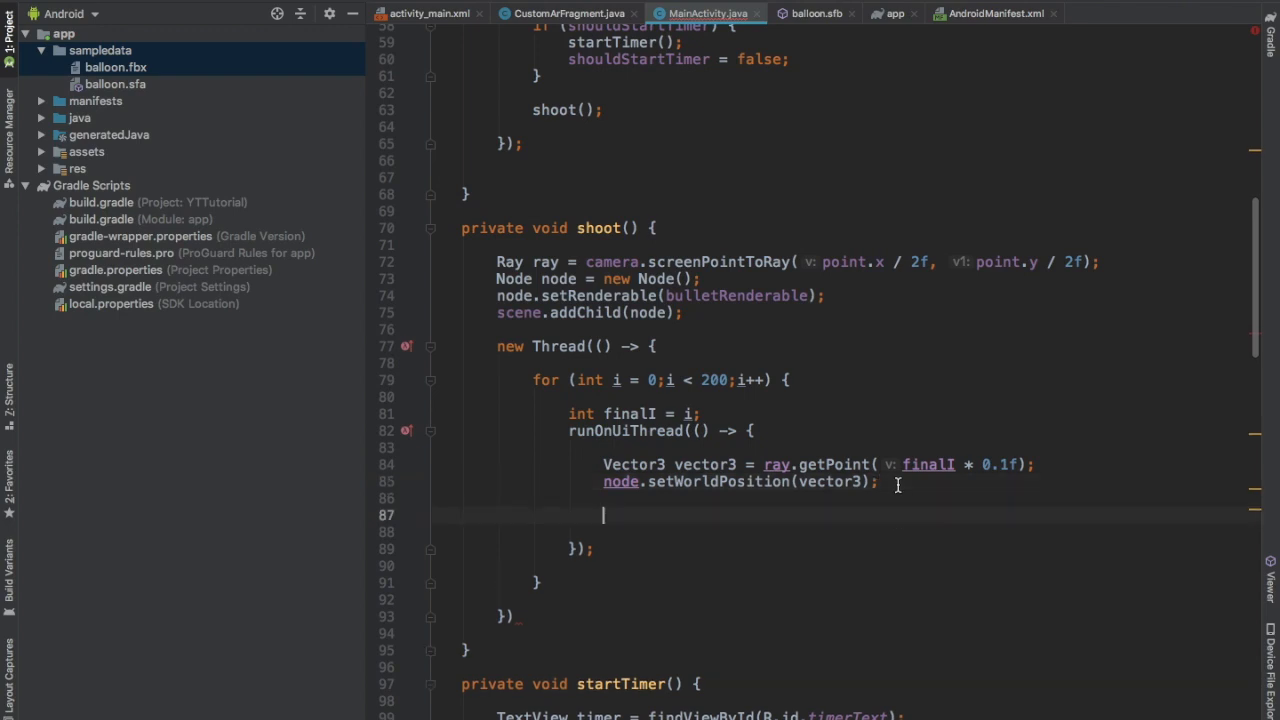
# Declare Node nodeInContact = scene.overlapTest(node); in the UI-thread step
pyautogui.write('Node')
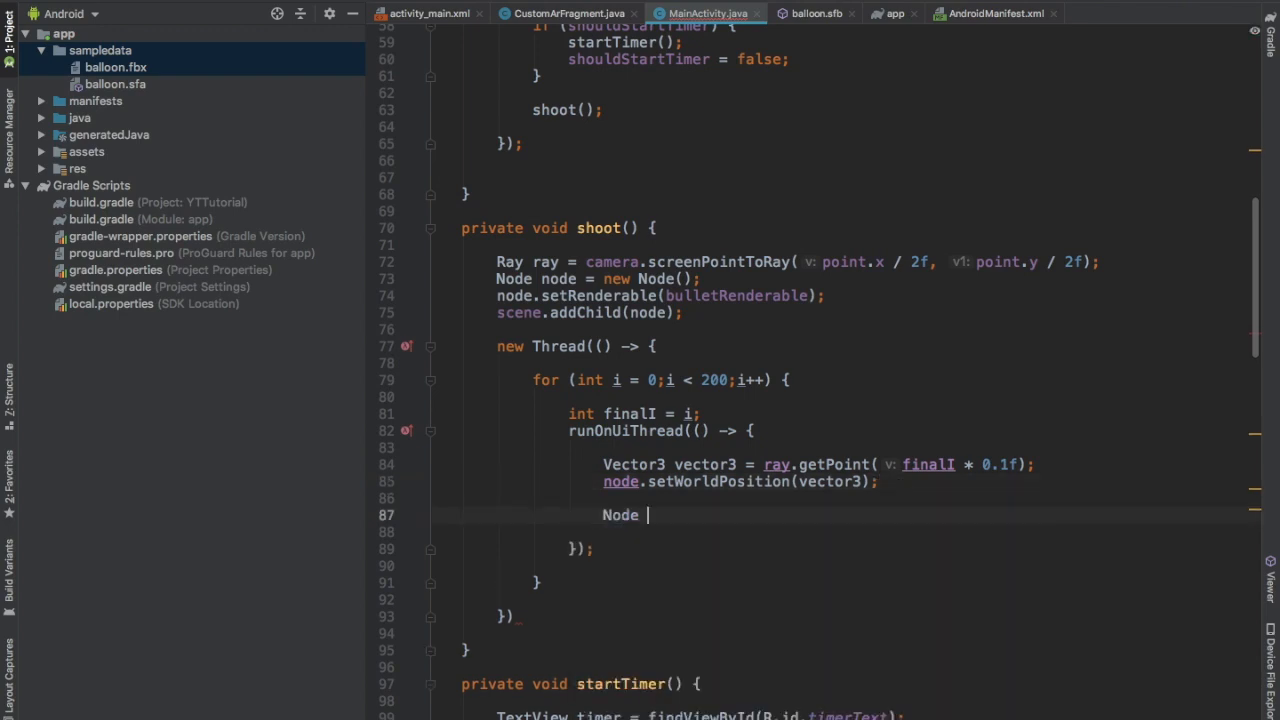
pyautogui.write('nod')
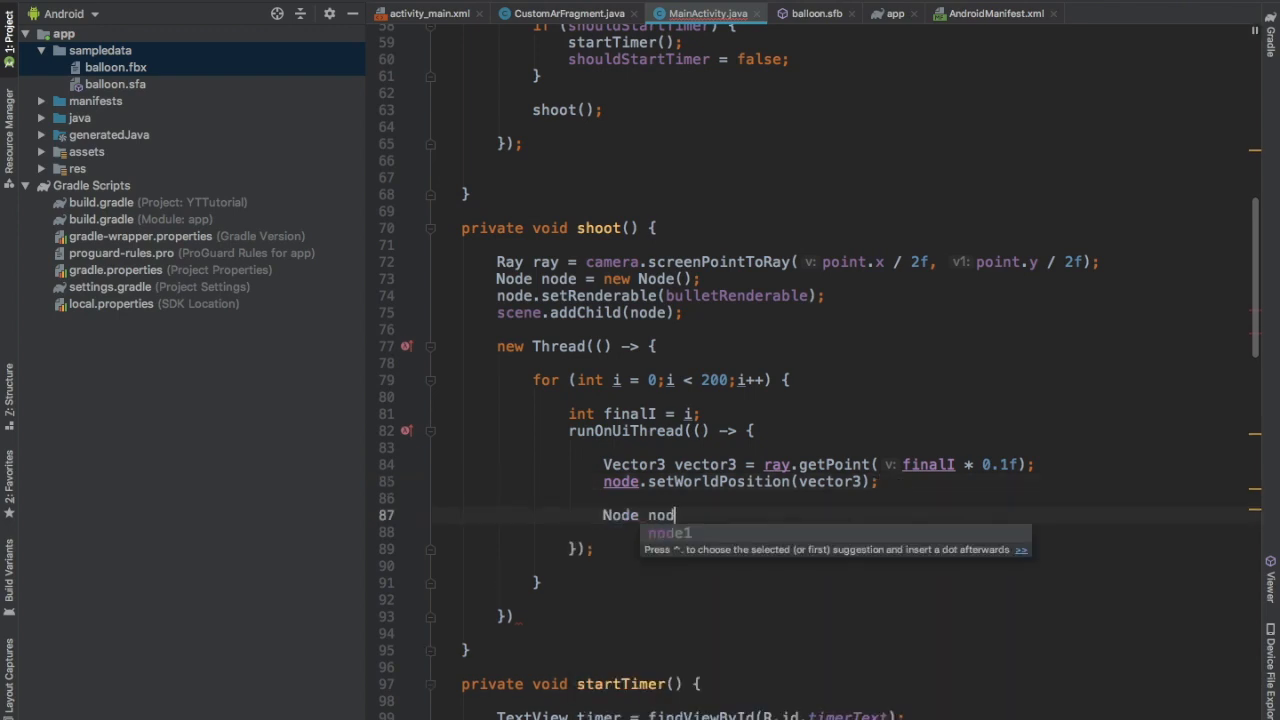
pyautogui.write('eInContact = s')
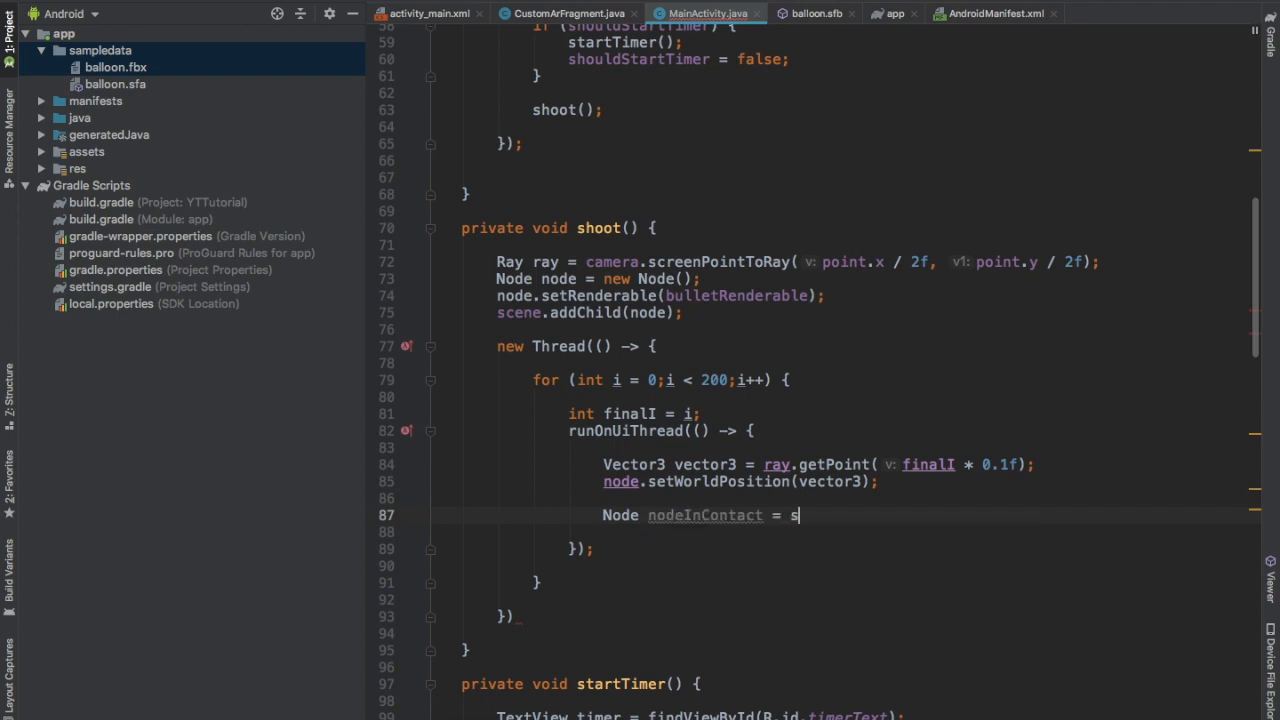
pyautogui.write('cene.')
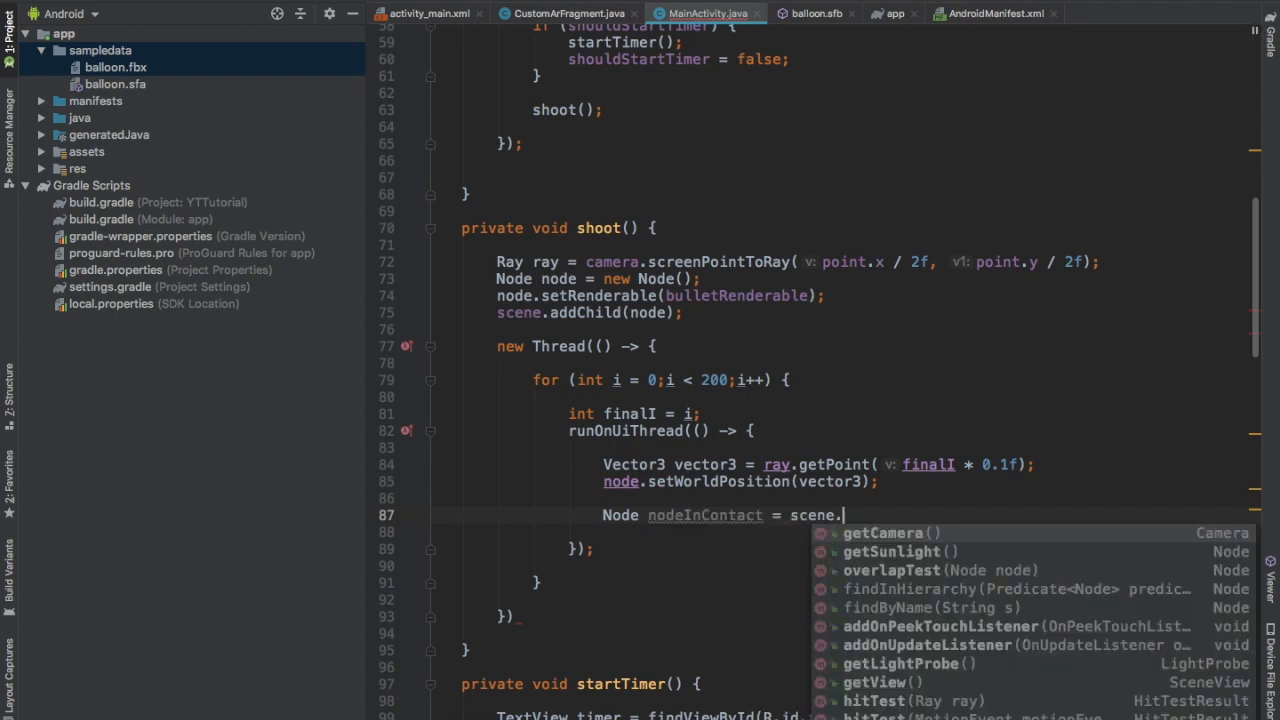
pyautogui.write('ove')
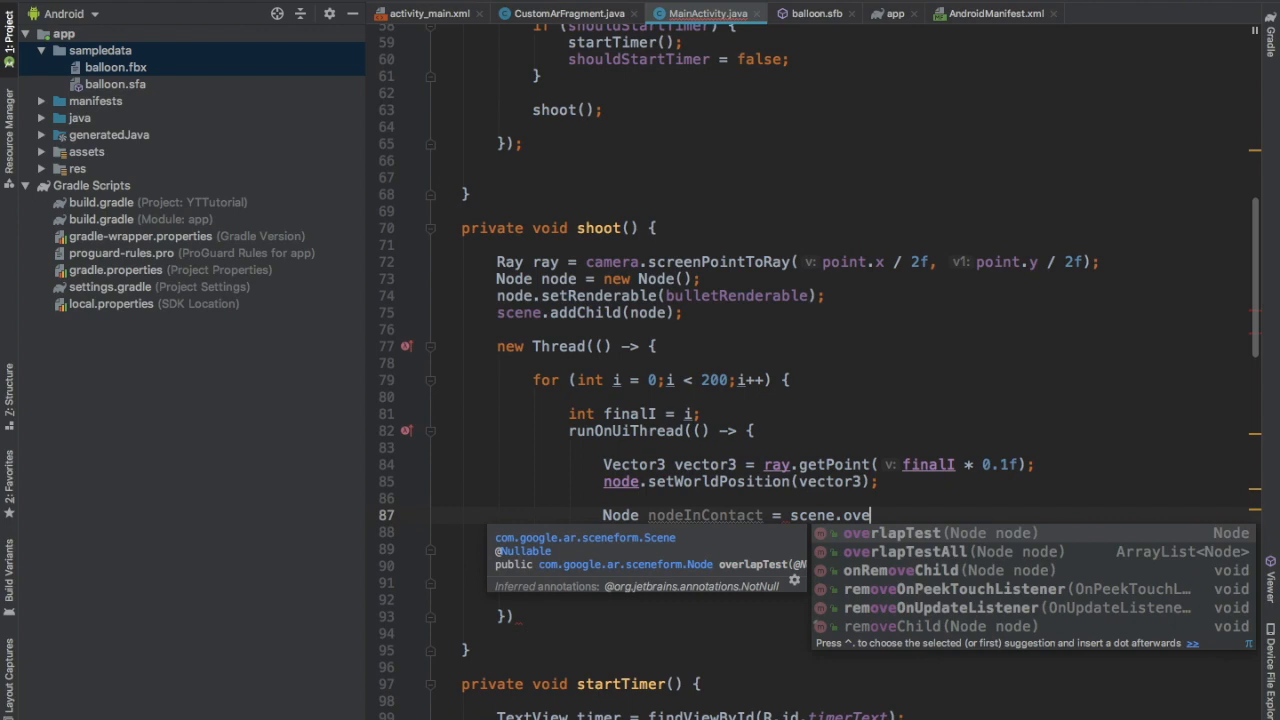
pyautogui.press('Down')
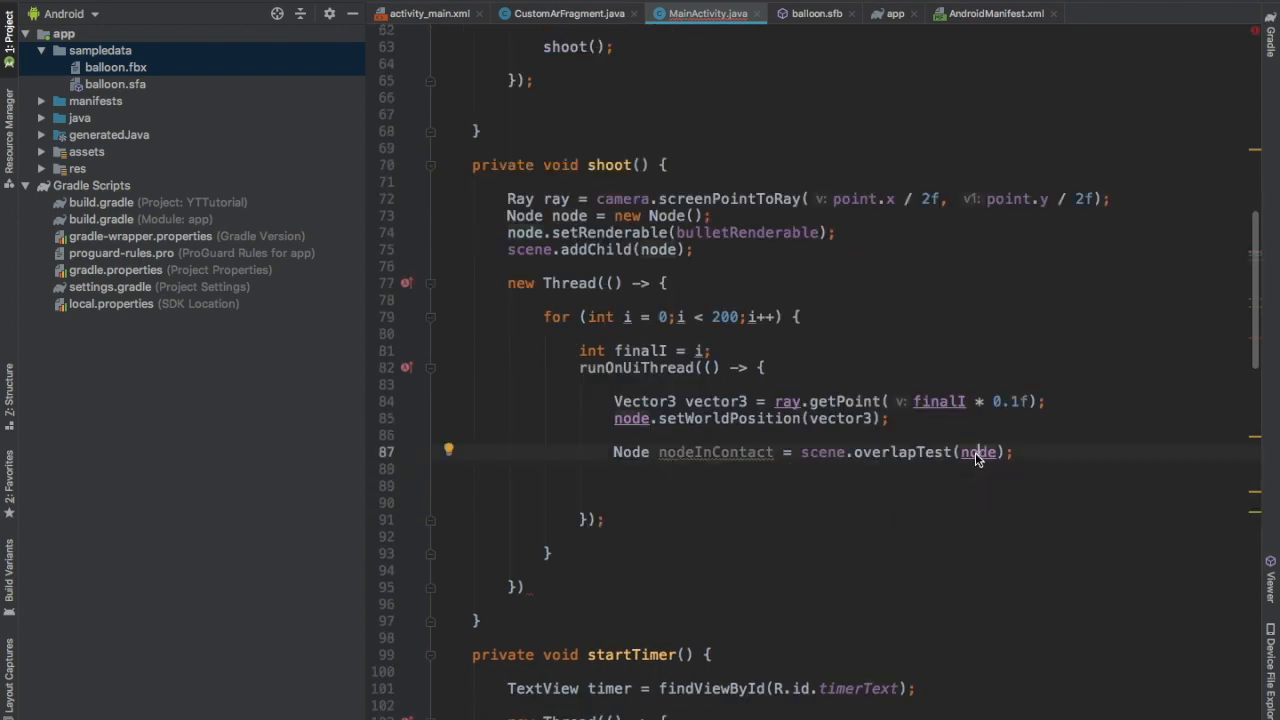
pyautogui.moveTo(823, 452)
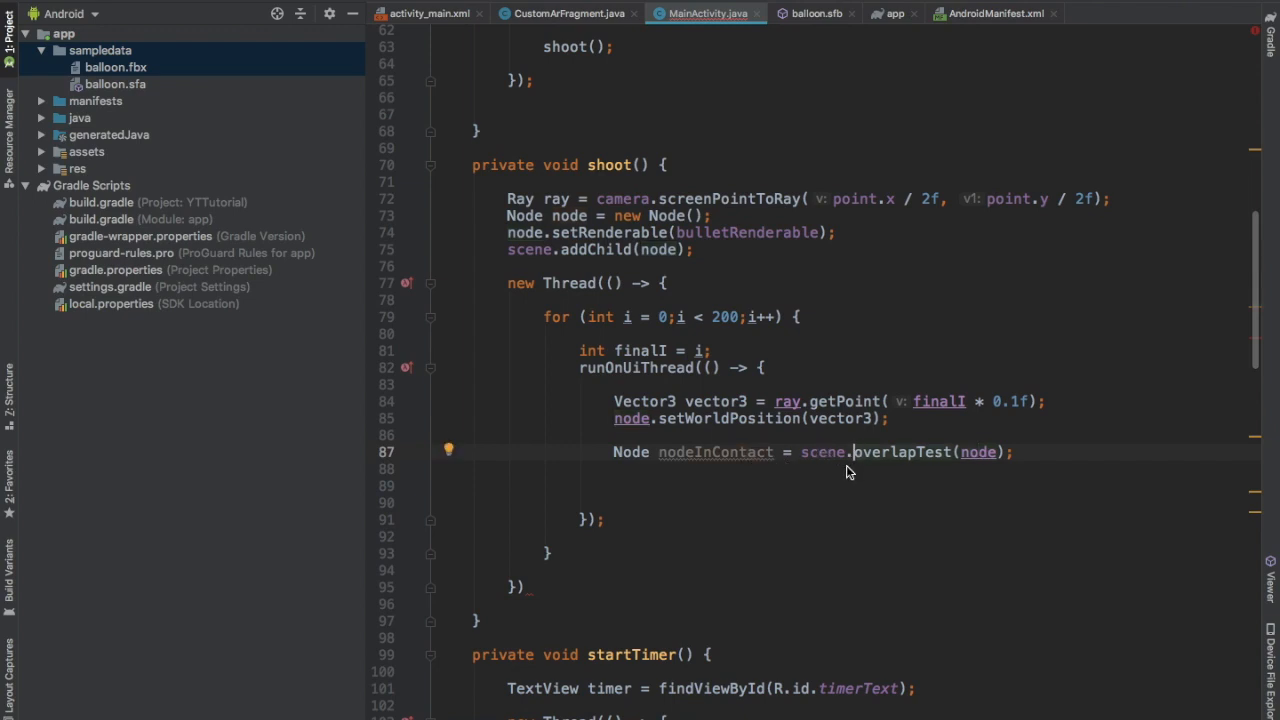
# Add if (nodeInContact != null) { balloonsLeft--; } to the bullet loop
pyautogui.write('if (')
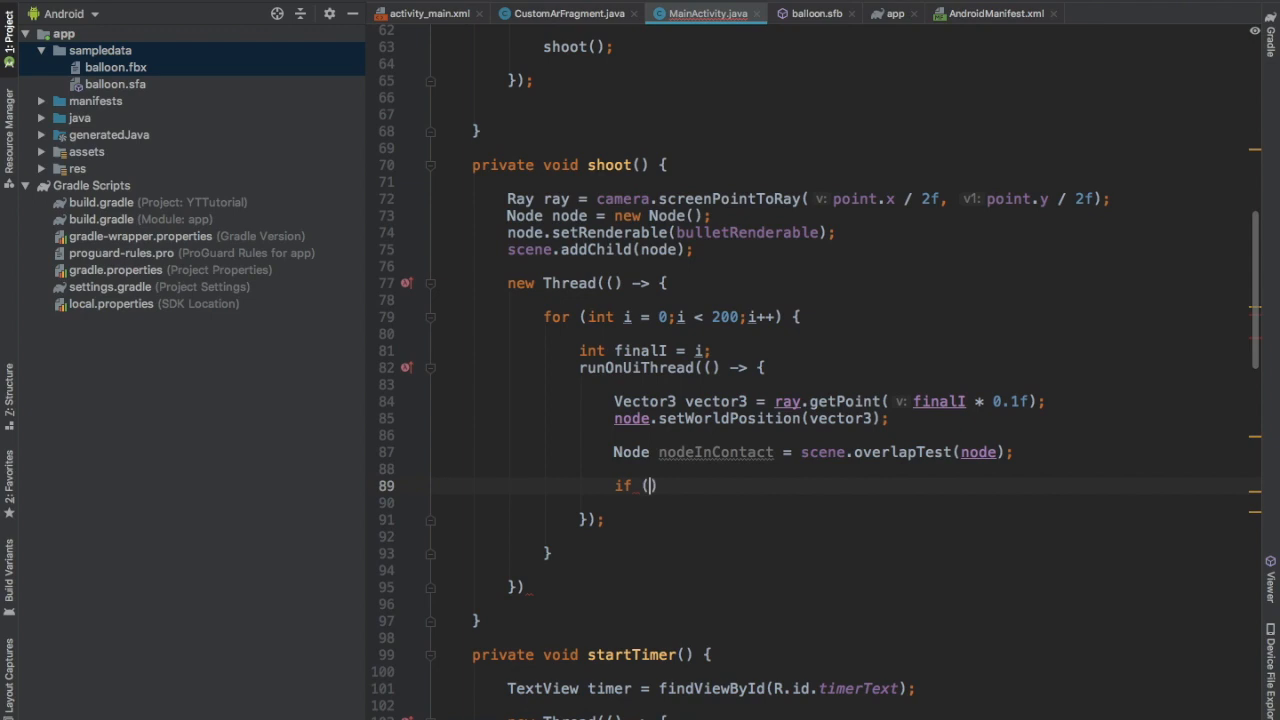
pyautogui.write('nodeInContact')
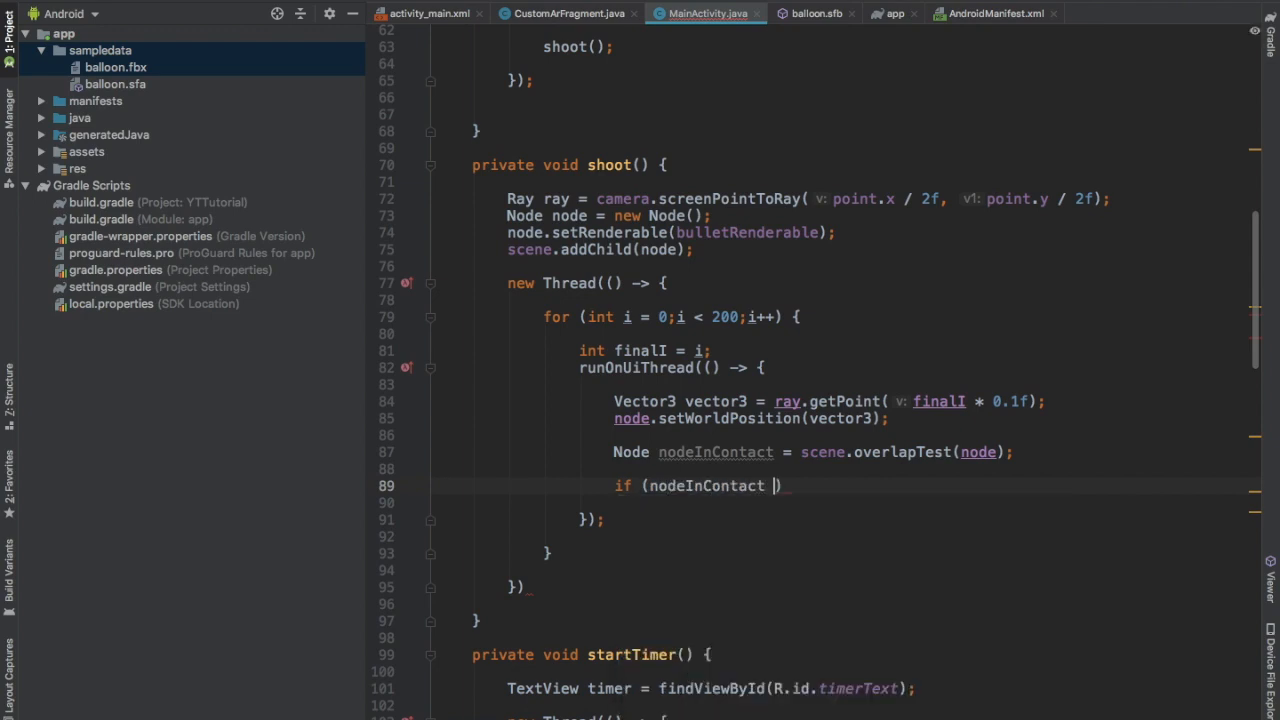
pyautogui.write('!= null) {')
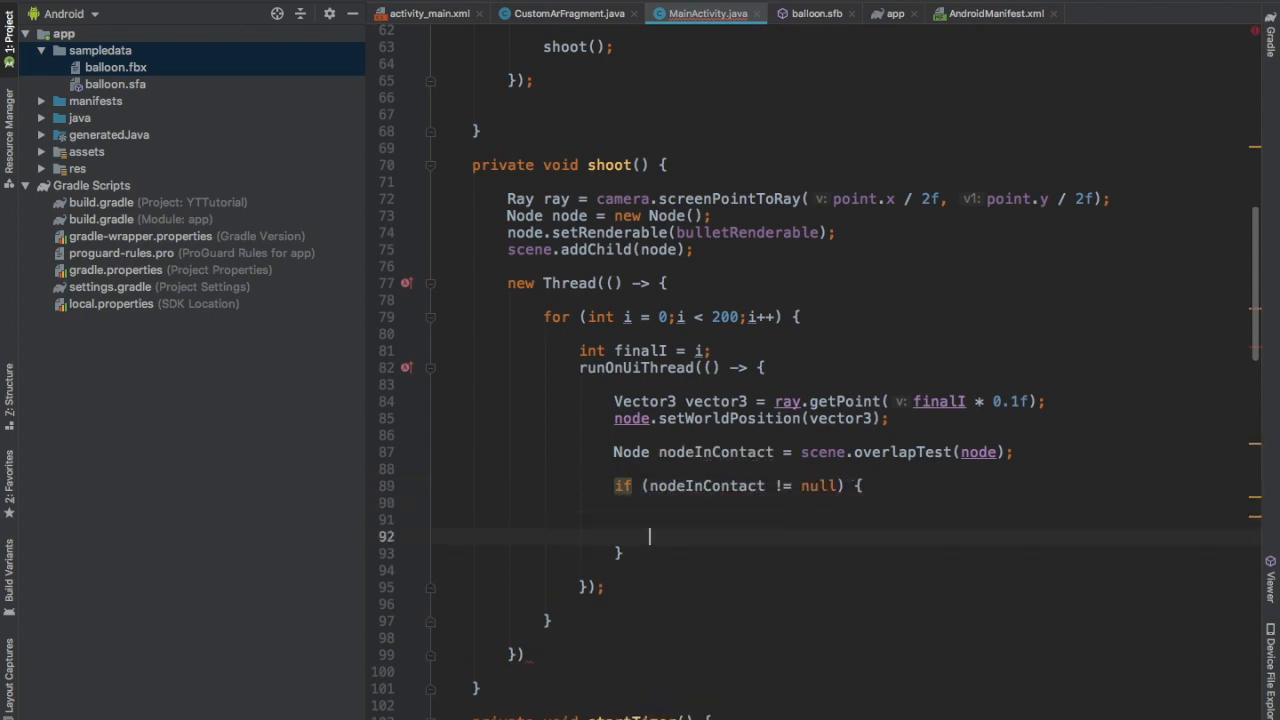
pyautogui.write('balloonsLeft')
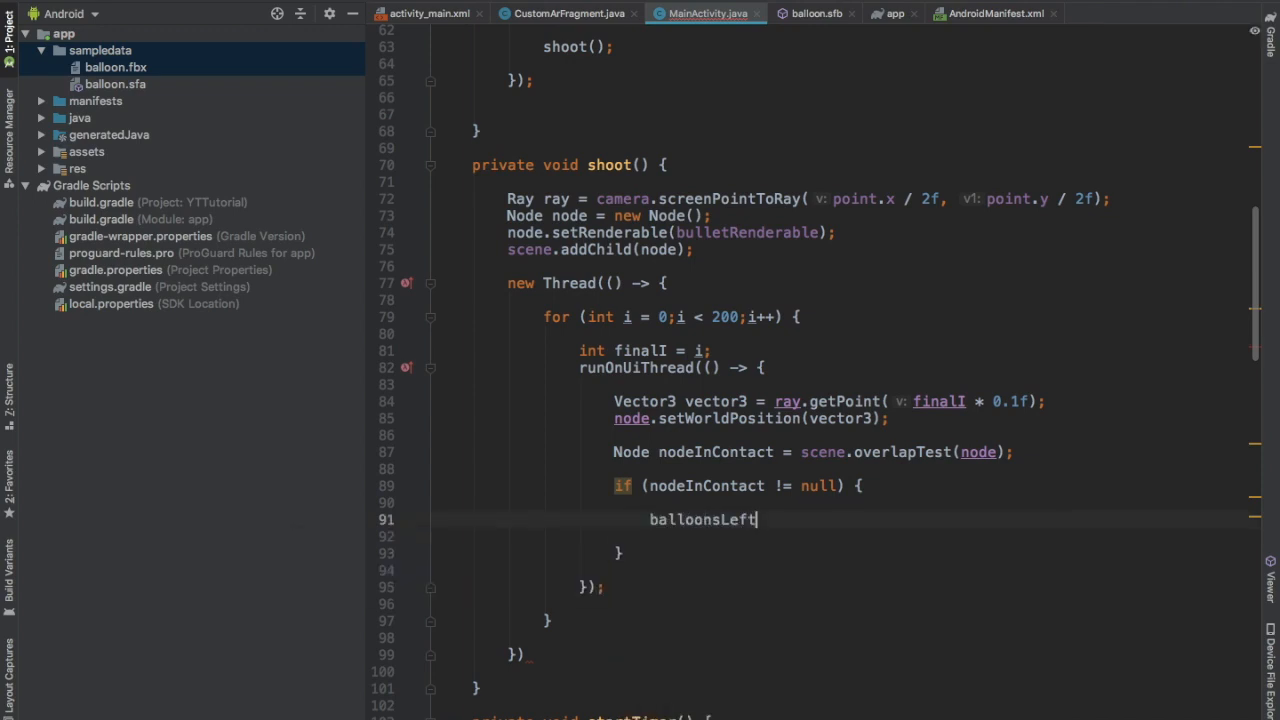
pyautogui.write('--;')
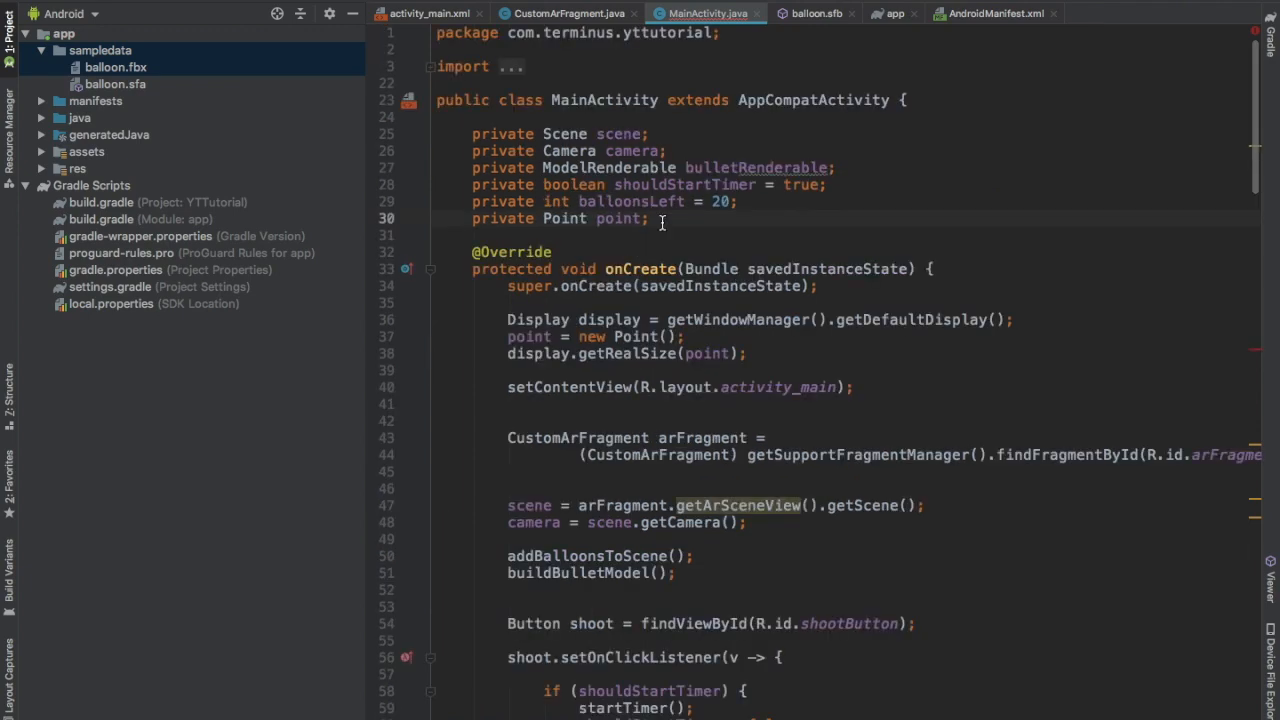
# Declare private TextView balloonsLeftTxt and bind it via findViewById(R.id.balloonsCntTxt) in onCreate
pyautogui.write('TextView')
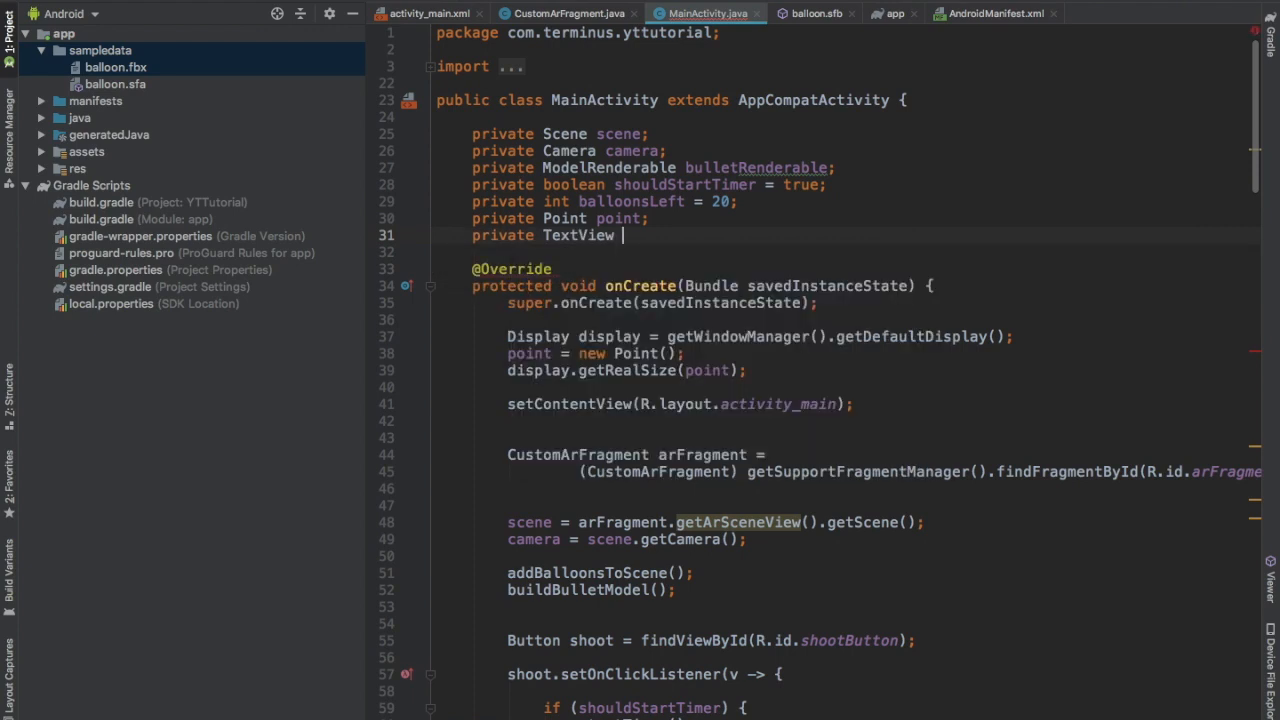
pyautogui.write('balloonsLeftTxt;')
pyautogui.write('balloonsLeftTxt = find')
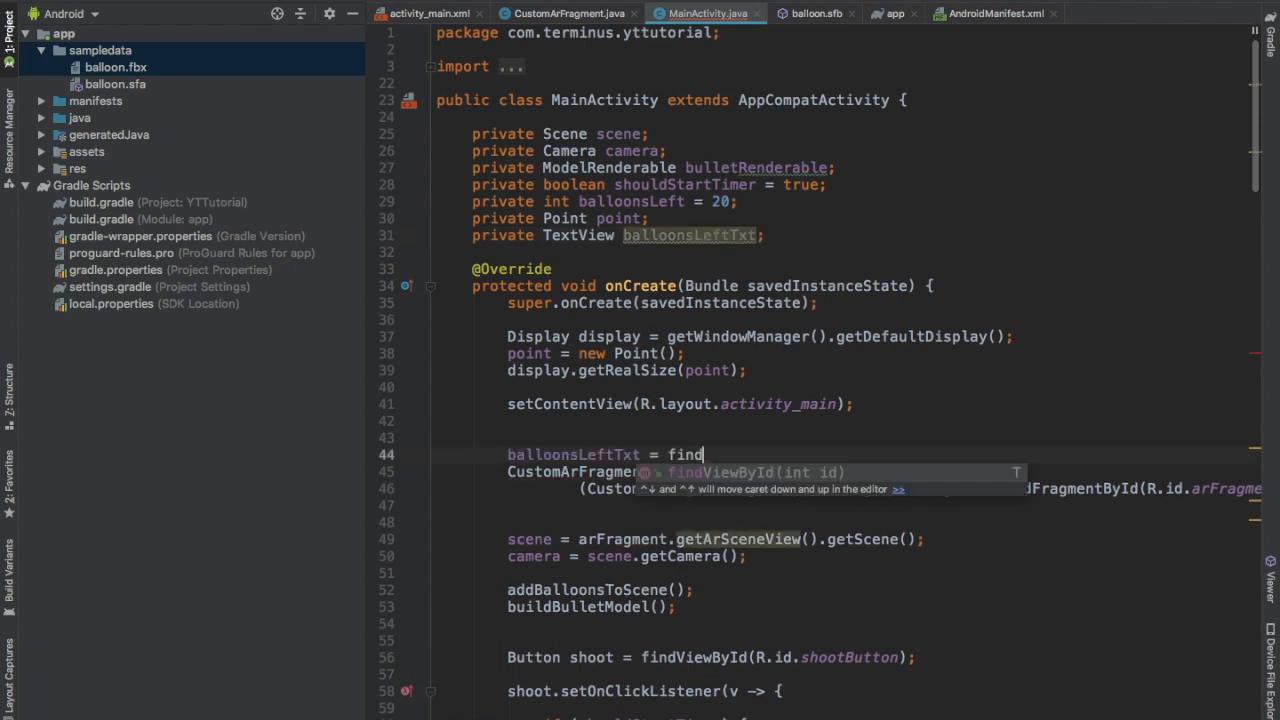
pyautogui.write('ViewById(R.id.ba')
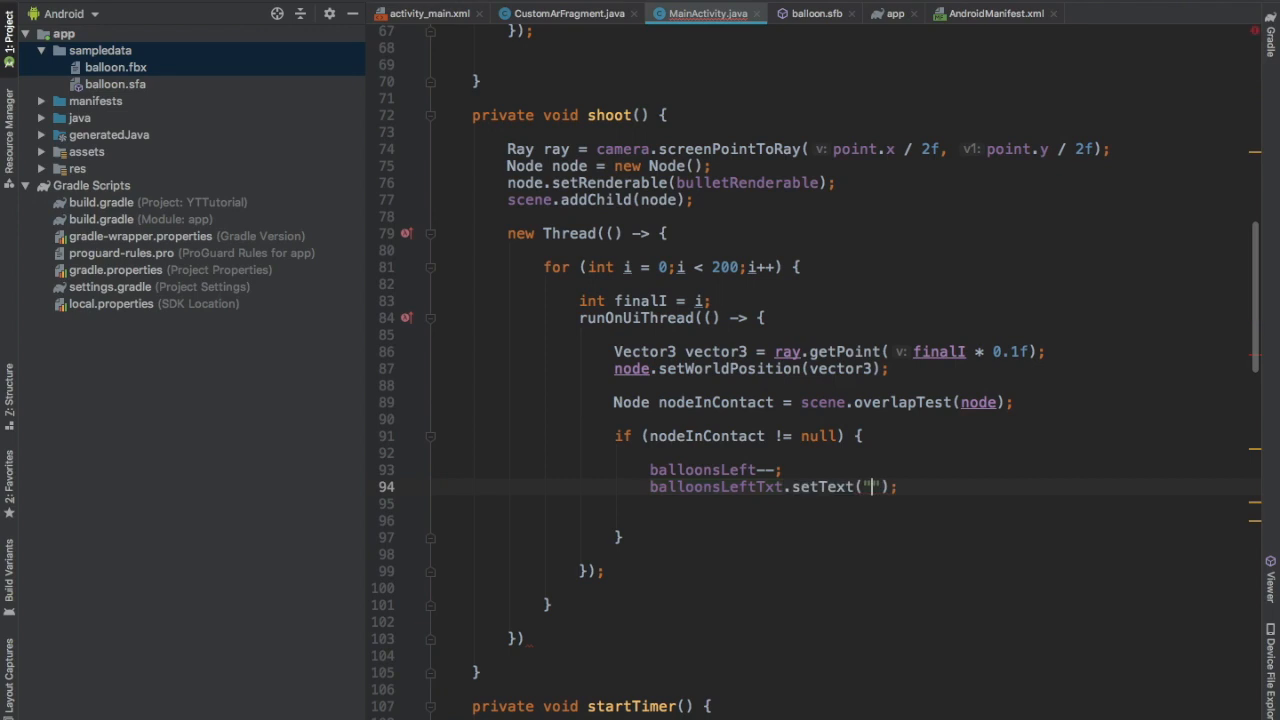
# On a hit, set balloonsLeftTxt to "Balloons Left: " + balloonsLeft and remove nodeInContact from the scene
pyautogui.write('Balloons Left:')
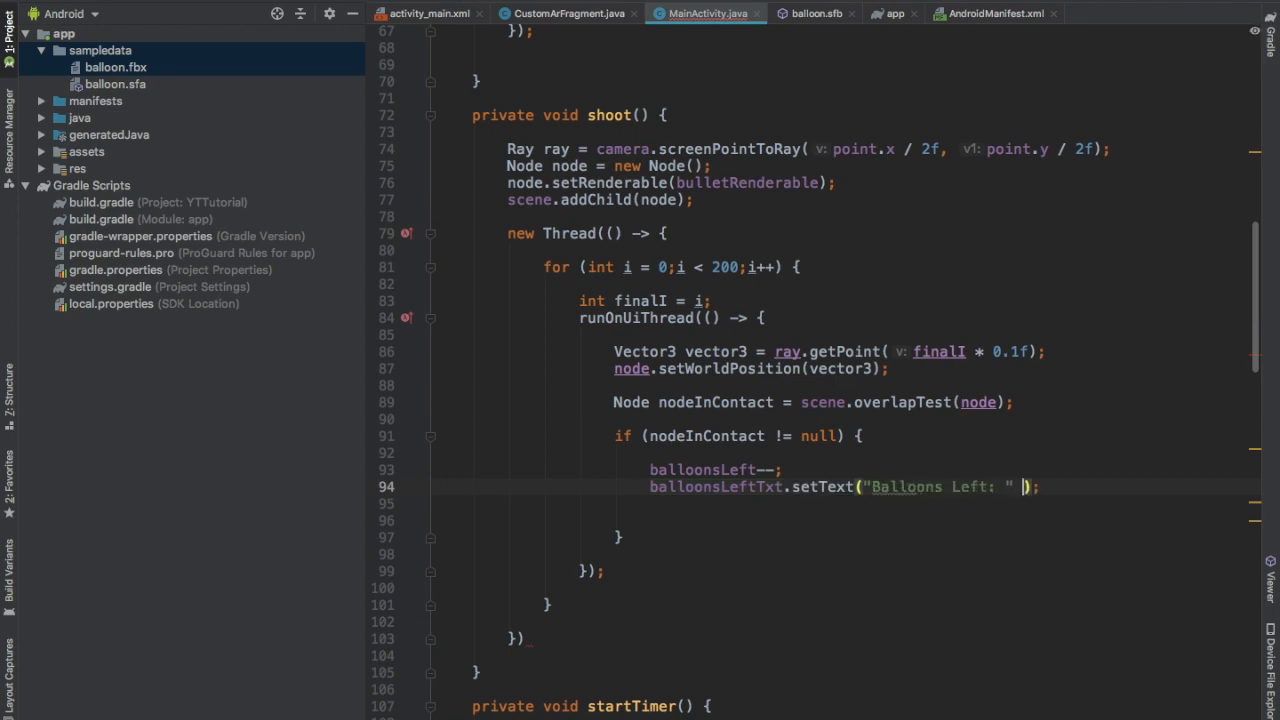
pyautogui.write('+ balloonsLeft')
pyautogui.click(950, 503)
pyautogui.write('scene.removeChild();')
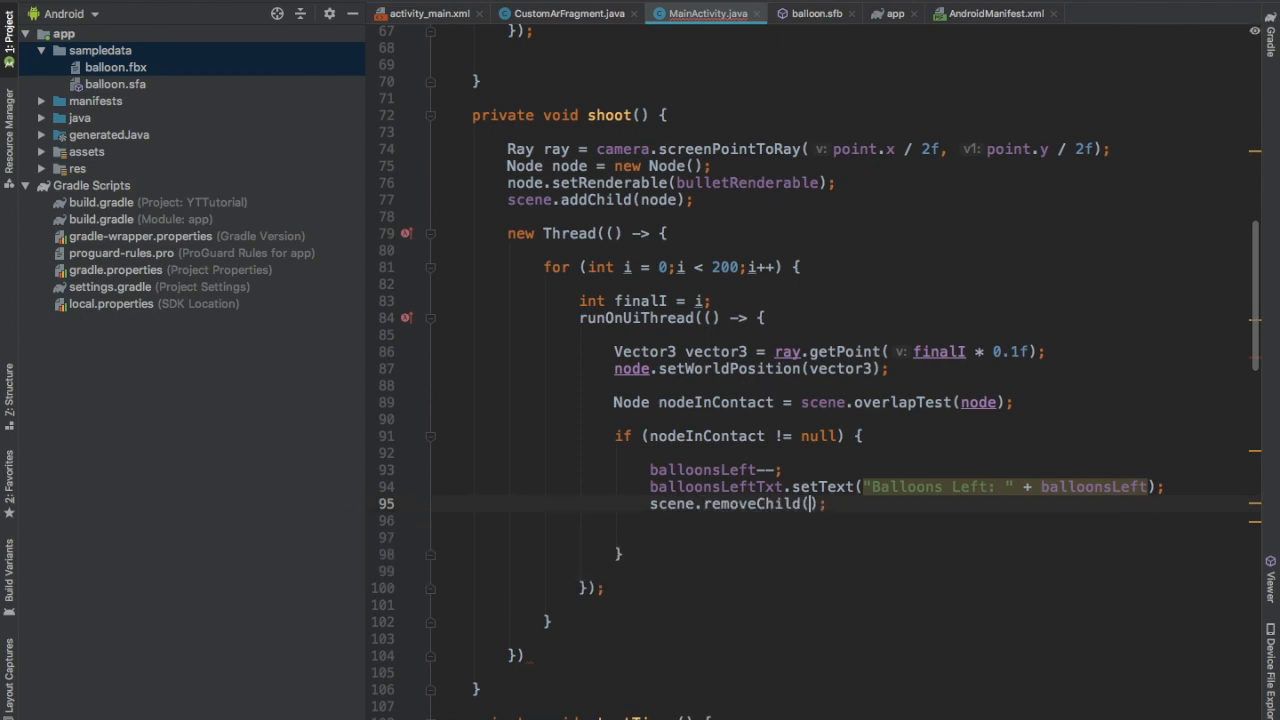
pyautogui.write('no')
pyautogui.write('privat')
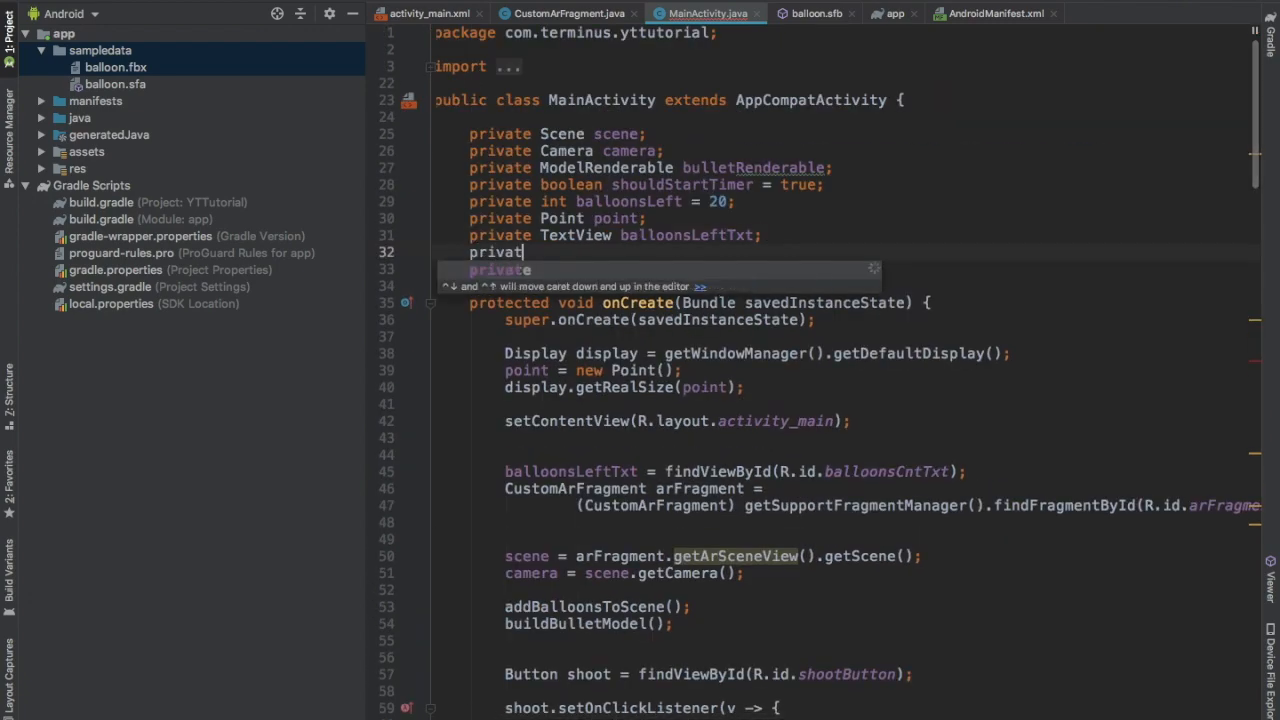
# Declare private SoundPool soundPool; and call a generated empty loadSoundPool() from onCreate
pyautogui.write('SoundPool soundPool;')
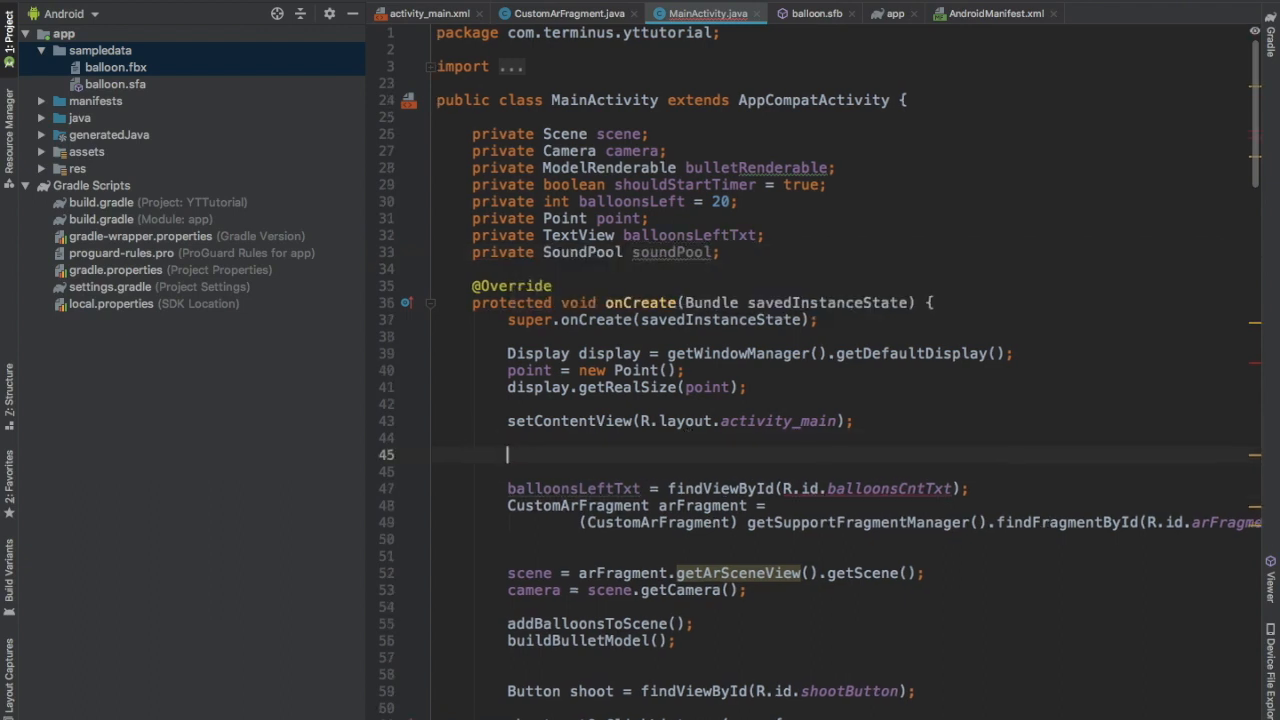
pyautogui.write('loadSoundPool();')
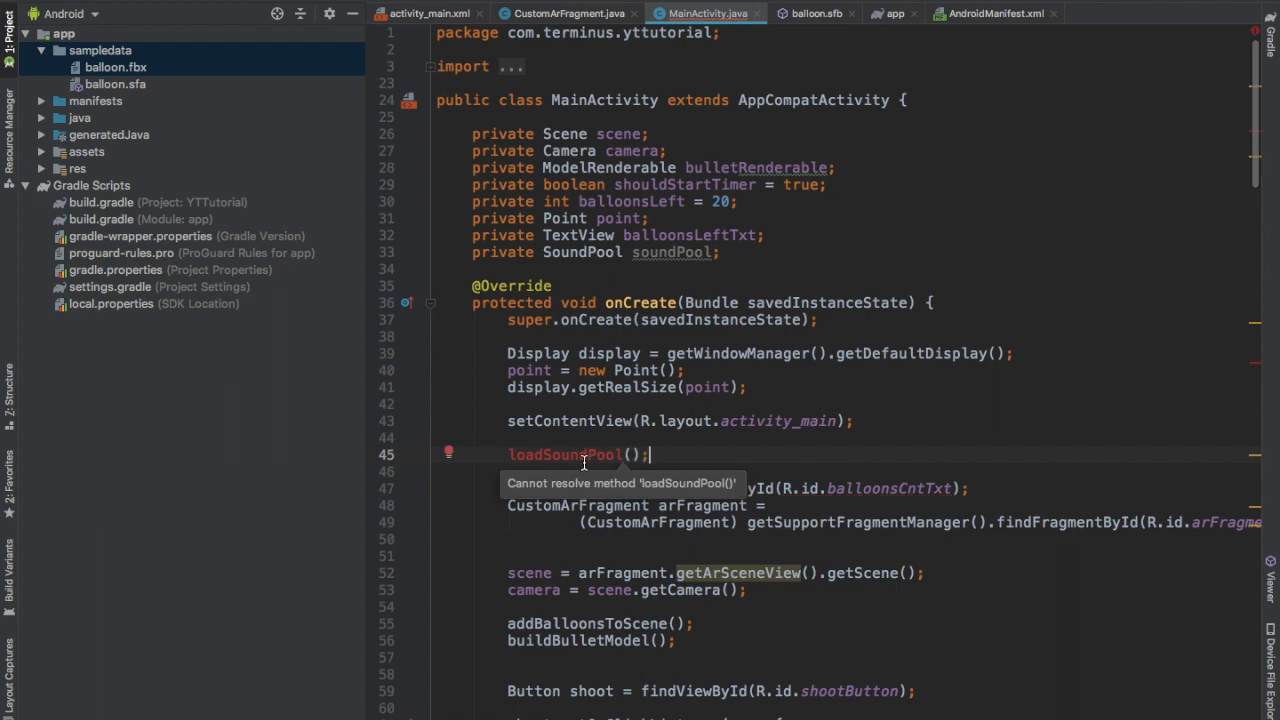
pyautogui.scroll(-3)
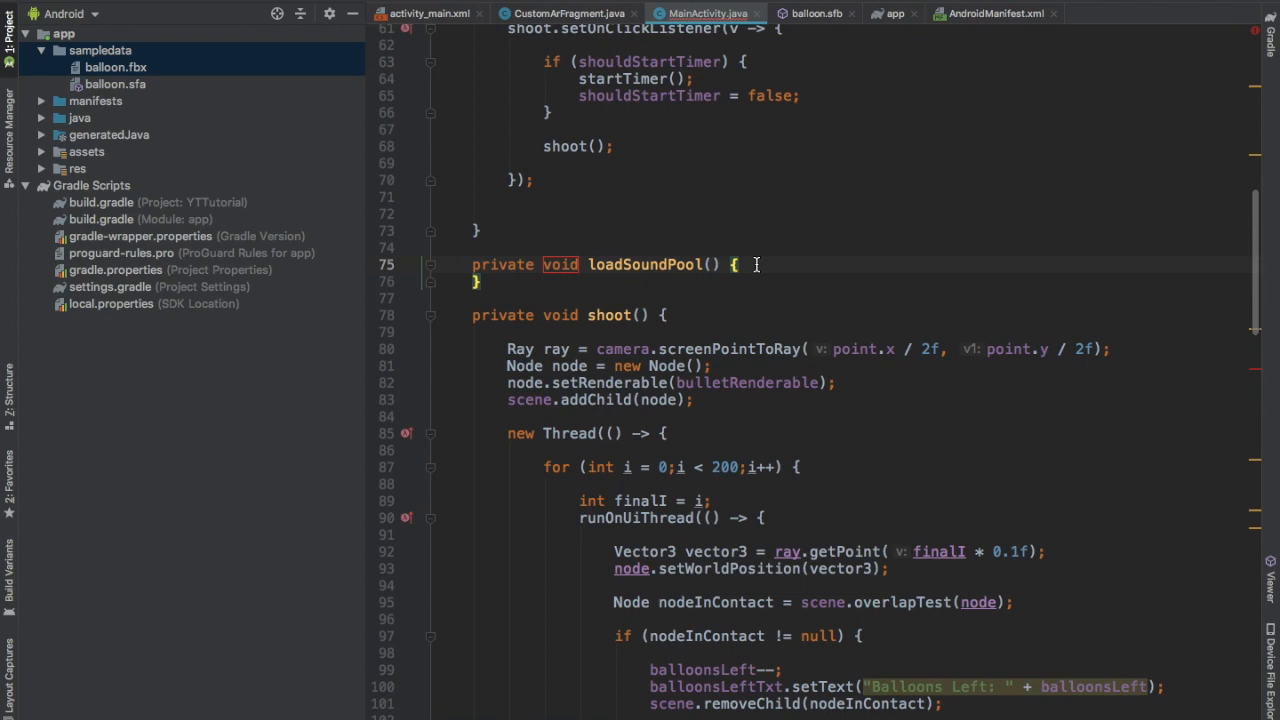
# Build AudioAttributes with sonification content type and USAGE_GAME in loadSoundPool
pyautogui.write('AudioAttributes audioAttributes = new')
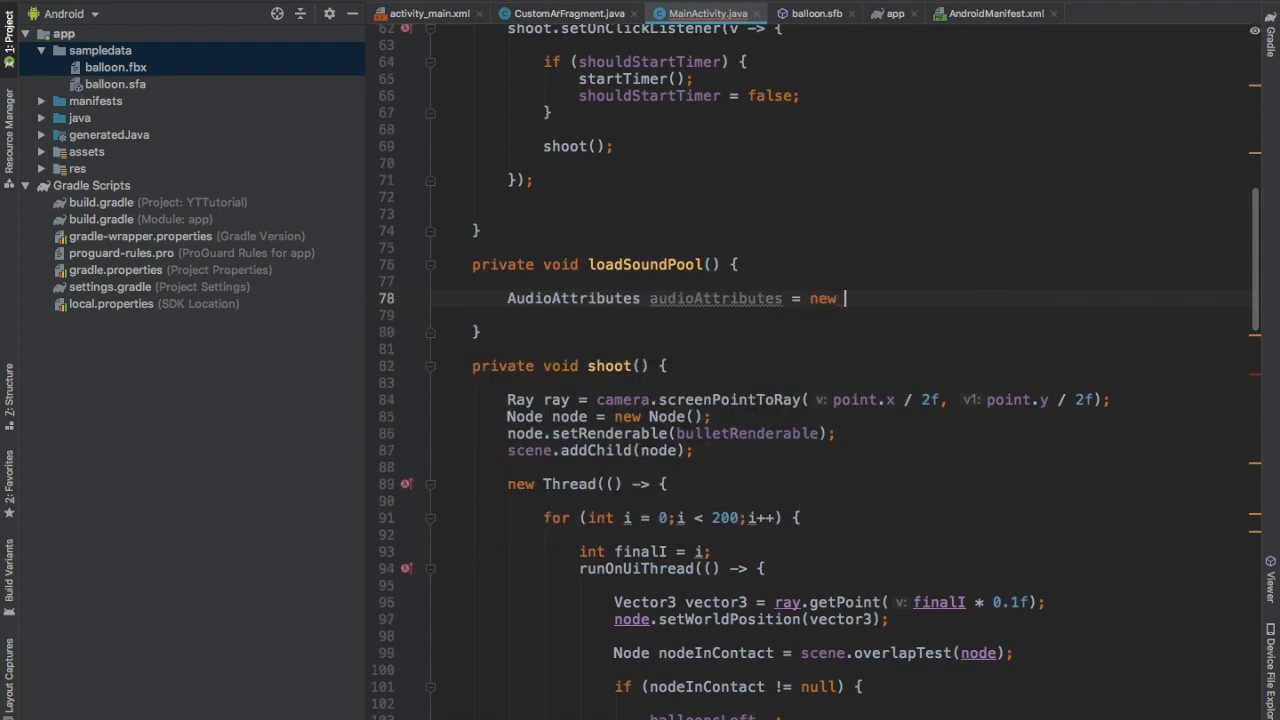
pyautogui.write('AudioAttributes.Builder()')
pyautogui.click(878, 315)
pyautogui.write('.setContentType(')
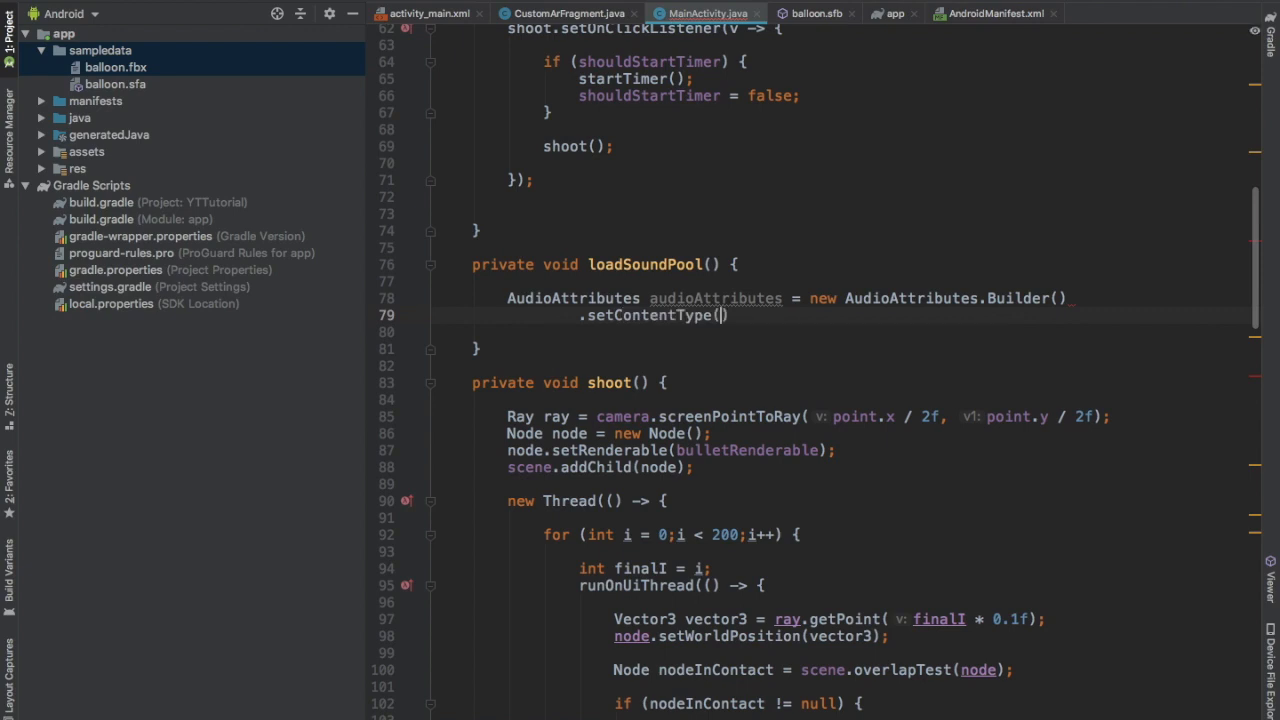
pyautogui.write('AudioAttributes.')
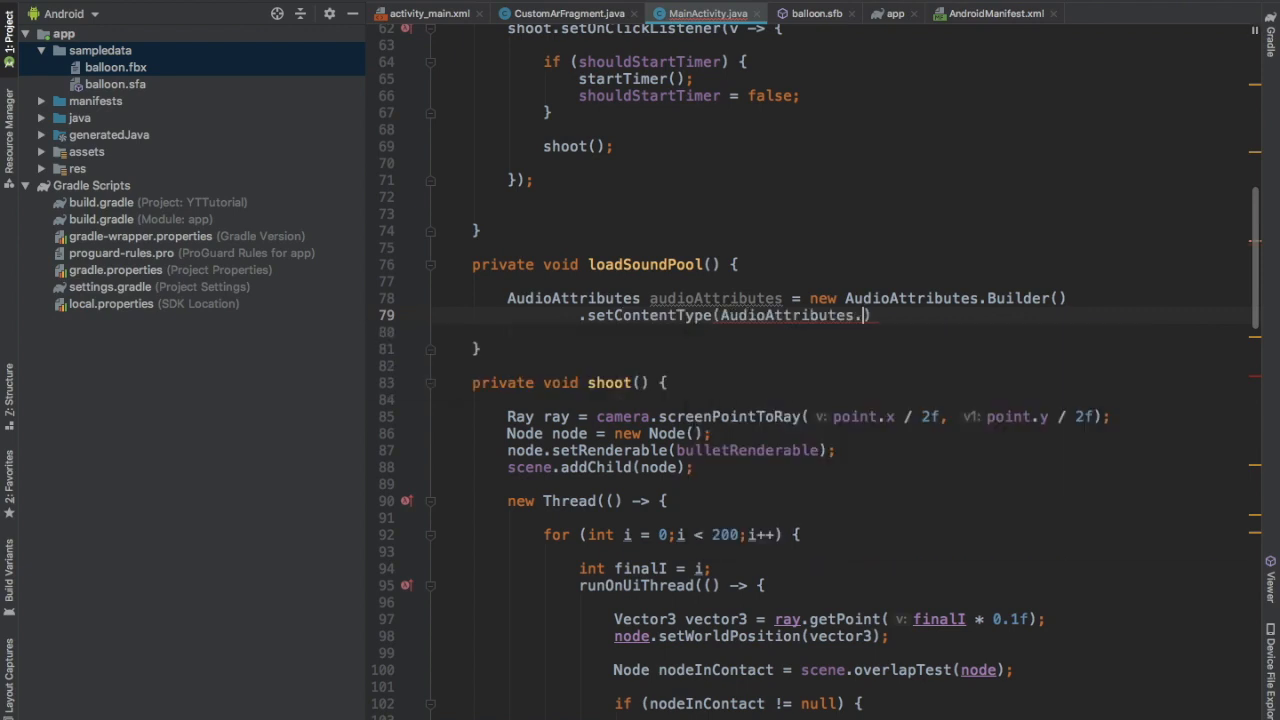
pyautogui.write('.setUsage(')
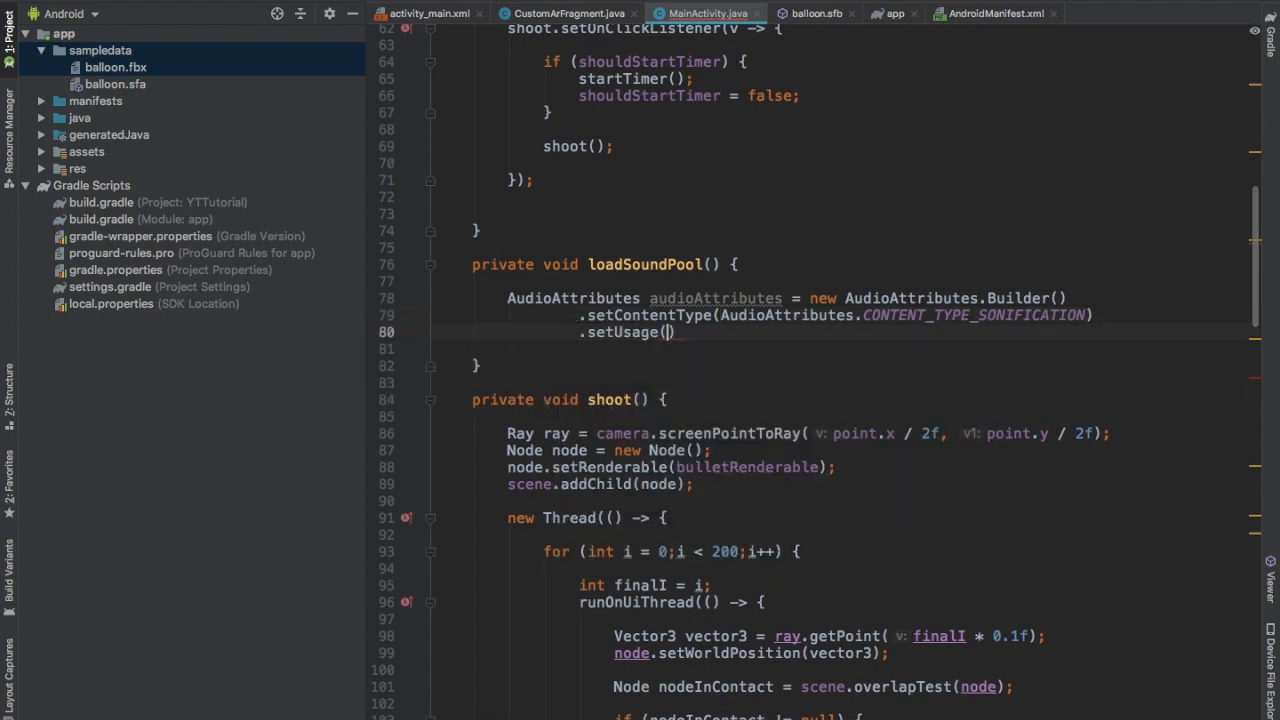
pyautogui.write('AudioAttributes.USAGE_GAME')
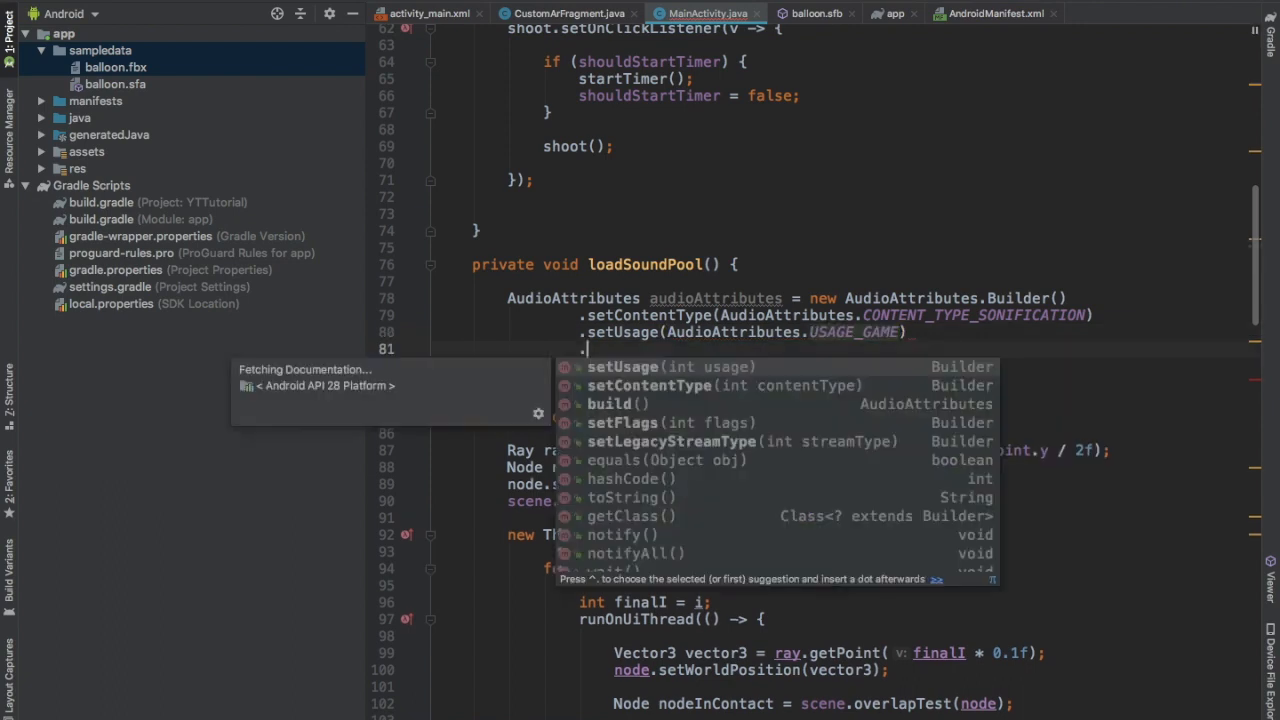
# Create soundPool via SoundPool.Builder with setMaxStreams(1), those audioAttributes, and build()
pyautogui.write('sou')
pyautogui.write('.setMaxStreams(1')
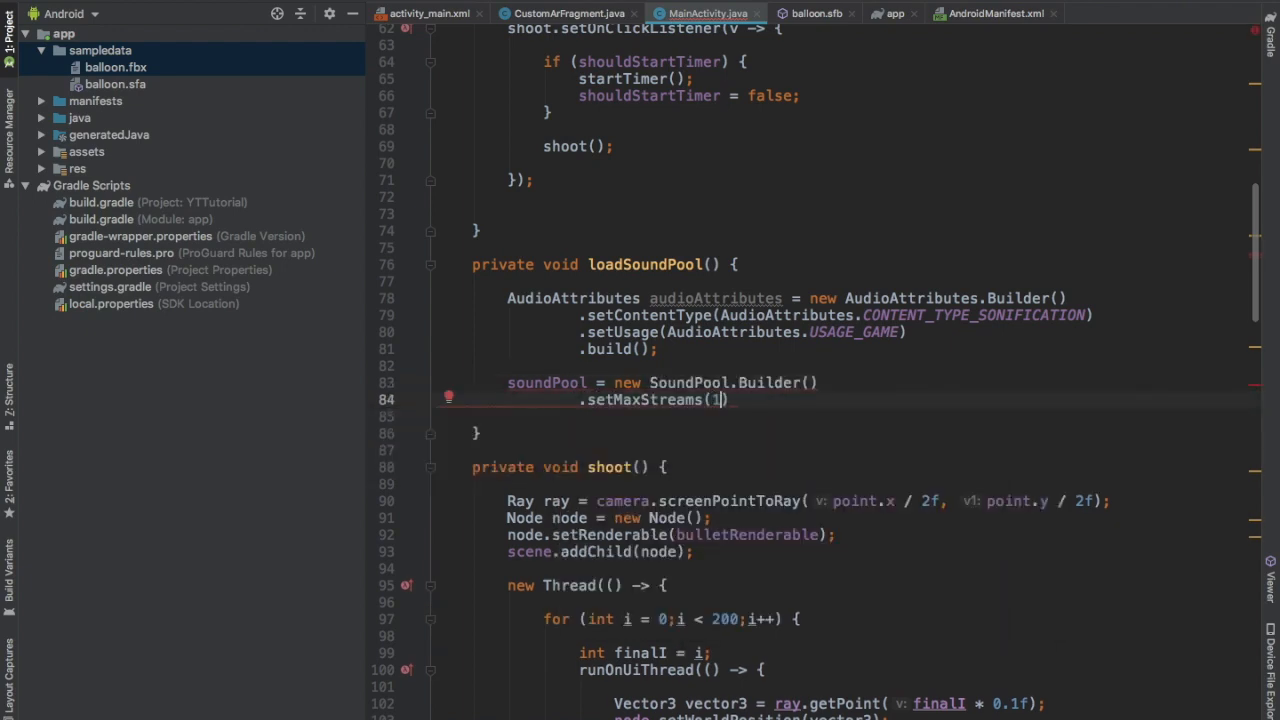
pyautogui.write('.setAudioAttributes(')
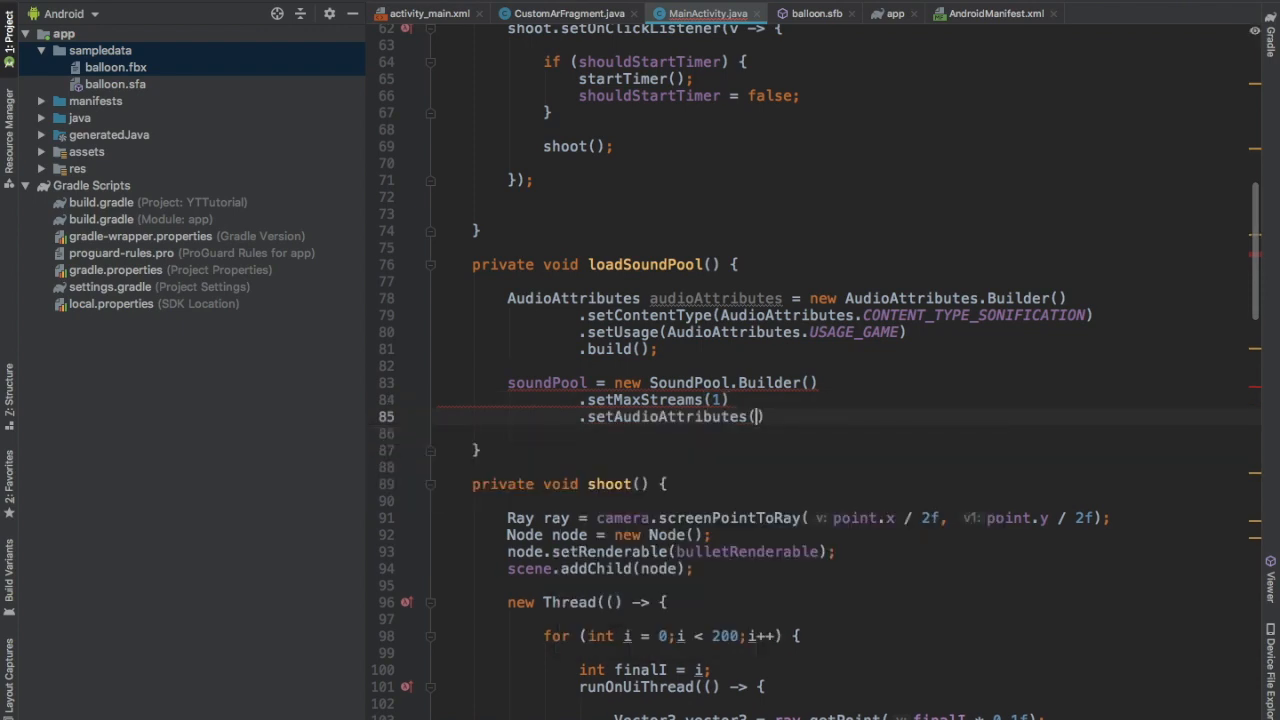
pyautogui.write('audioAttributes')
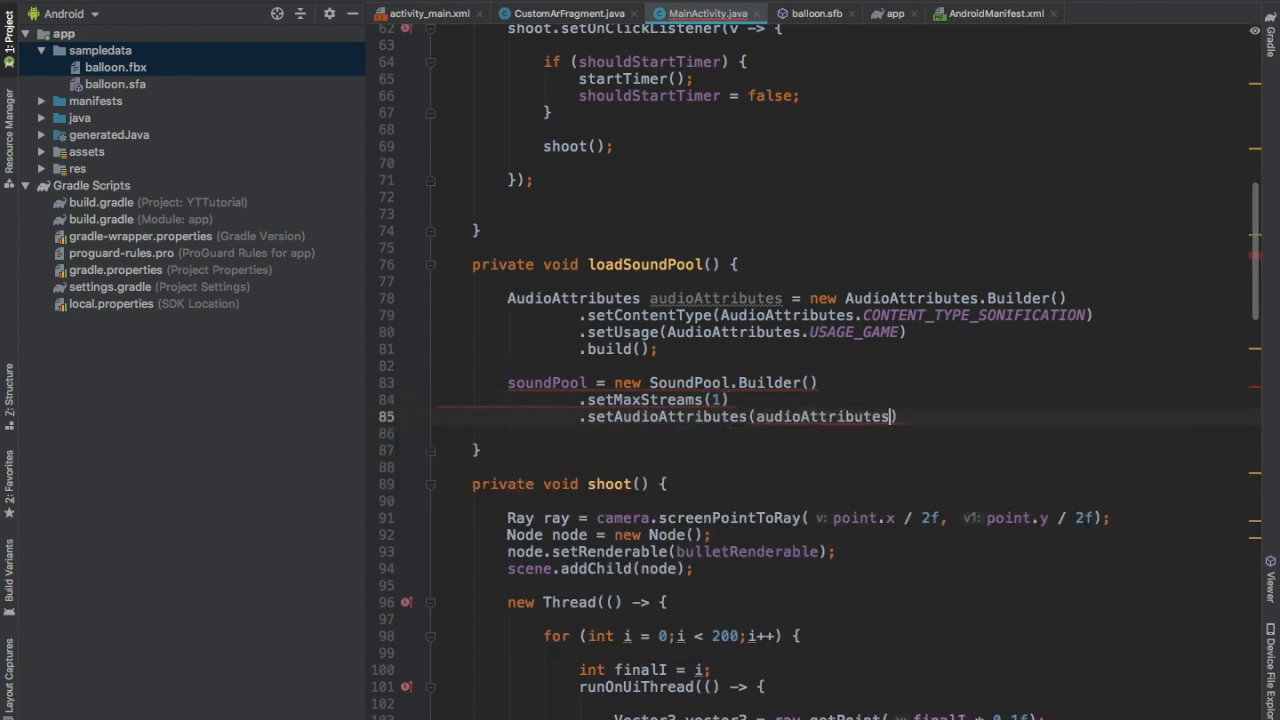
pyautogui.write('.build();')
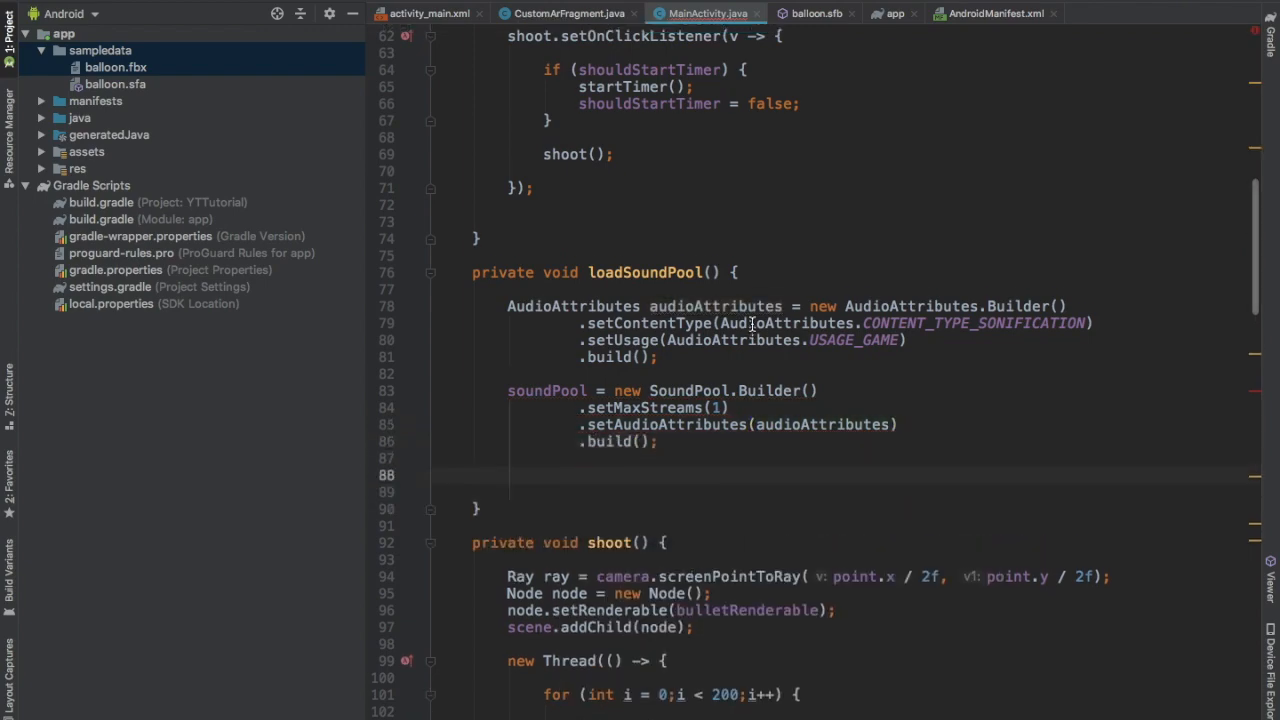
pyautogui.scroll(3)
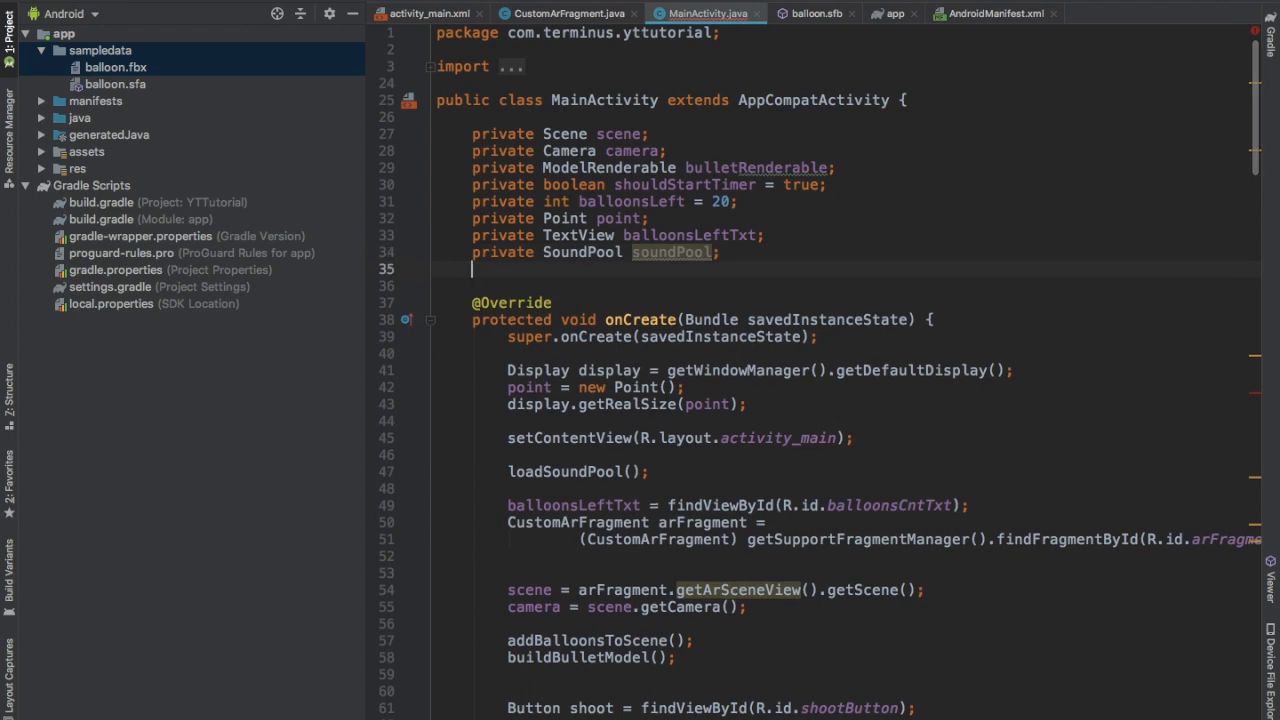
# Add private int sound; and assign sound = soundPool.load(this, R.raw.blop_sound, 1) in loadSoundPool
pyautogui.write('private int so')
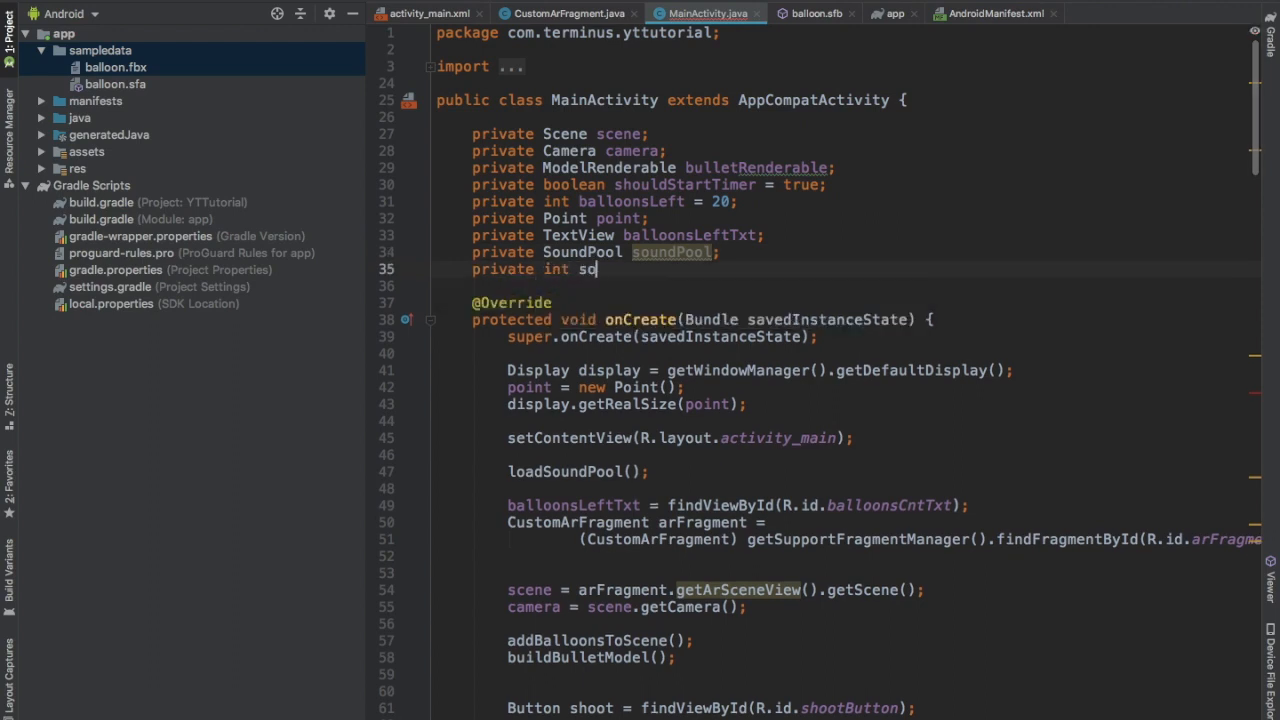
pyautogui.write('sound =')
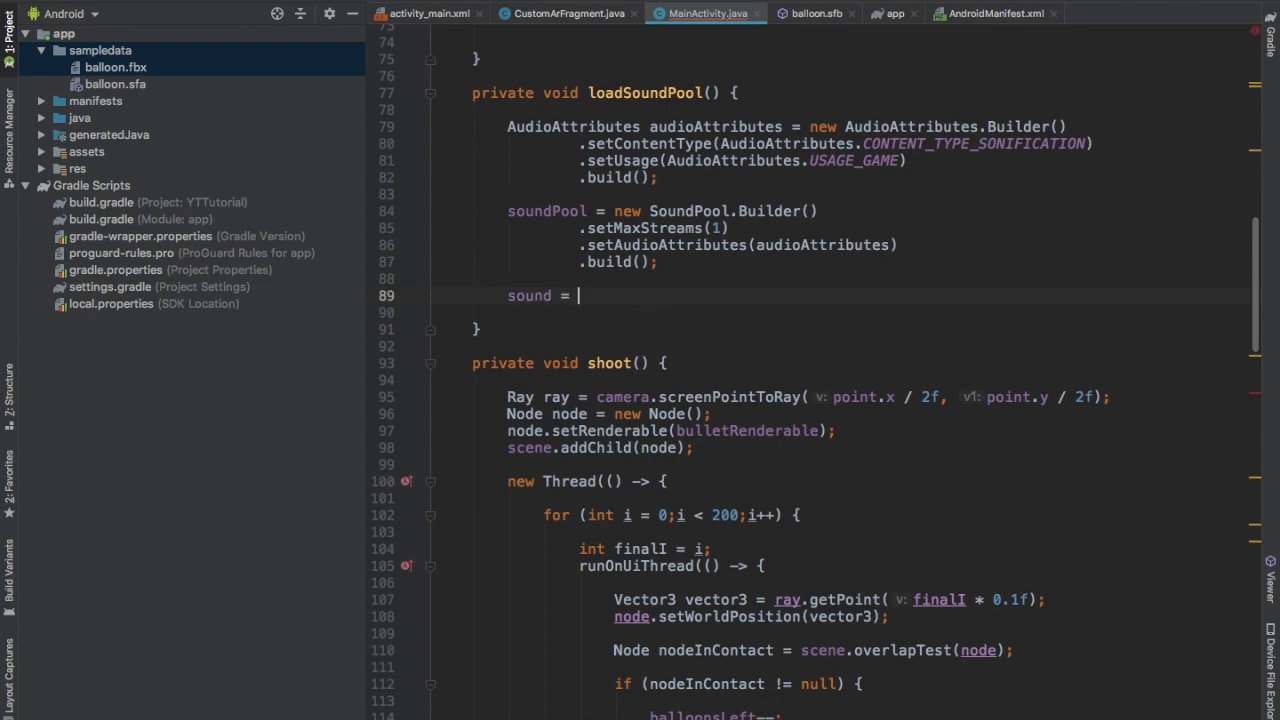
pyautogui.write('soundPool.')
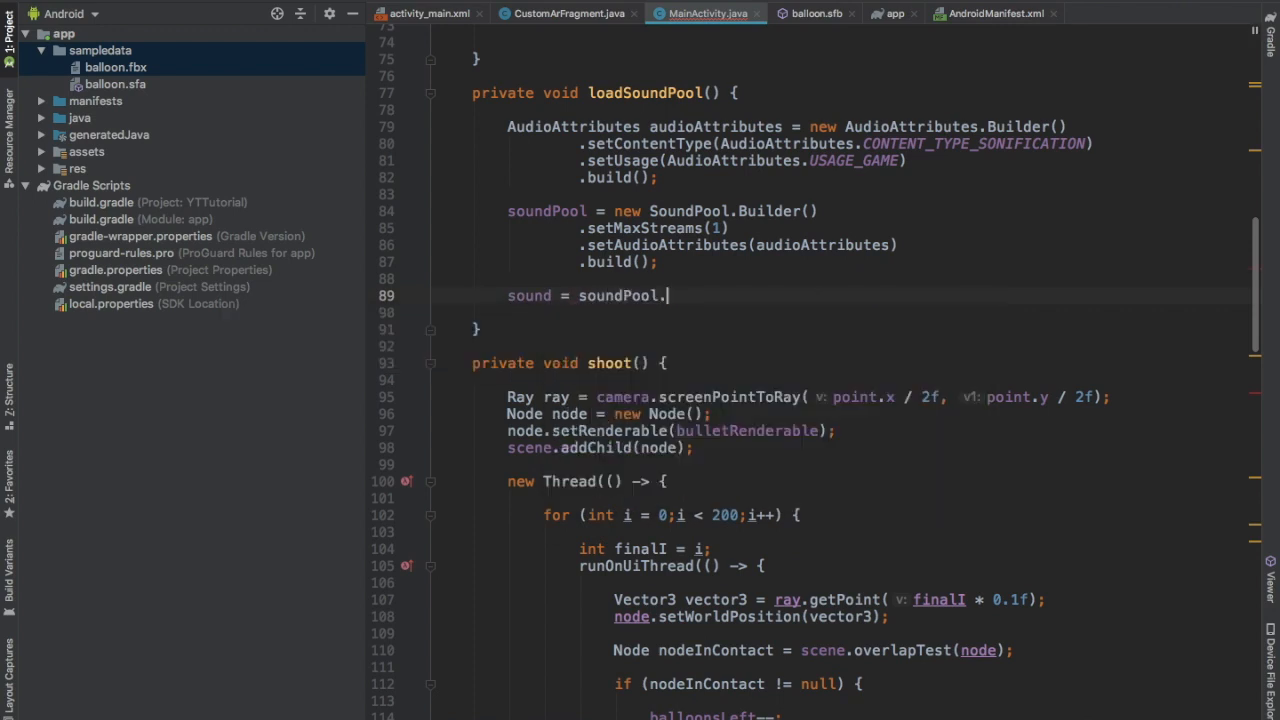
pyautogui.write('load(')
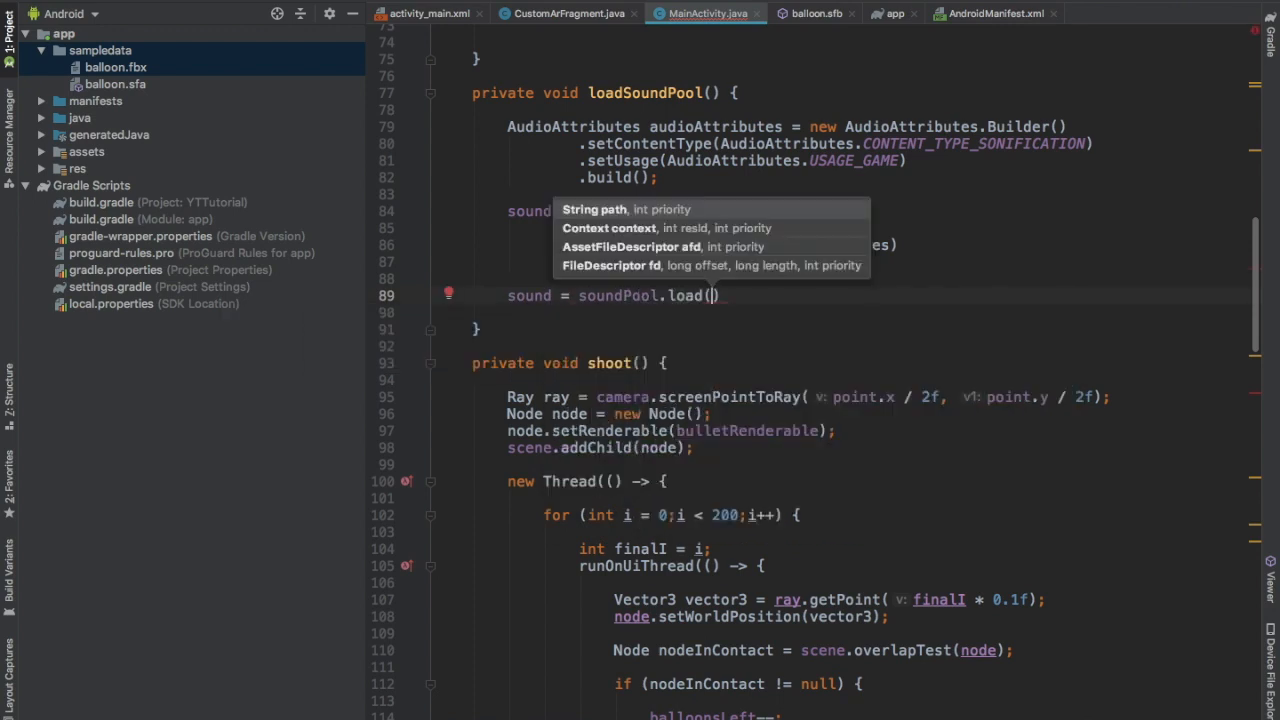
pyautogui.write('this,')
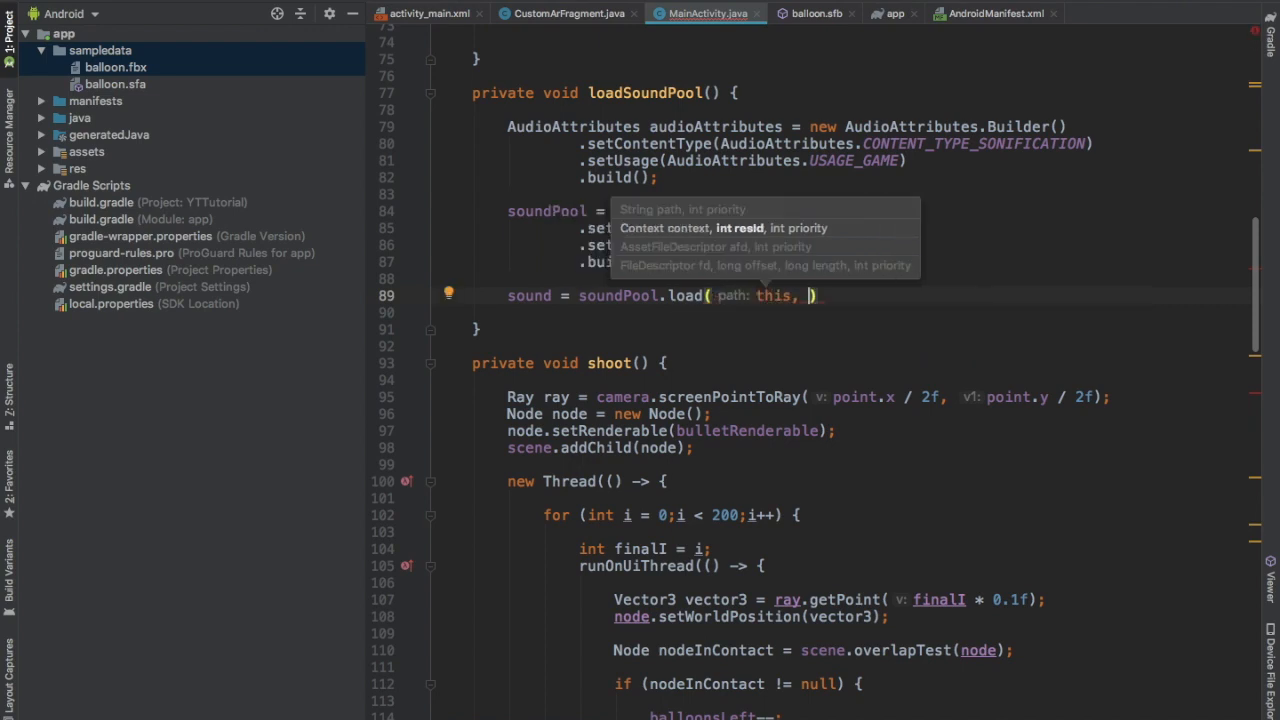
pyautogui.write('R')
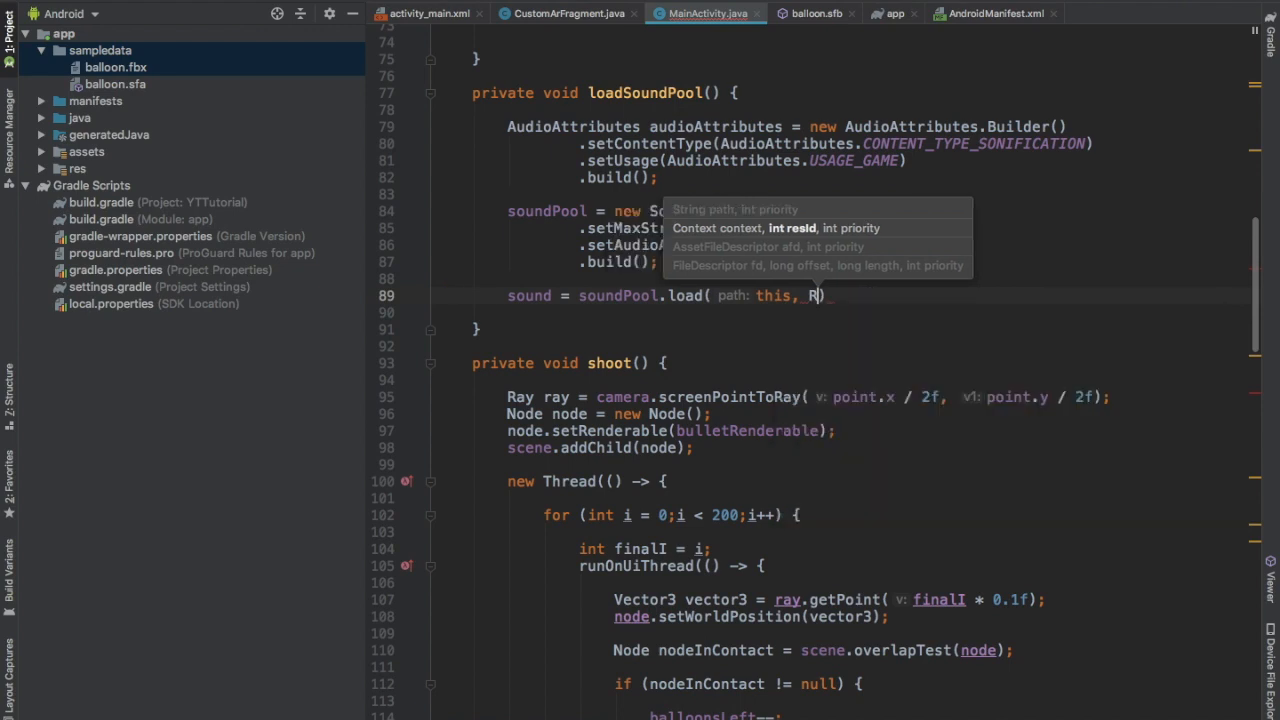
pyautogui.write('.raw.blop_sound,')
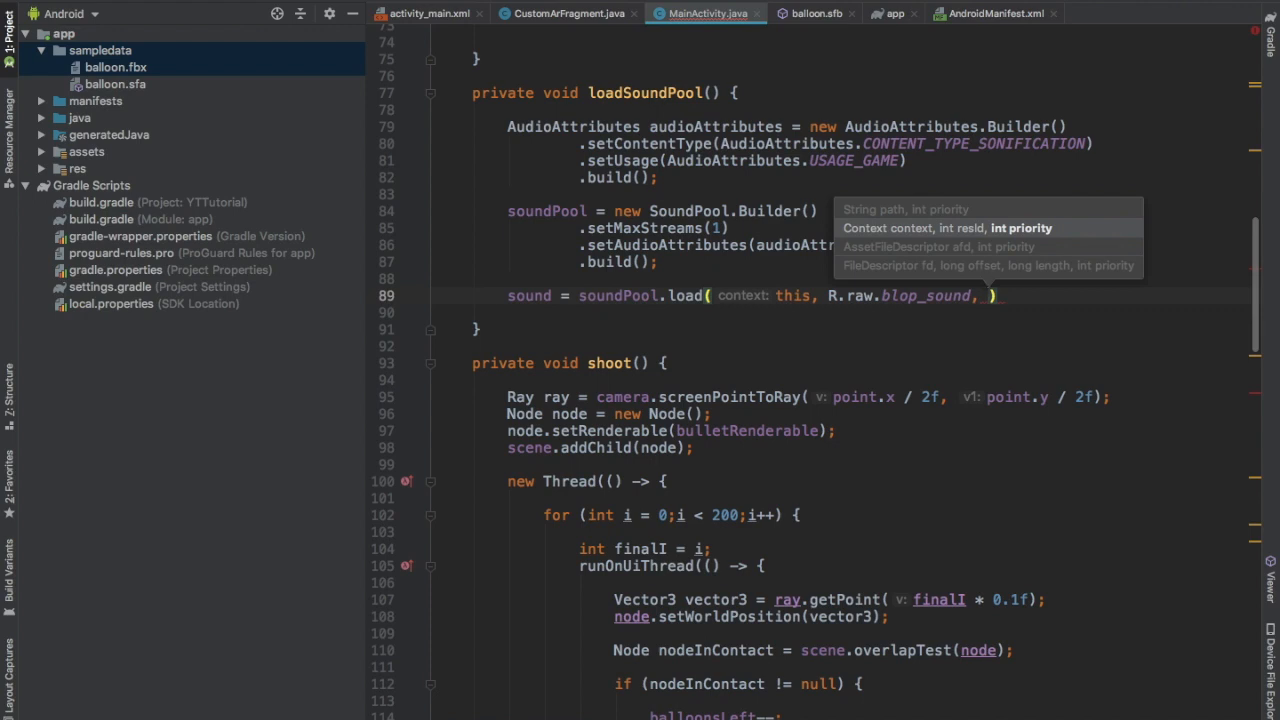
pyautogui.scroll(-3)
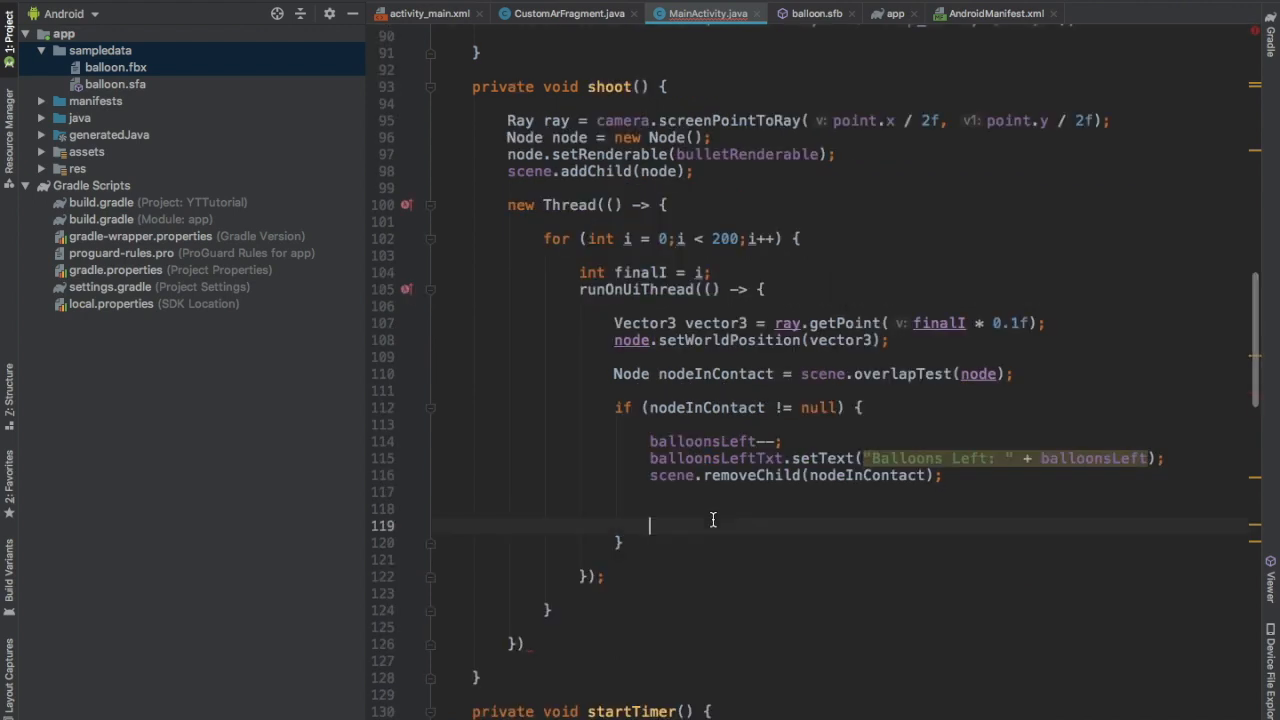
# After removing the hit node, call soundPool.play(sound, 1f, 1f, 1, 0, 1f);
pyautogui.write('soundPool.pl')
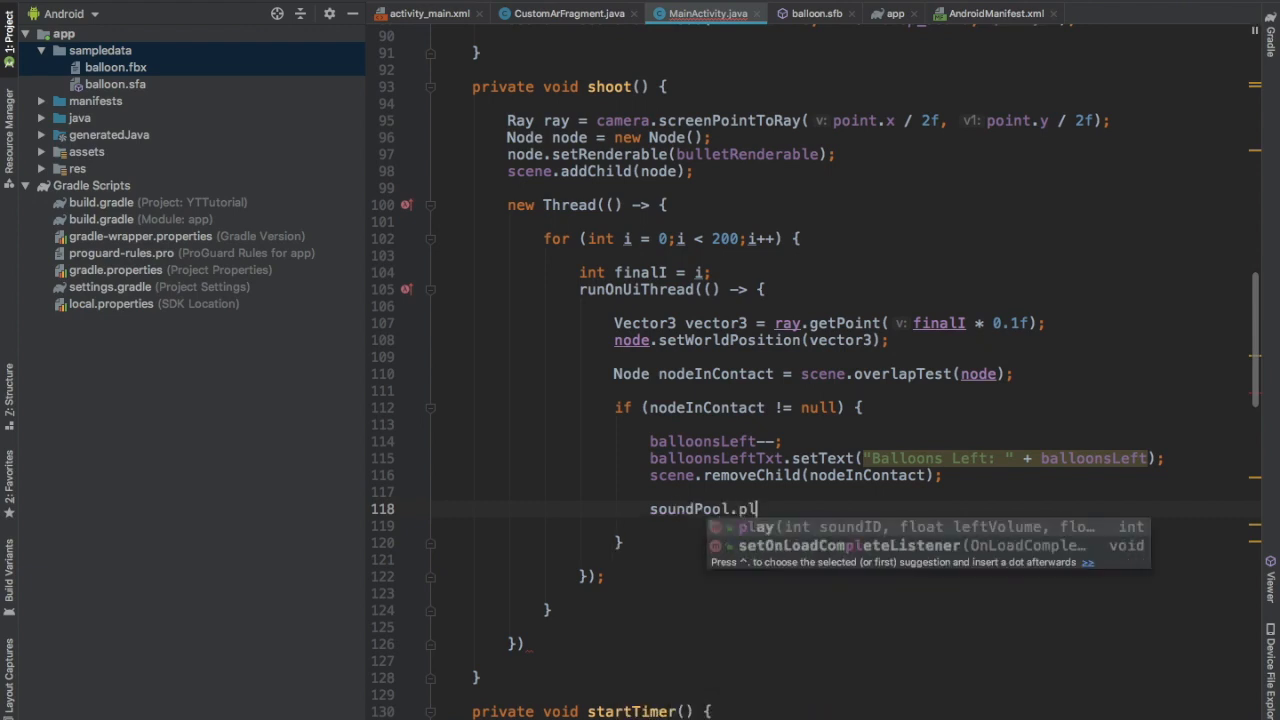
pyautogui.write('ay(sound,')
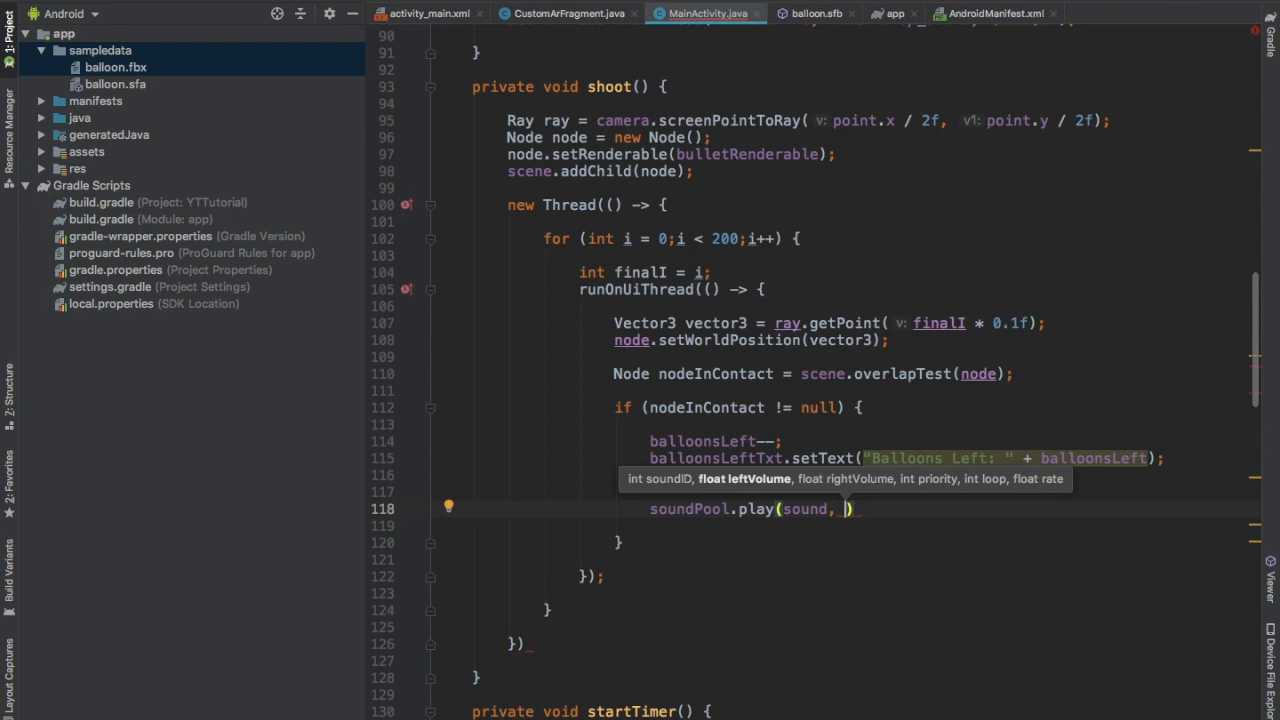
pyautogui.write('1f')
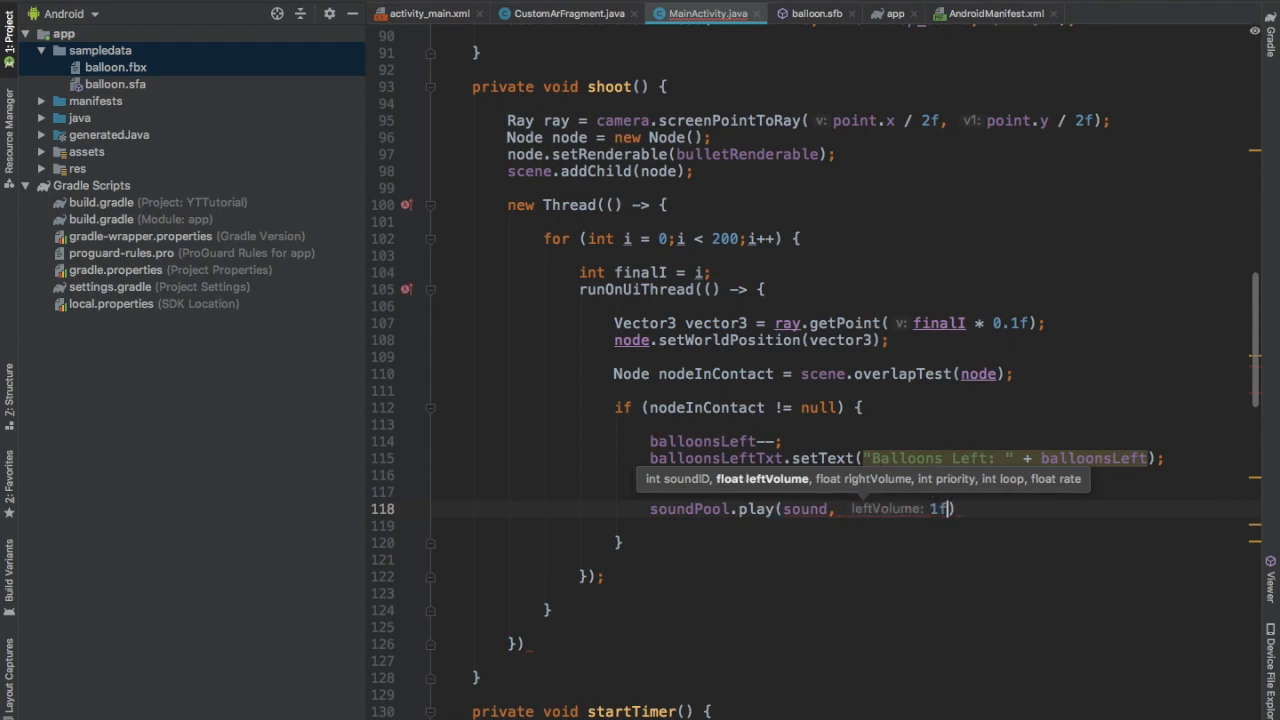
pyautogui.write('1f, 1,')
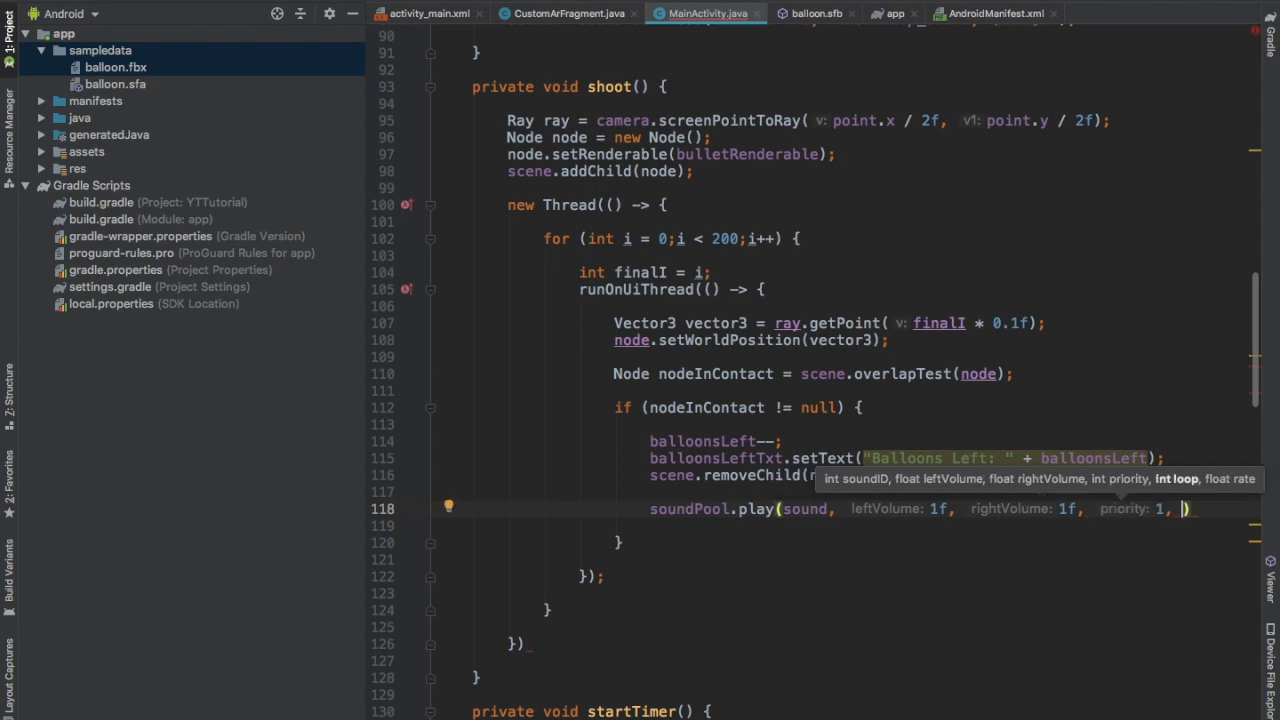
pyautogui.write('loop: 0, rate: 1f')
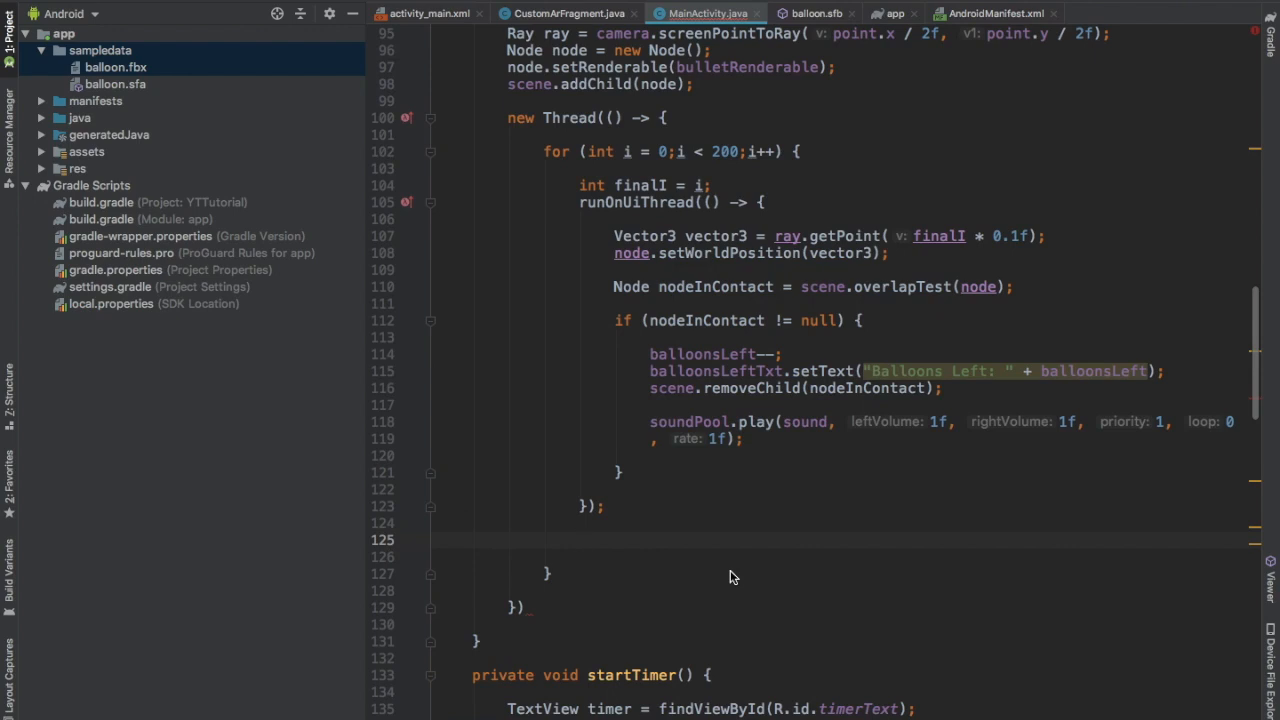
# Add Thread.sleep(10) per loop step, surrounded with a generated try/catch
pyautogui.write('Thread.sleep( millis: 10);')
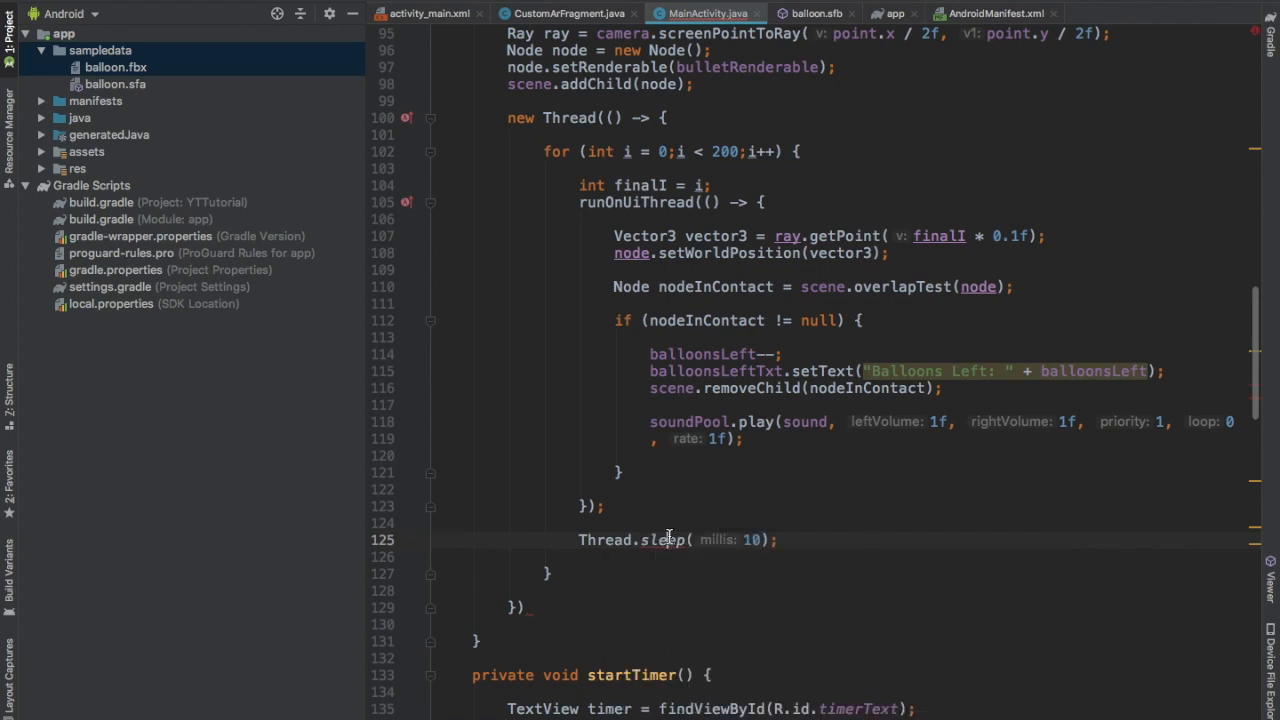
pyautogui.click(663, 540)
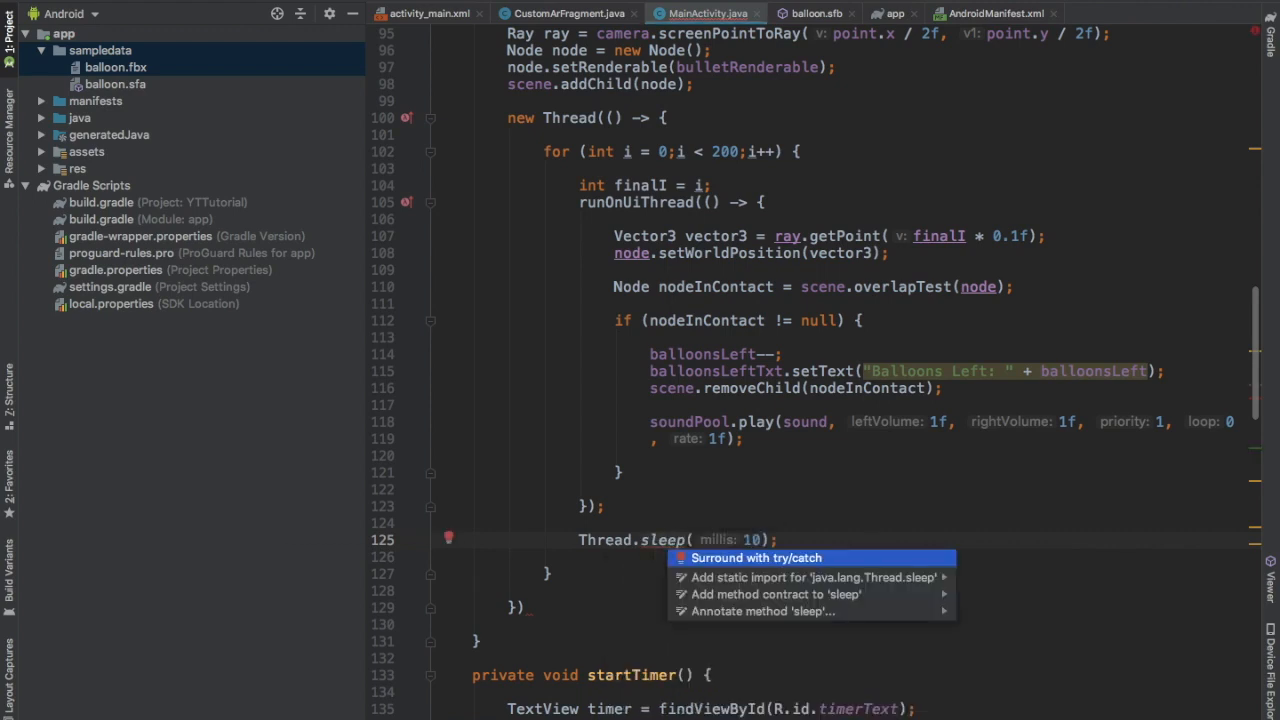
pyautogui.click(756, 557)
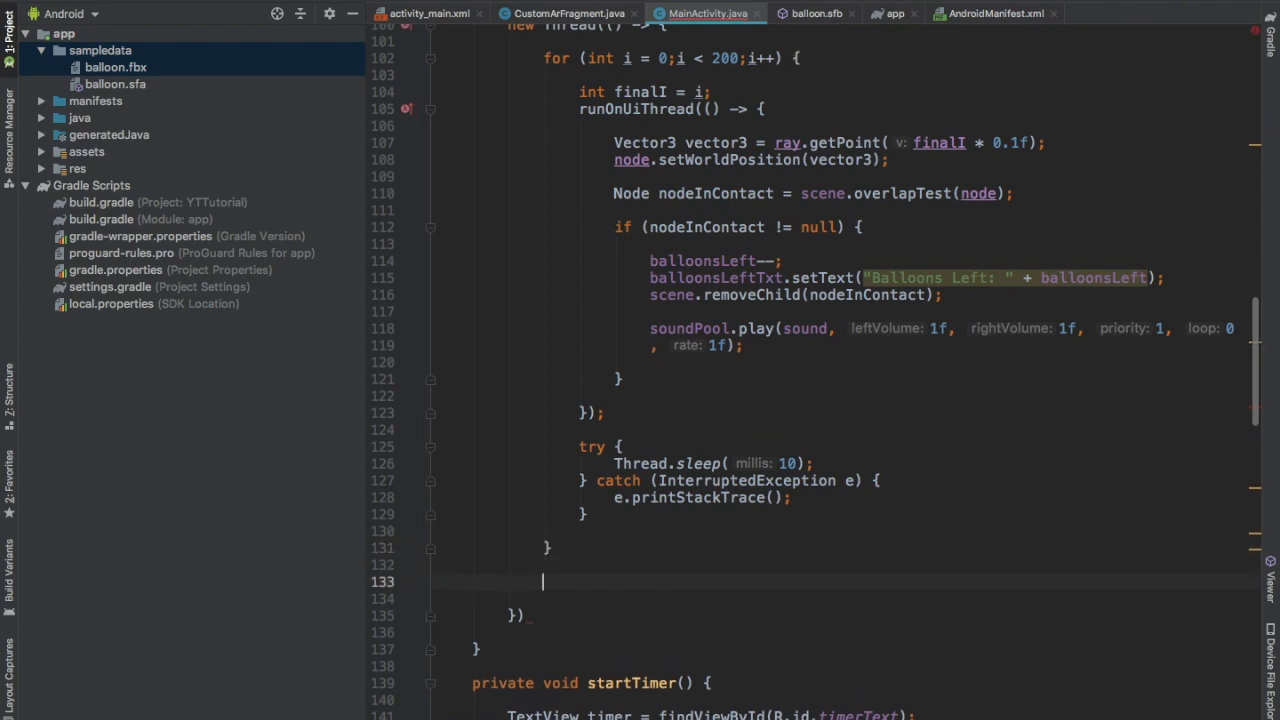
# After the loop, runOnUiThread(() -> scene.removeChild(node)) and start the thread
pyautogui.write('run')
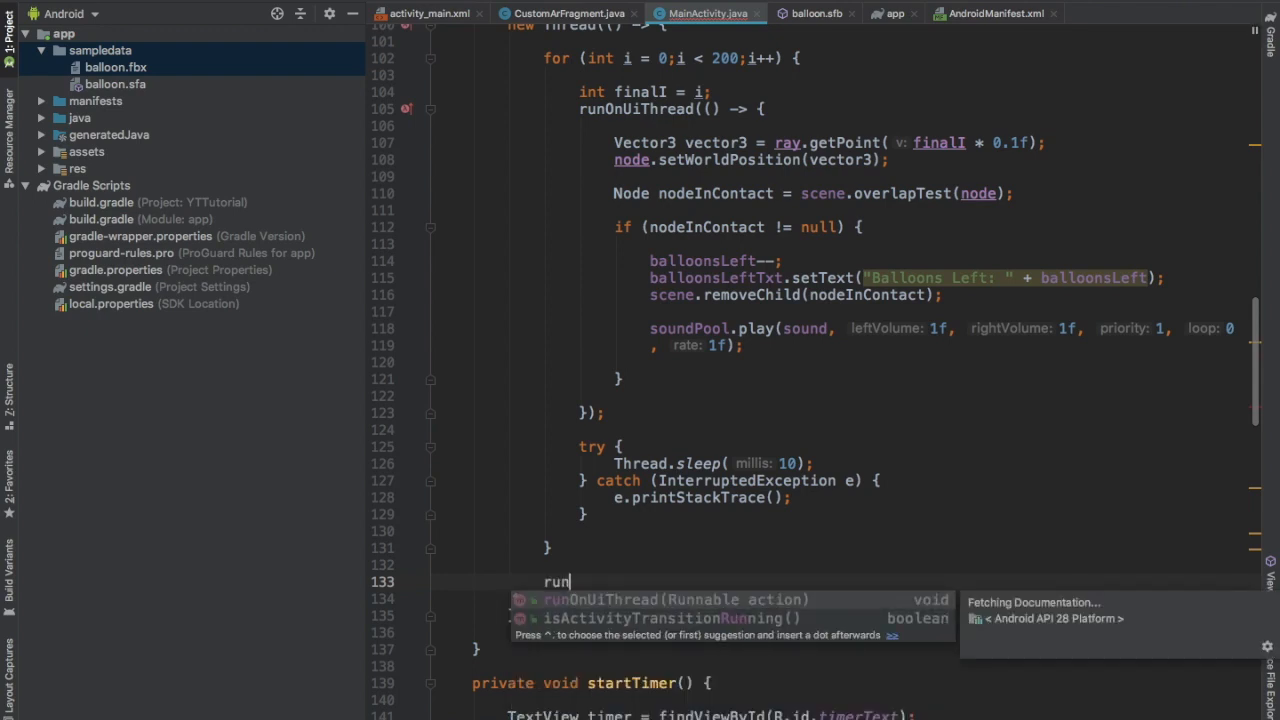
pyautogui.press('Tab')
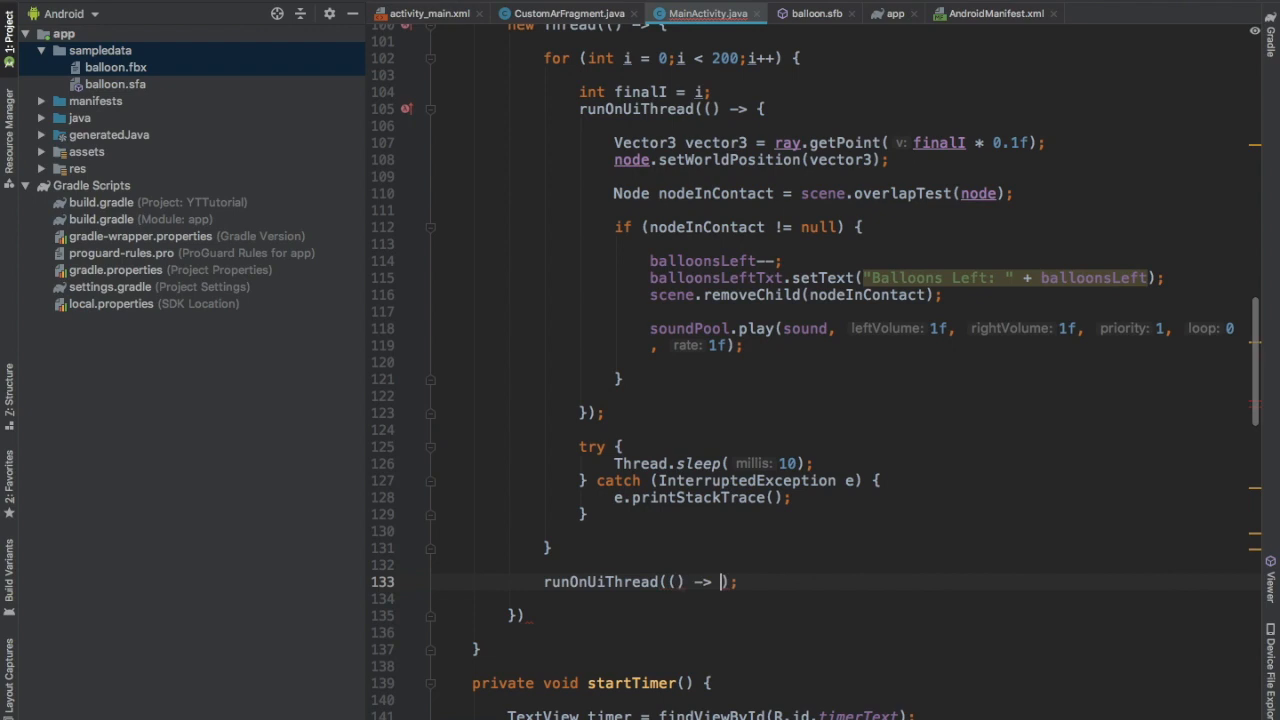
pyautogui.write('scene.removeChild(node')
pyautogui.click(520, 615)
pyautogui.write('.start();')
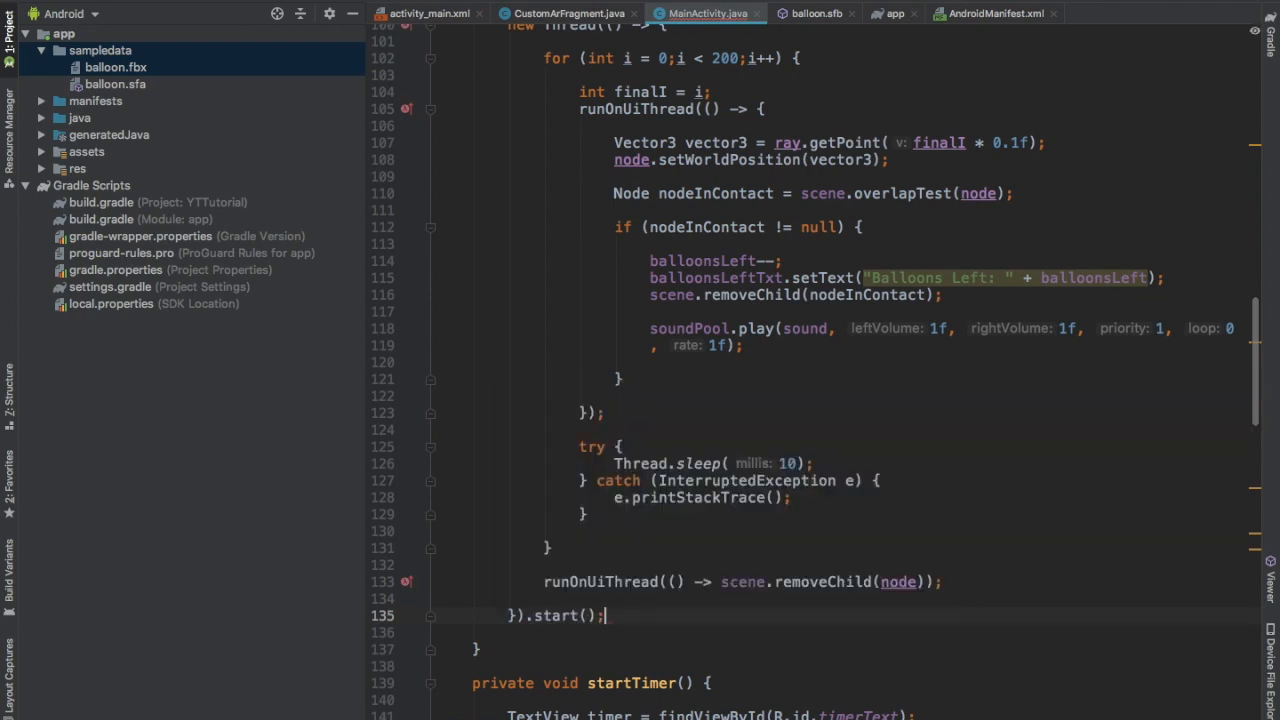
pyautogui.scroll(-3)
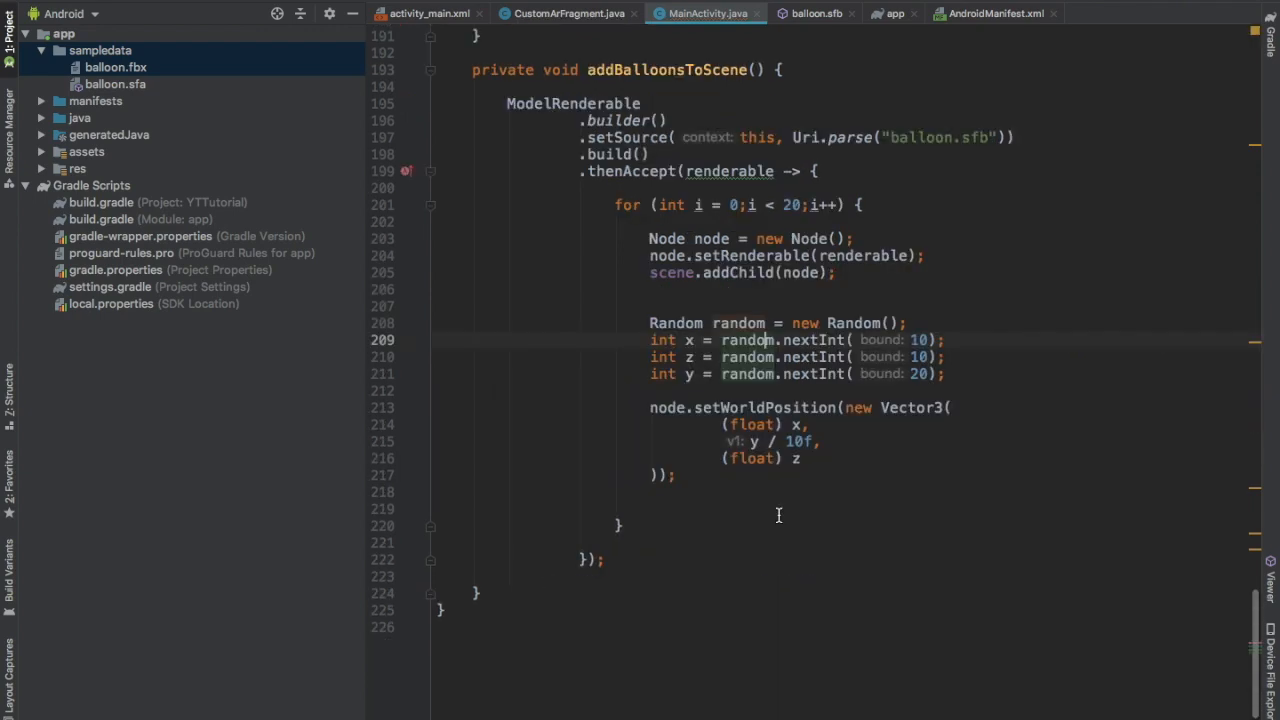
# Add the line 'z = -z;' after the random coordinate assignments in addBalloonsToScene
pyautogui.click(975, 390)
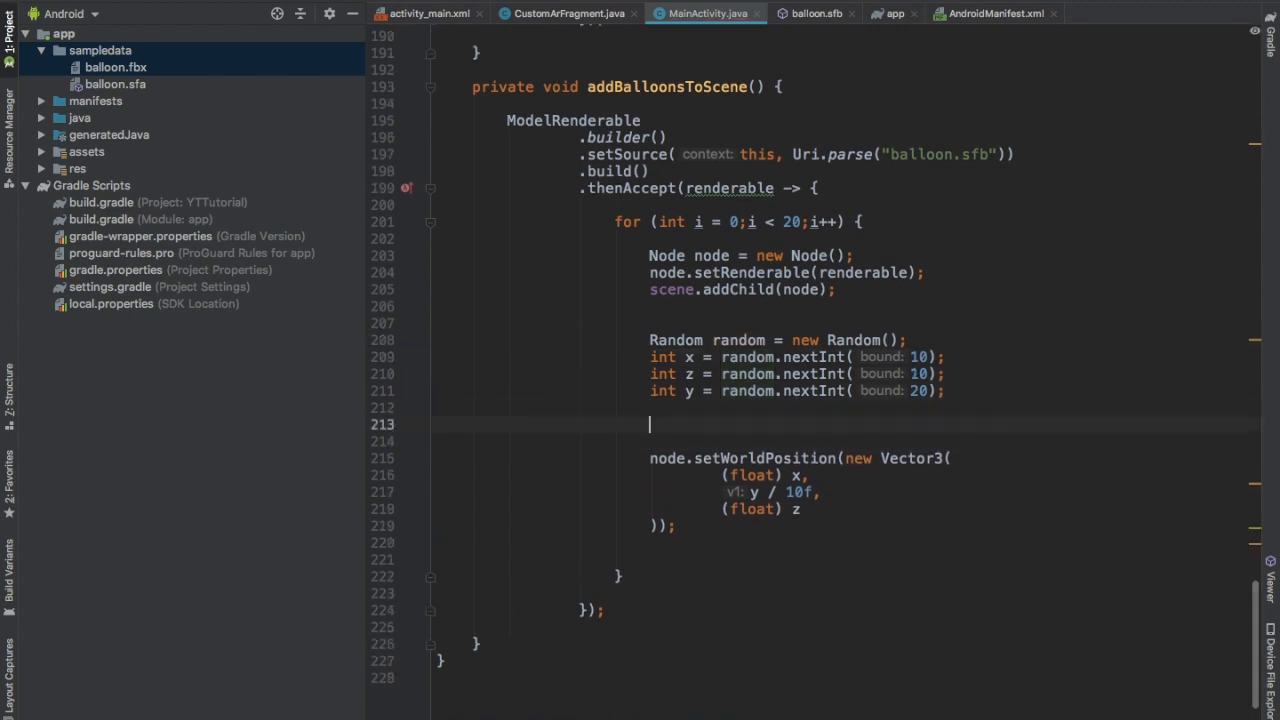
pyautogui.write('z = -')
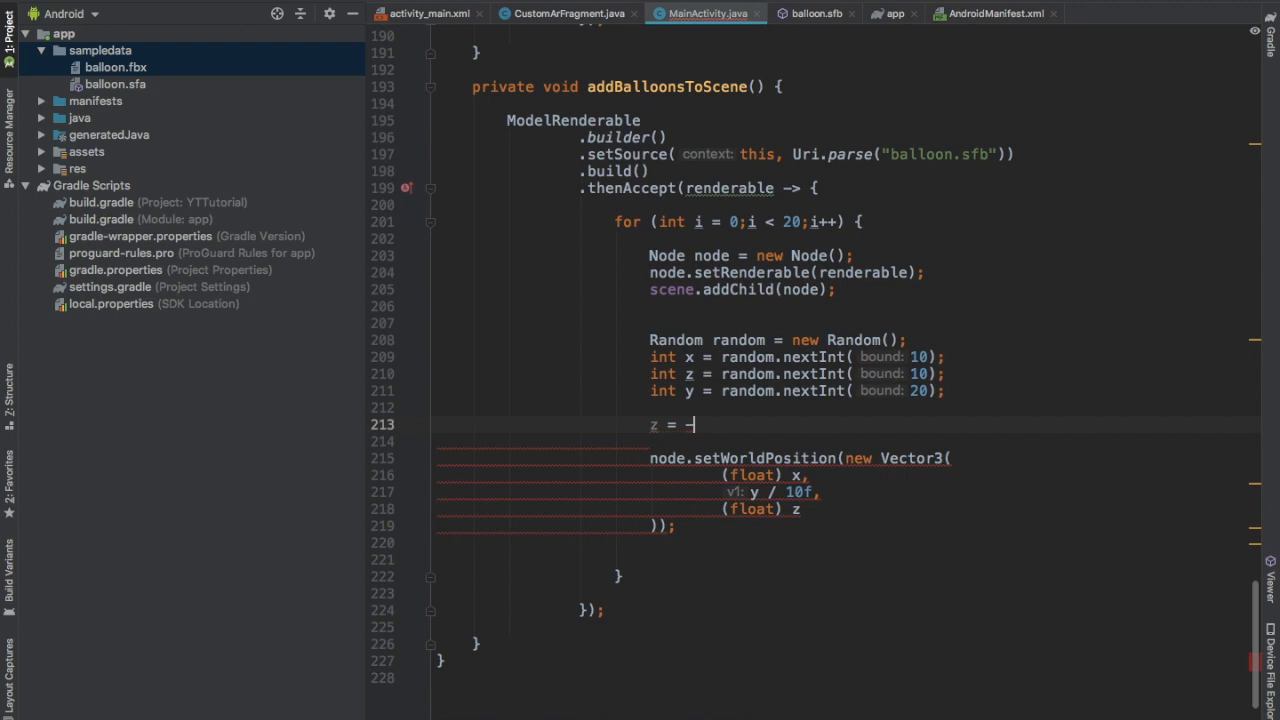
pyautogui.write('z;')
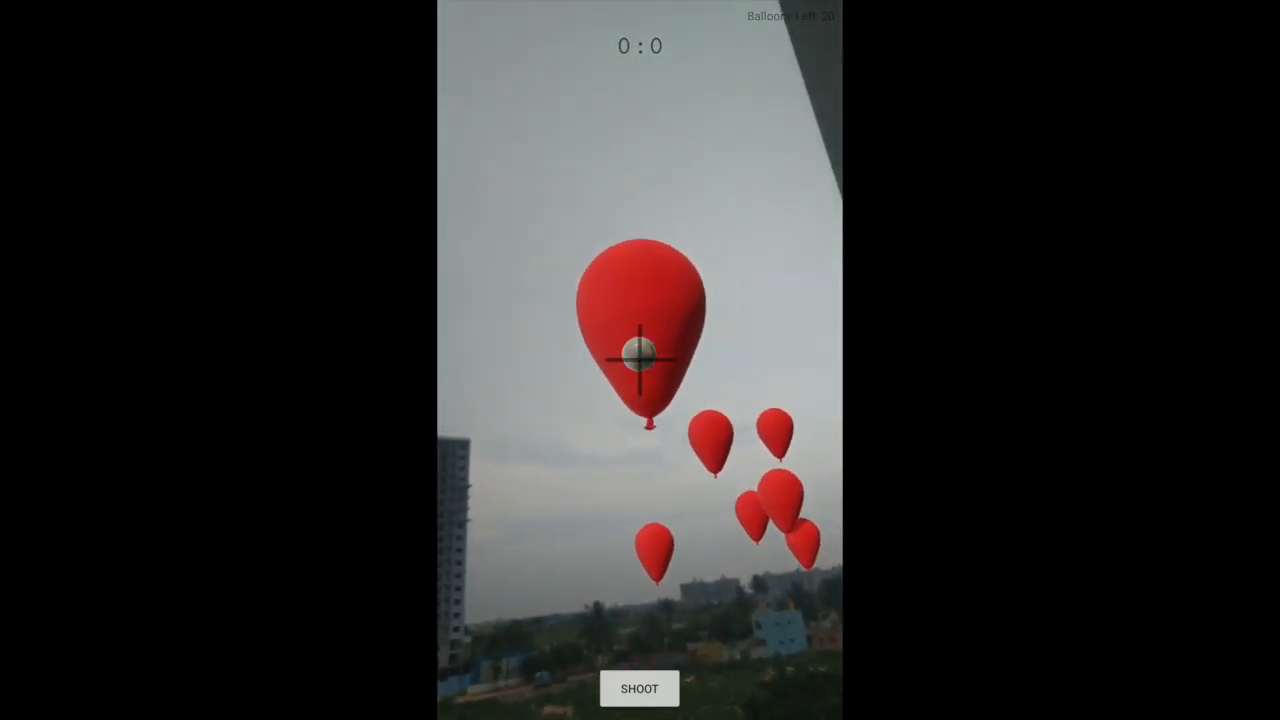
# Shoot the remaining balloons until Balloons Left reads 0 and the timer stops at 0:22
pyautogui.click(639, 688)
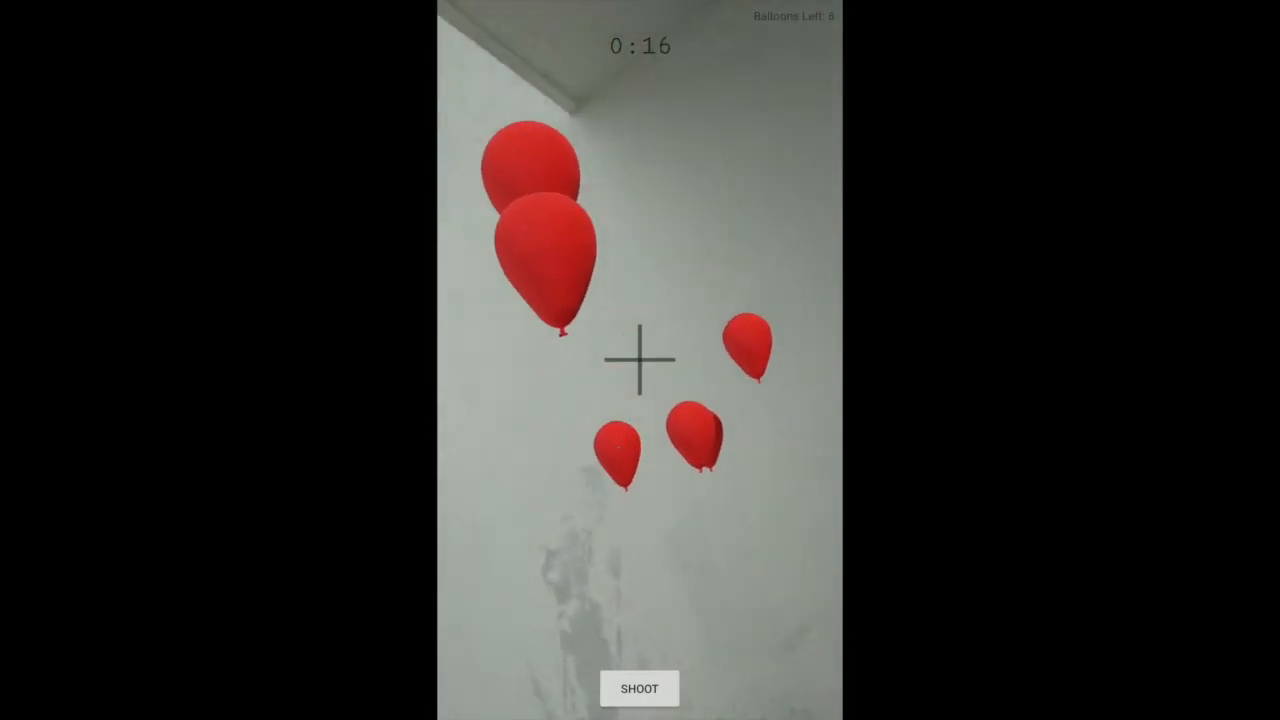
pyautogui.click(639, 688)
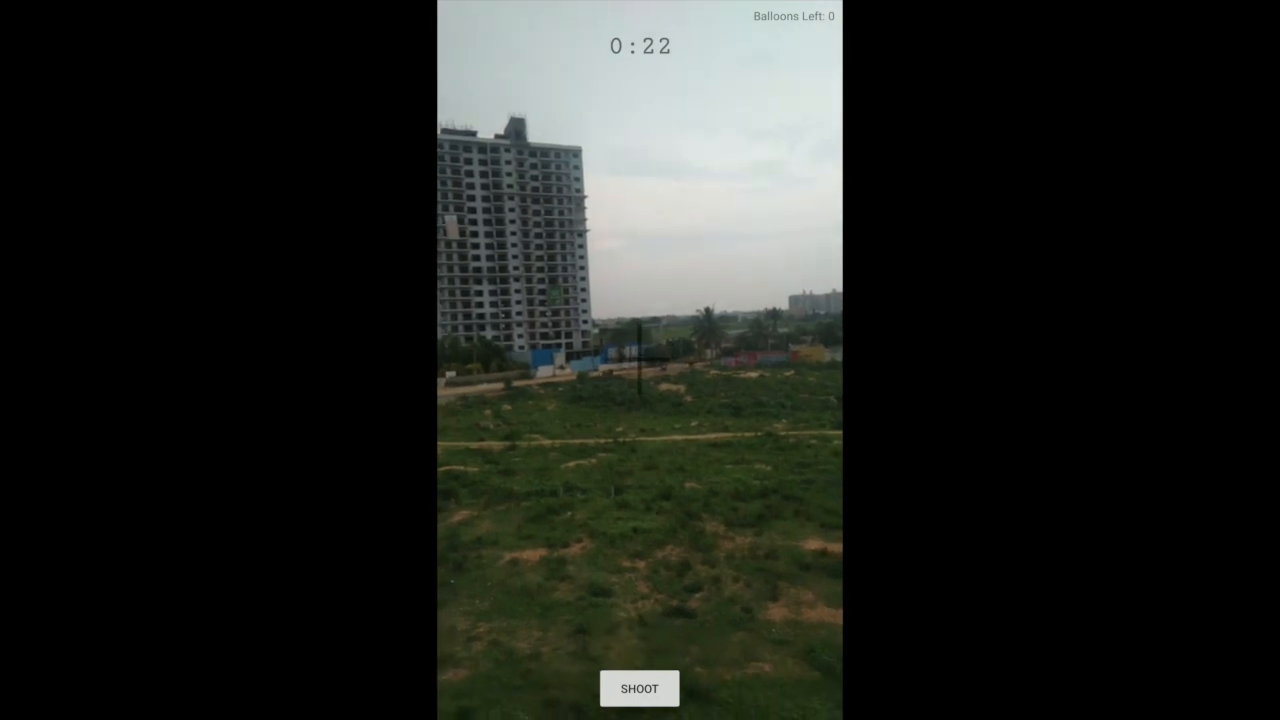